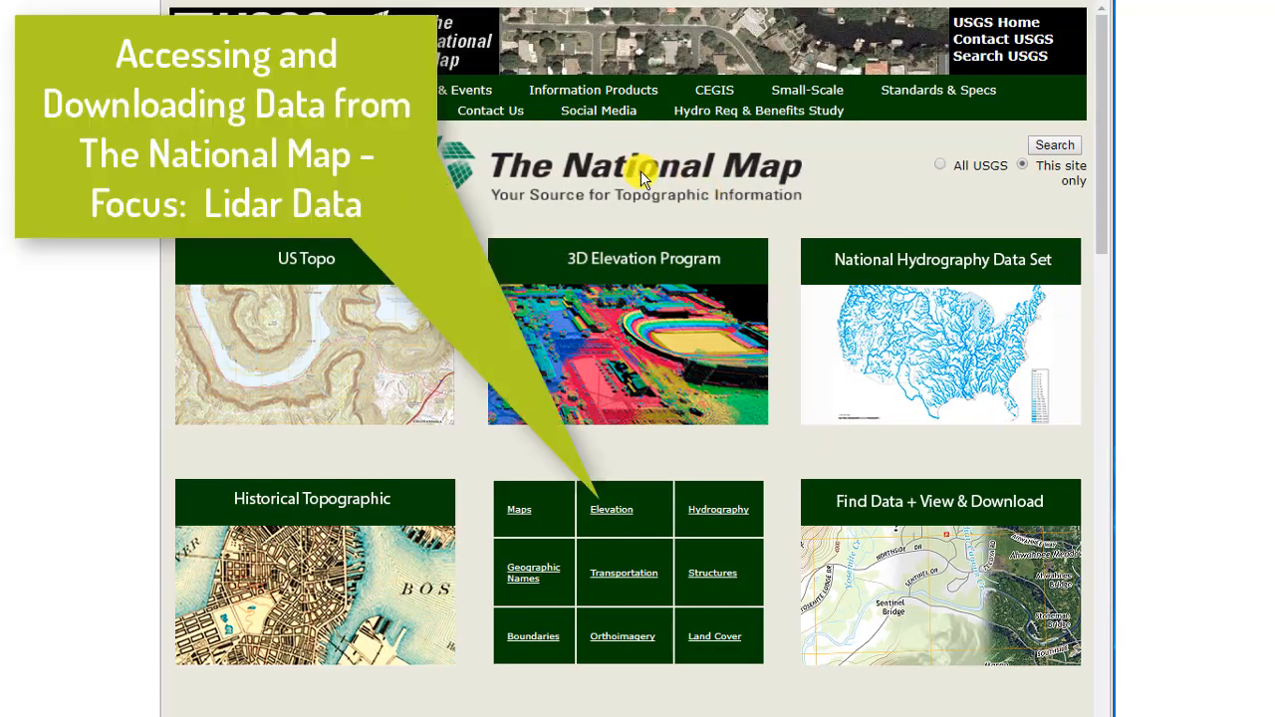
{"action": "mouse_move", "coordinate": [665, 327]}
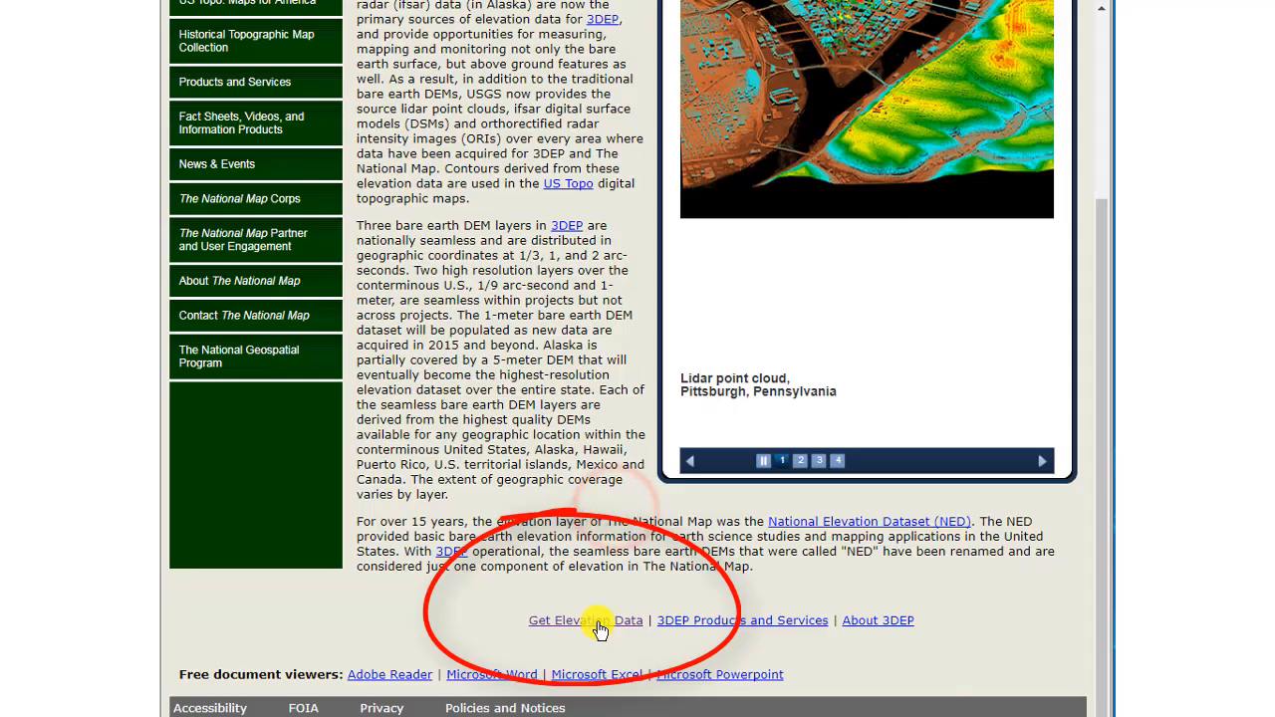
Step: Follow the Get Elevation Data link to open the 3DEP View download tool
{"action": "left_click", "coordinate": [586, 620]}
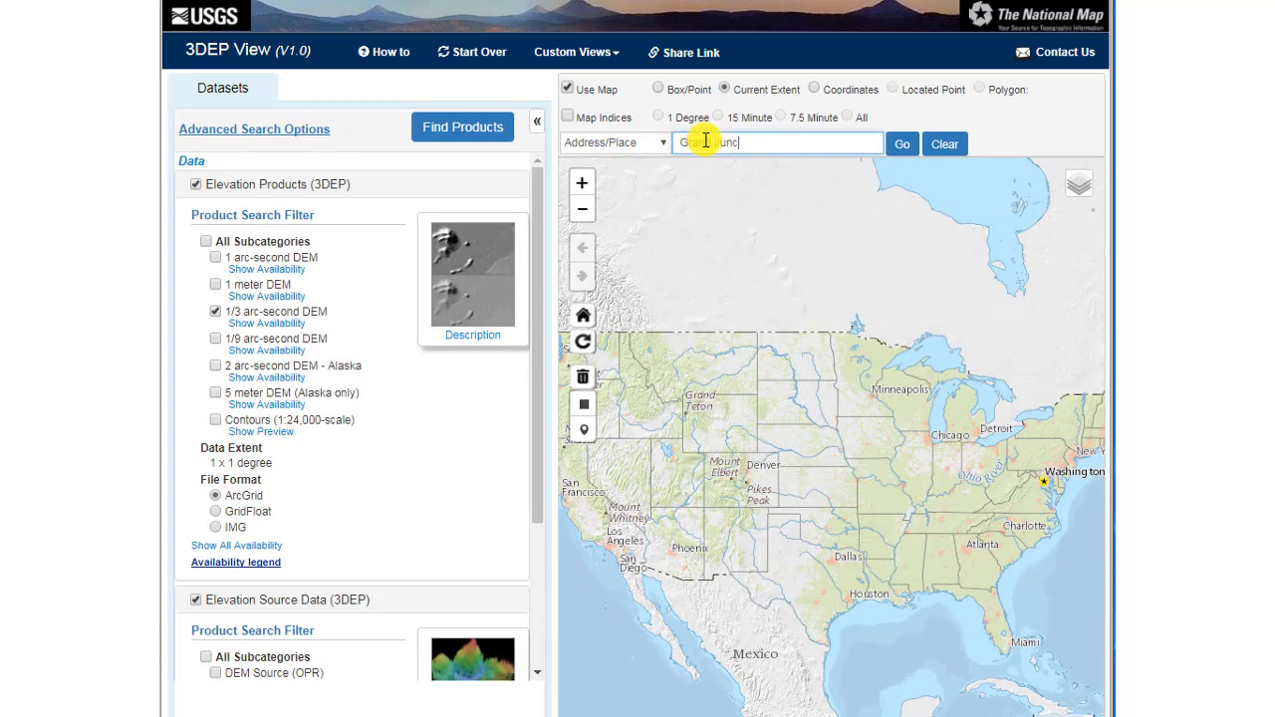
Step: Locate Grand Junction, Colorado and select 1 meter DEM and Lidar Point Cloud data
{"action": "type", "text": "Grand Junction, Colorado"}
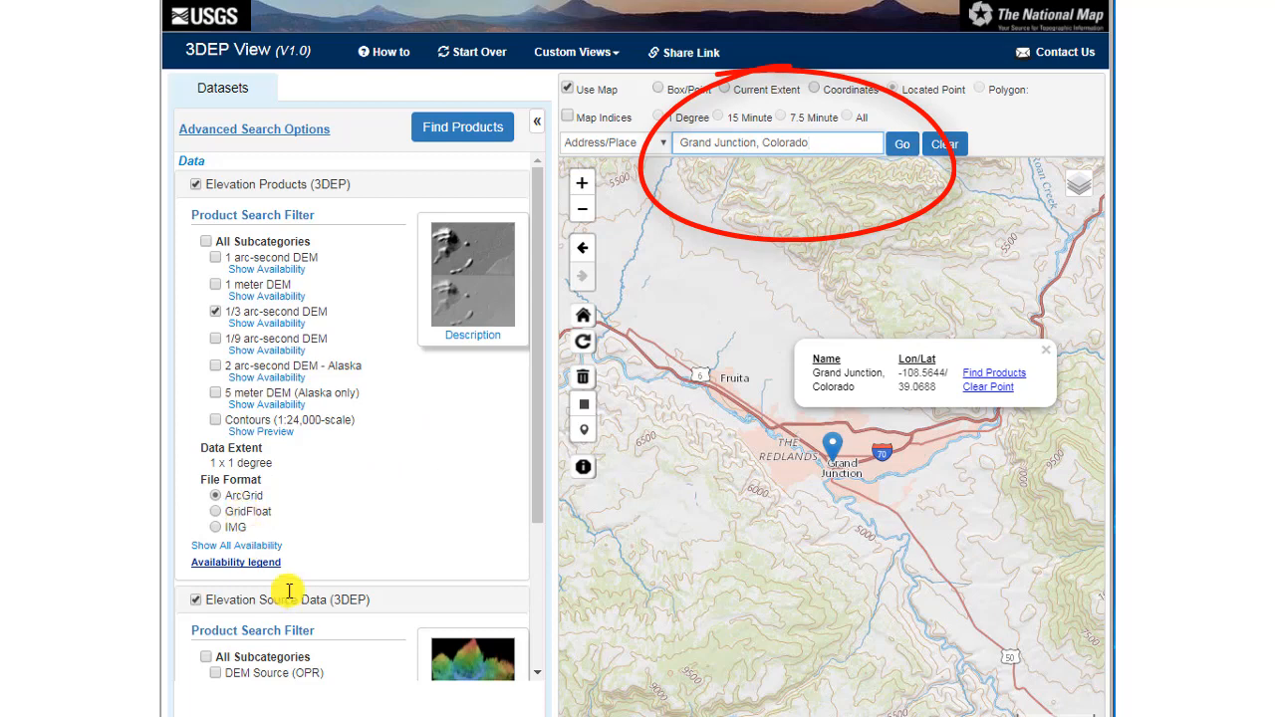
{"action": "scroll", "scroll_direction": "down", "scroll_amount": 3}
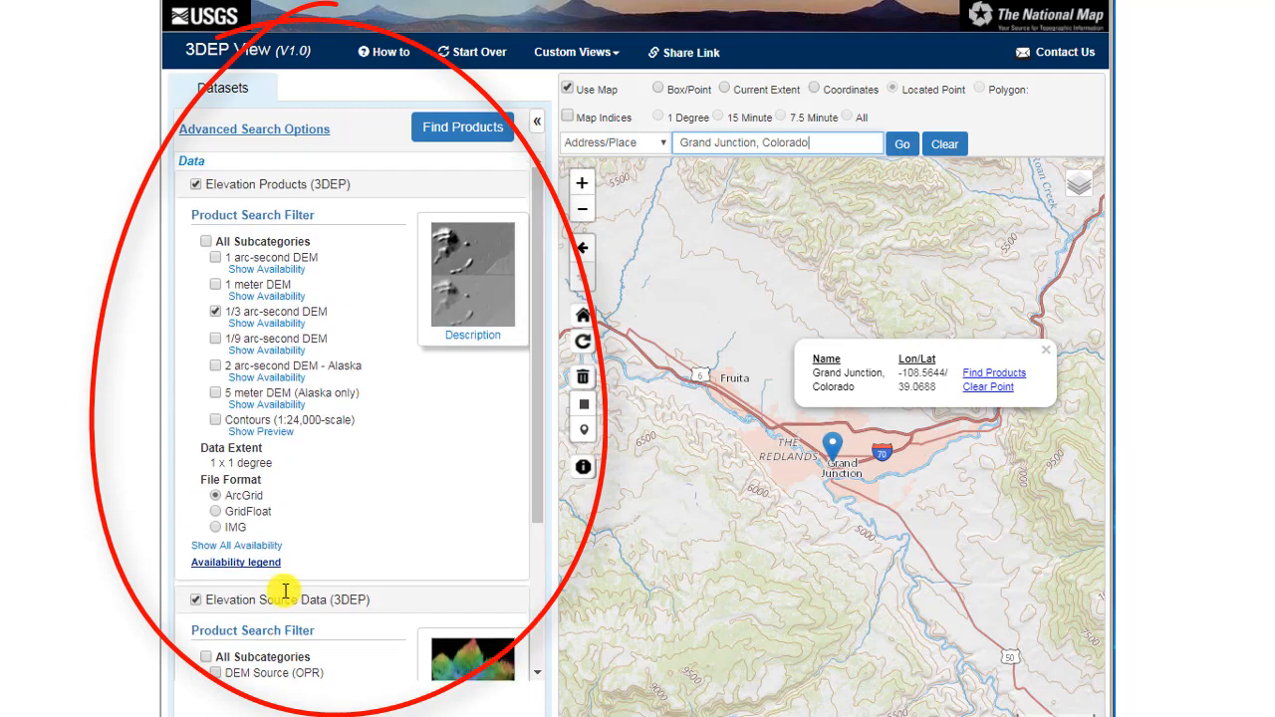
{"action": "mouse_move", "coordinate": [229, 365]}
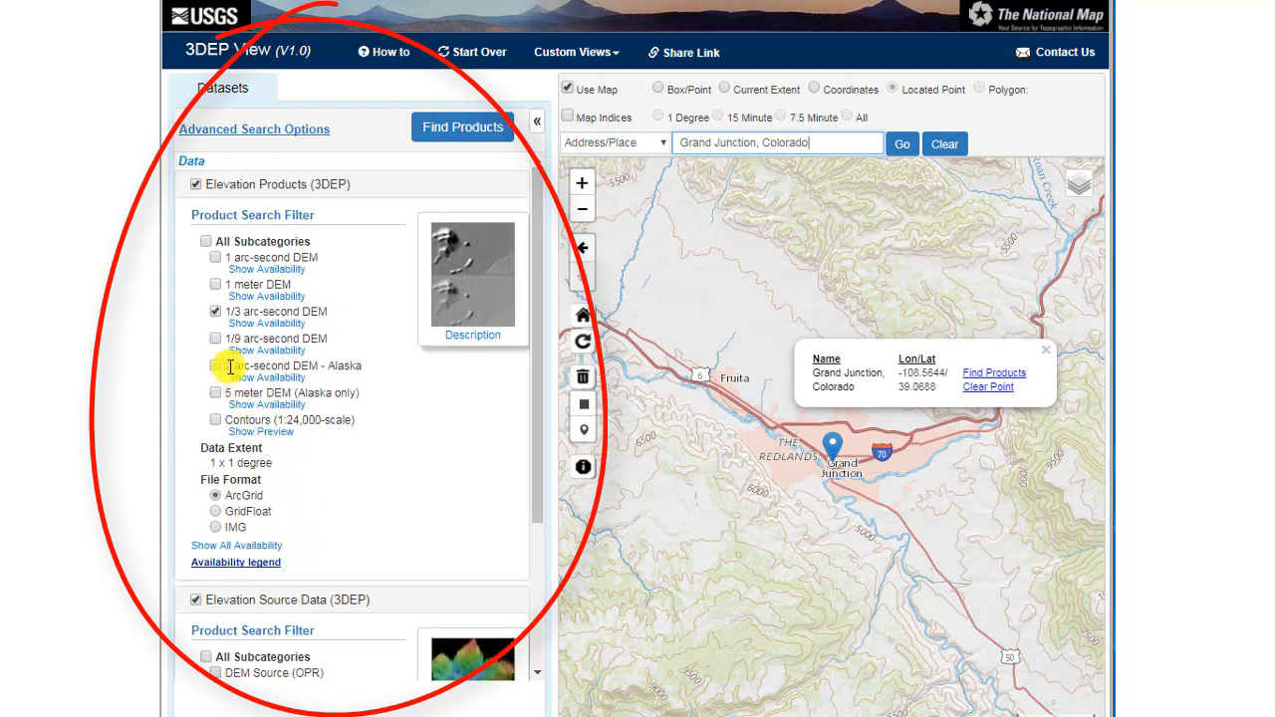
{"action": "left_click", "coordinate": [216, 284]}
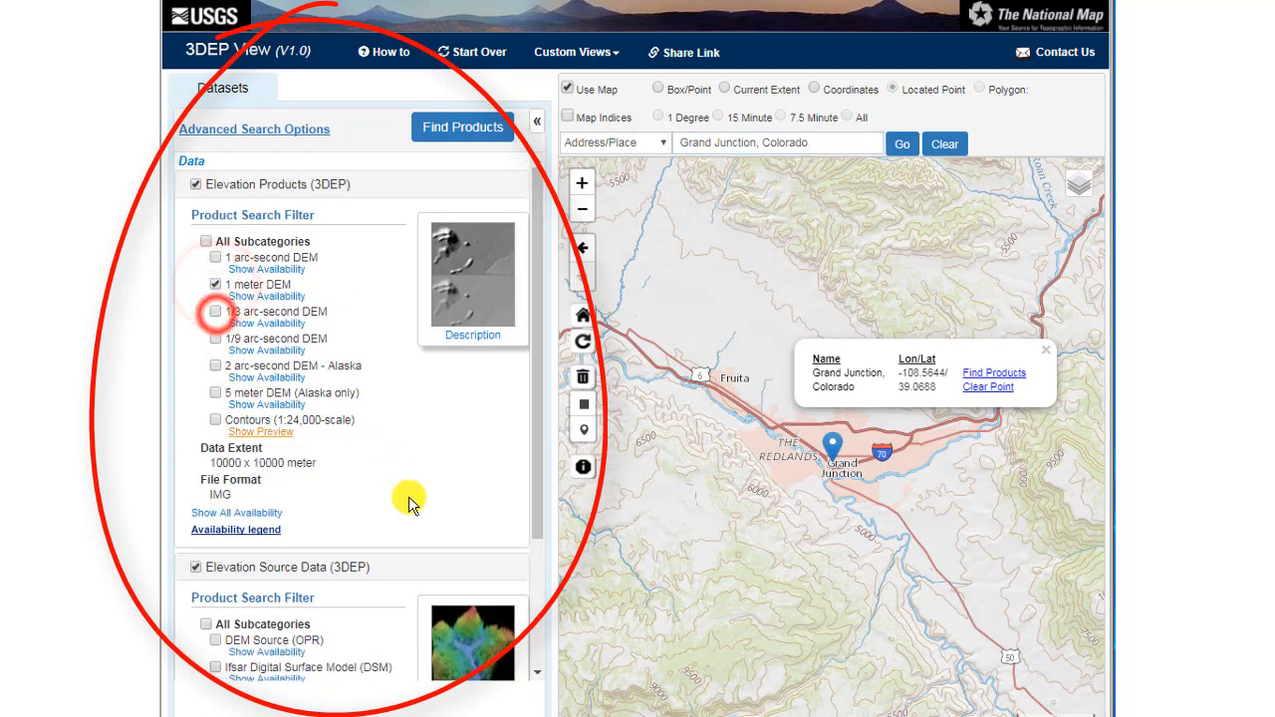
{"action": "scroll", "scroll_direction": "down", "scroll_amount": 3}
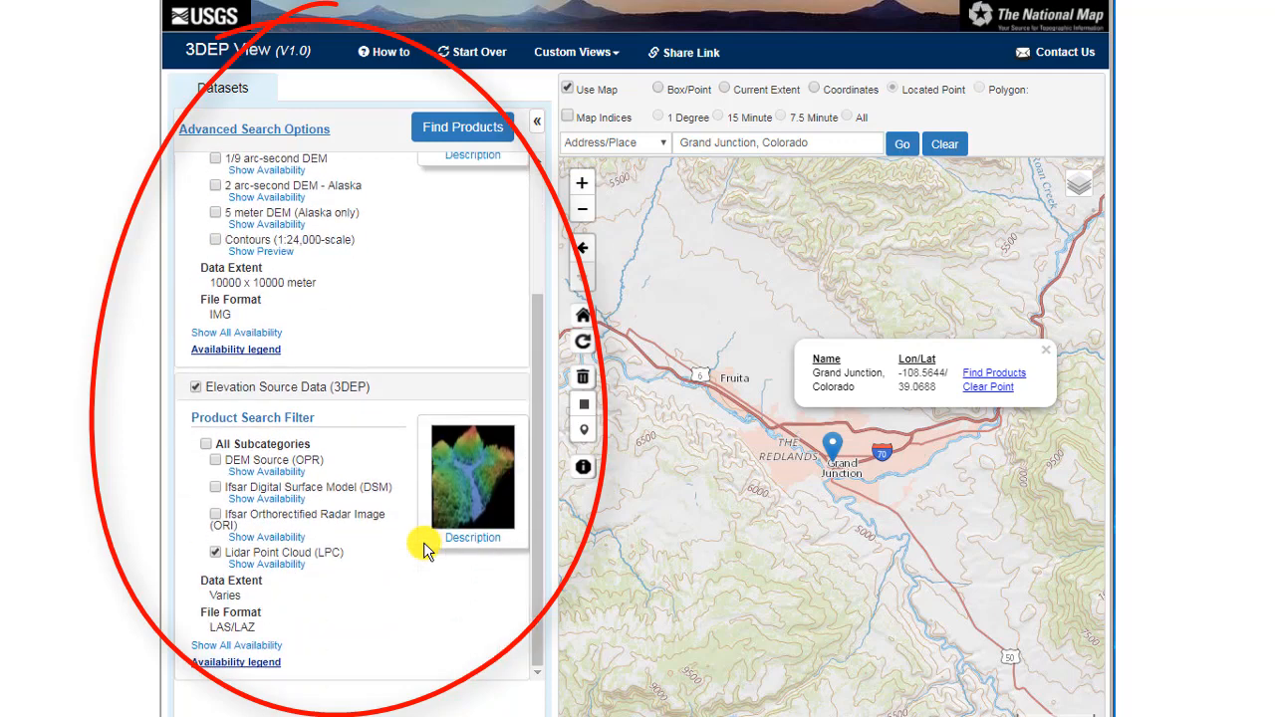
{"action": "mouse_move", "coordinate": [471, 473]}
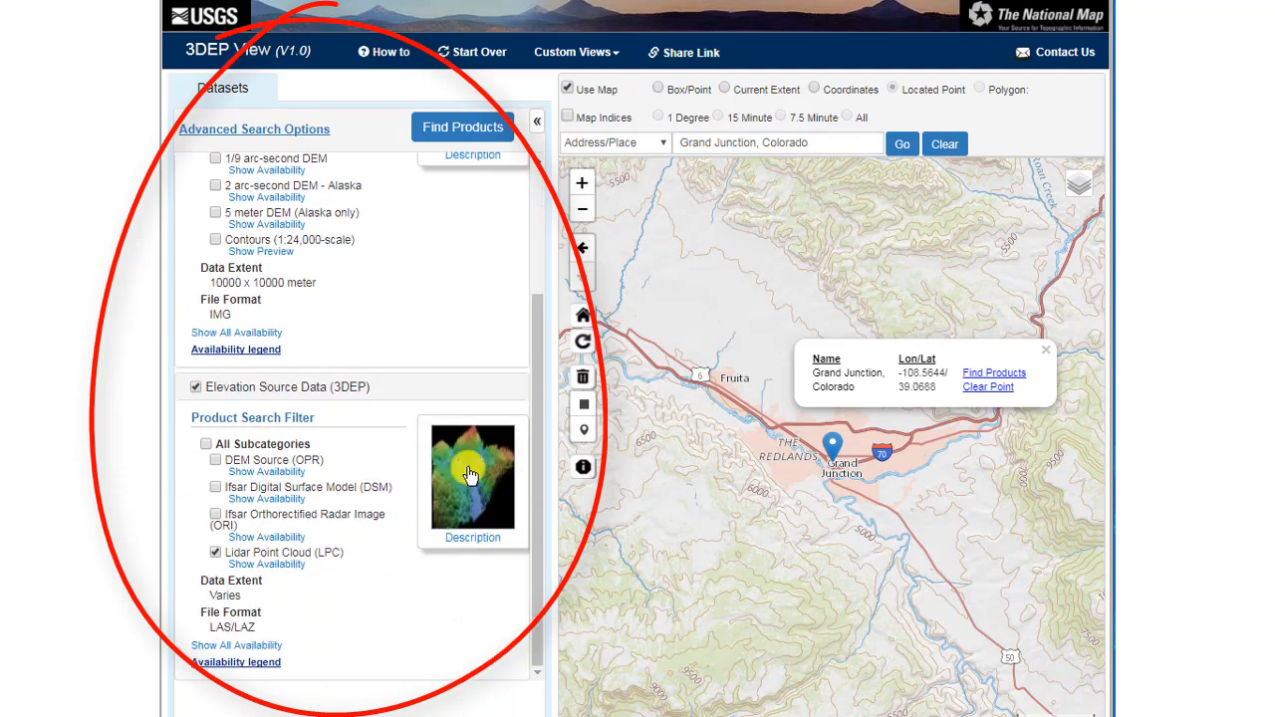
{"action": "left_click", "coordinate": [657, 89]}
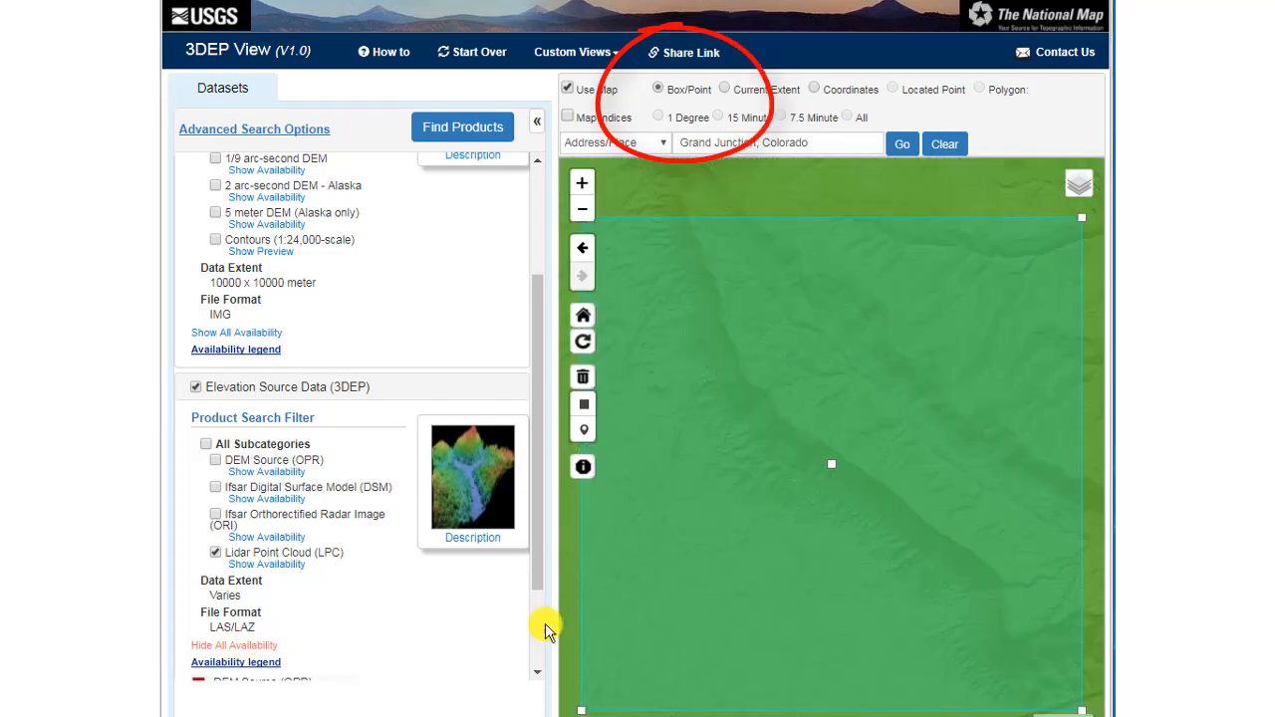
Step: Show availability only for Lidar Point Cloud (LPC) over the boxed area
{"action": "scroll", "scroll_direction": "down", "scroll_amount": 3}
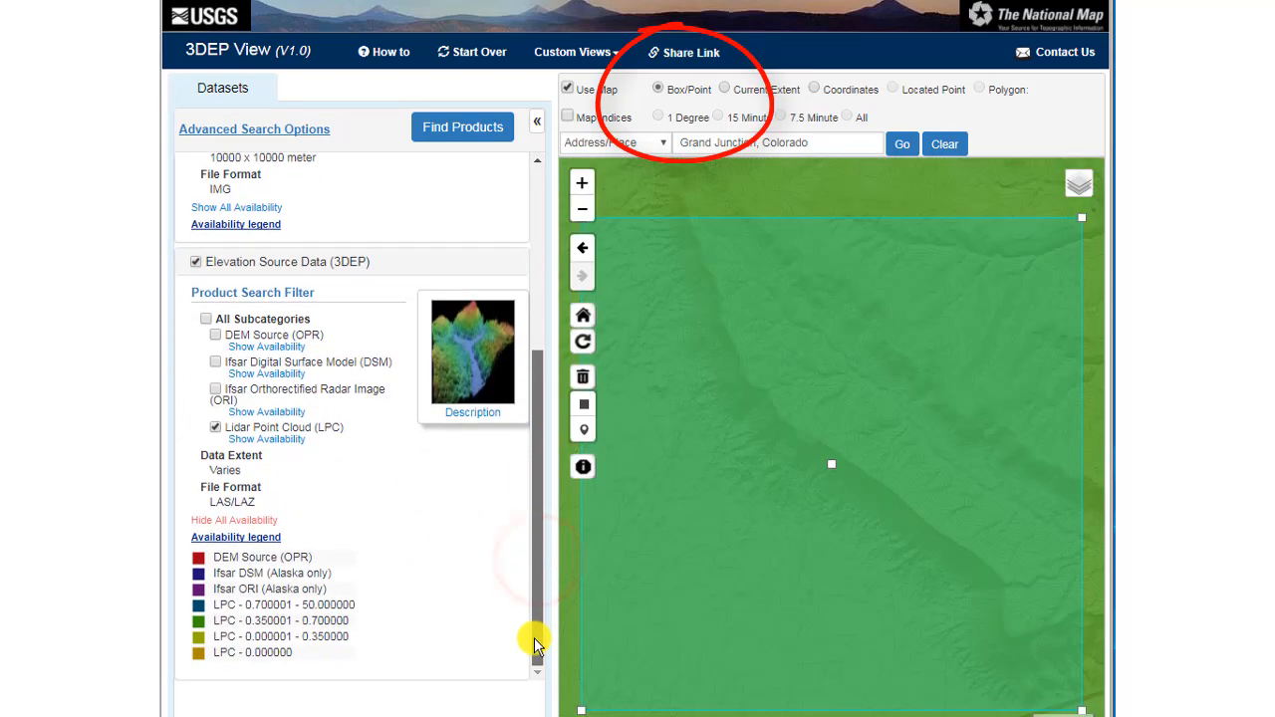
{"action": "mouse_move", "coordinate": [490, 636]}
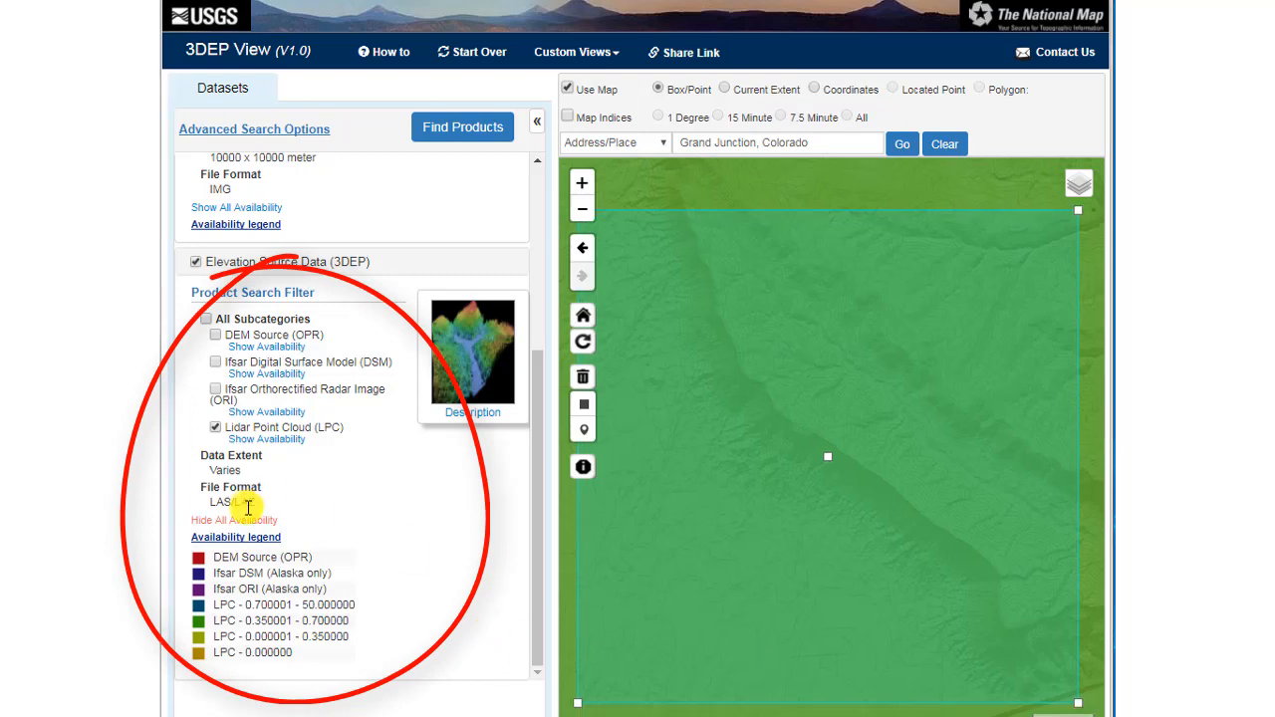
{"action": "left_click", "coordinate": [233, 520]}
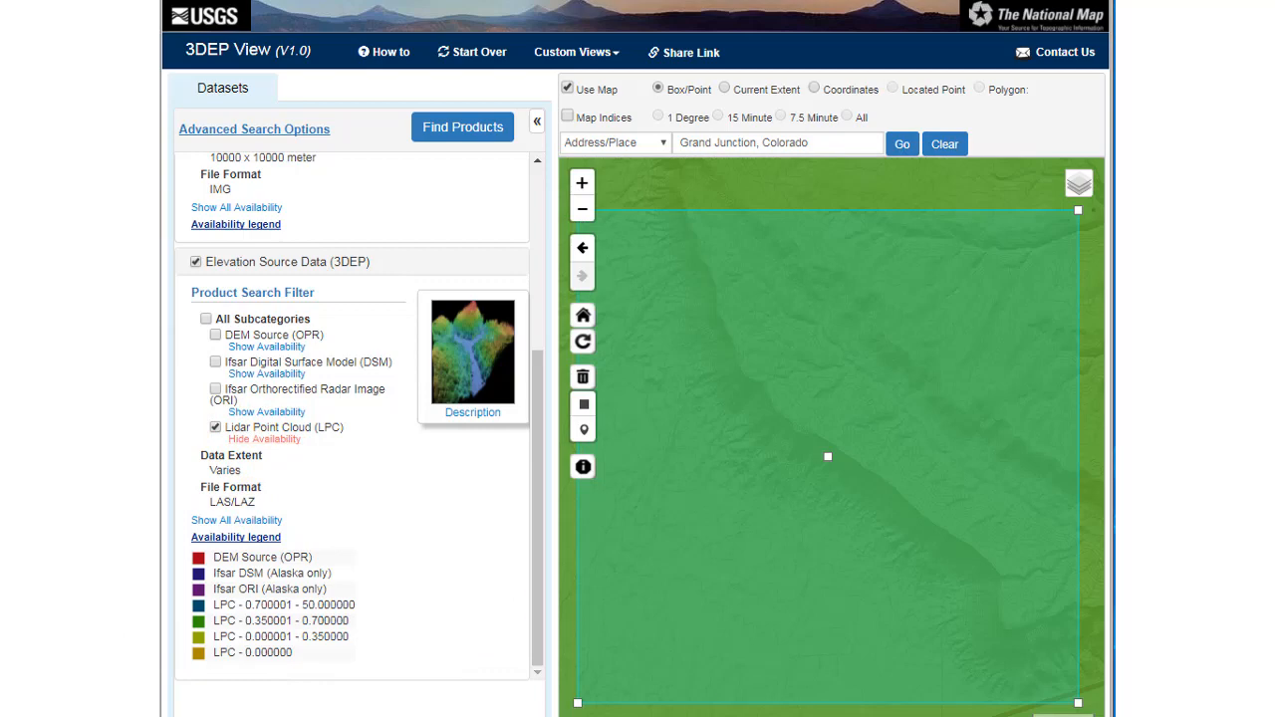
Step: Run Find Products and list the 4 one-meter DEM elevation product results
{"action": "left_click", "coordinate": [462, 126]}
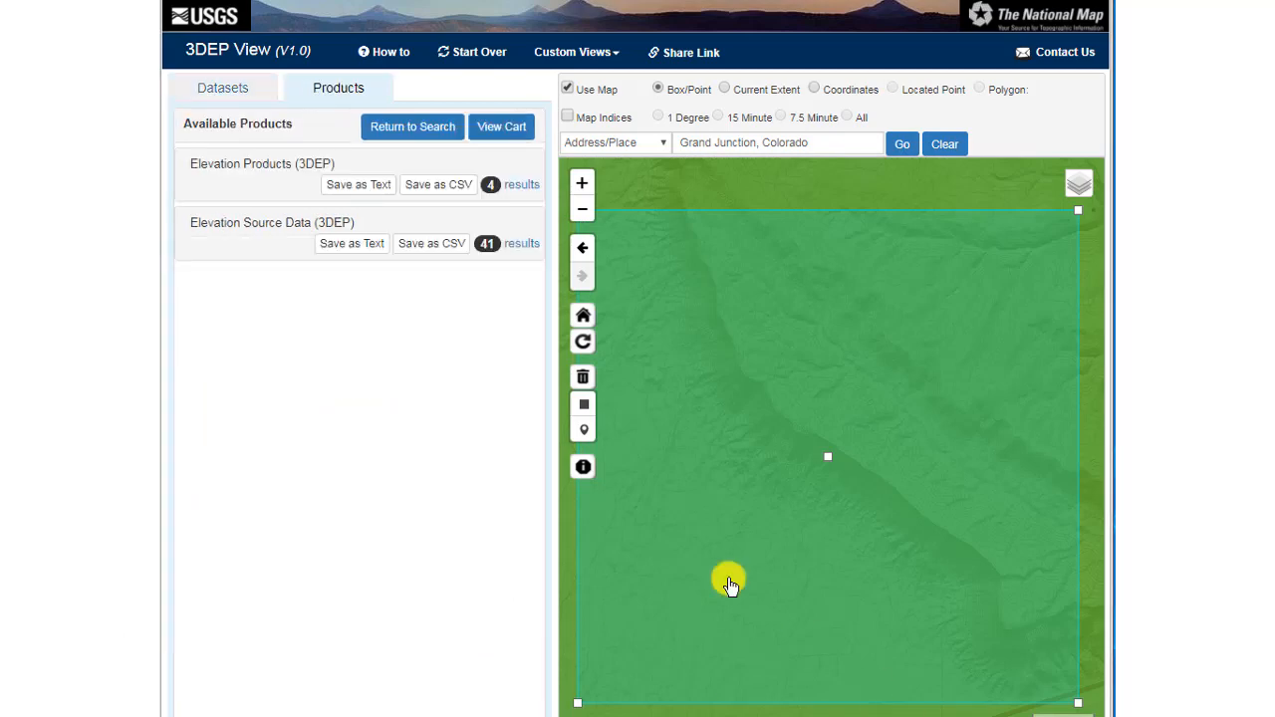
{"action": "left_click", "coordinate": [412, 127]}
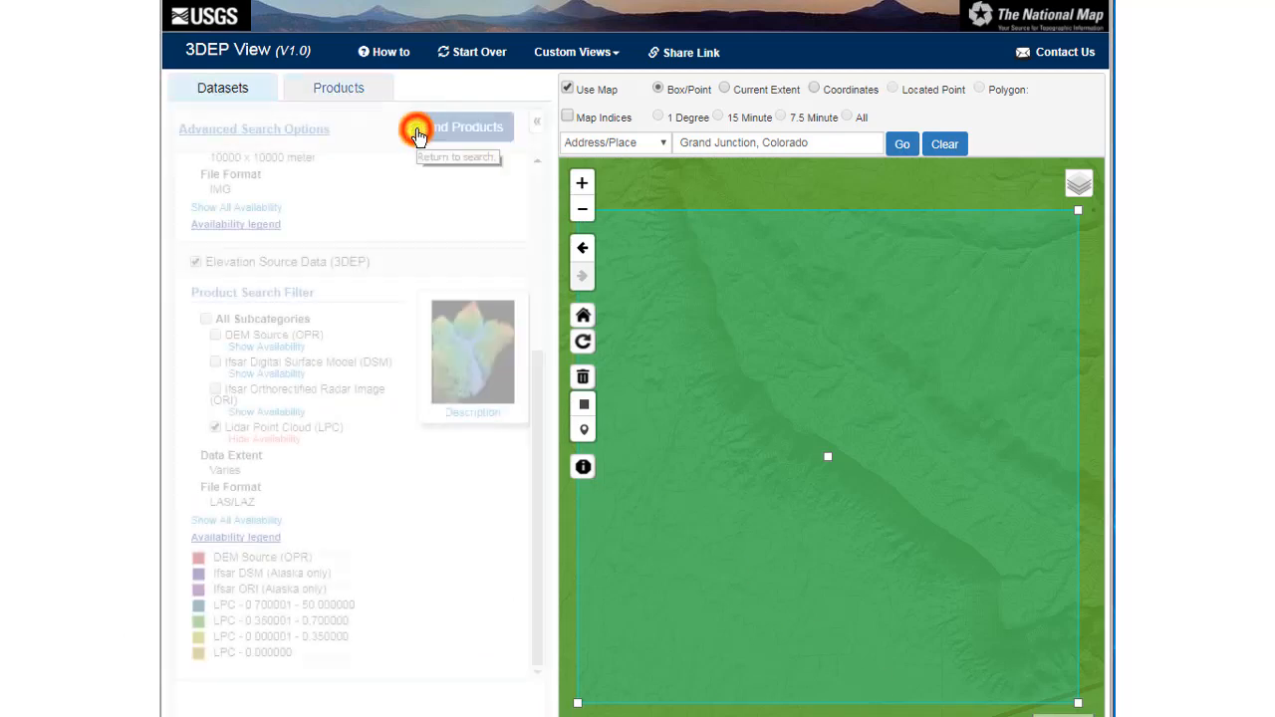
{"action": "left_click", "coordinate": [468, 126]}
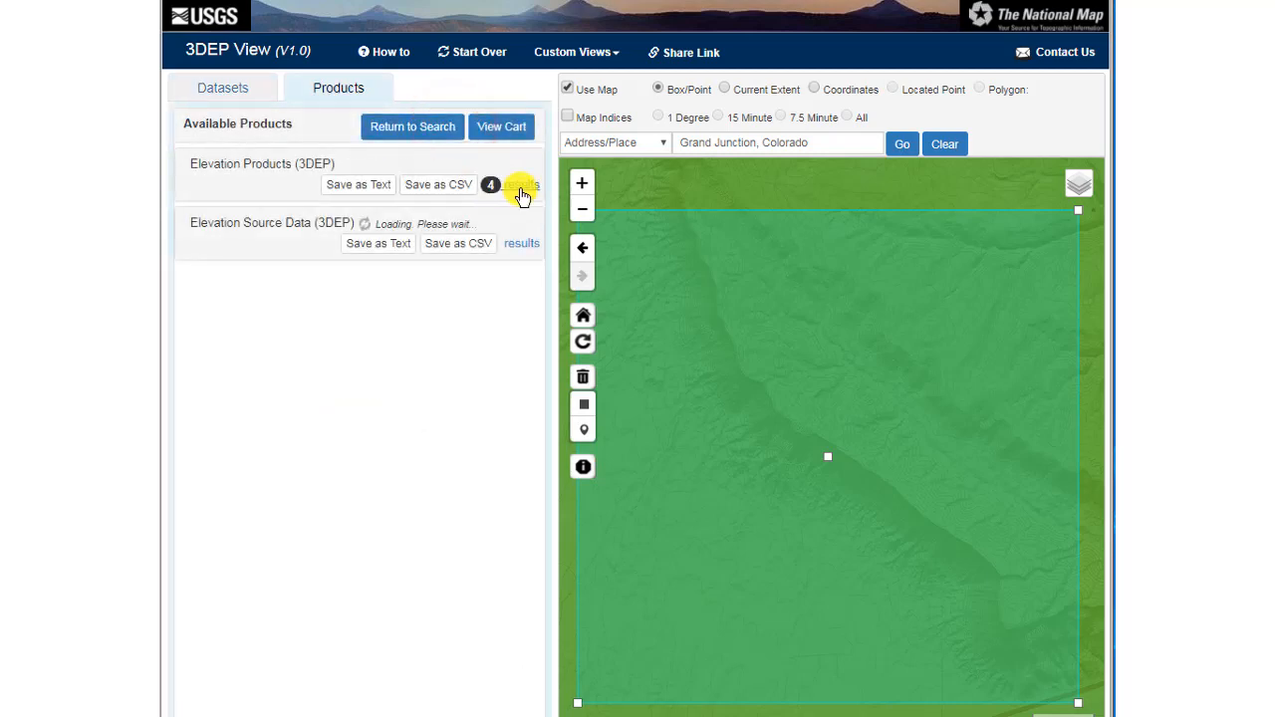
{"action": "left_click", "coordinate": [522, 186]}
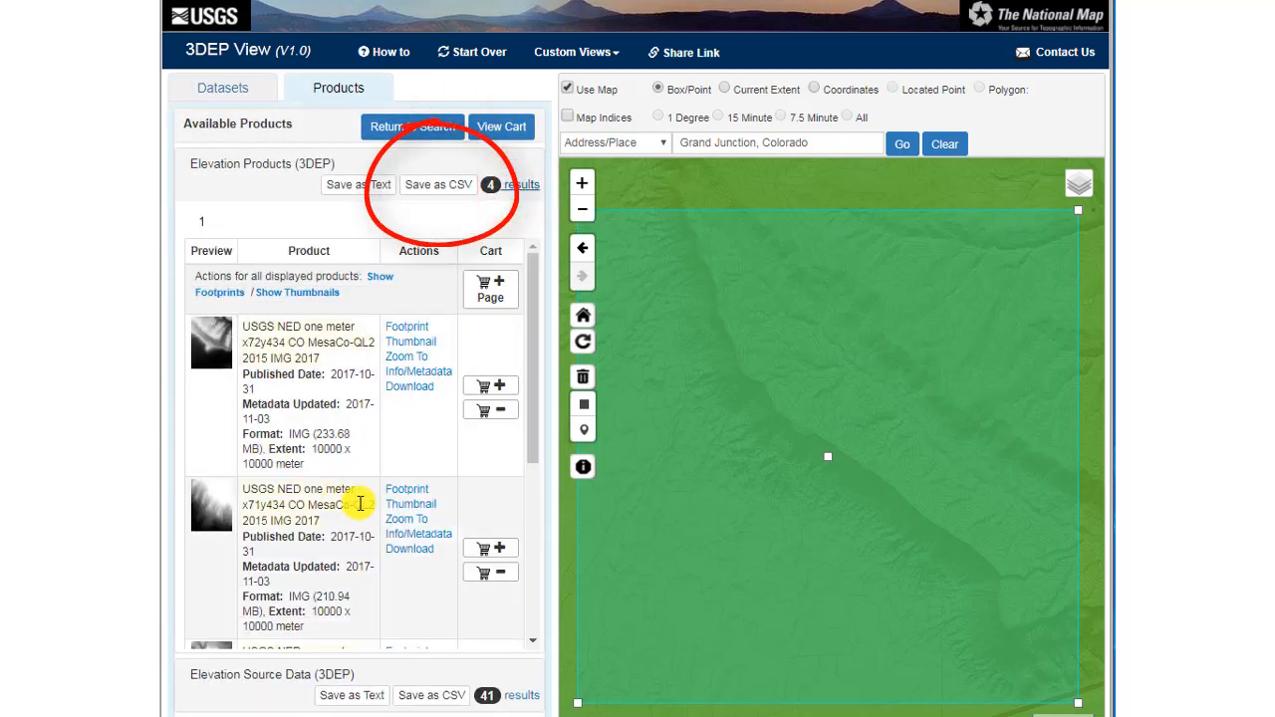
{"action": "mouse_move", "coordinate": [378, 498]}
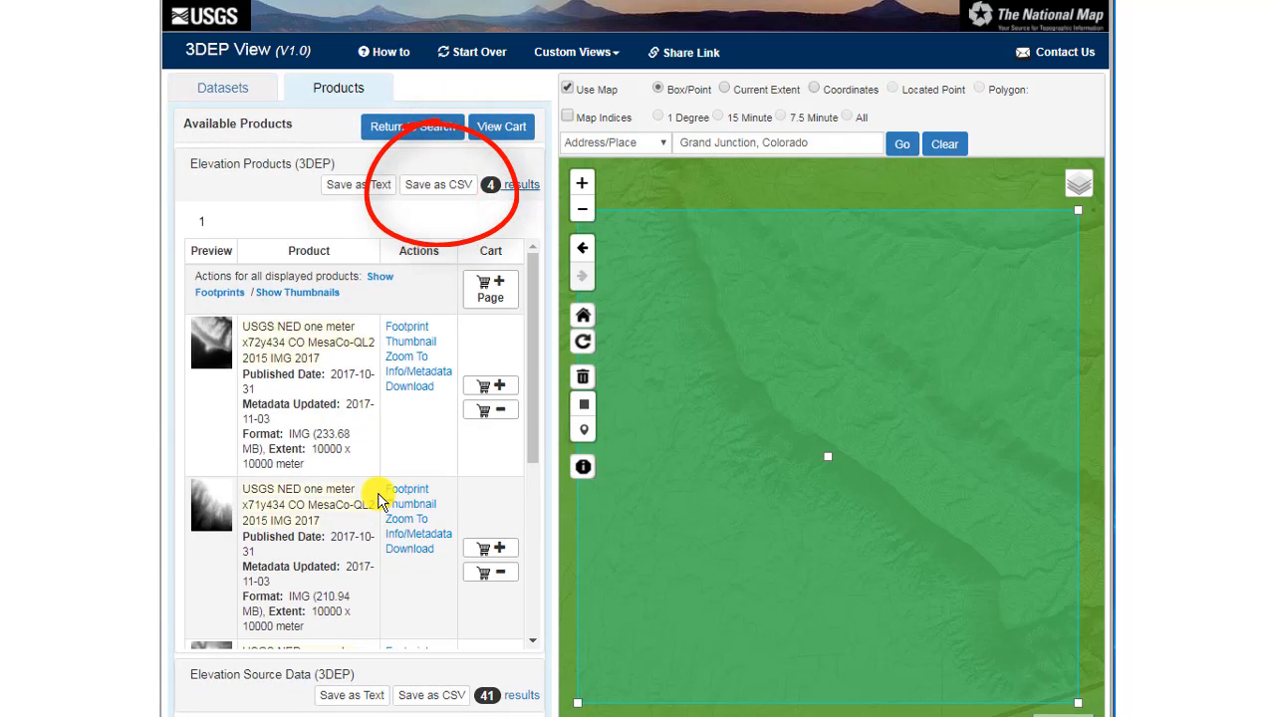
{"action": "mouse_move", "coordinate": [413, 127]}
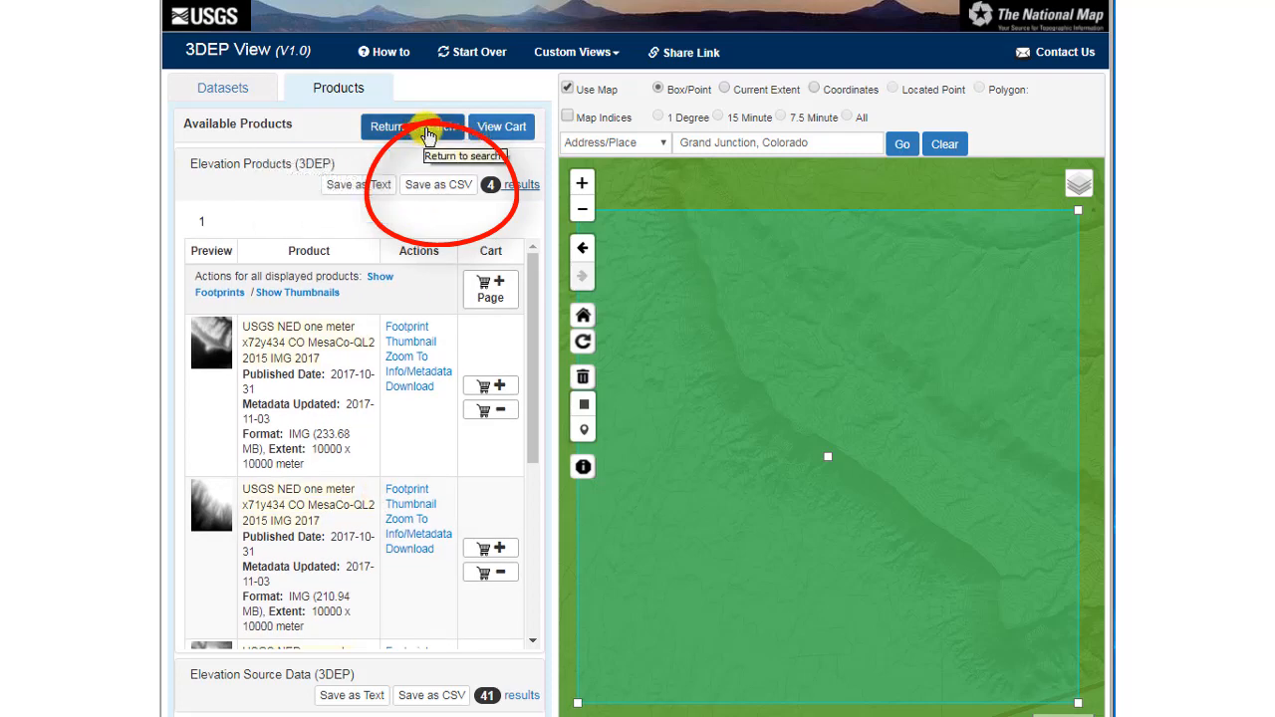
Step: Re-run the search, list the 41 Elevation Source Data tiles, and map the first footprint
{"action": "left_click", "coordinate": [411, 126]}
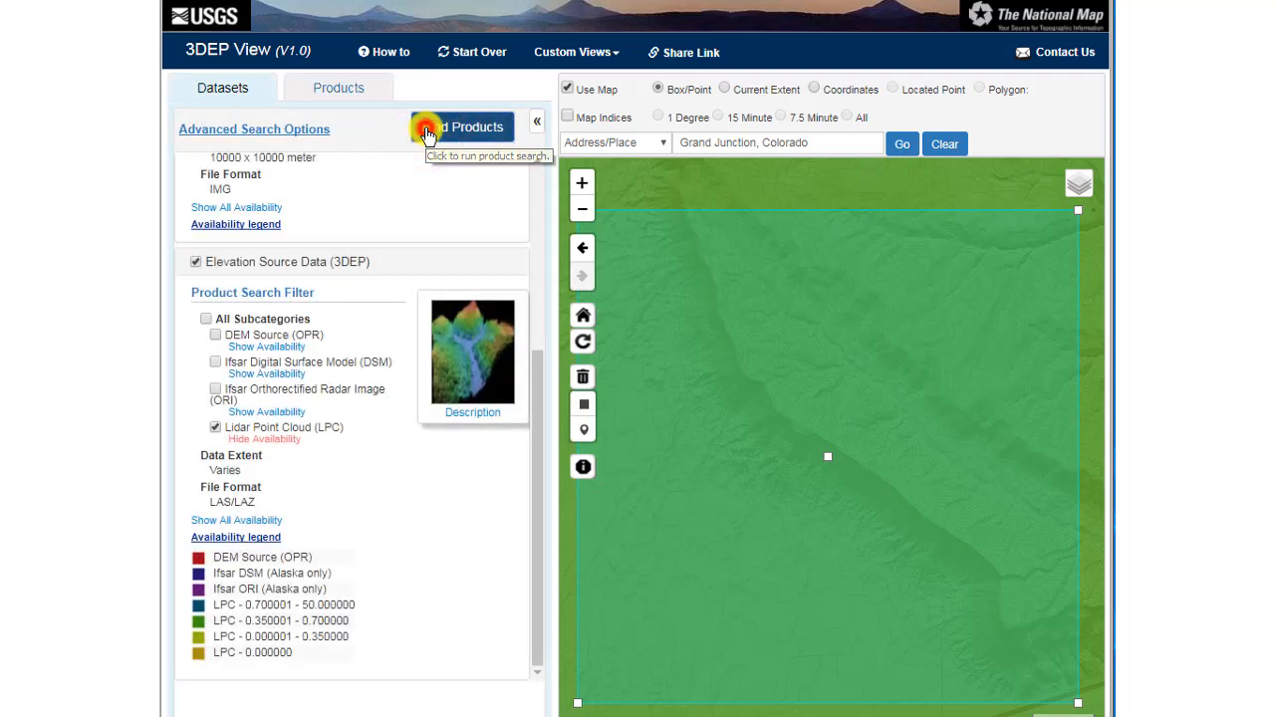
{"action": "left_click", "coordinate": [461, 126]}
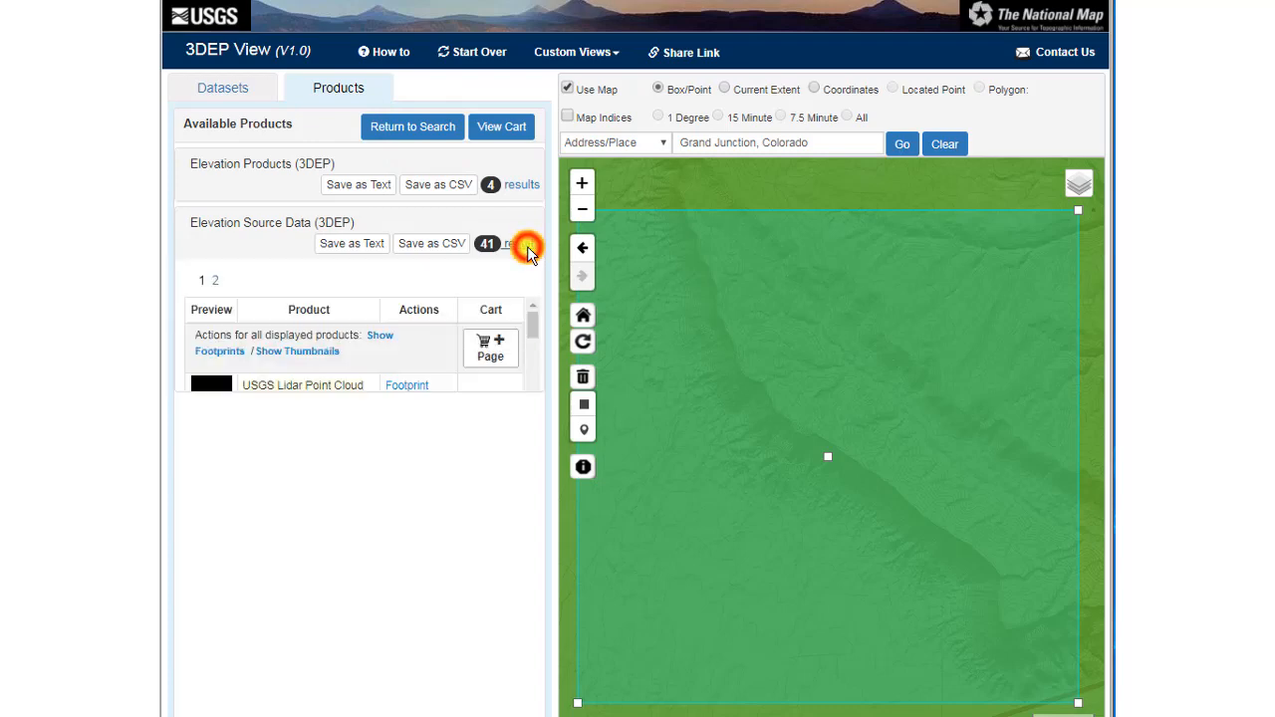
{"action": "left_click", "coordinate": [521, 244]}
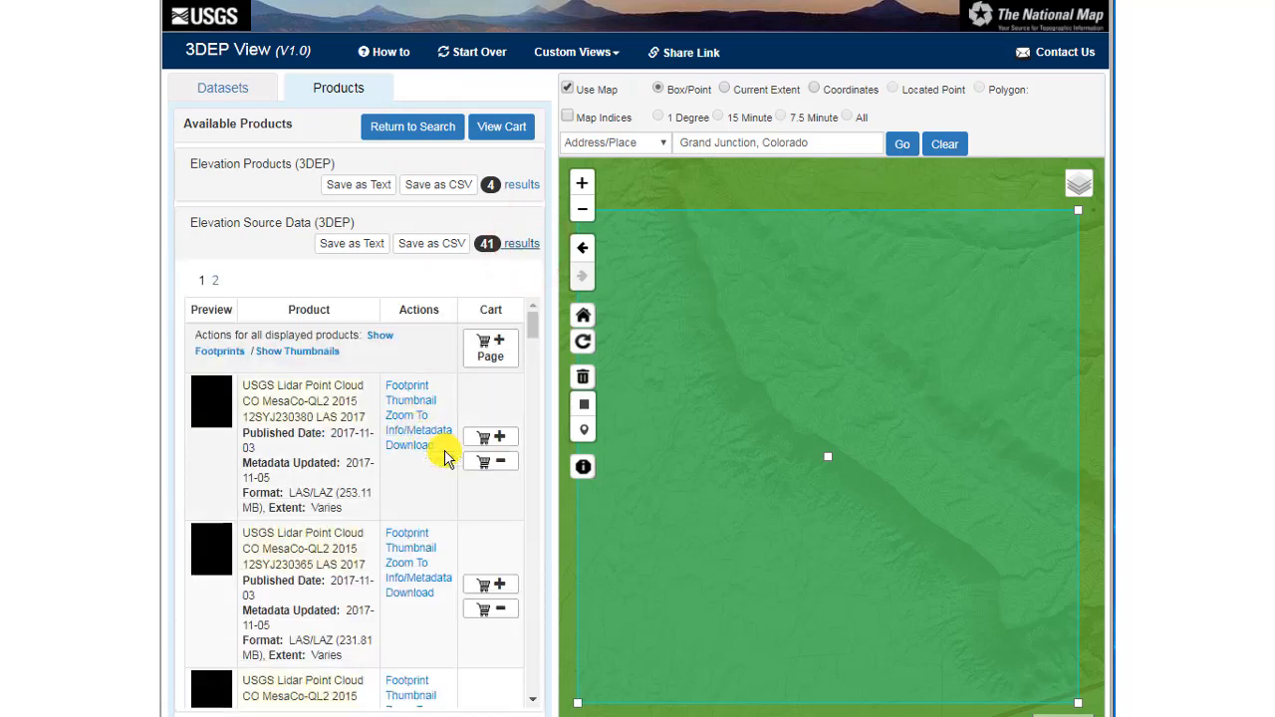
{"action": "mouse_move", "coordinate": [409, 411]}
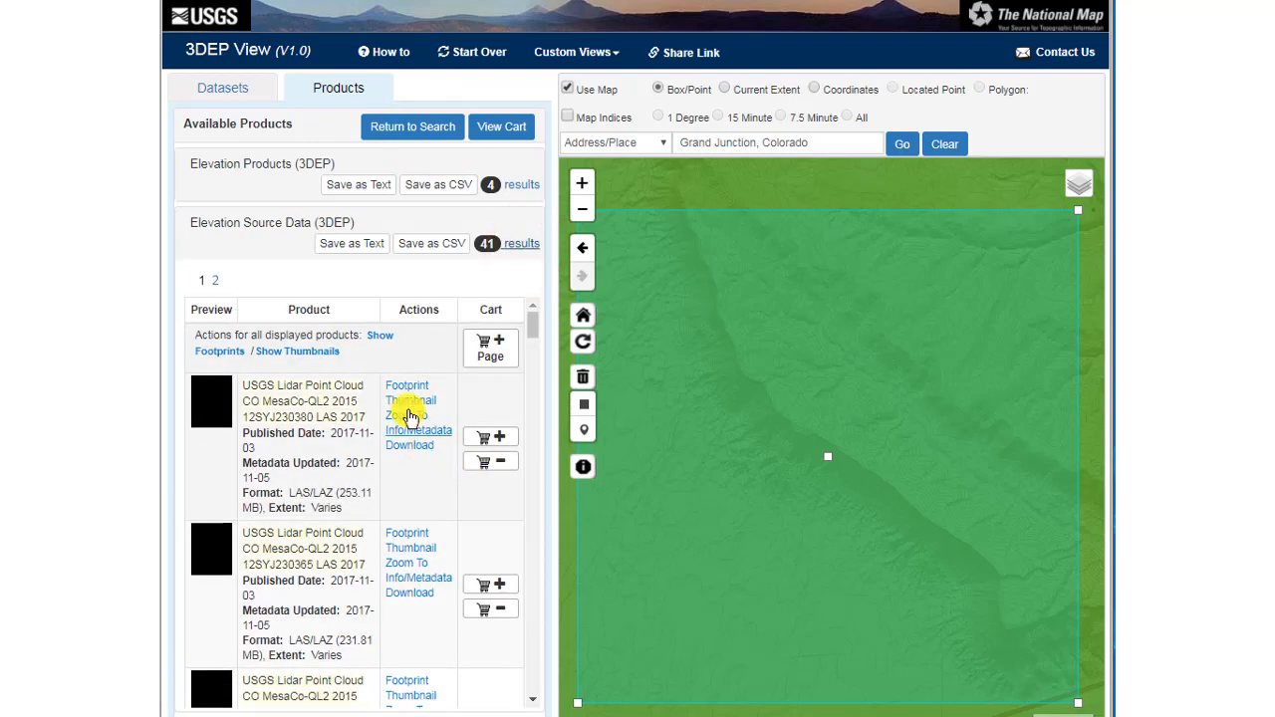
{"action": "left_click", "coordinate": [407, 385]}
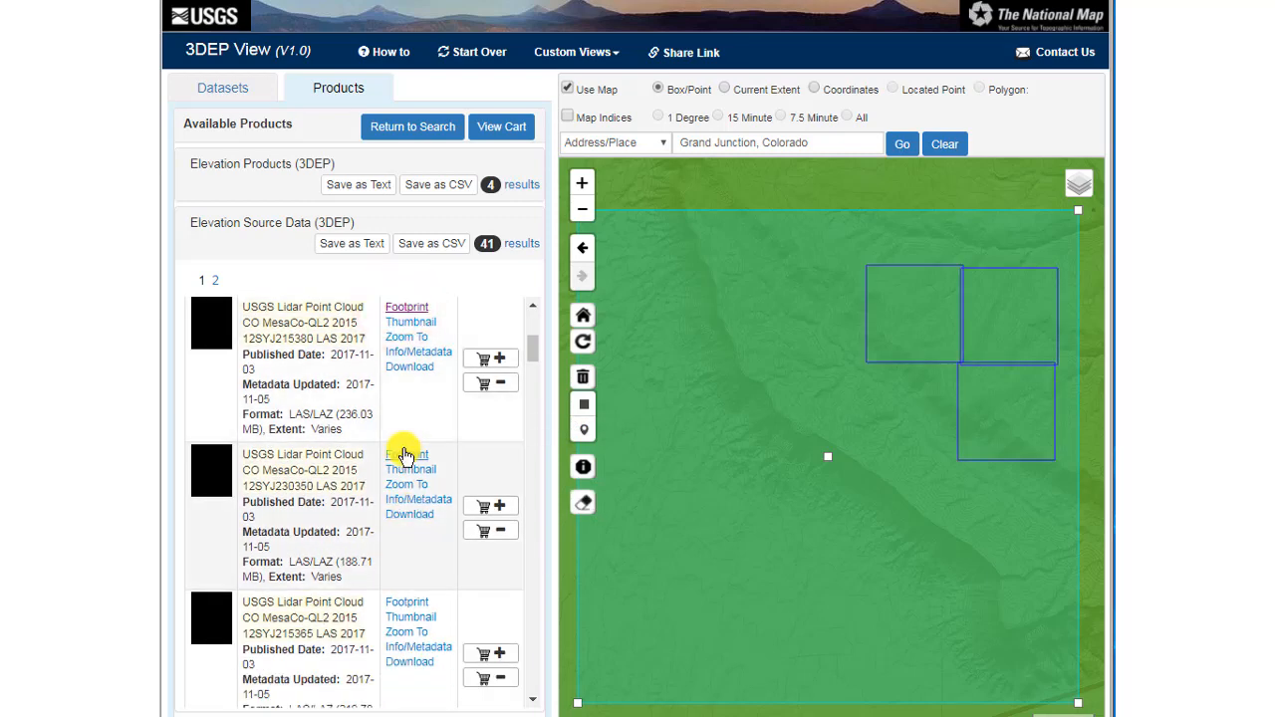
Step: Browse the lidar tile results and add tile 12SYJ215350 to the cart
{"action": "left_click", "coordinate": [406, 605]}
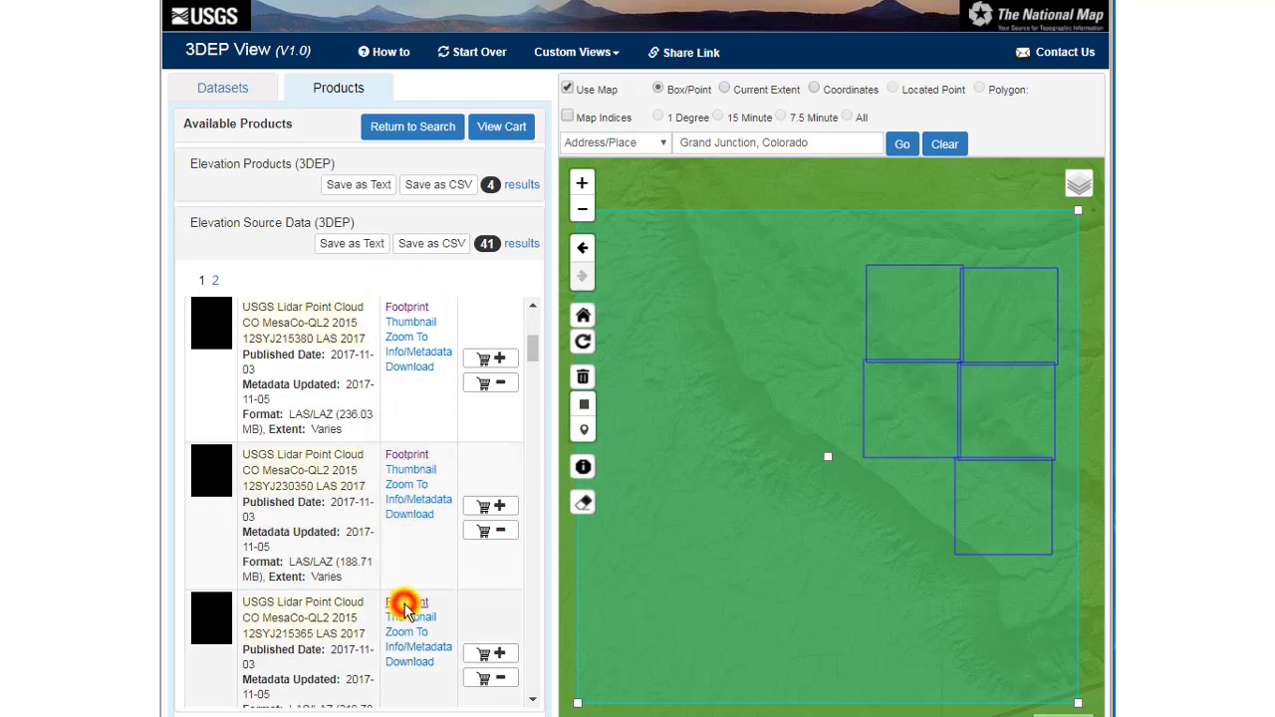
{"action": "scroll", "scroll_direction": "down", "scroll_amount": 3}
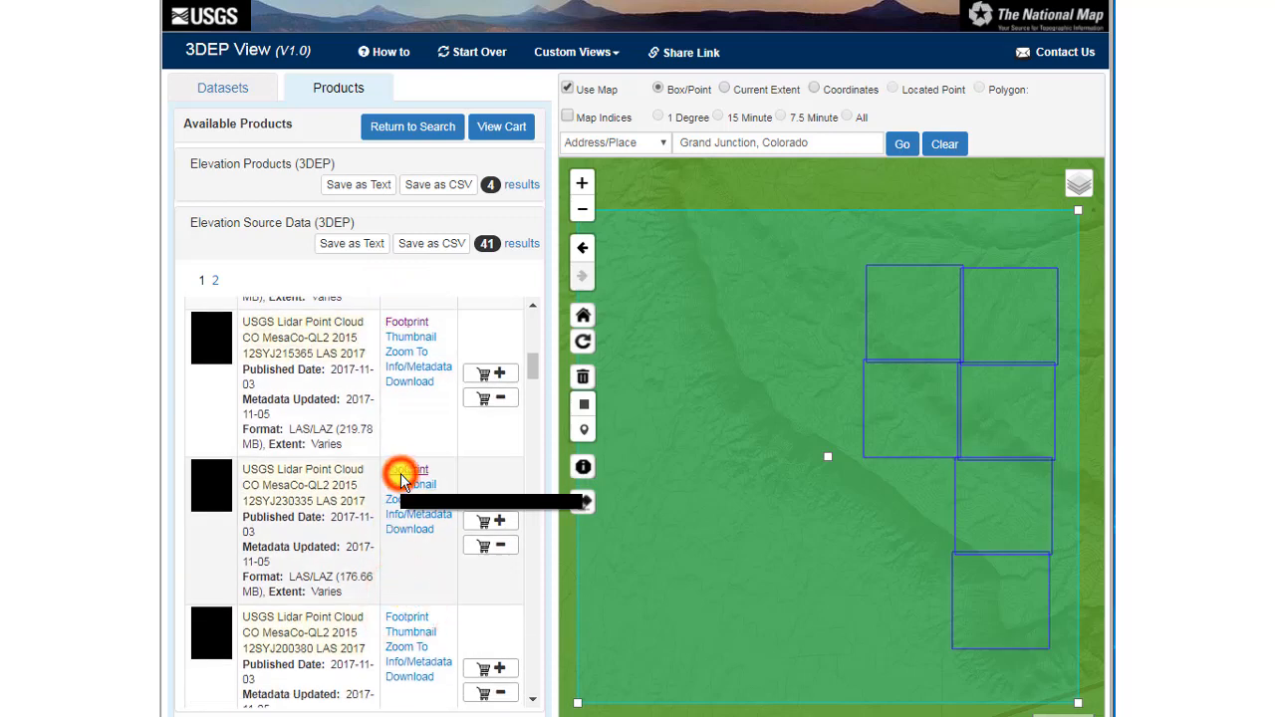
{"action": "scroll", "scroll_direction": "down", "scroll_amount": 3}
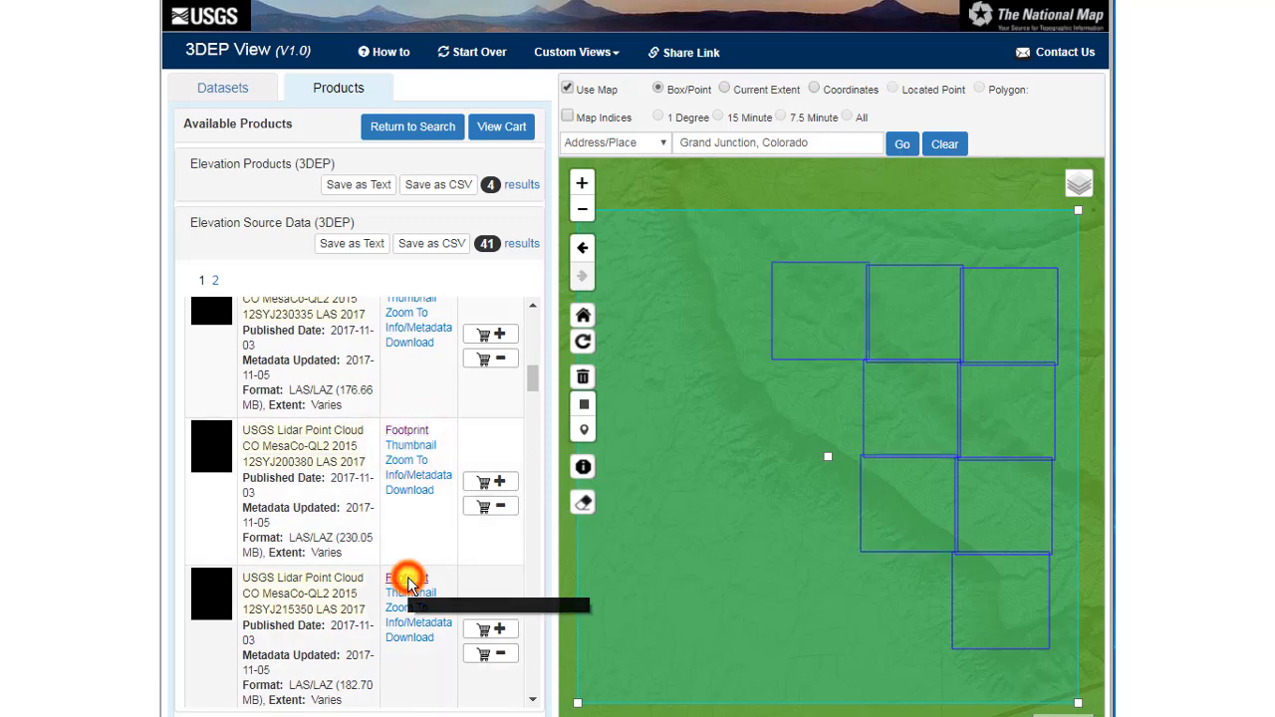
{"action": "scroll", "scroll_direction": "down", "scroll_amount": 3}
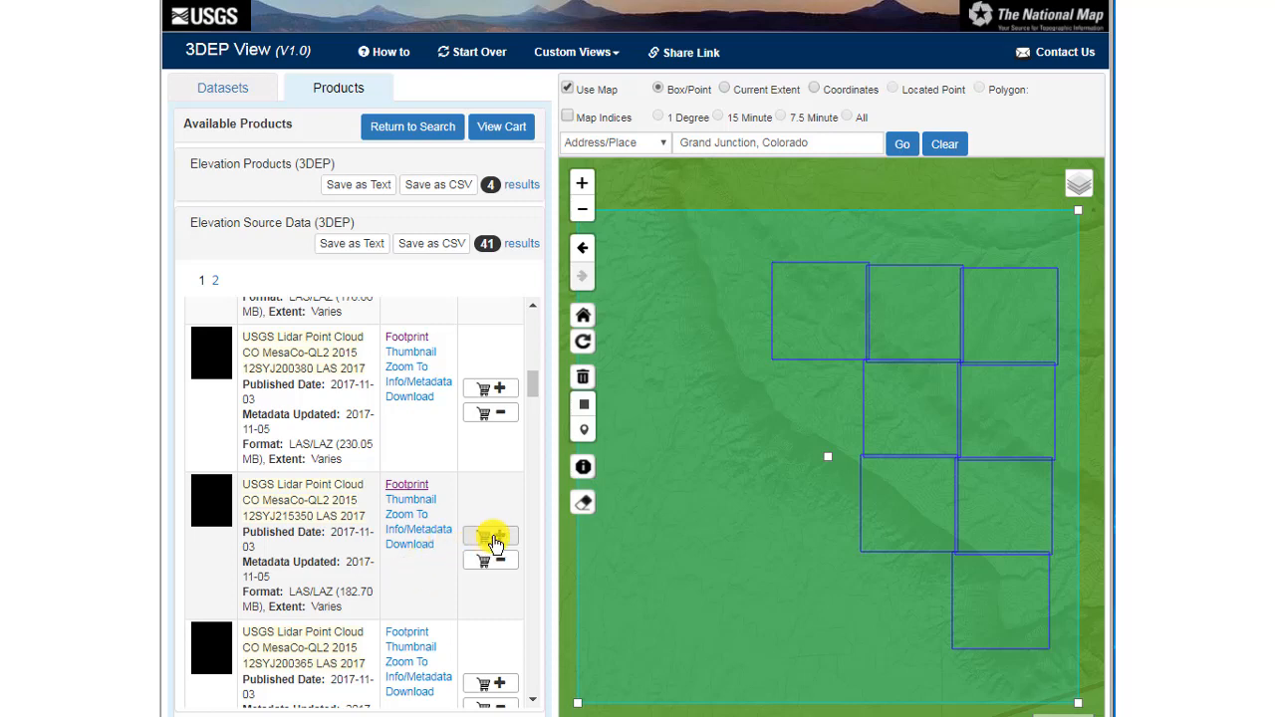
{"action": "mouse_move", "coordinate": [490, 535]}
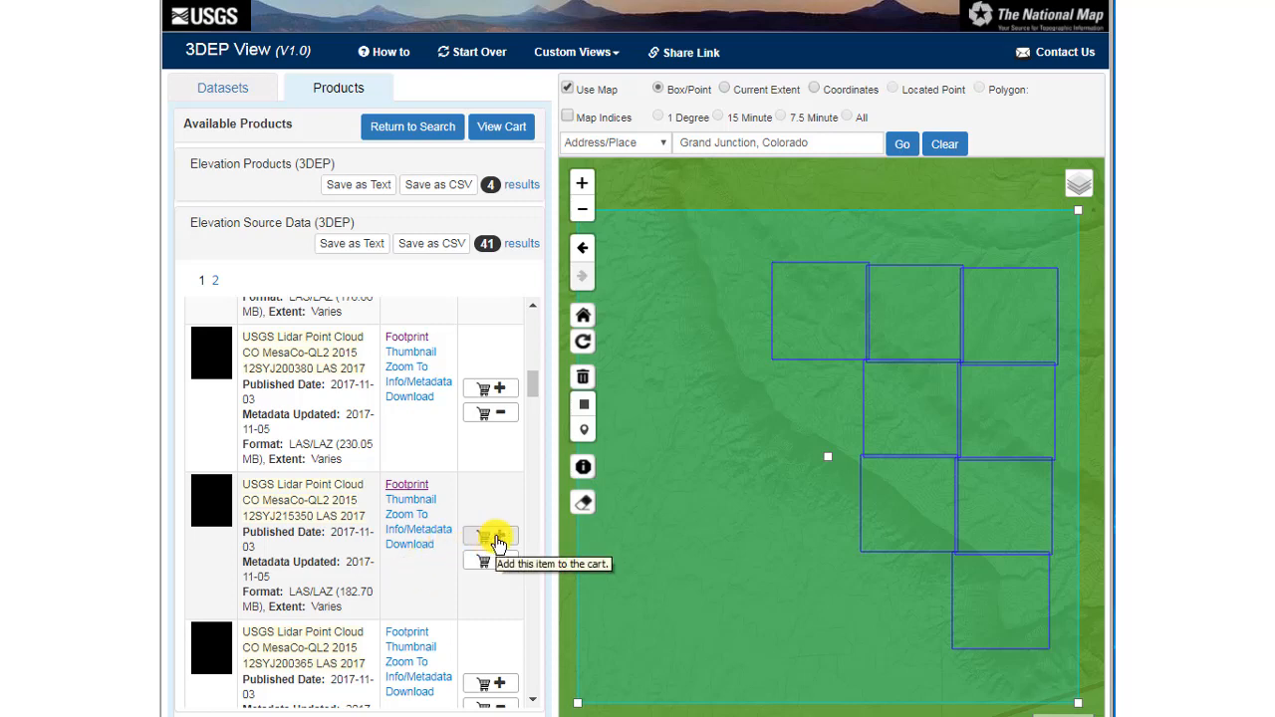
{"action": "left_click", "coordinate": [489, 528]}
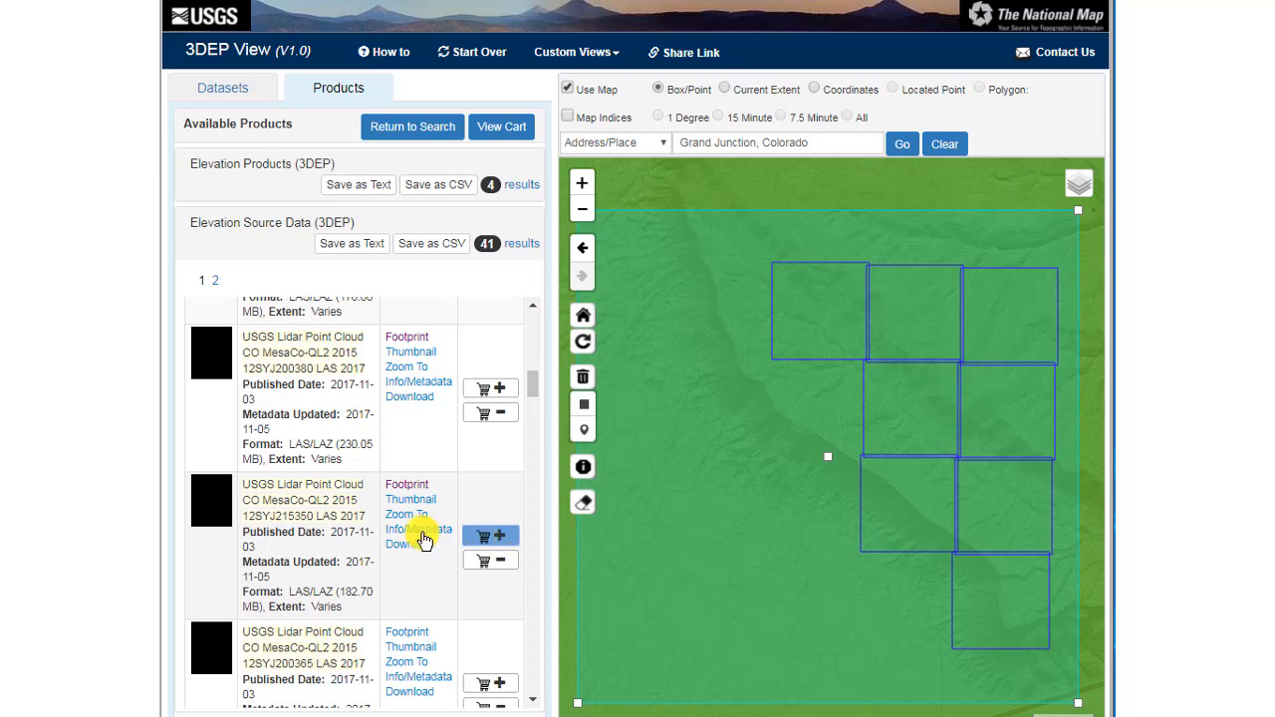
{"action": "mouse_move", "coordinate": [418, 529]}
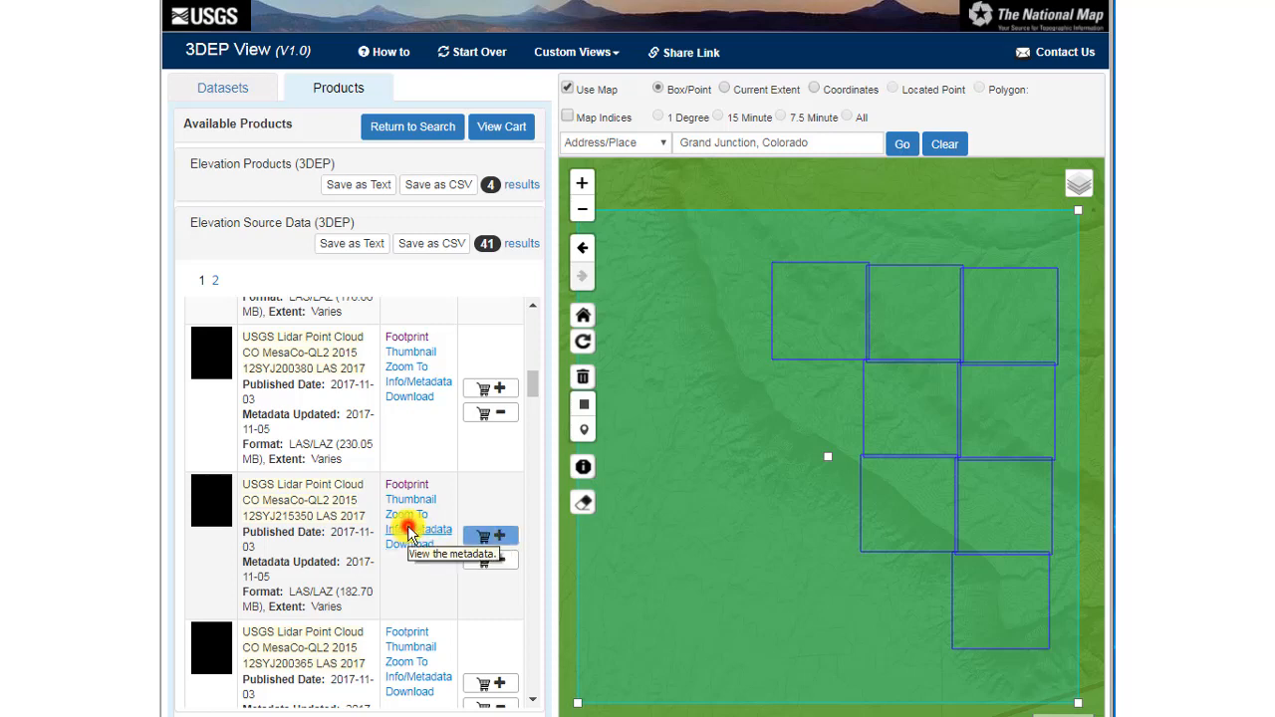
Step: Check tile 12SYJ215350's metadata and footprint, then download its zip file
{"action": "left_click", "coordinate": [418, 529]}
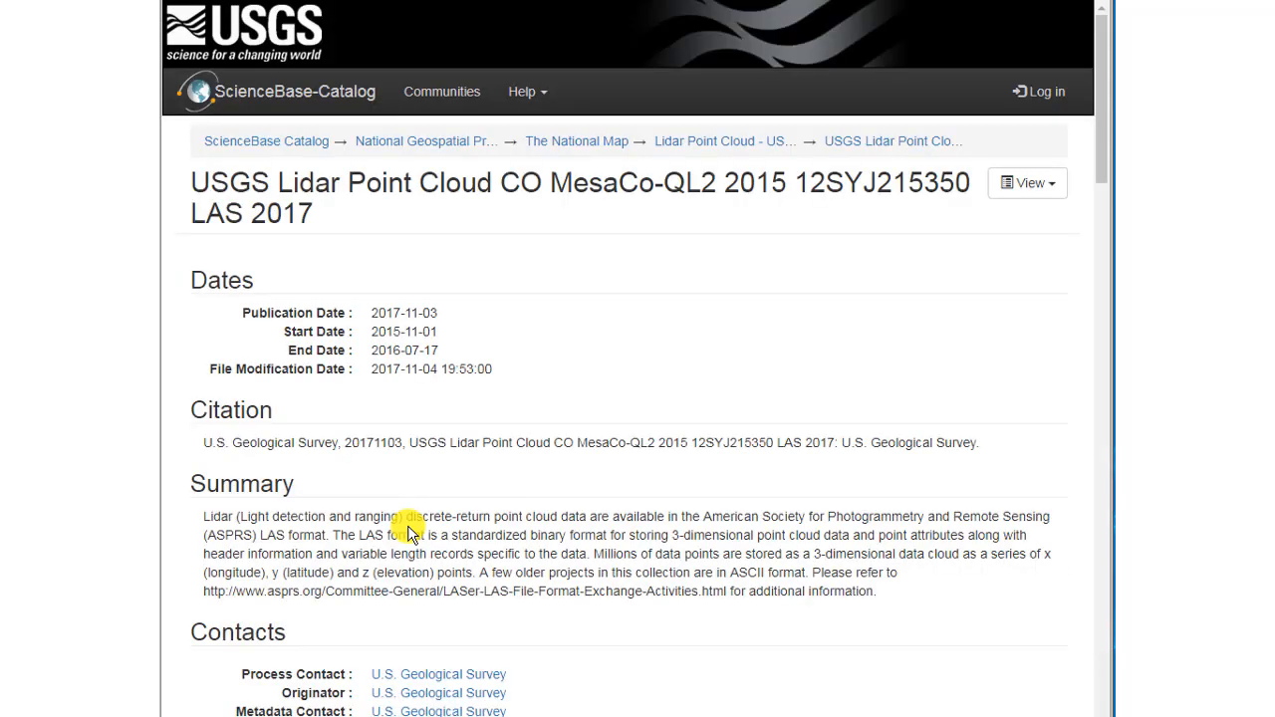
{"action": "mouse_move", "coordinate": [398, 369]}
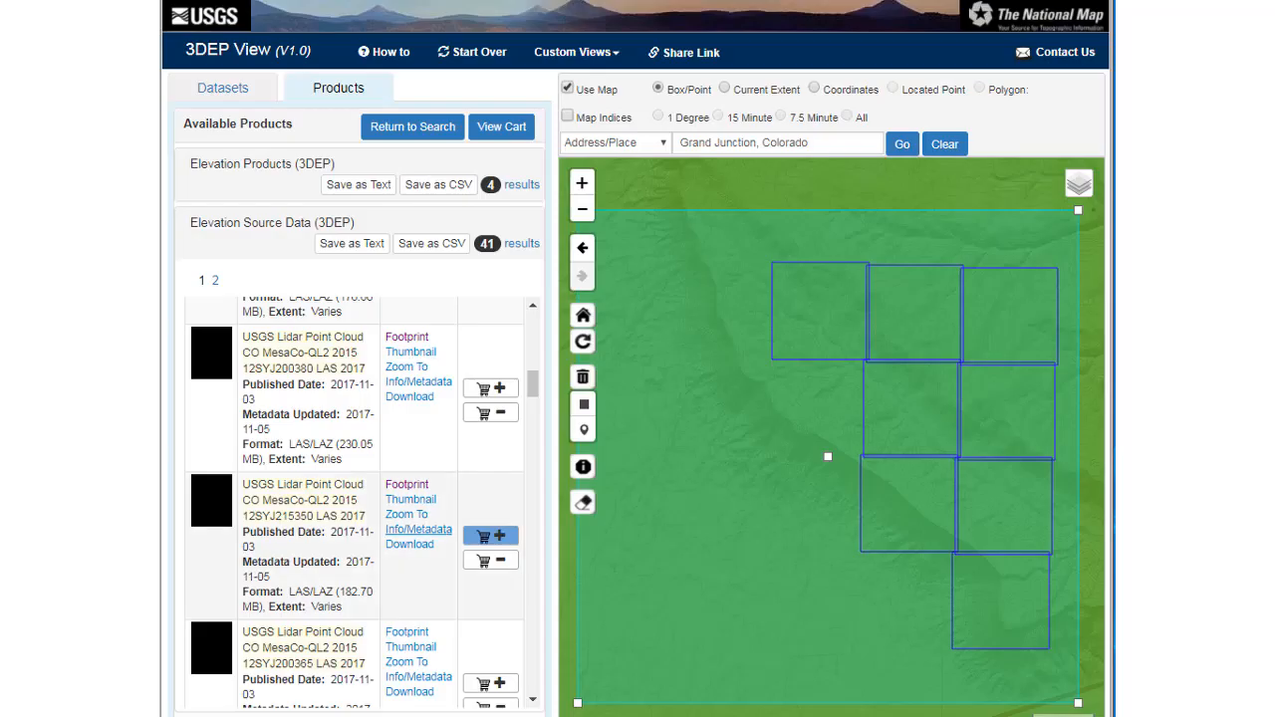
{"action": "mouse_move", "coordinate": [406, 514]}
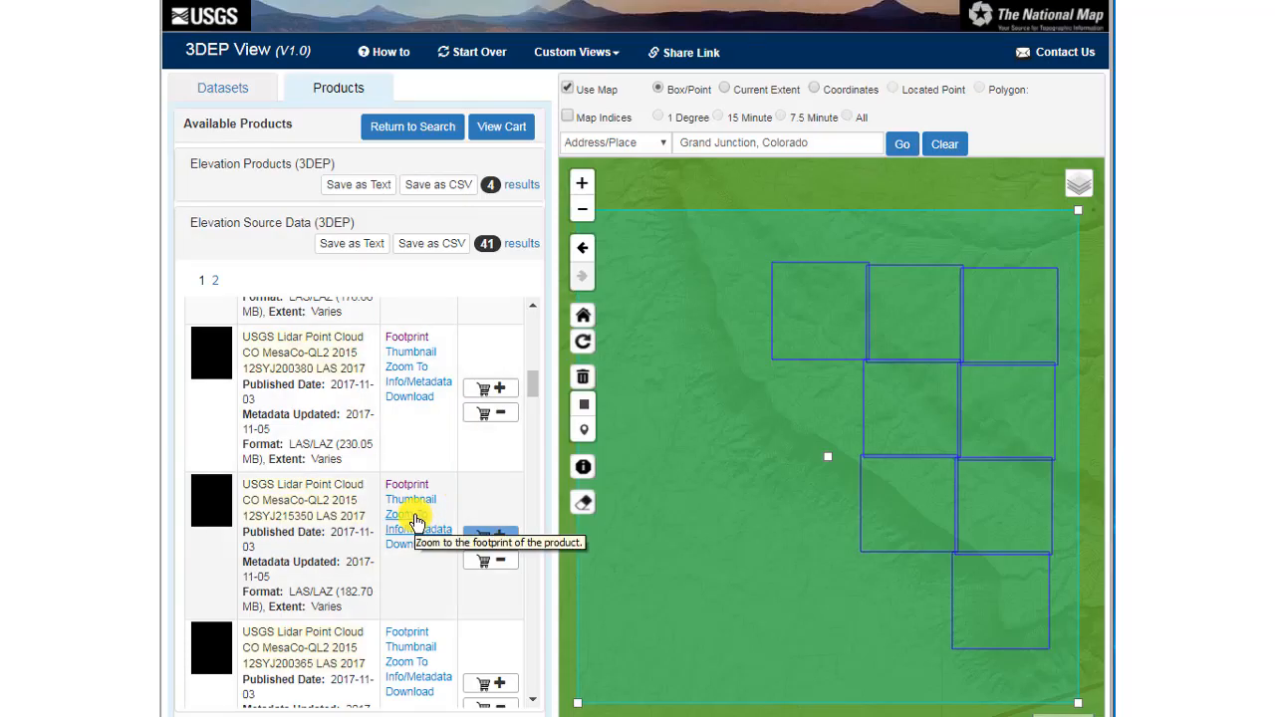
{"action": "left_click", "coordinate": [406, 514]}
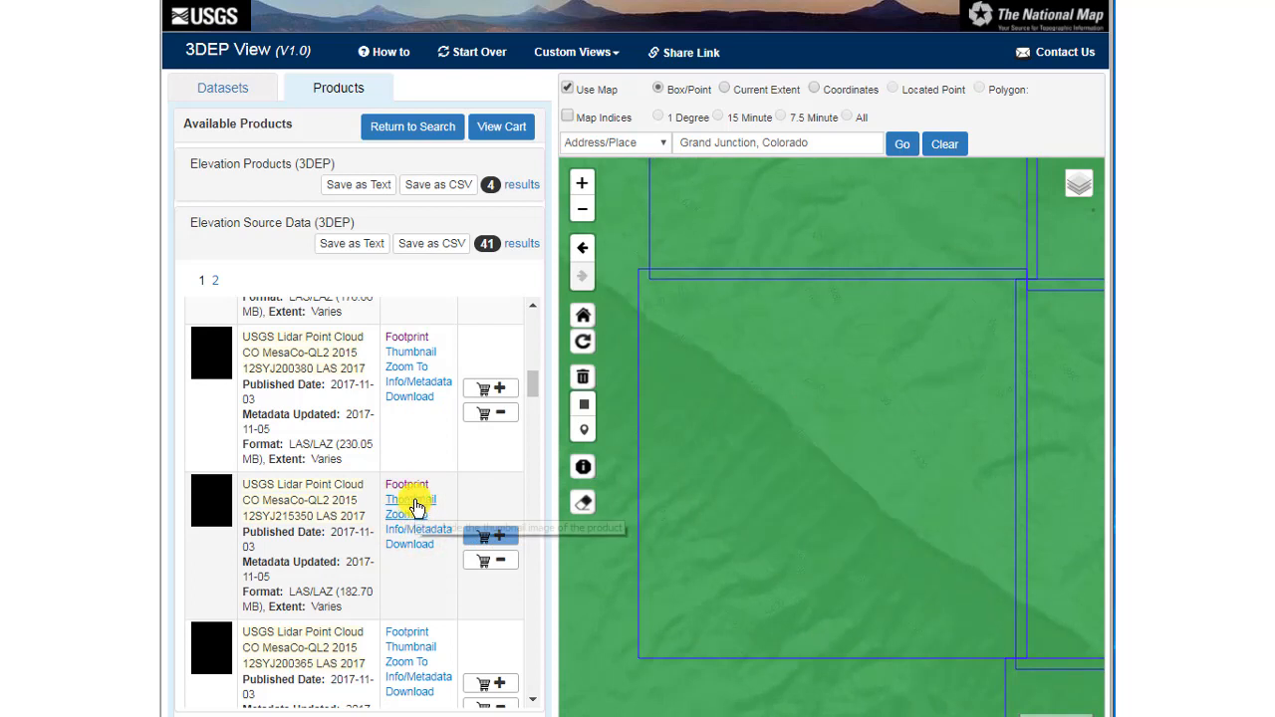
{"action": "left_click", "coordinate": [417, 529]}
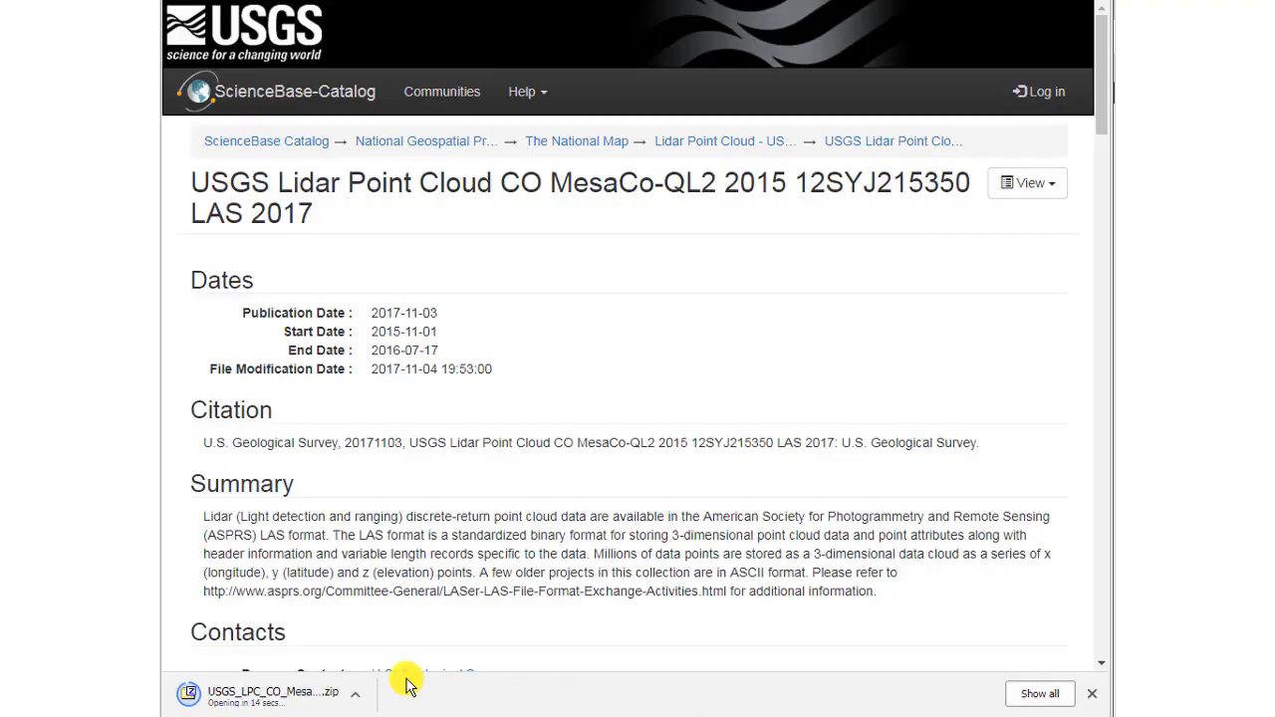
{"action": "mouse_move", "coordinate": [349, 698]}
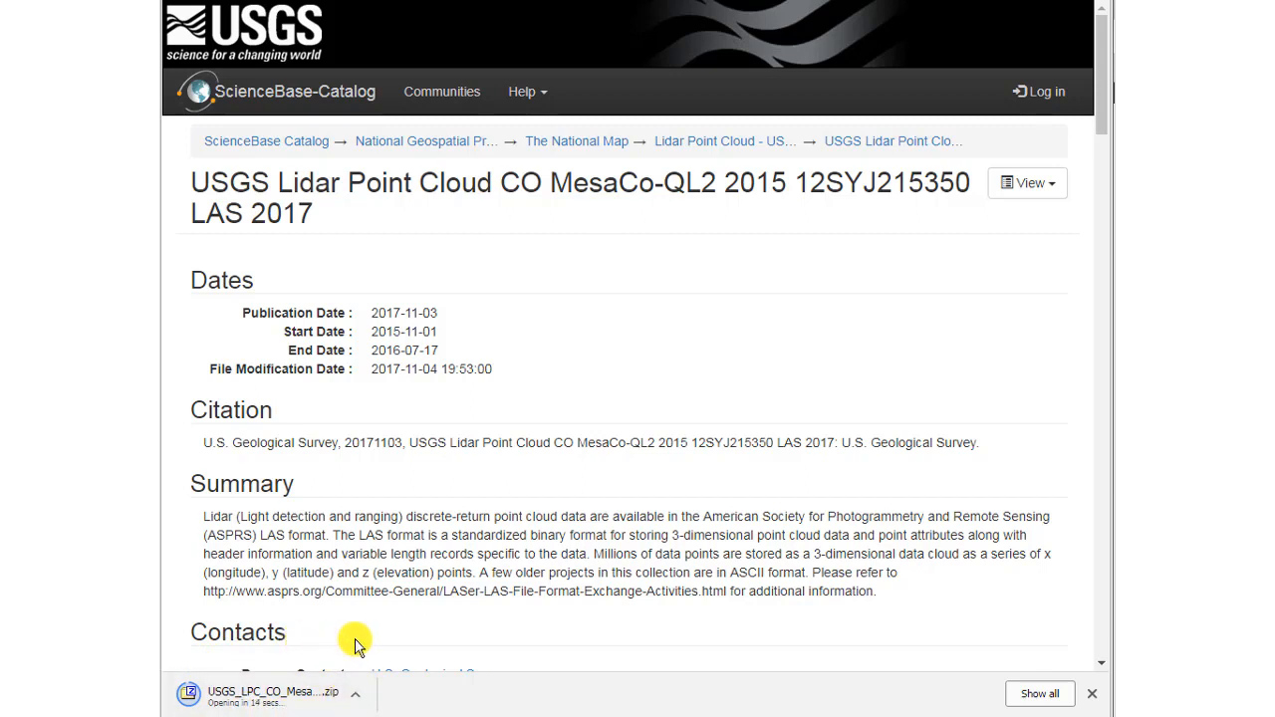
{"action": "mouse_move", "coordinate": [384, 643]}
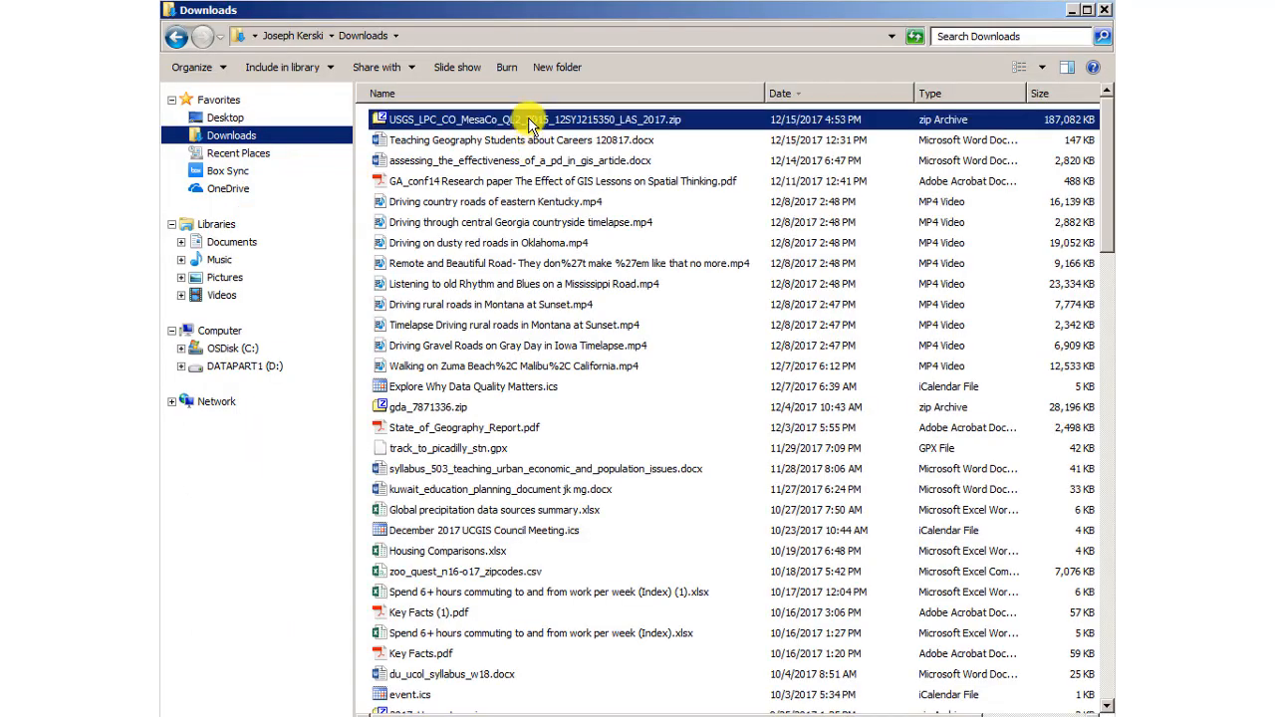
Step: Extract the 12SYJ215350 zip with 7-Zip Extract Here in lidar_new
{"action": "right_click", "coordinate": [533, 119]}
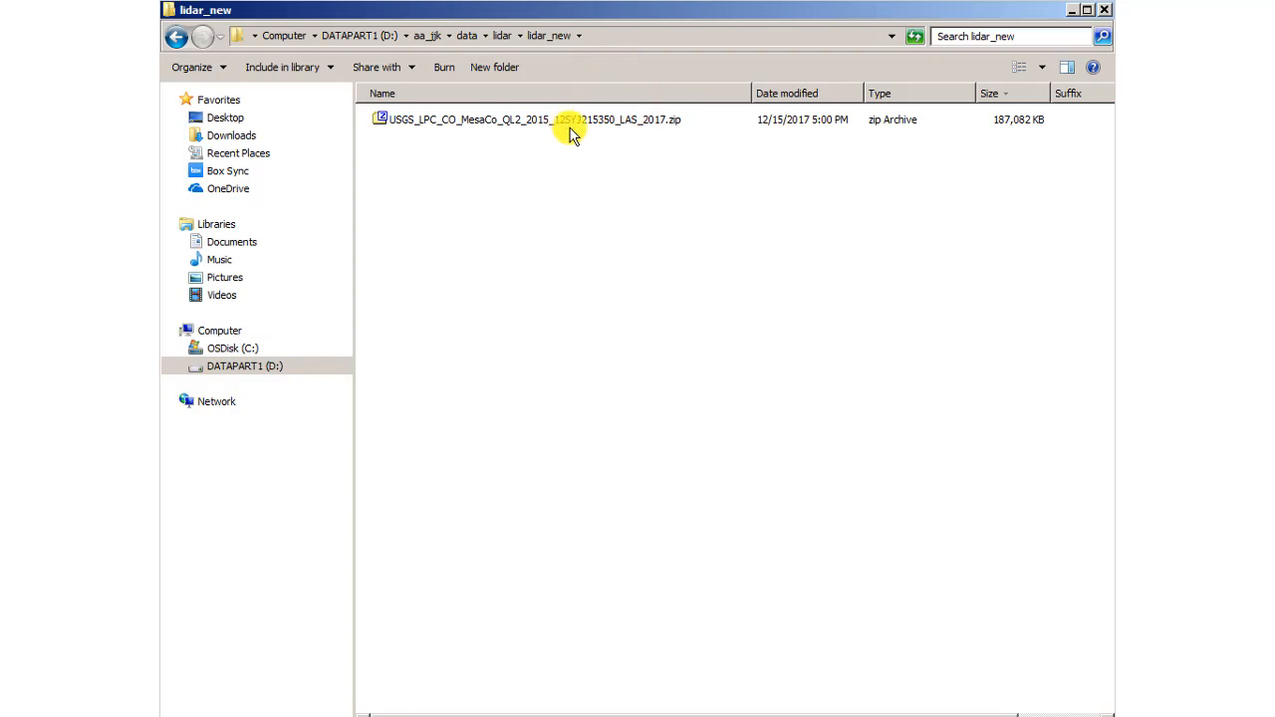
{"action": "right_click", "coordinate": [533, 120]}
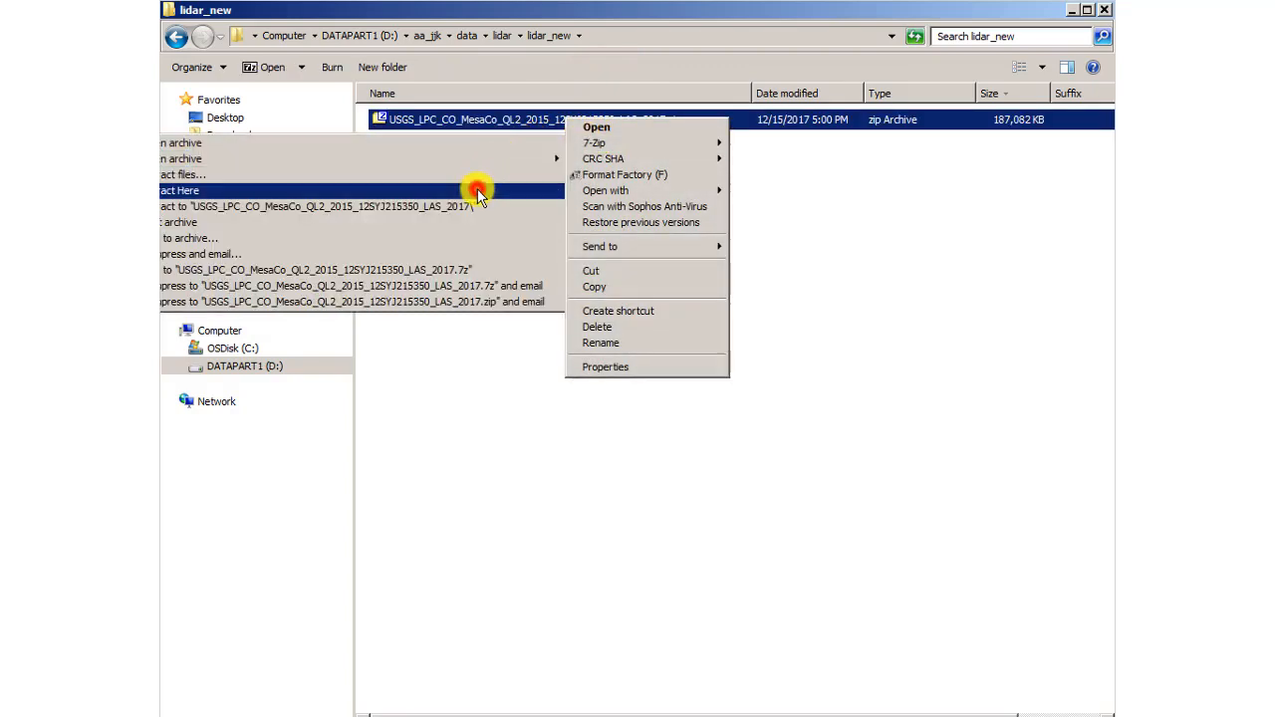
{"action": "left_click", "coordinate": [180, 190]}
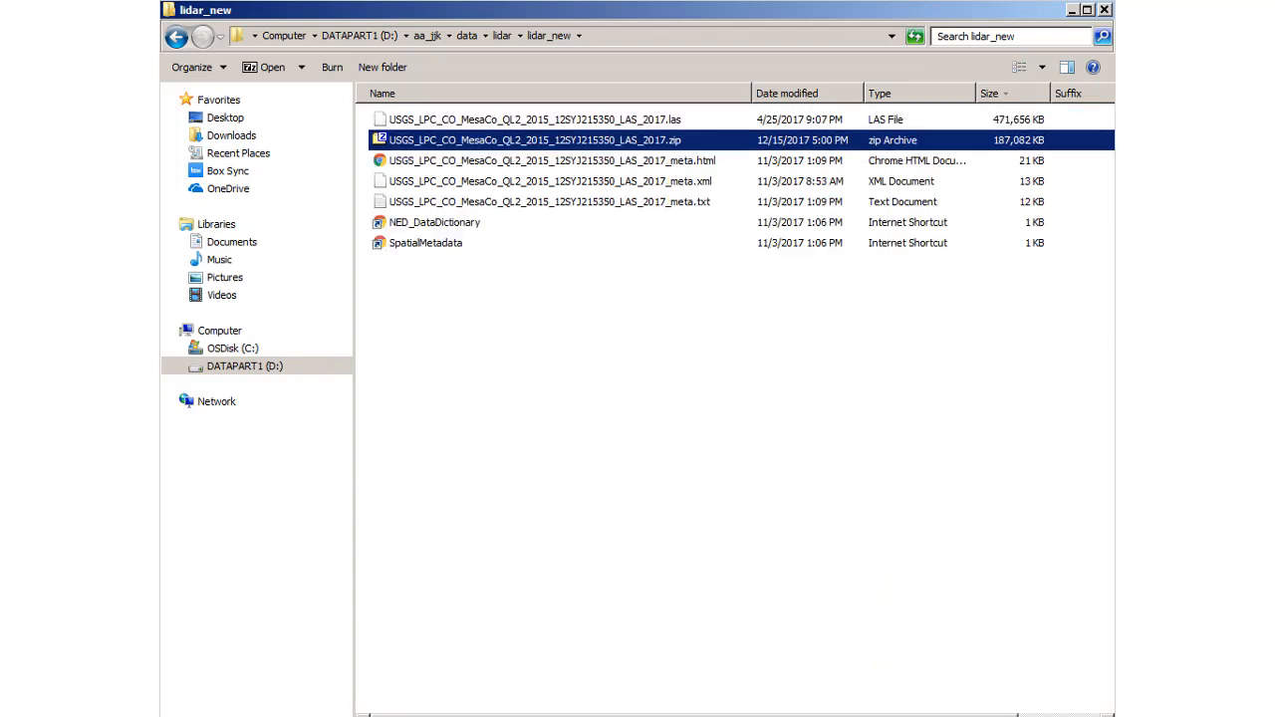
{"action": "mouse_move", "coordinate": [643, 204]}
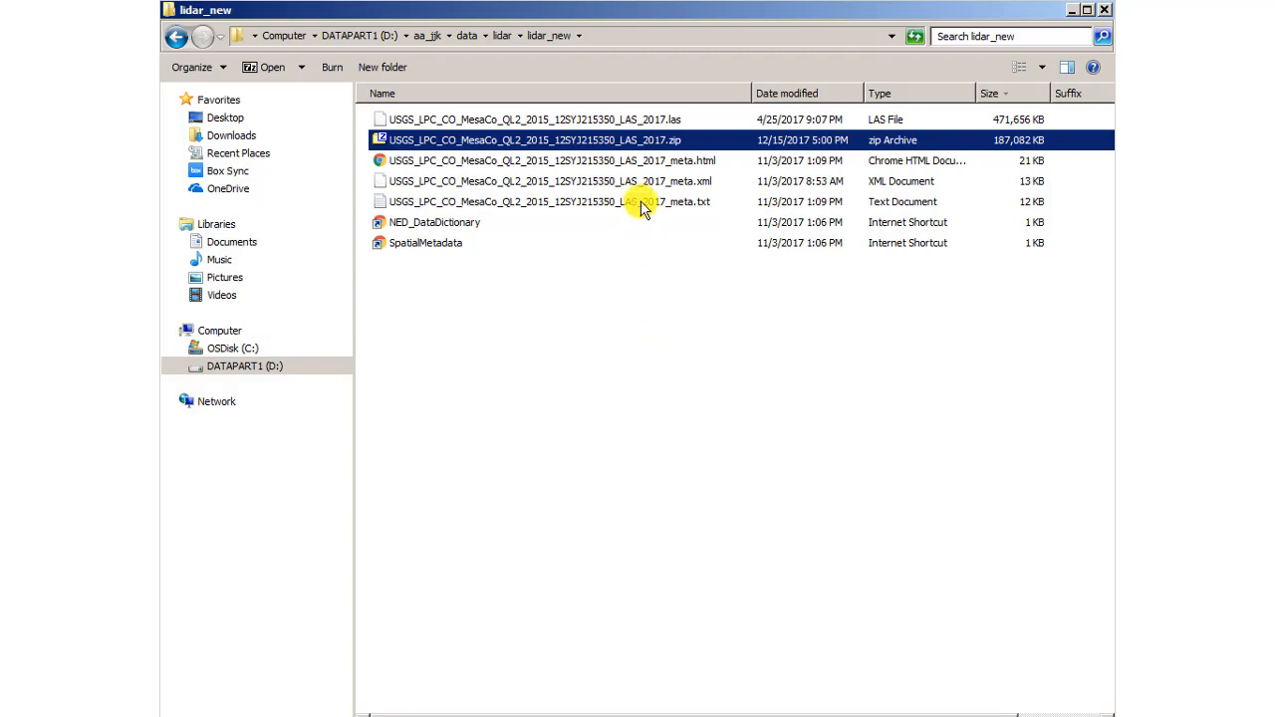
{"action": "left_click", "coordinate": [548, 201]}
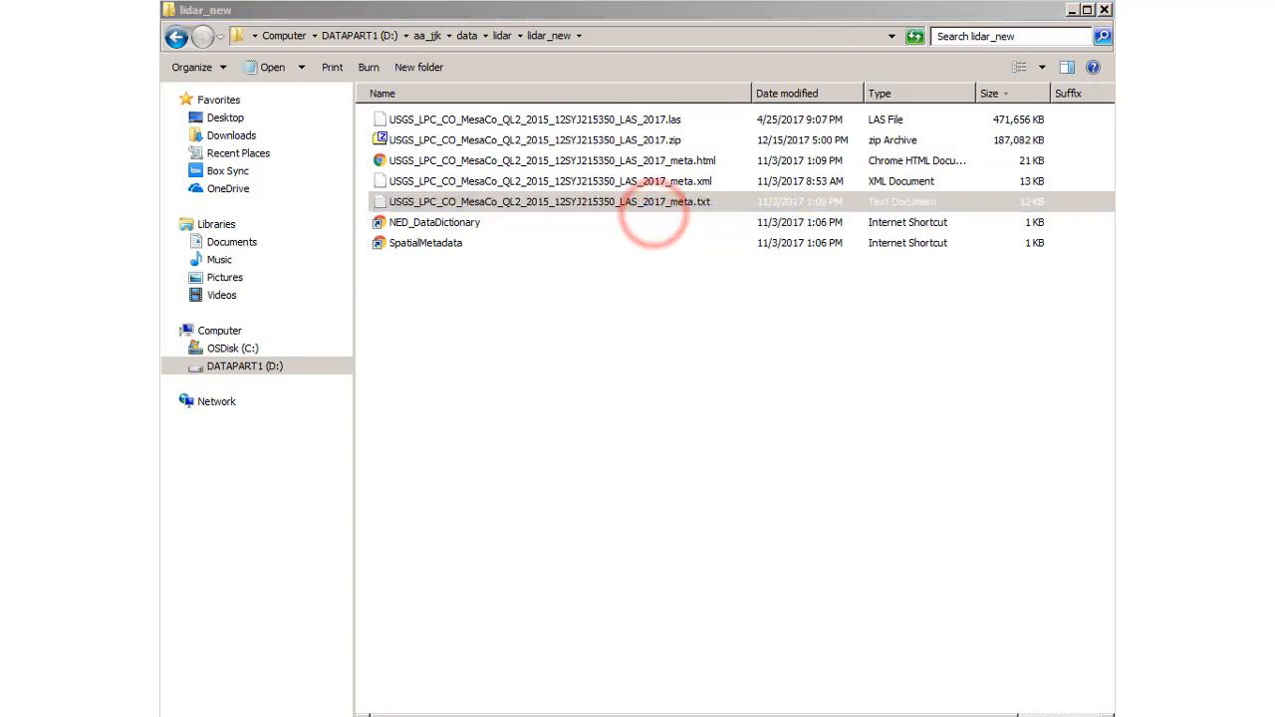
{"action": "double_click", "coordinate": [545, 202]}
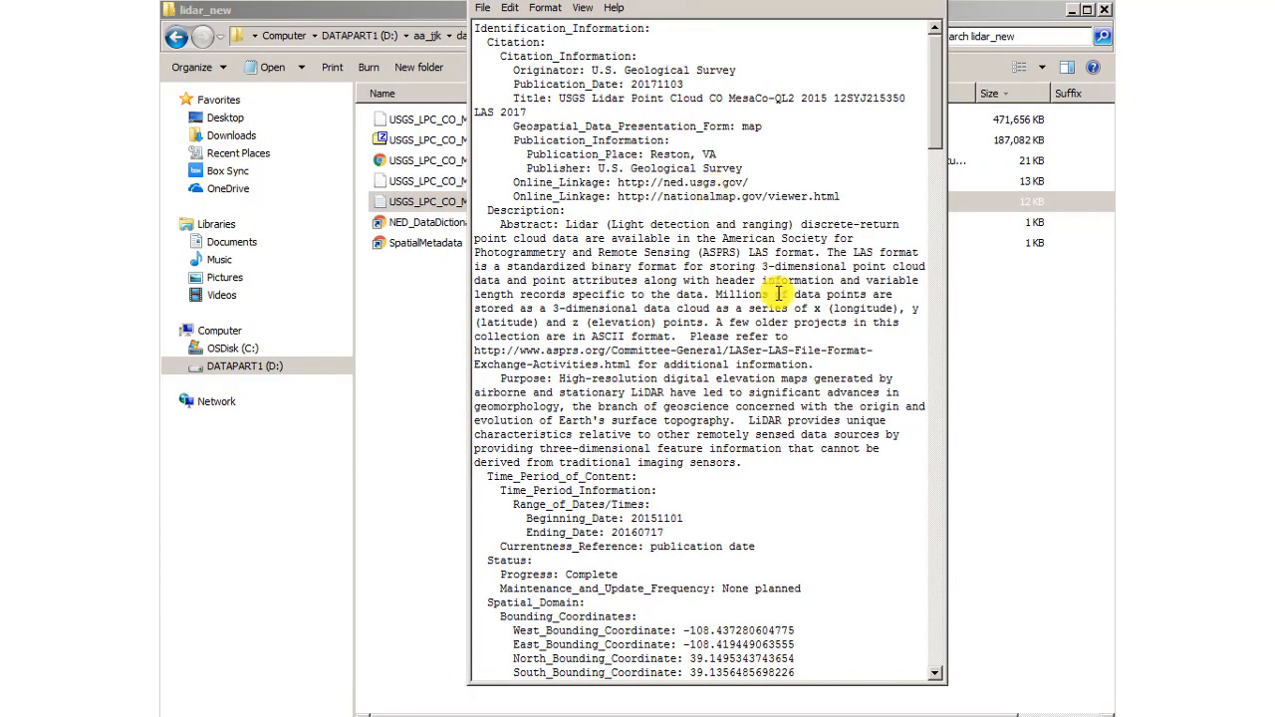
{"action": "scroll", "scroll_direction": "down", "scroll_amount": 3}
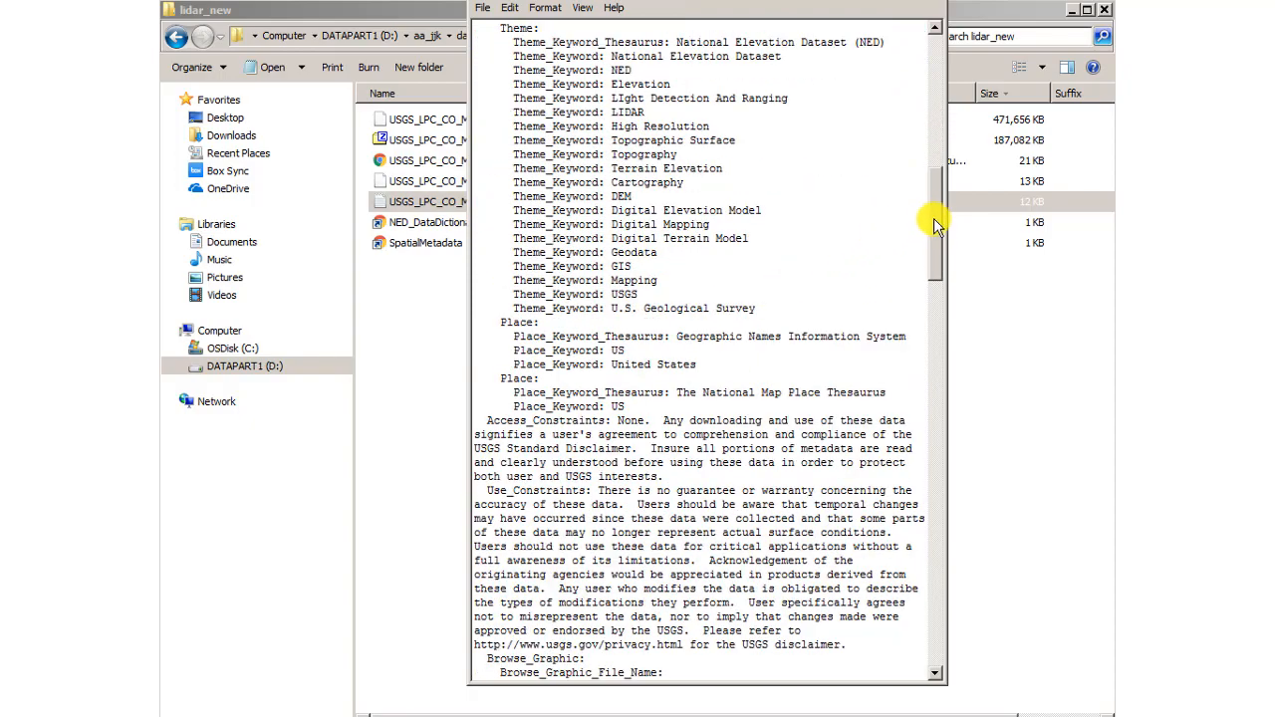
{"action": "scroll", "scroll_direction": "up", "scroll_amount": 3}
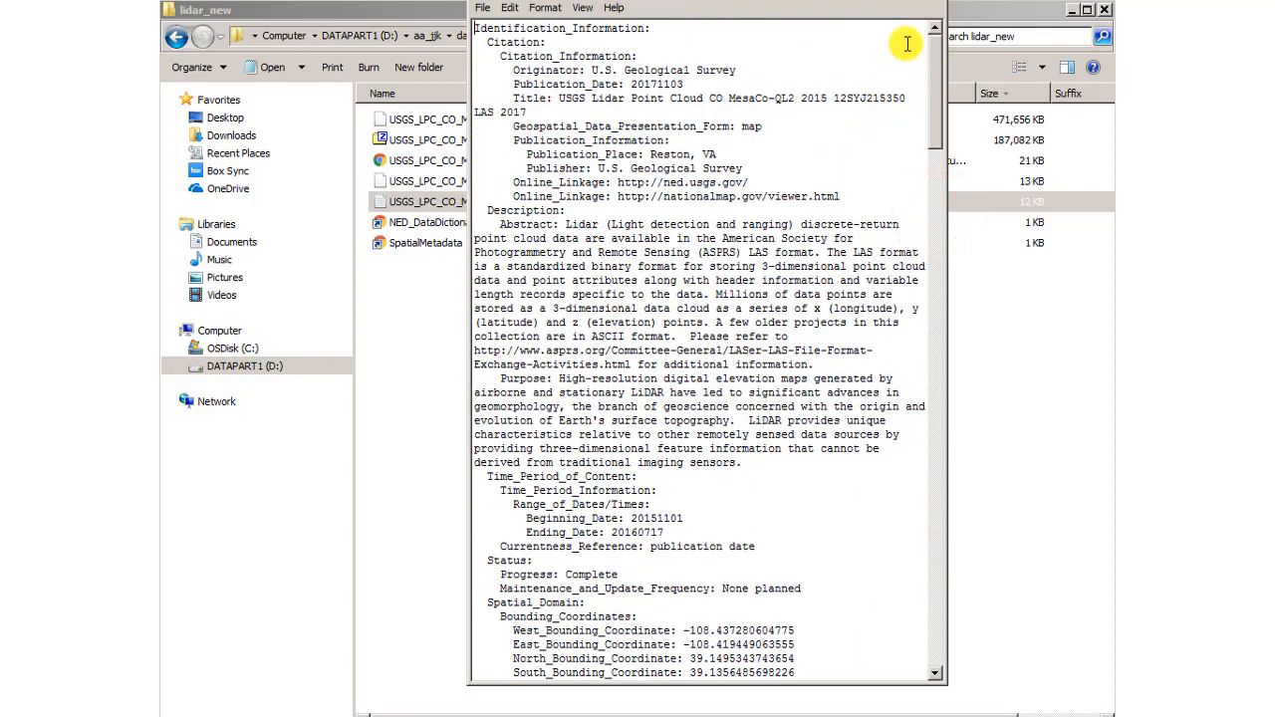
{"action": "mouse_move", "coordinate": [563, 98]}
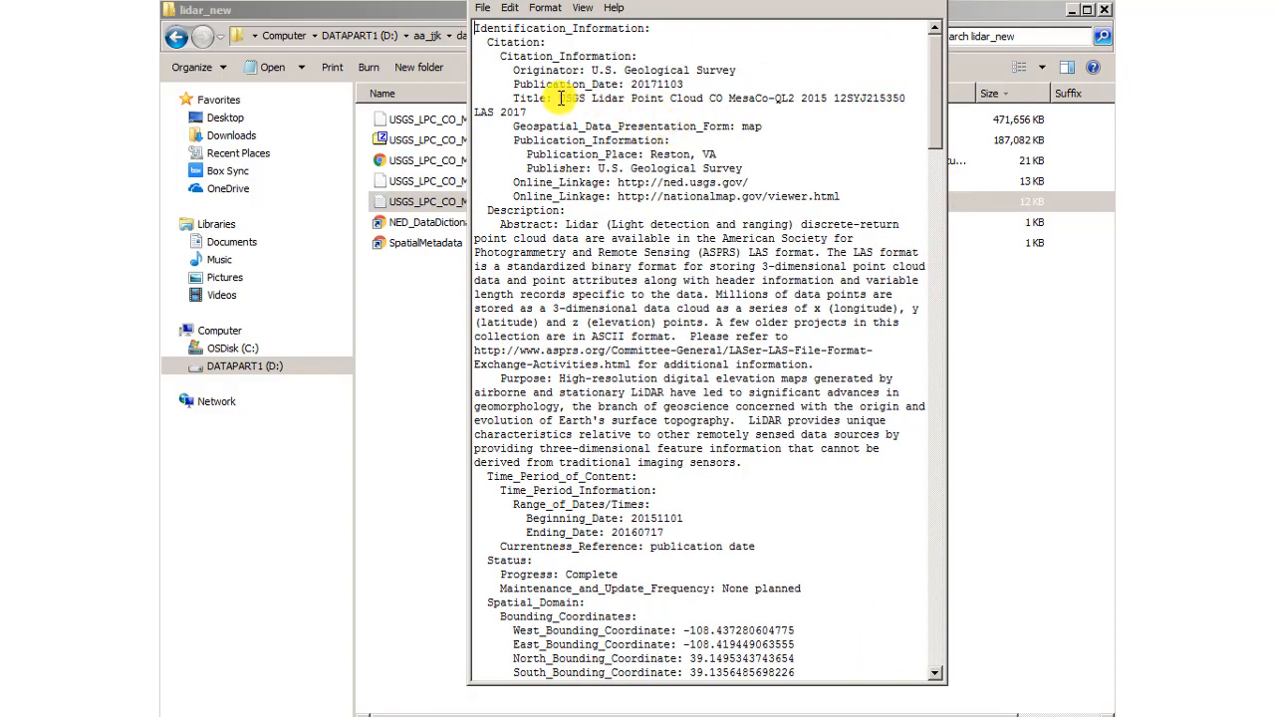
{"action": "double_click", "coordinate": [677, 99]}
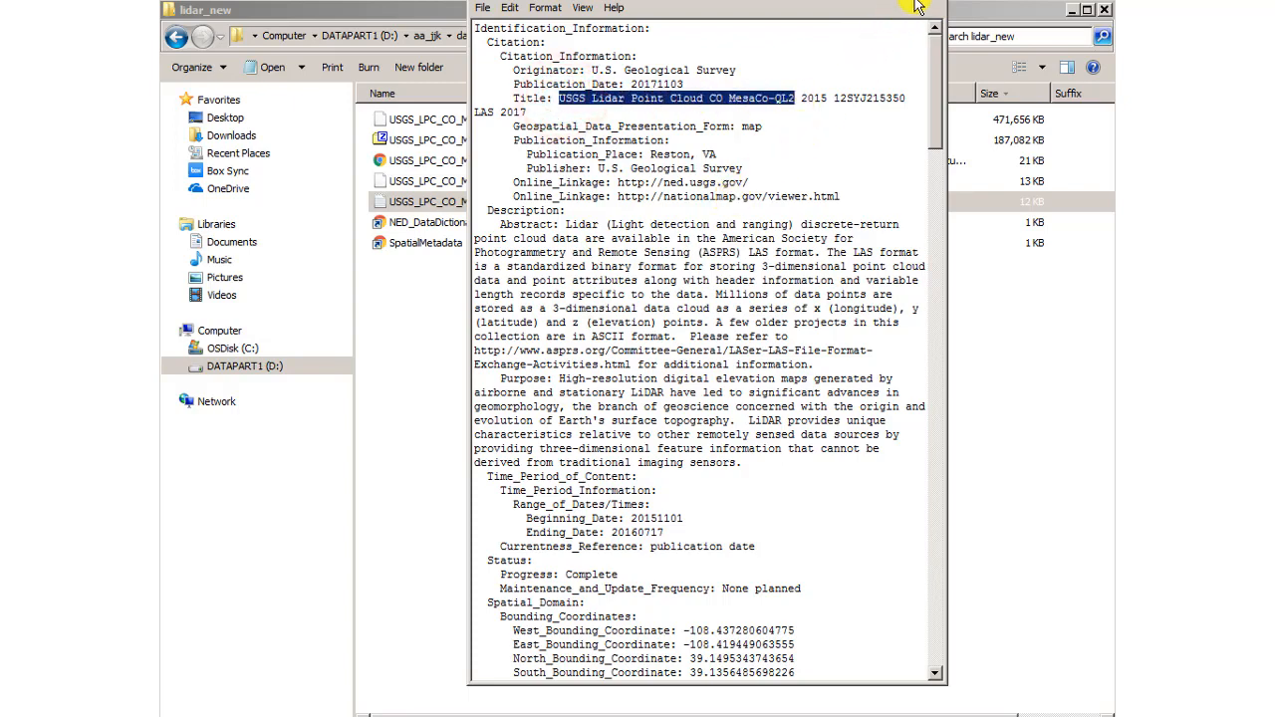
{"action": "left_click", "coordinate": [1104, 9]}
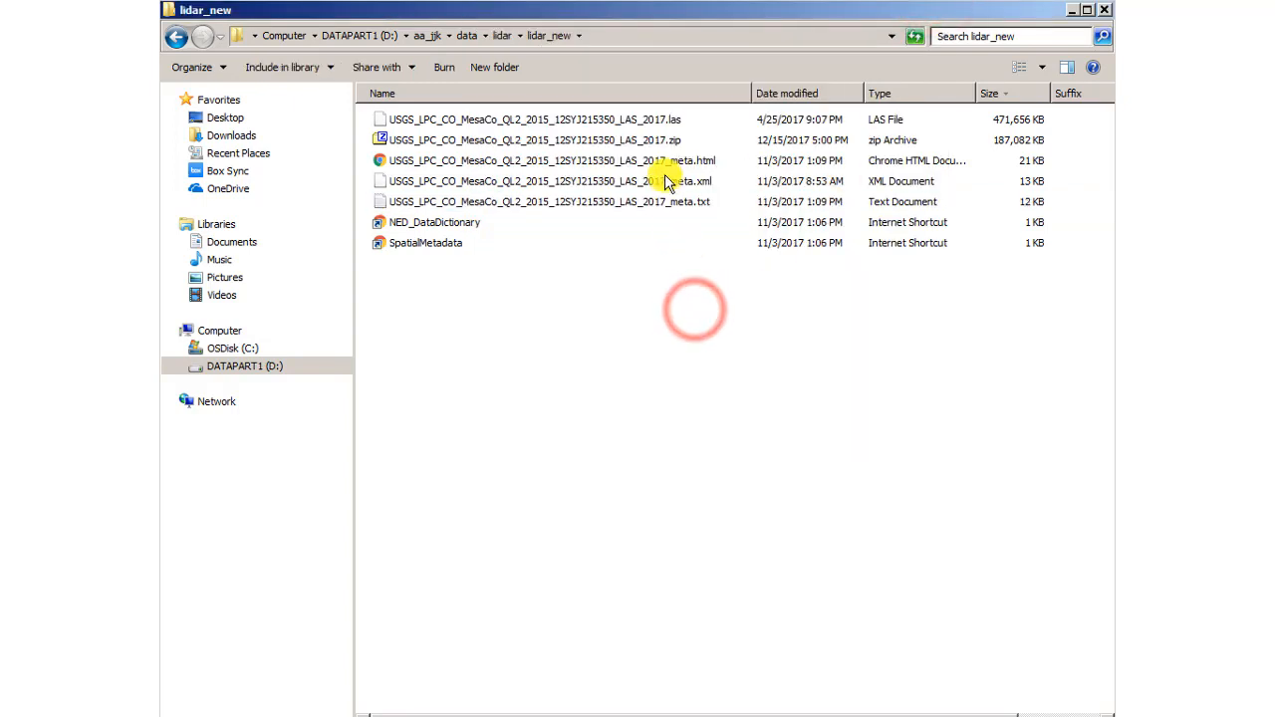
Step: Open the tile's _meta.html metadata file in Chrome
{"action": "double_click", "coordinate": [551, 160]}
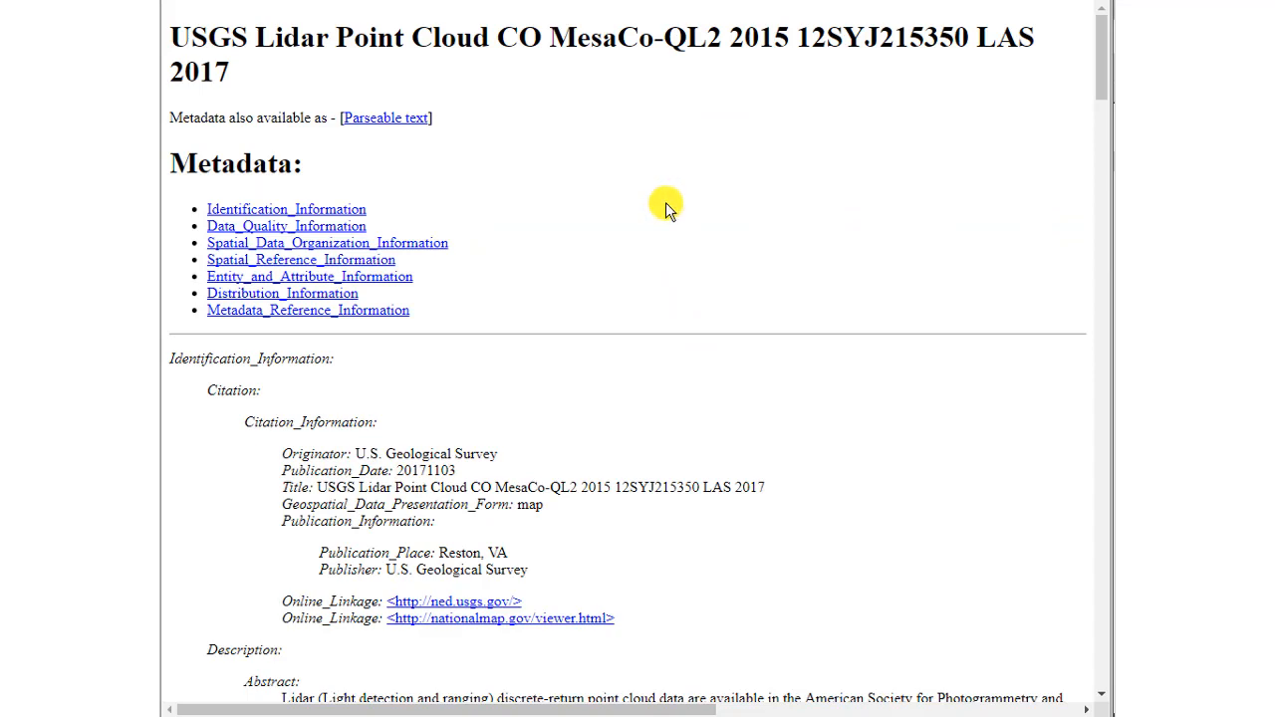
{"action": "mouse_move", "coordinate": [677, 55]}
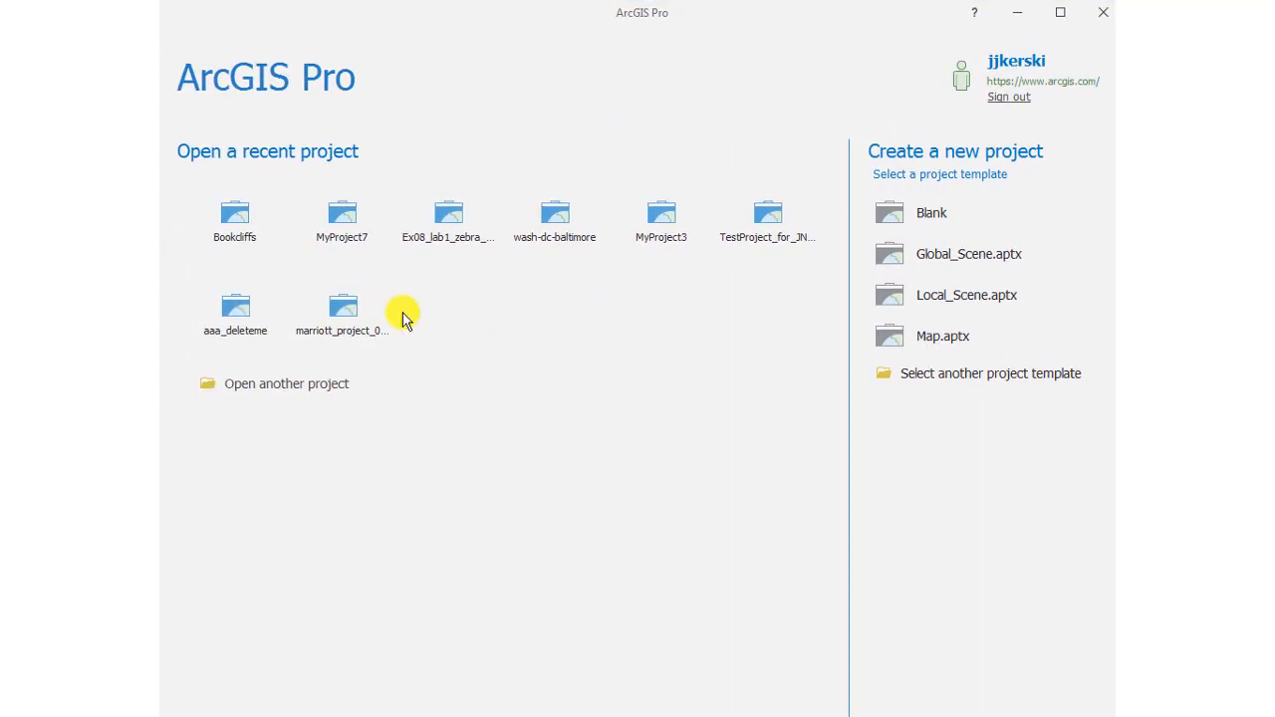
{"action": "mouse_move", "coordinate": [914, 224]}
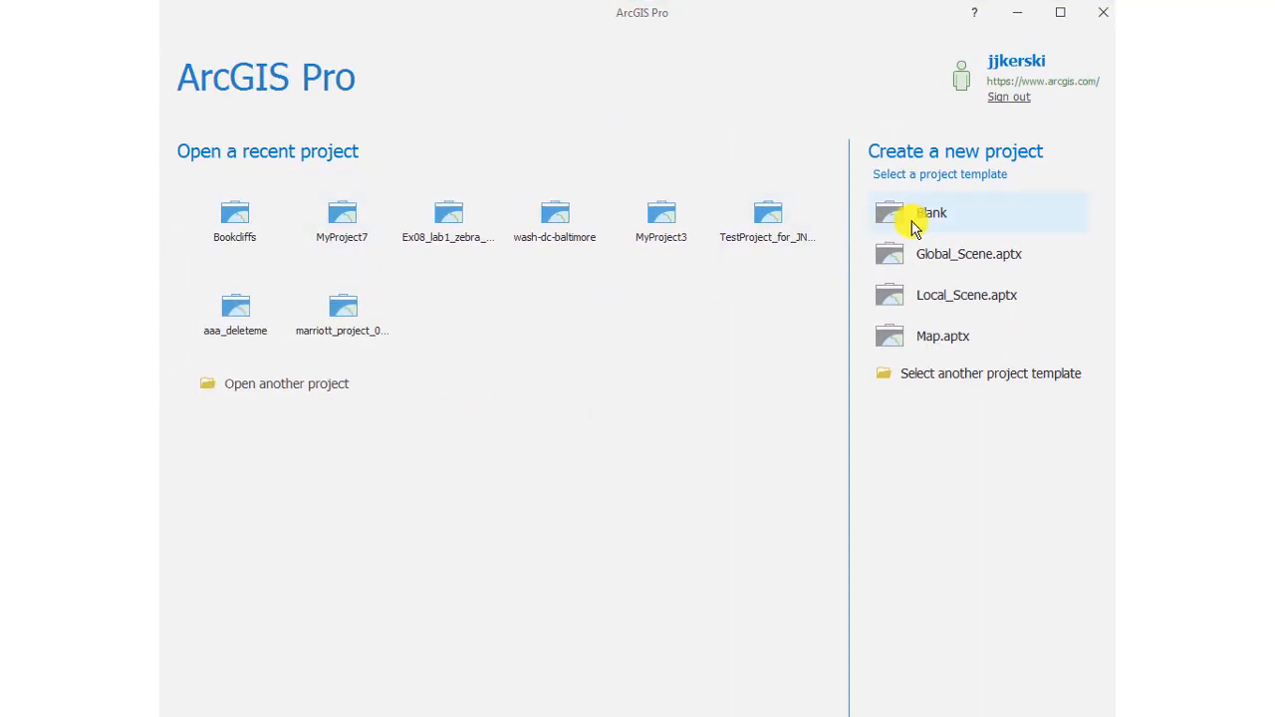
Step: Create blank project Lidar_bookcliffs in lidar_new and expand Folders in Catalog
{"action": "left_click", "coordinate": [912, 213]}
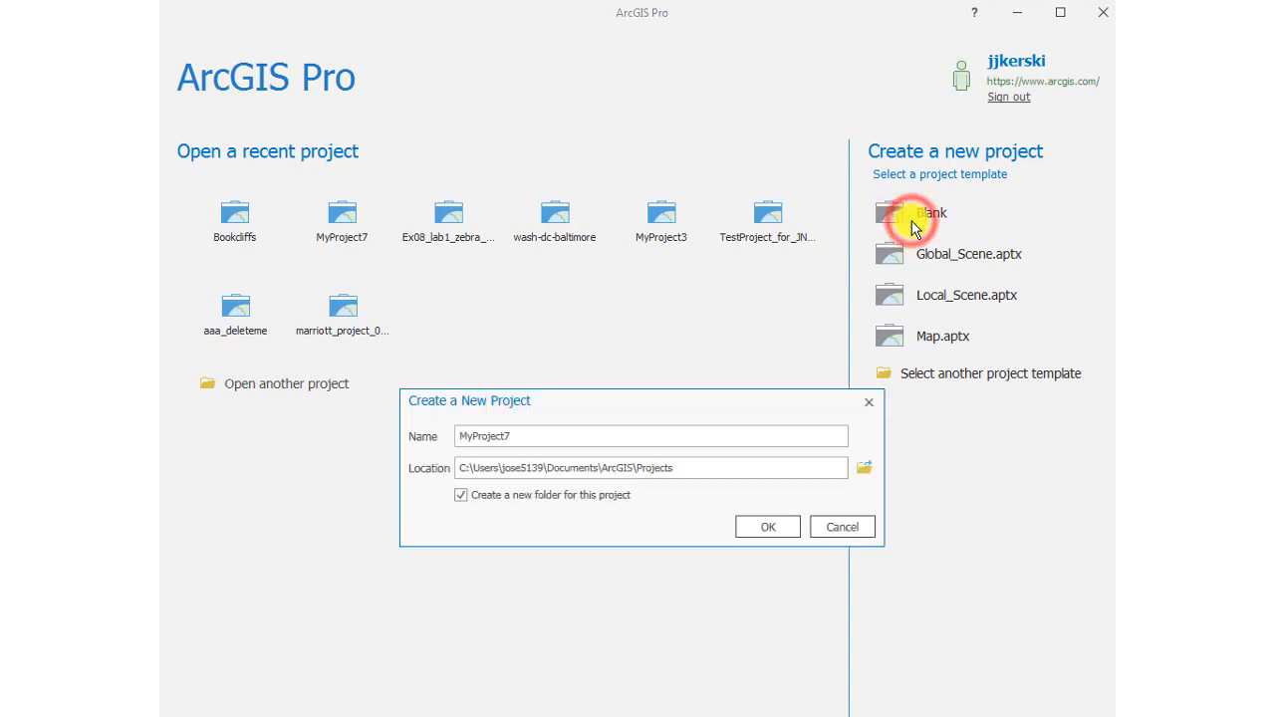
{"action": "mouse_move", "coordinate": [795, 501]}
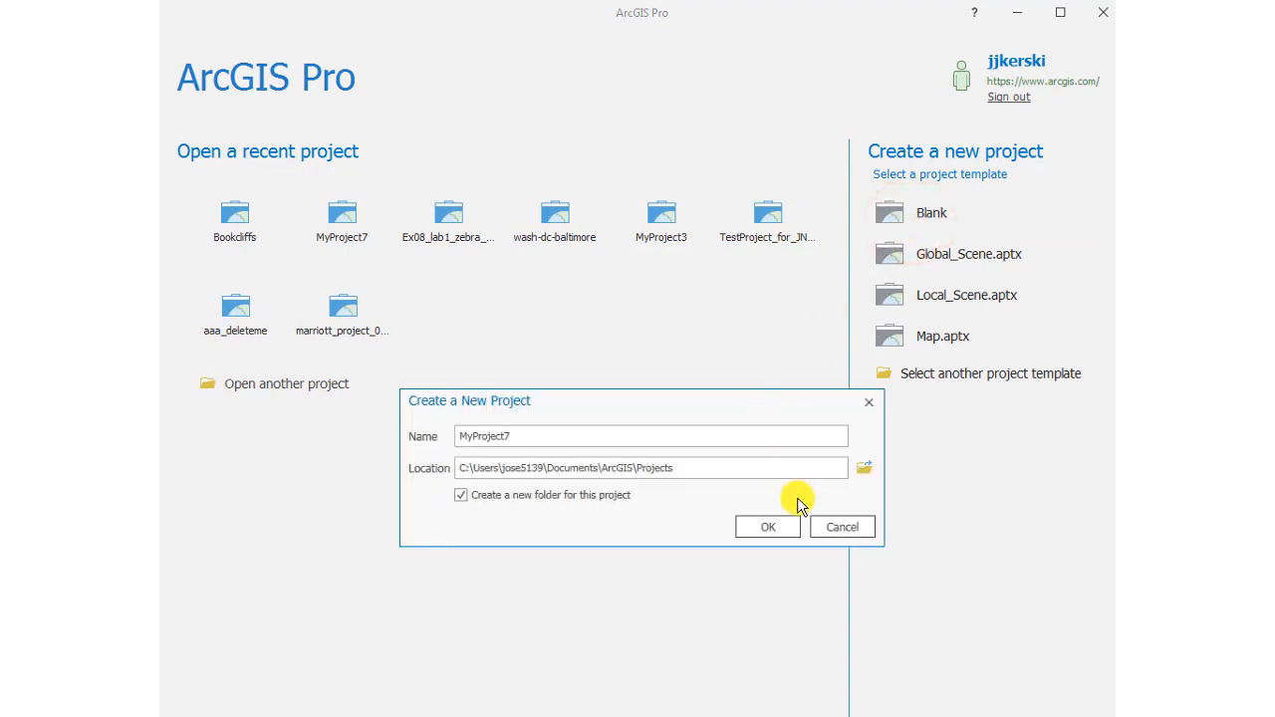
{"action": "mouse_move", "coordinate": [817, 496]}
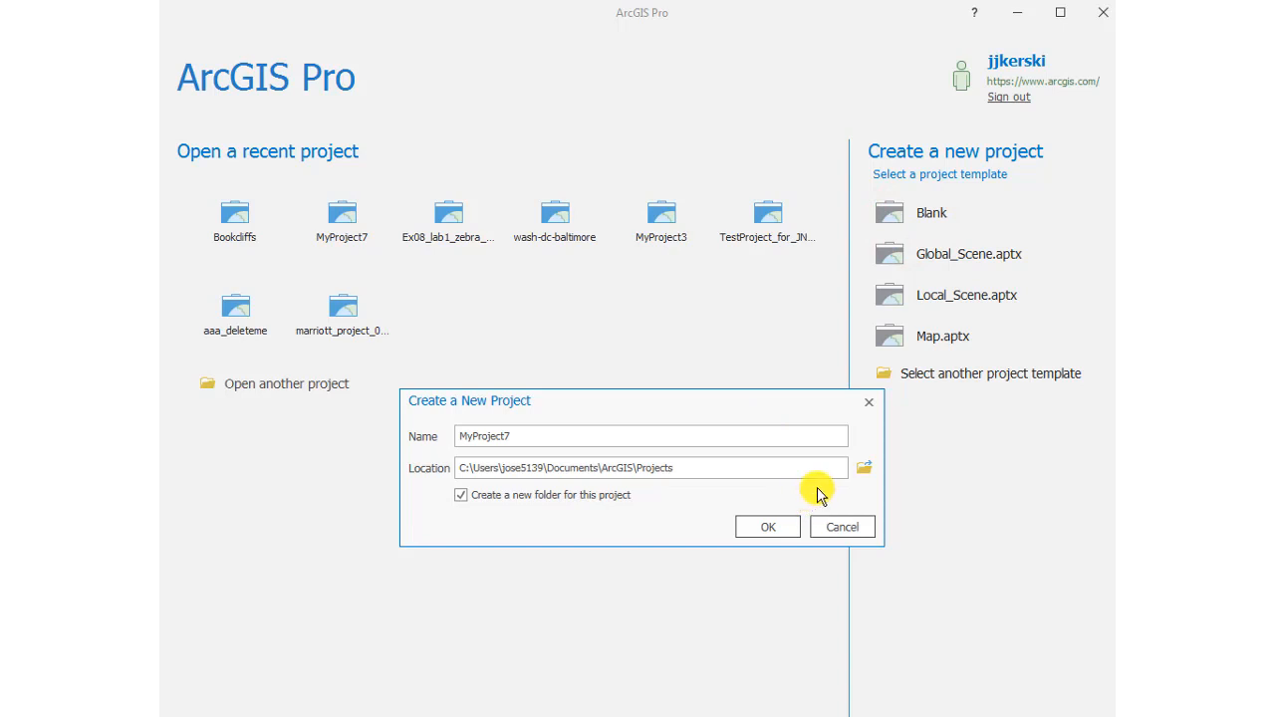
{"action": "left_click", "coordinate": [461, 495]}
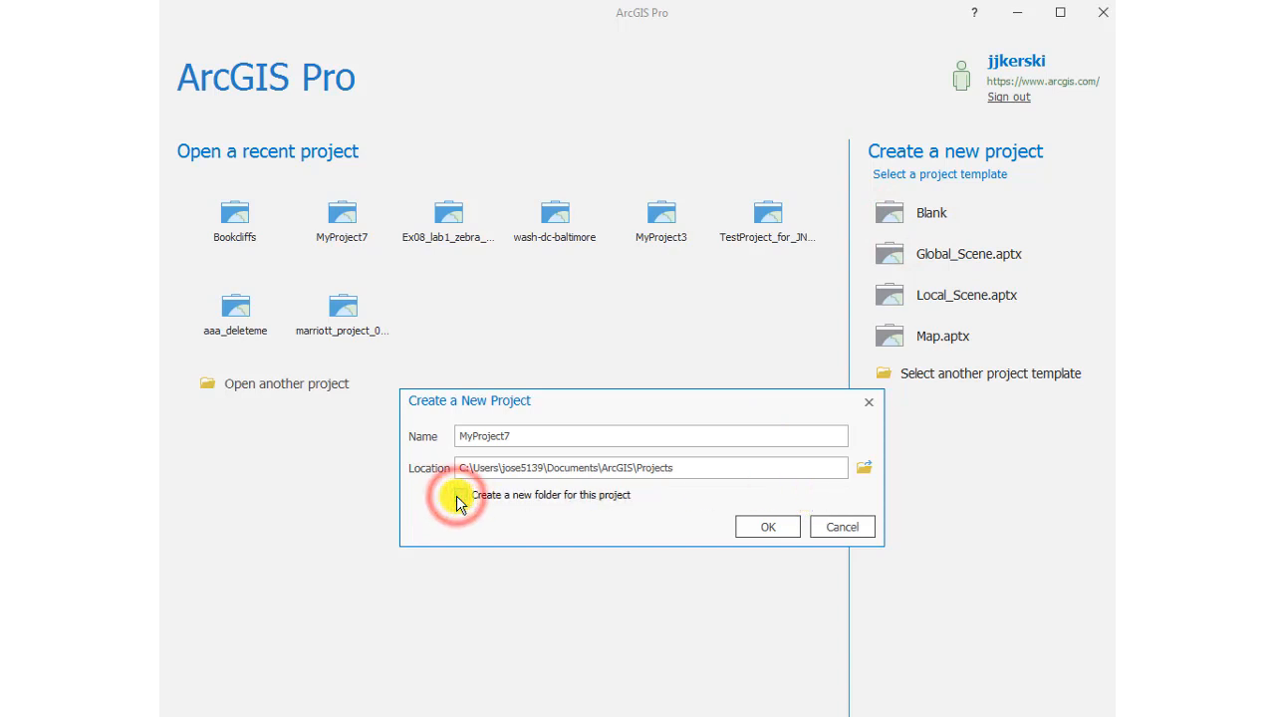
{"action": "left_click", "coordinate": [461, 495]}
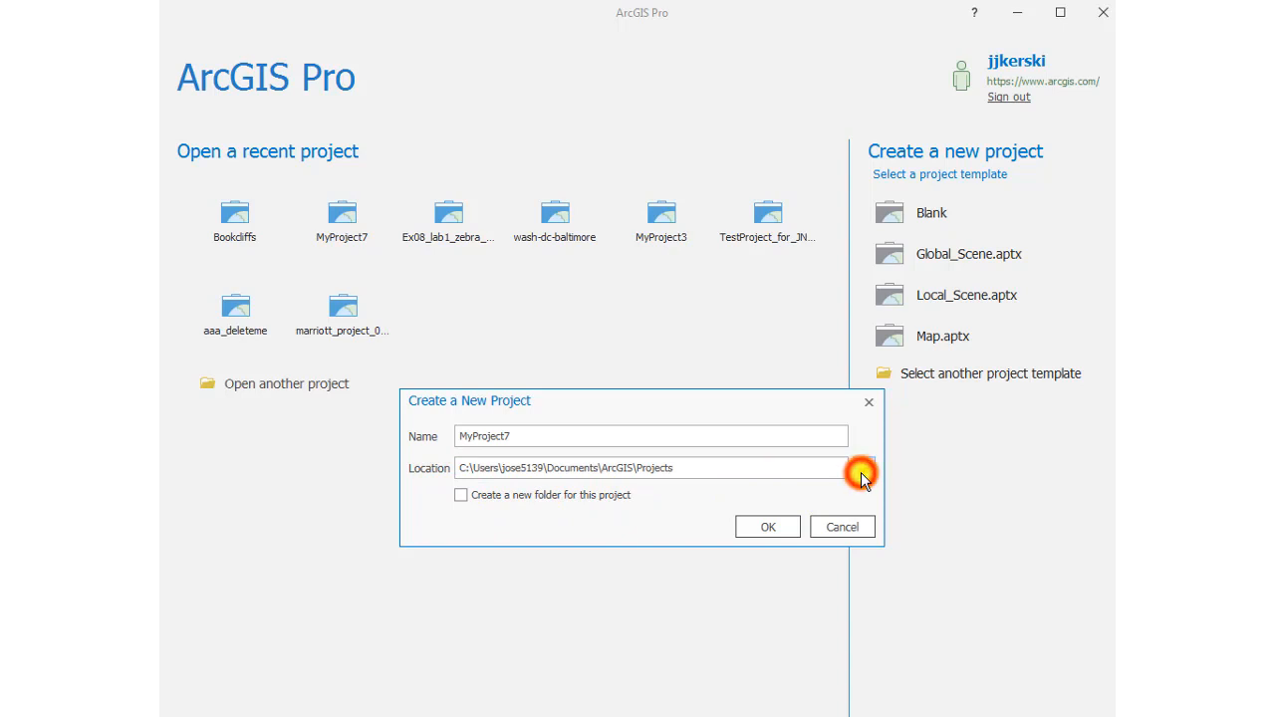
{"action": "left_click", "coordinate": [860, 469]}
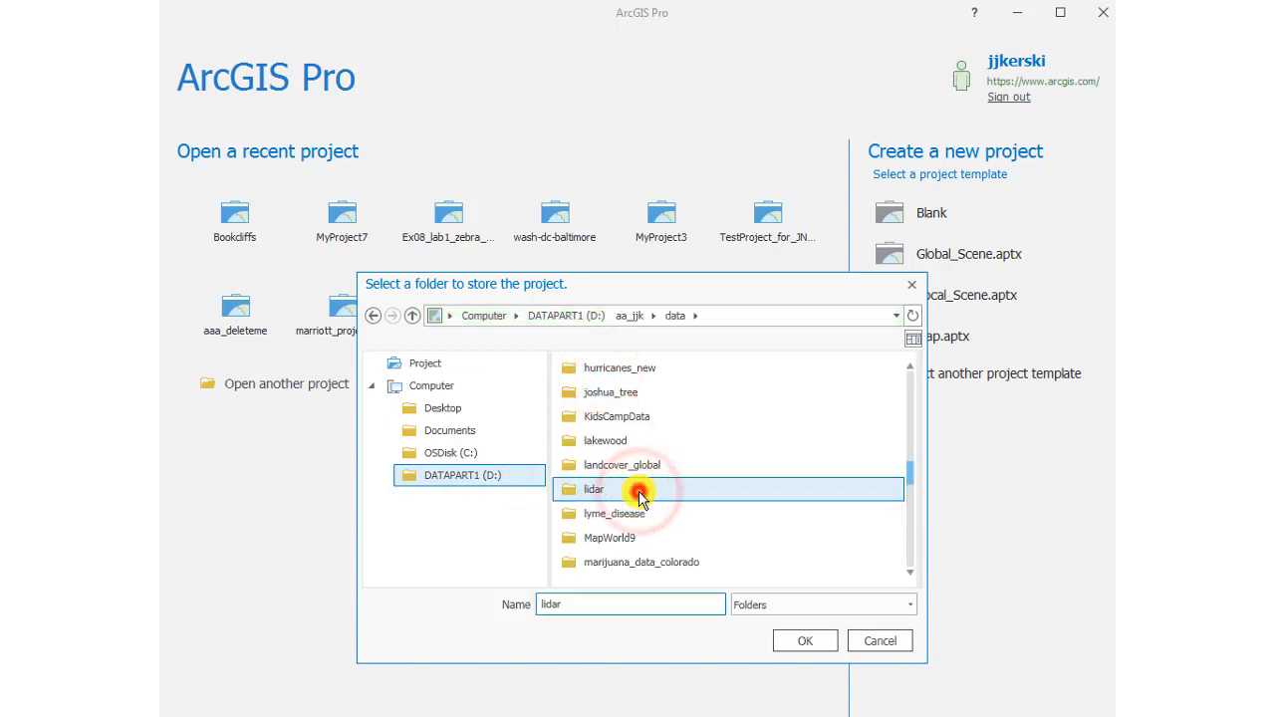
{"action": "double_click", "coordinate": [594, 489]}
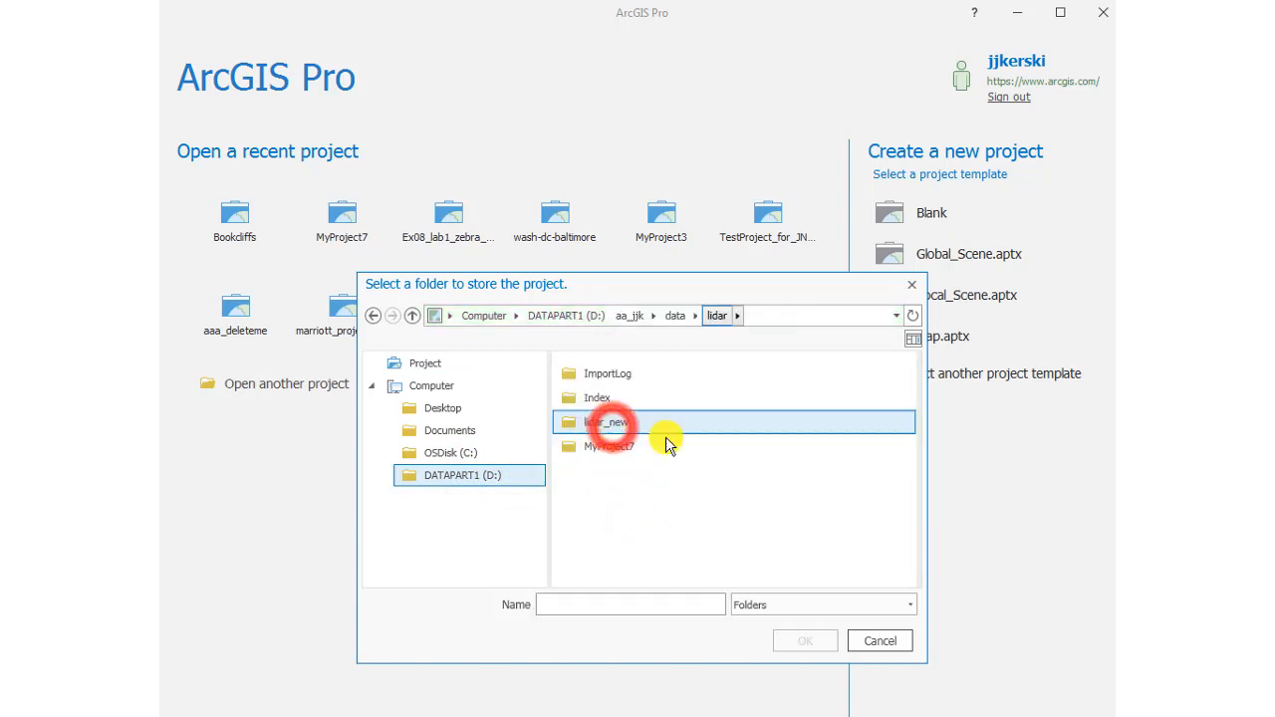
{"action": "left_click", "coordinate": [606, 421]}
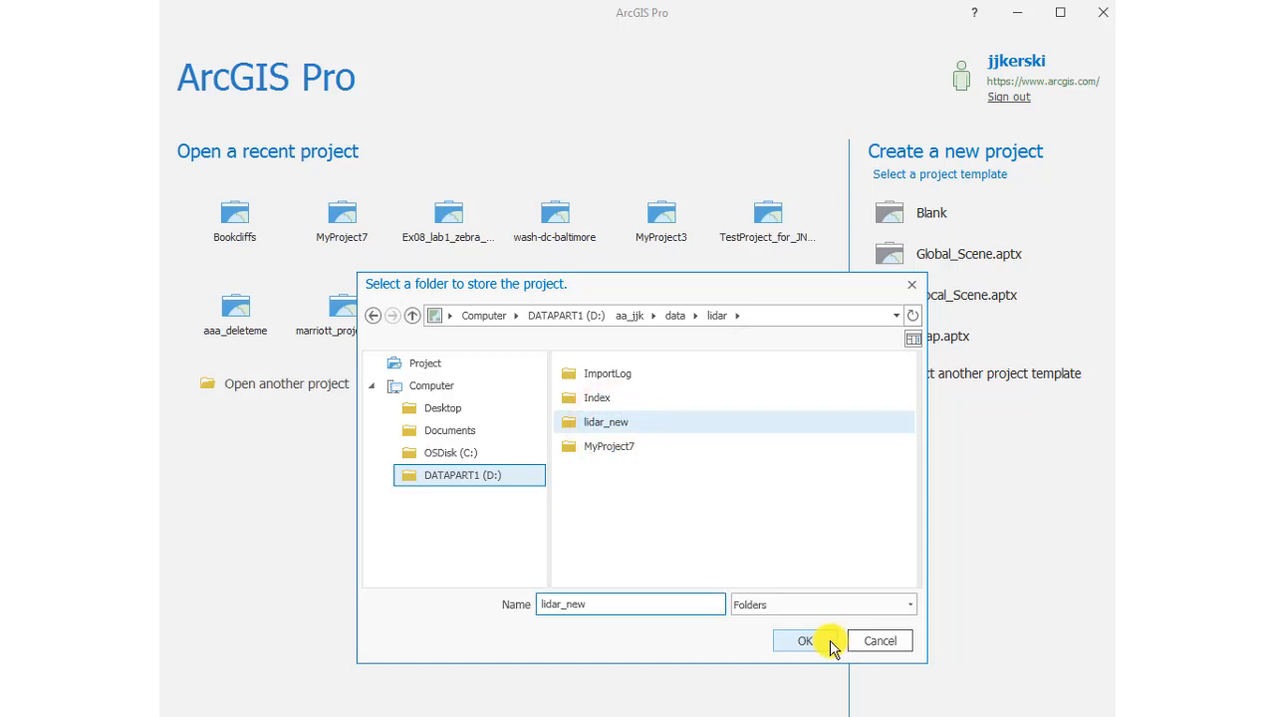
{"action": "left_click", "coordinate": [805, 641]}
{"action": "type", "text": "f"}
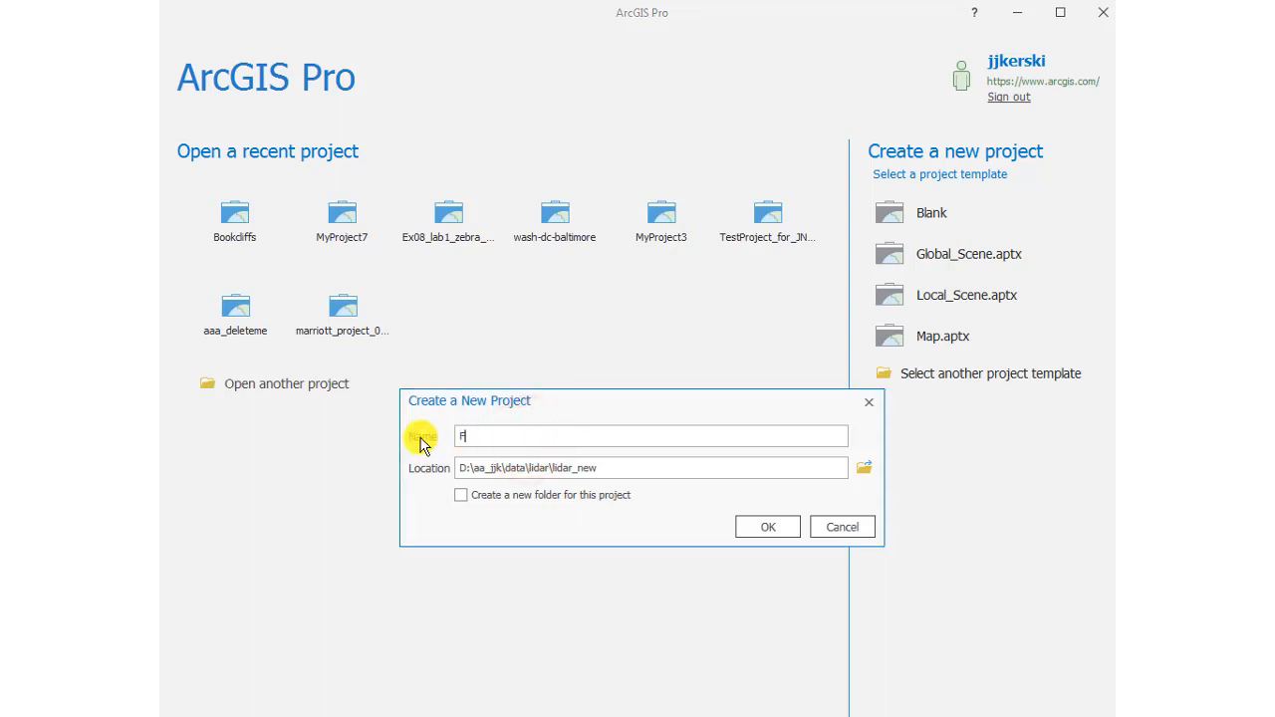
{"action": "type", "text": "Lidar_bookcliffs"}
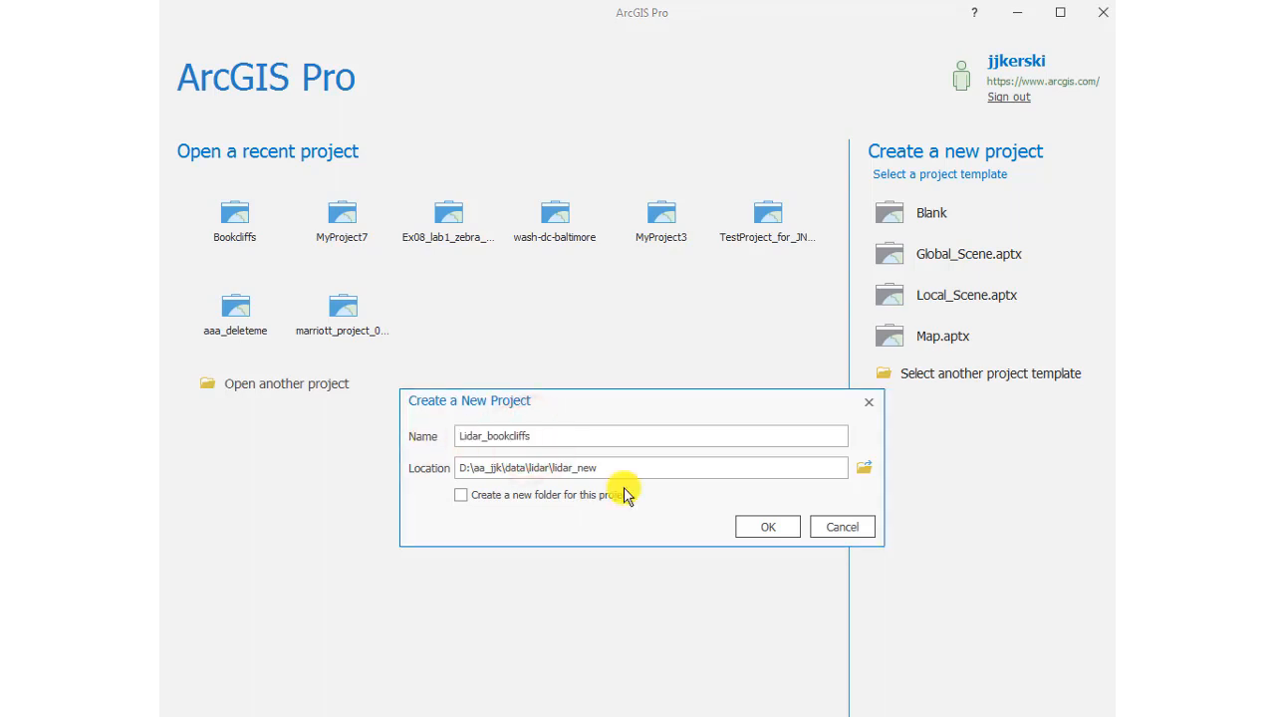
{"action": "left_click", "coordinate": [768, 526]}
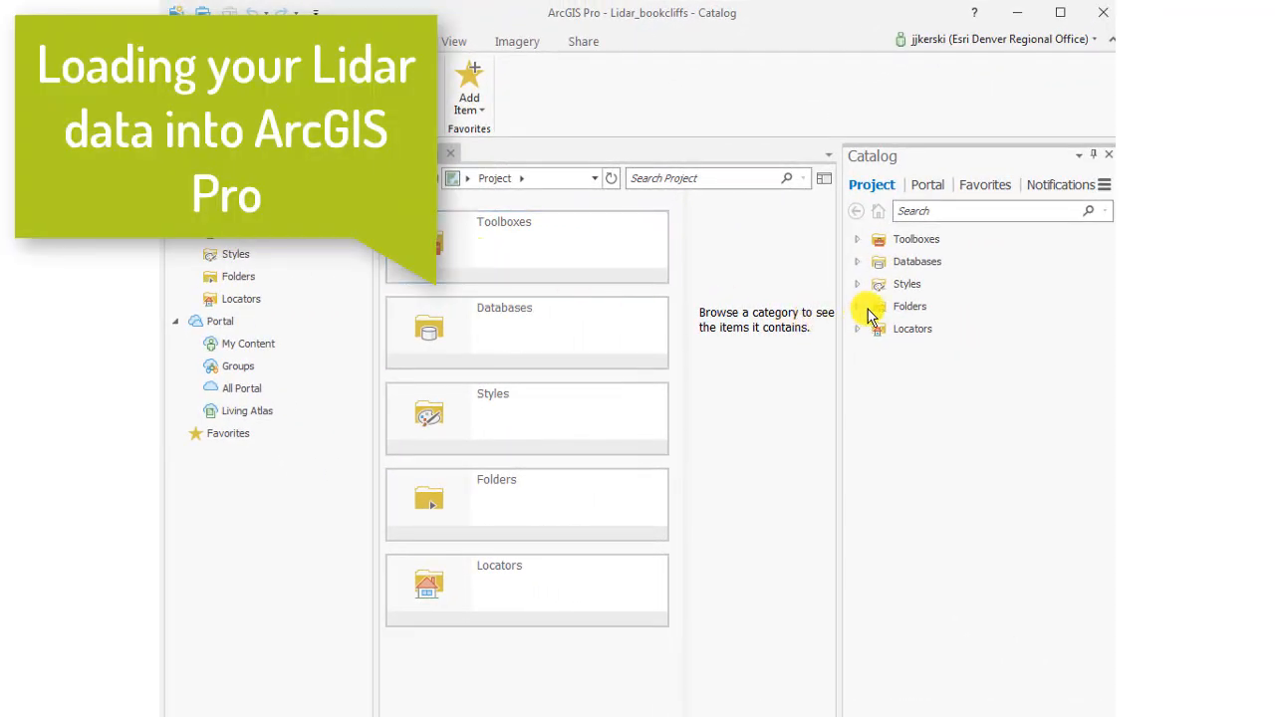
{"action": "left_click", "coordinate": [857, 306]}
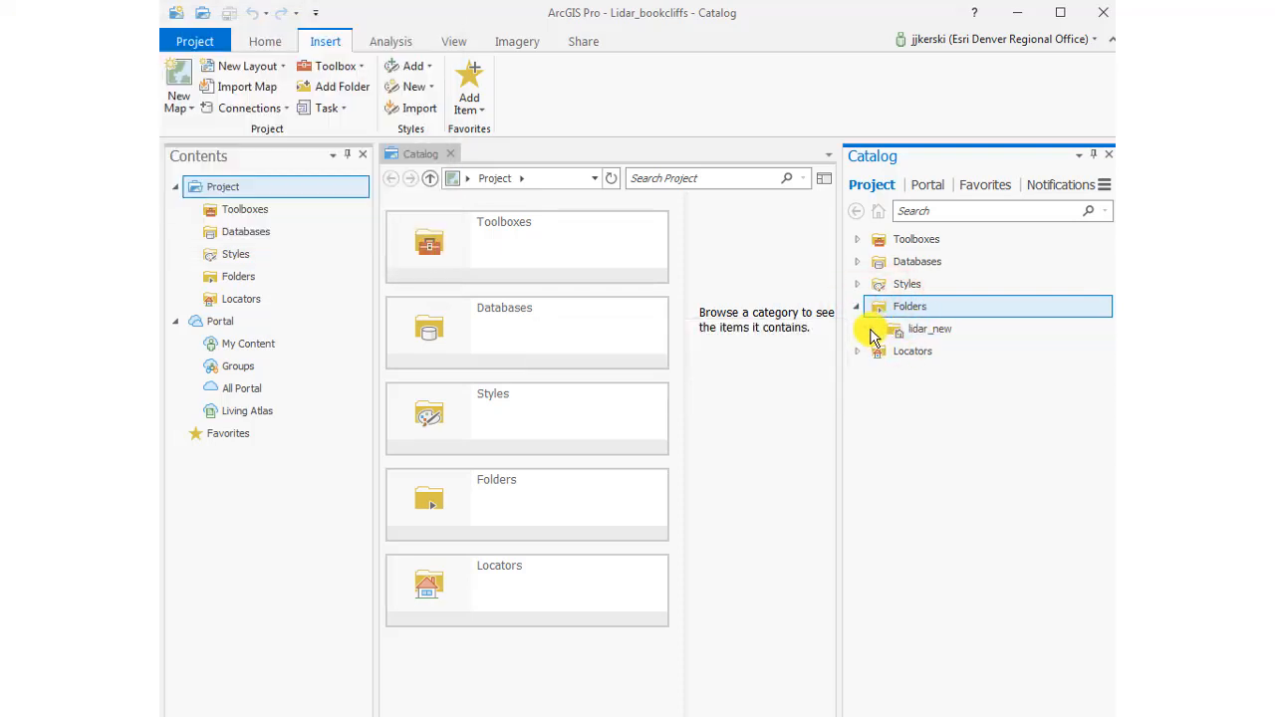
Step: Inspect lidar_new in Explorer for the Lidar_bookcliffs project, toolbox and geodatabase
{"action": "double_click", "coordinate": [929, 328]}
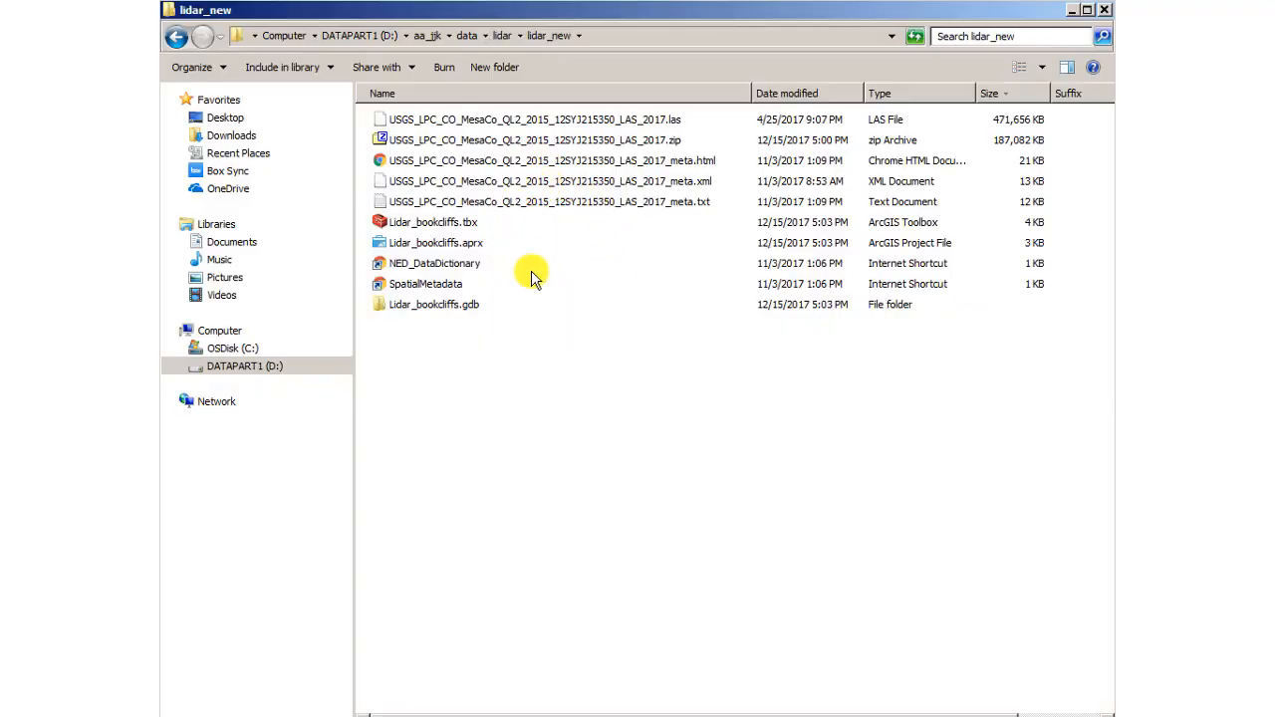
{"action": "mouse_move", "coordinate": [463, 235]}
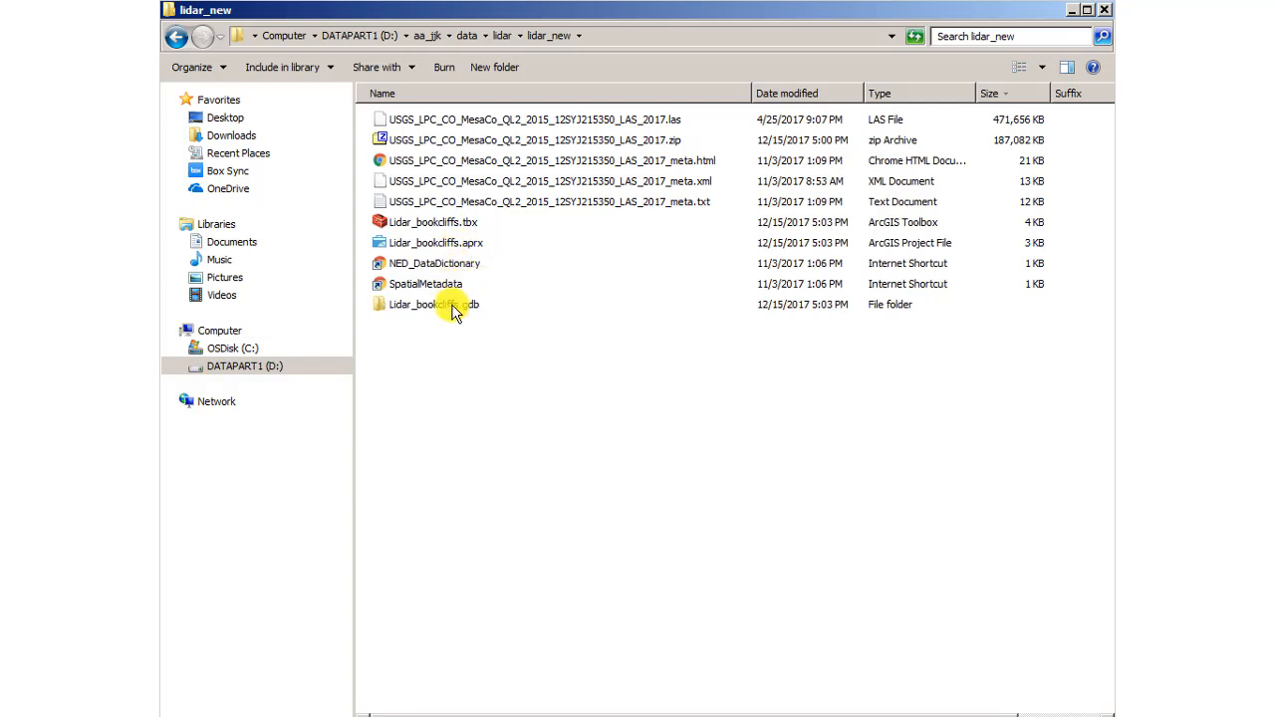
{"action": "mouse_move", "coordinate": [428, 304]}
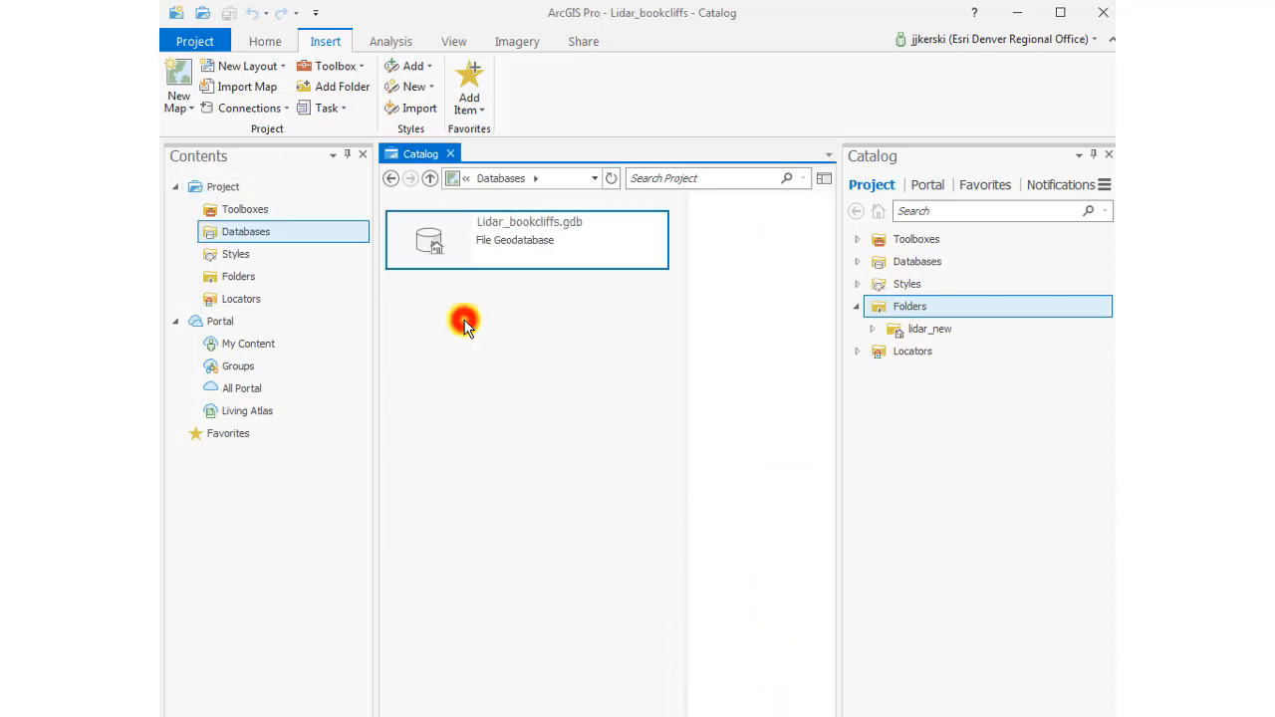
Step: With Lidar_bookcliffs.gdb selected, search the geoprocessing tools for 'create las dataset' and launch it
{"action": "left_click", "coordinate": [527, 239]}
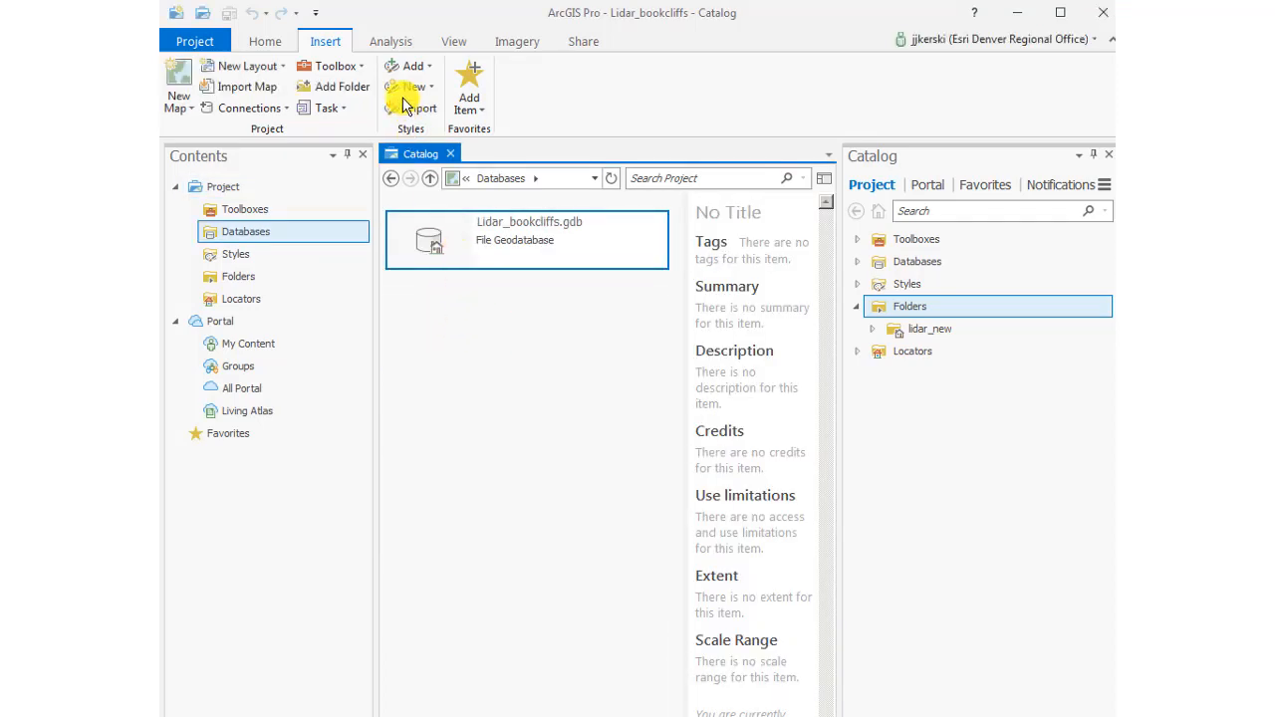
{"action": "left_click", "coordinate": [391, 41]}
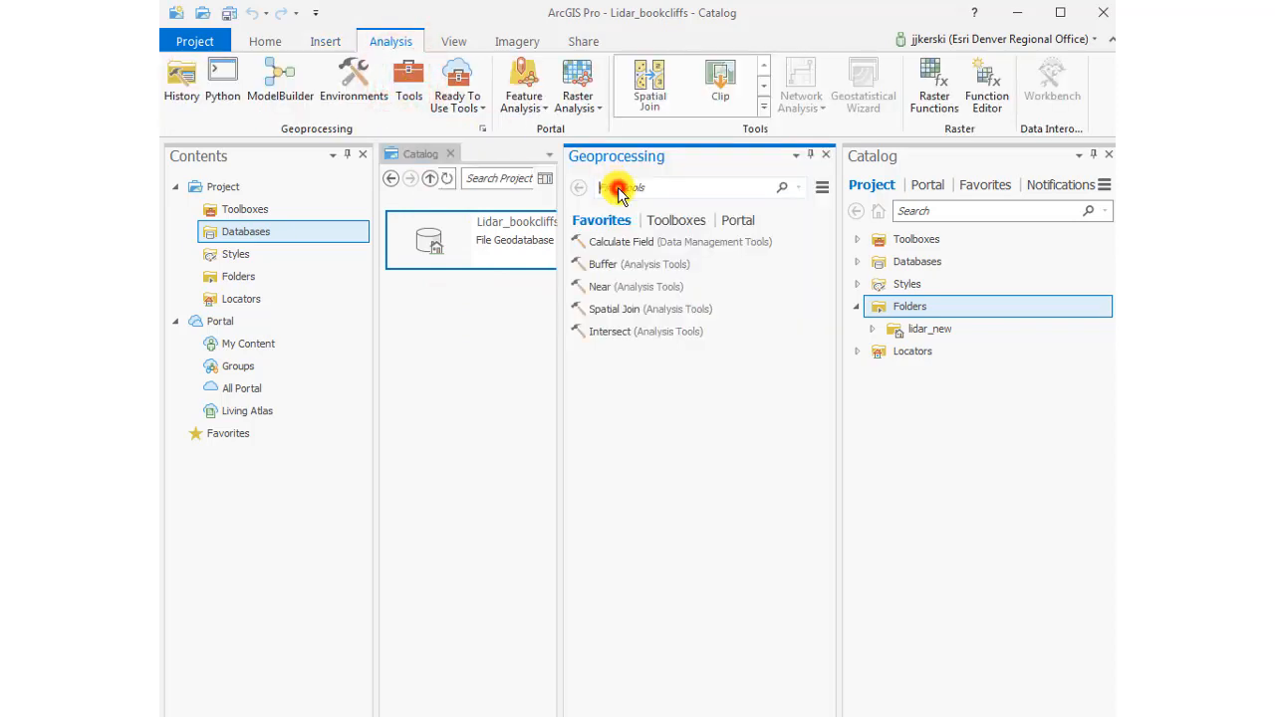
{"action": "left_click", "coordinate": [688, 187]}
{"action": "type", "text": "create las datas"}
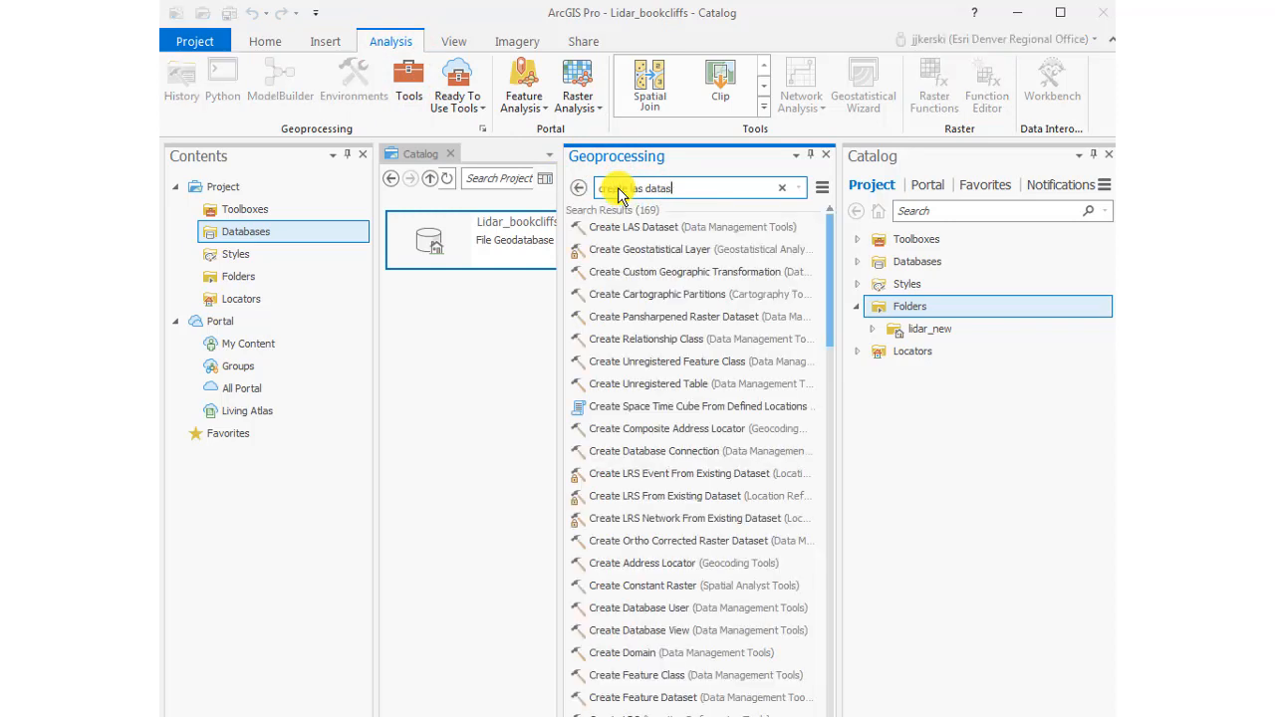
{"action": "left_click", "coordinate": [633, 228]}
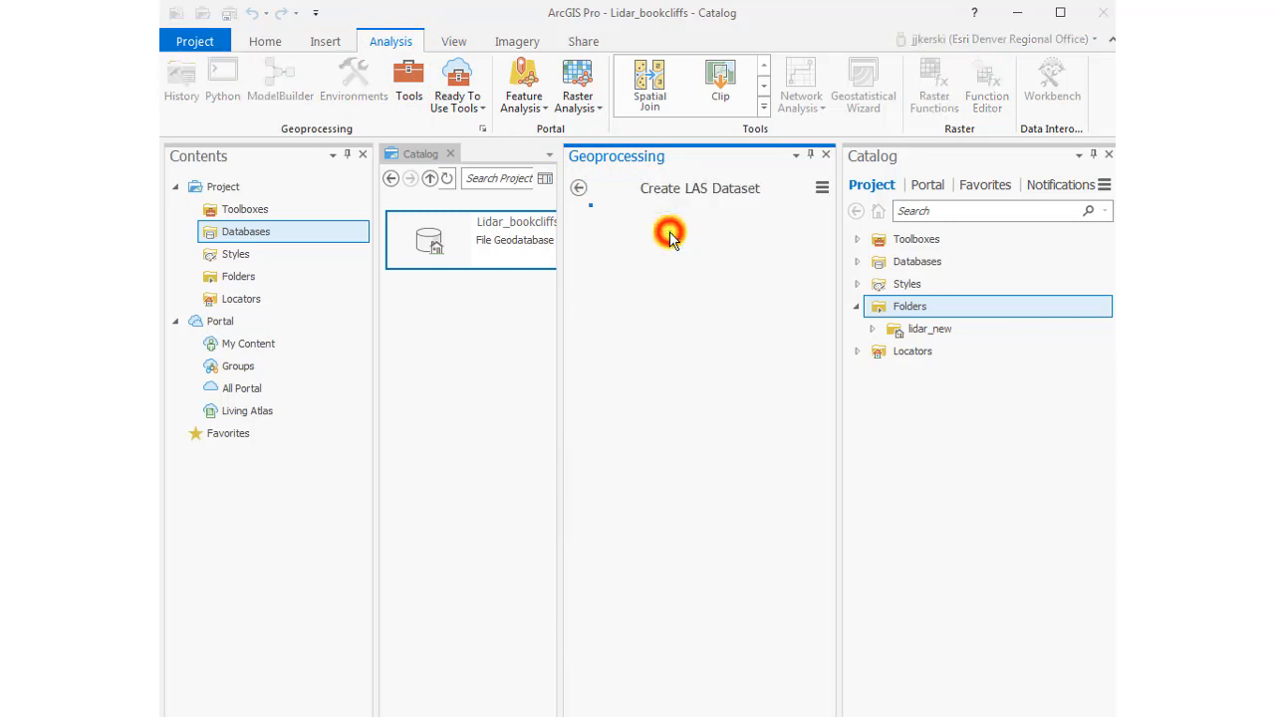
Step: Browse to the lidar_new folder for the input LAS file
{"action": "left_click", "coordinate": [670, 234]}
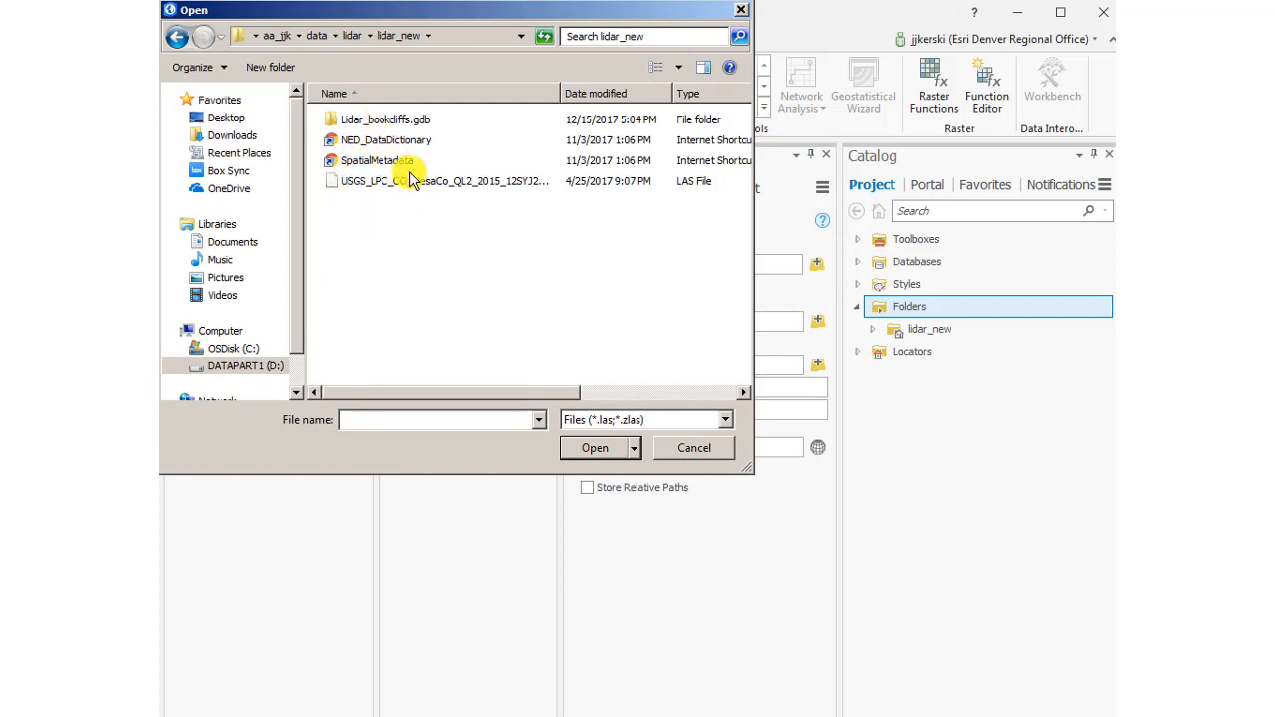
{"action": "mouse_move", "coordinate": [692, 188]}
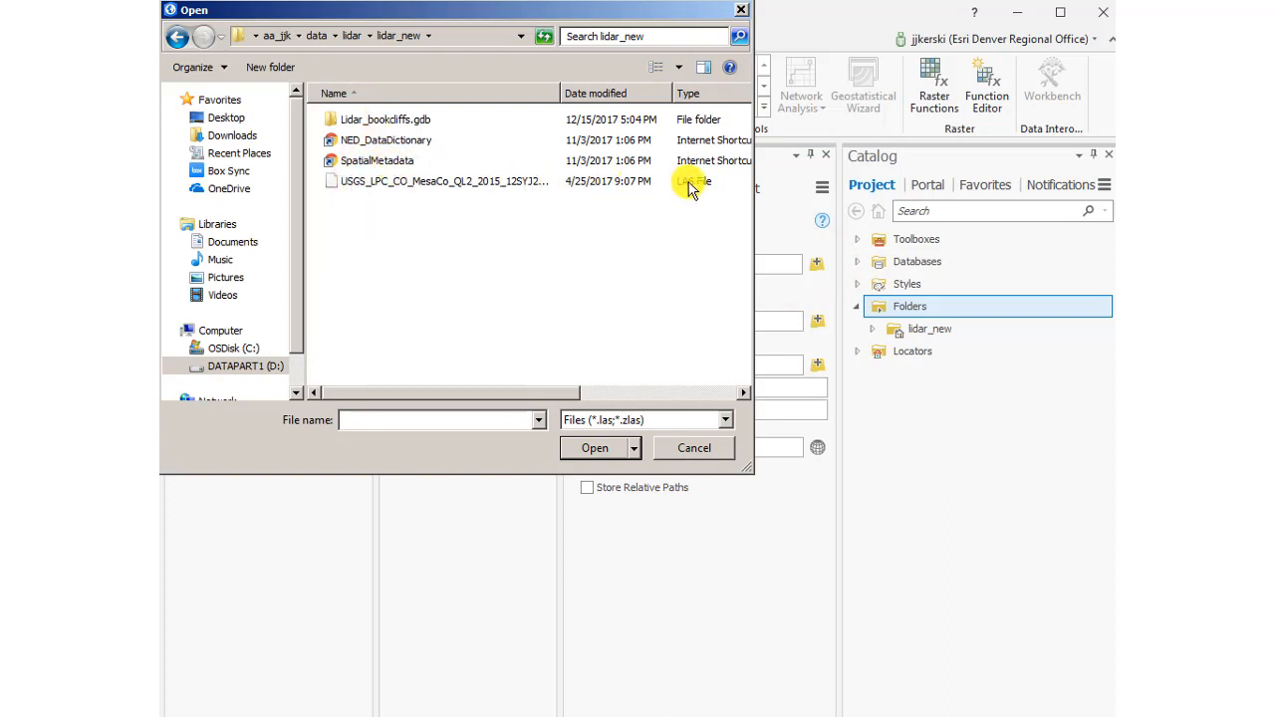
{"action": "mouse_move", "coordinate": [533, 393]}
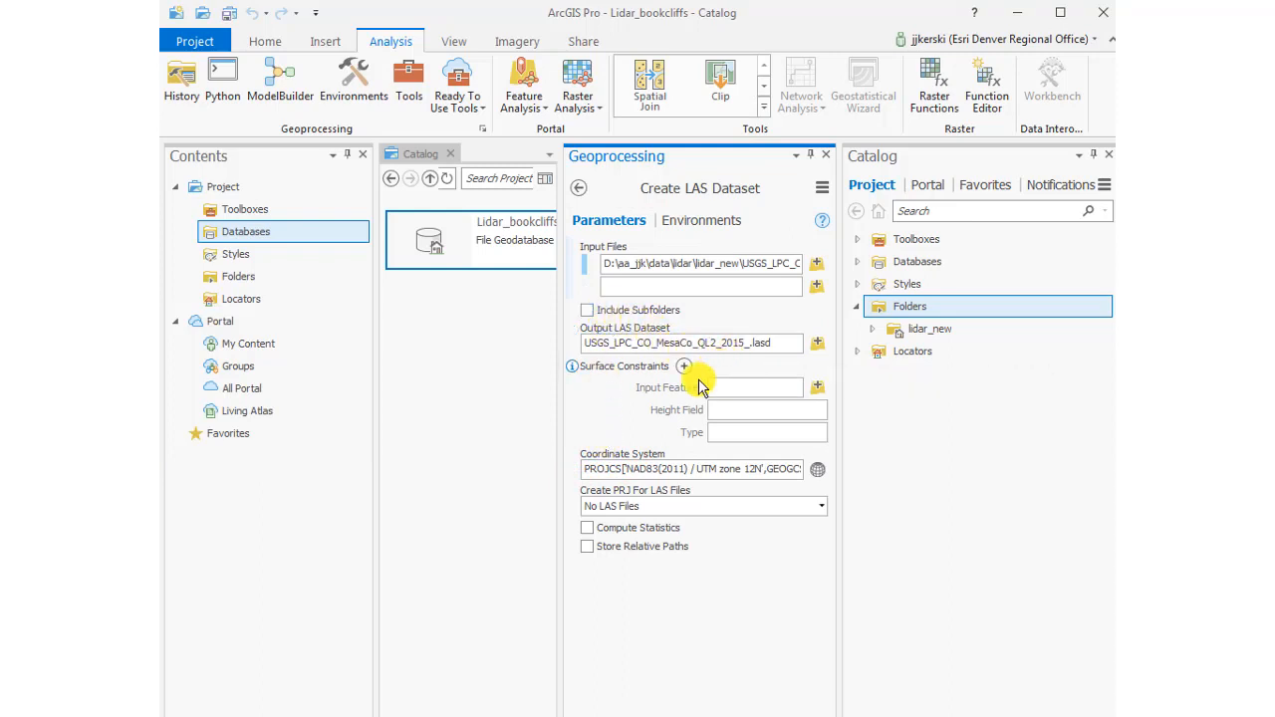
{"action": "mouse_move", "coordinate": [698, 506]}
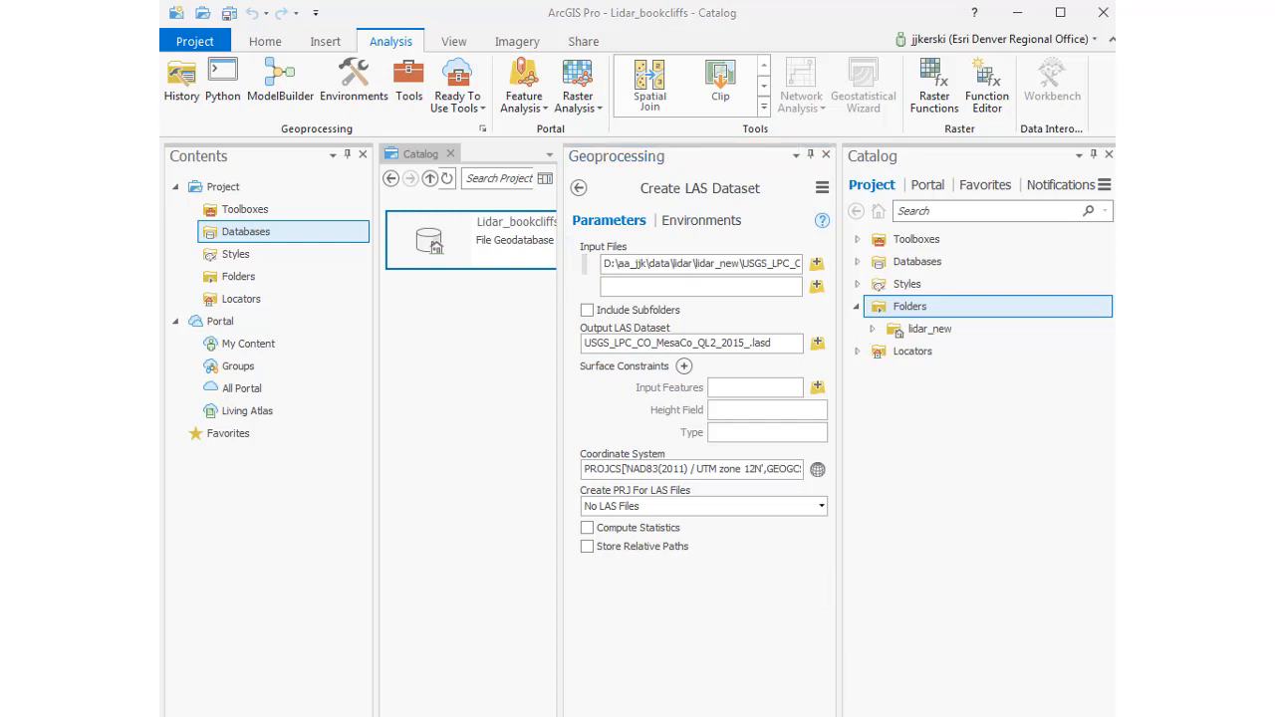
{"action": "mouse_move", "coordinate": [677, 28]}
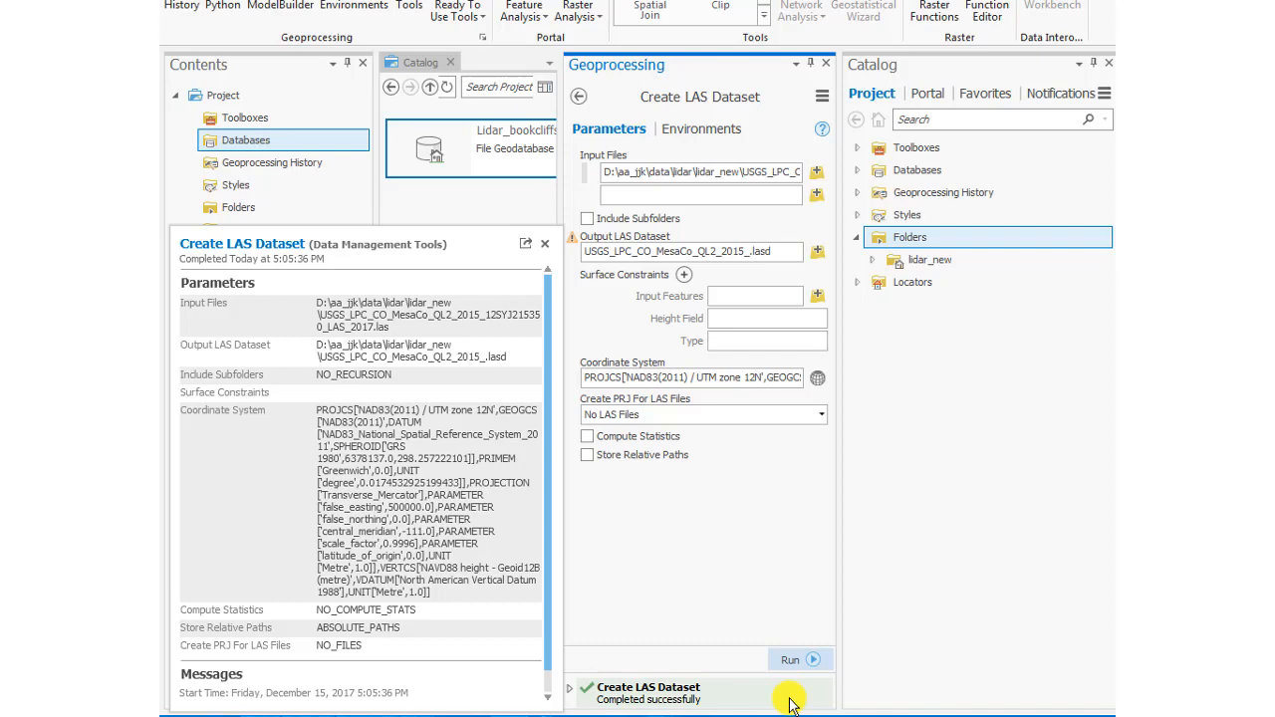
{"action": "mouse_move", "coordinate": [727, 709]}
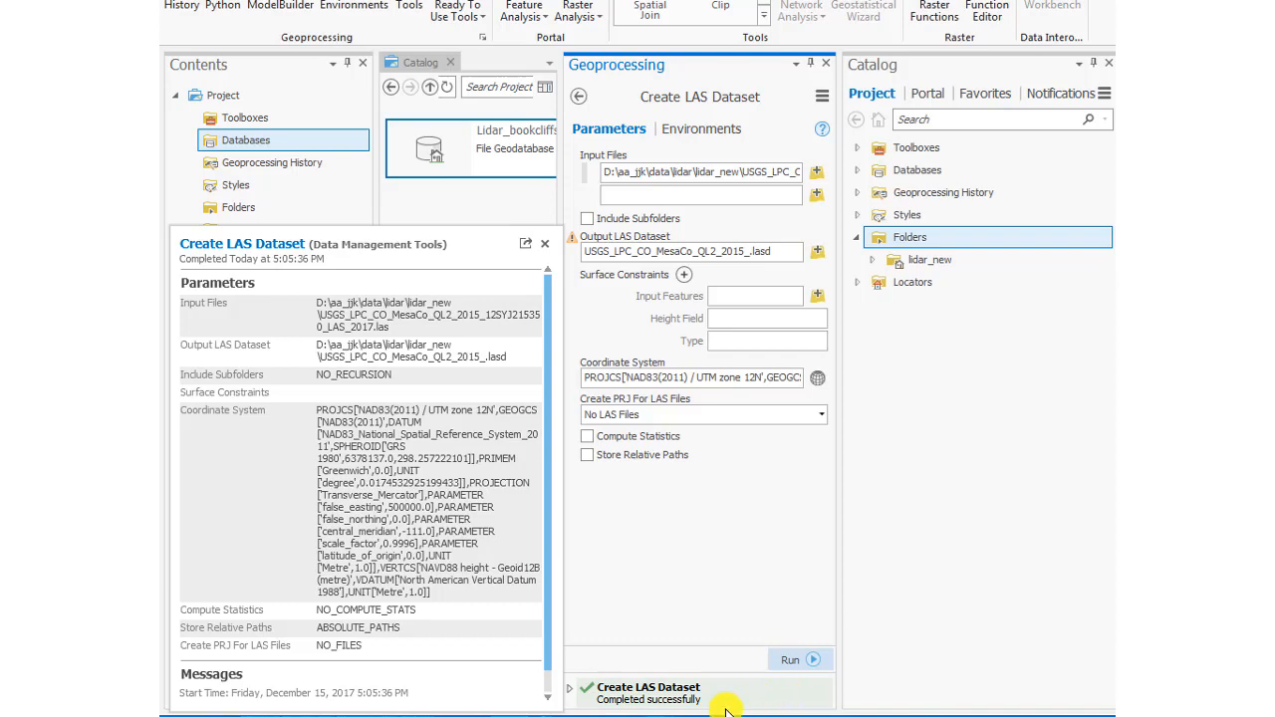
{"action": "mouse_move", "coordinate": [718, 693]}
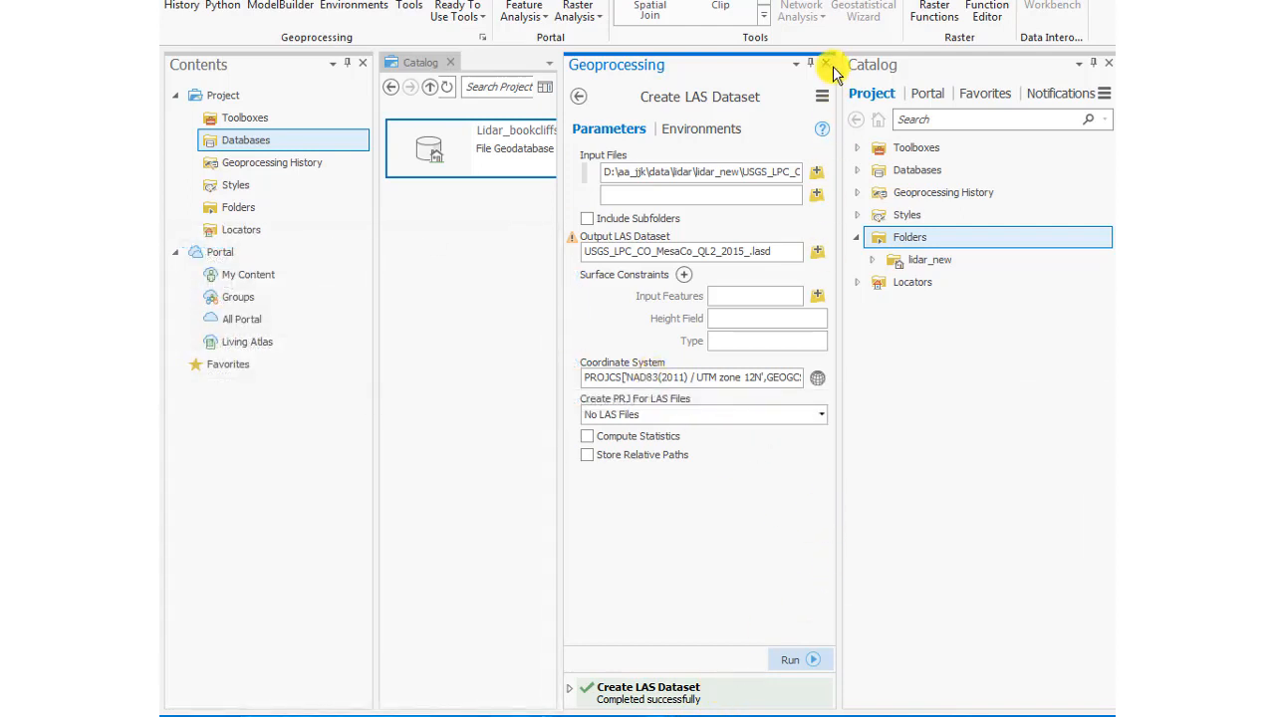
Step: Close the Geoprocessing pane and insert a new map with a Topographic basemap
{"action": "left_click", "coordinate": [827, 64]}
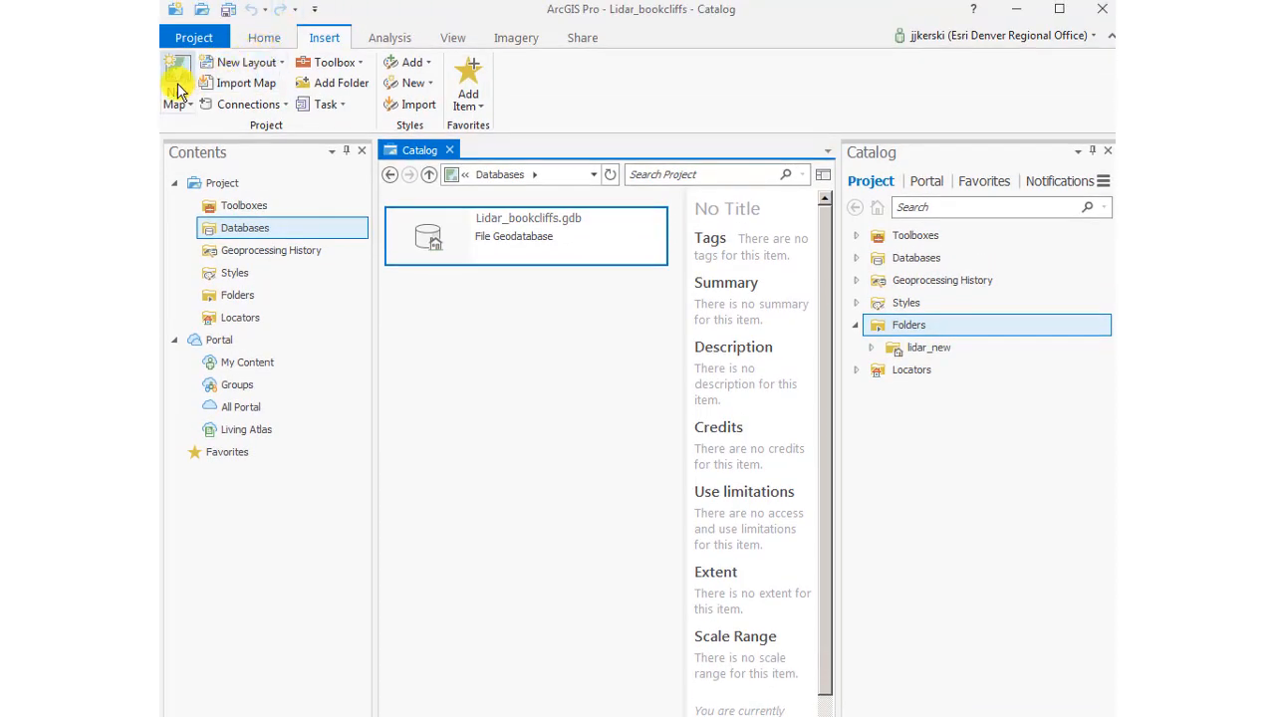
{"action": "left_click", "coordinate": [175, 82]}
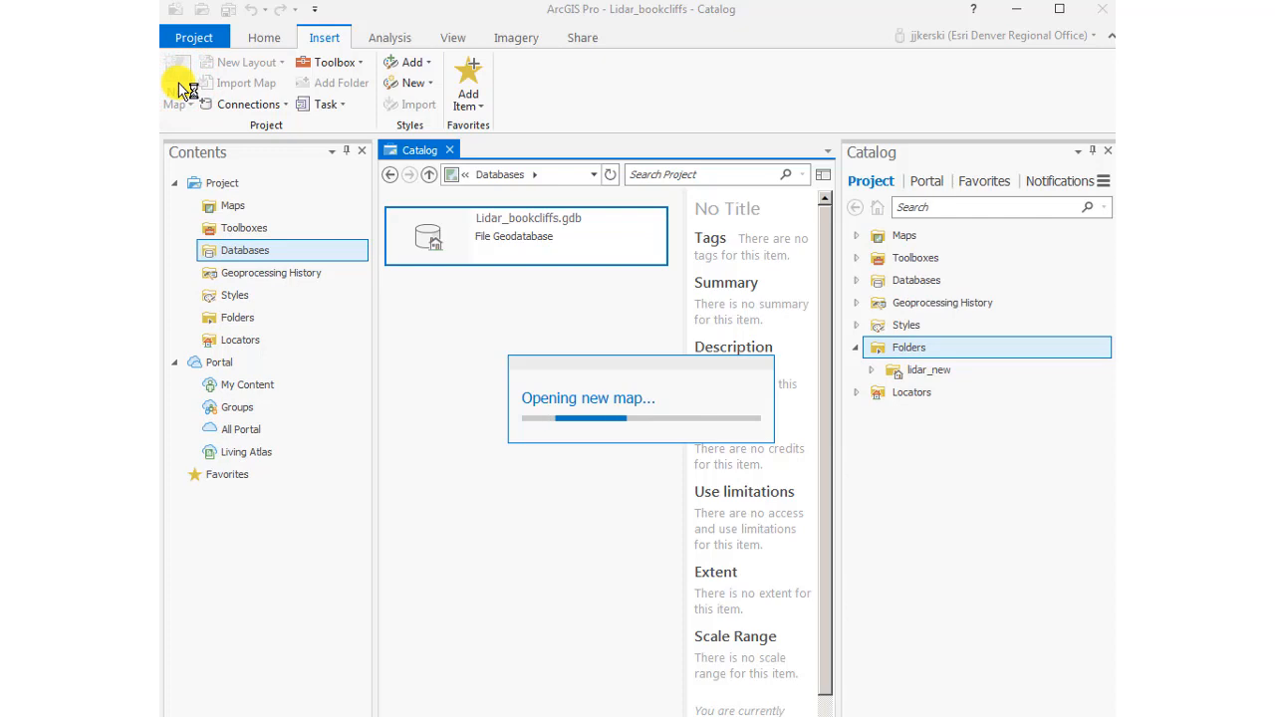
{"action": "left_click", "coordinate": [177, 77]}
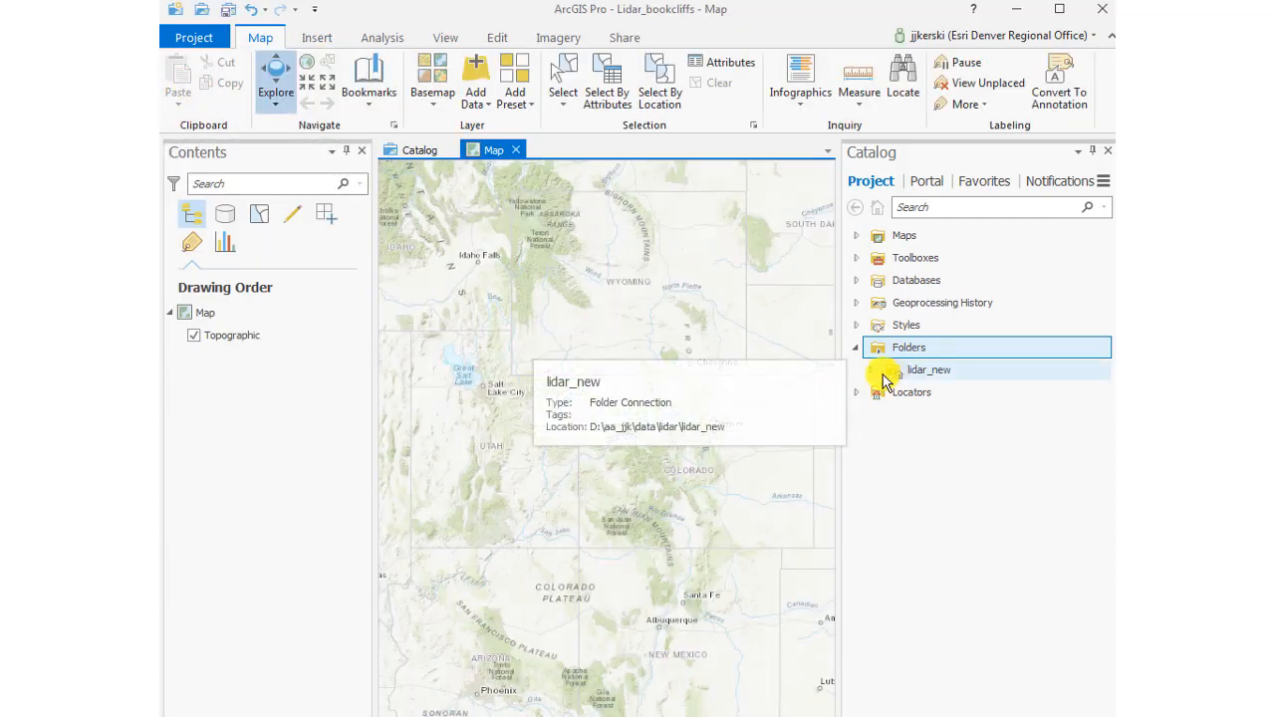
Step: Expand lidar_new in the Catalog and double-click the new .lasd LAS dataset
{"action": "left_click", "coordinate": [870, 369]}
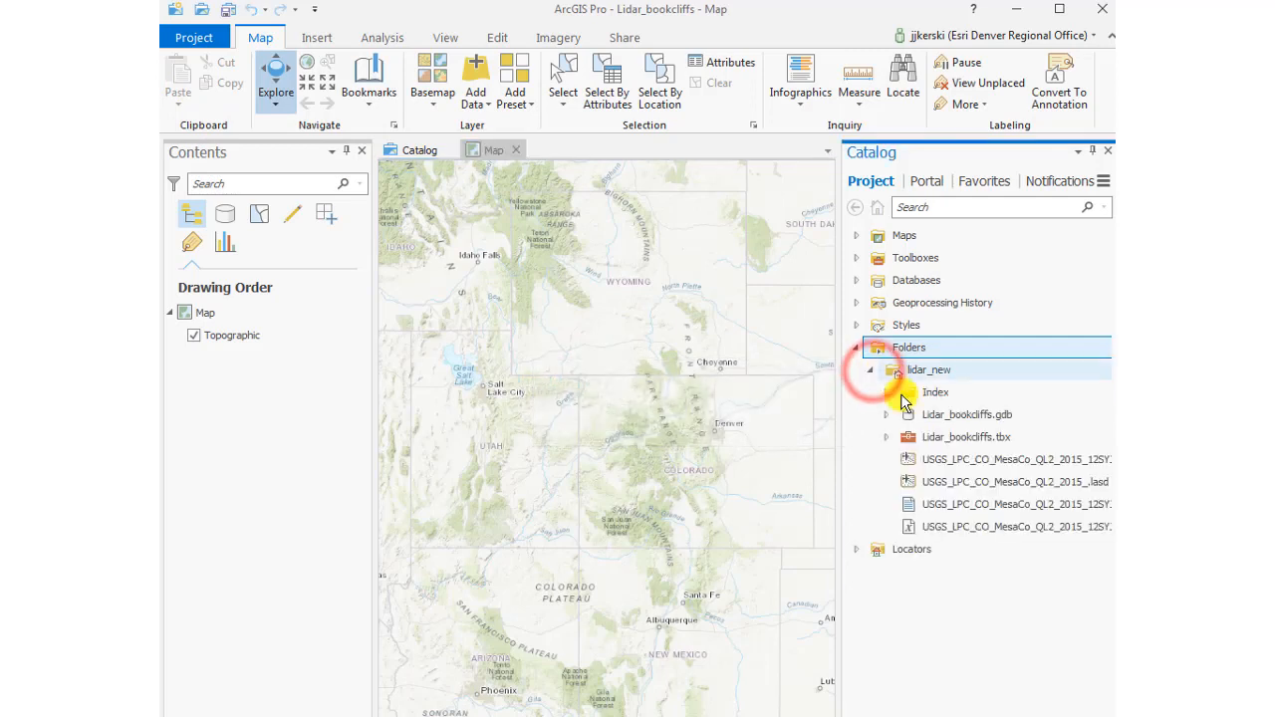
{"action": "mouse_move", "coordinate": [1017, 504]}
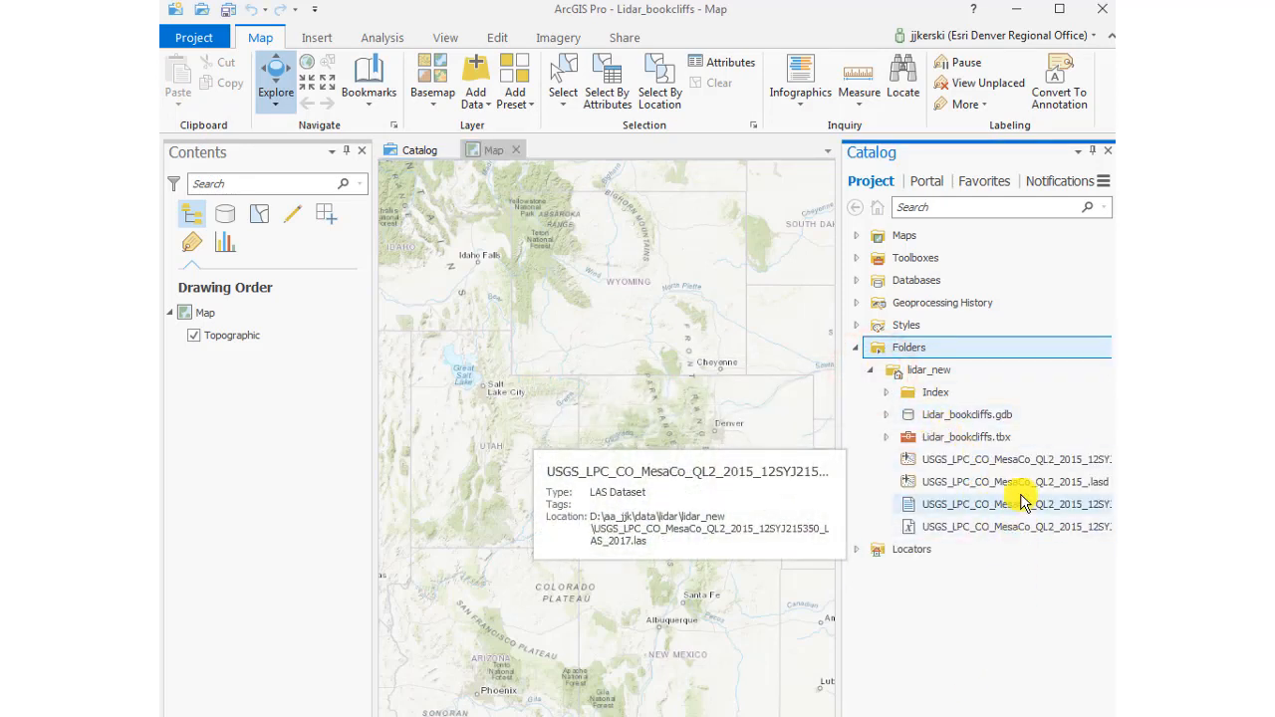
{"action": "mouse_move", "coordinate": [1015, 460]}
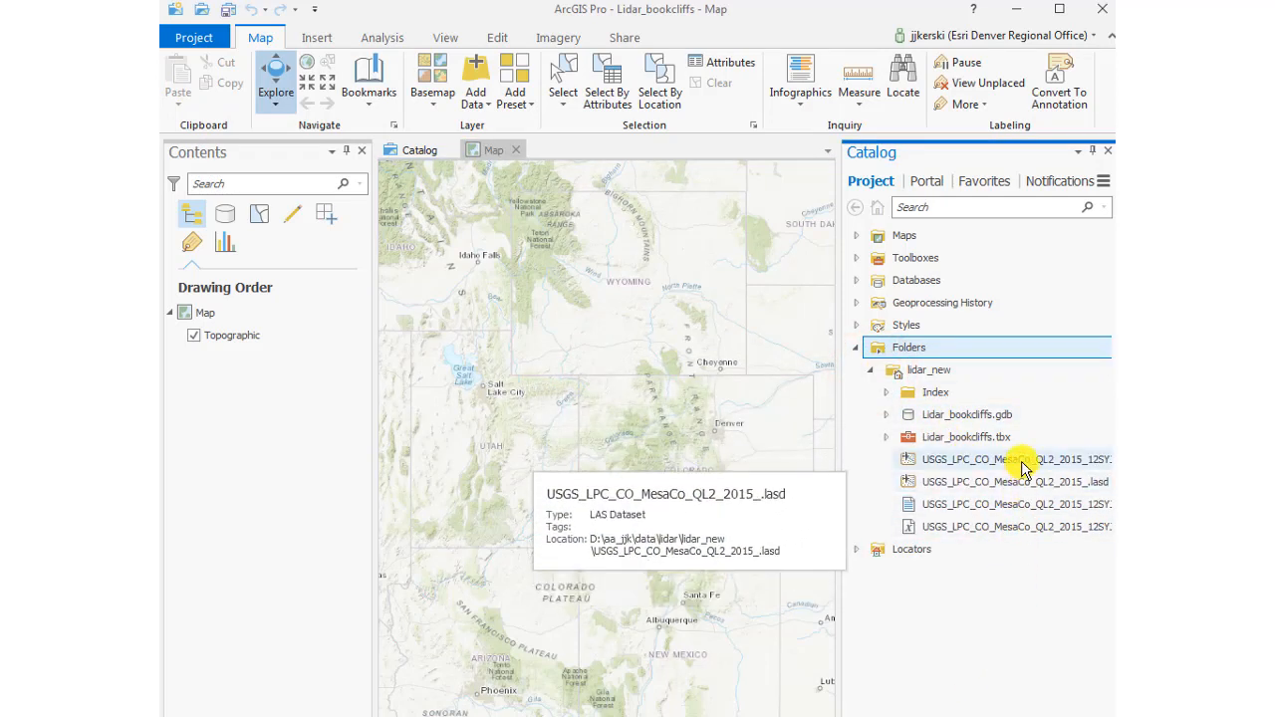
{"action": "mouse_move", "coordinate": [1015, 460]}
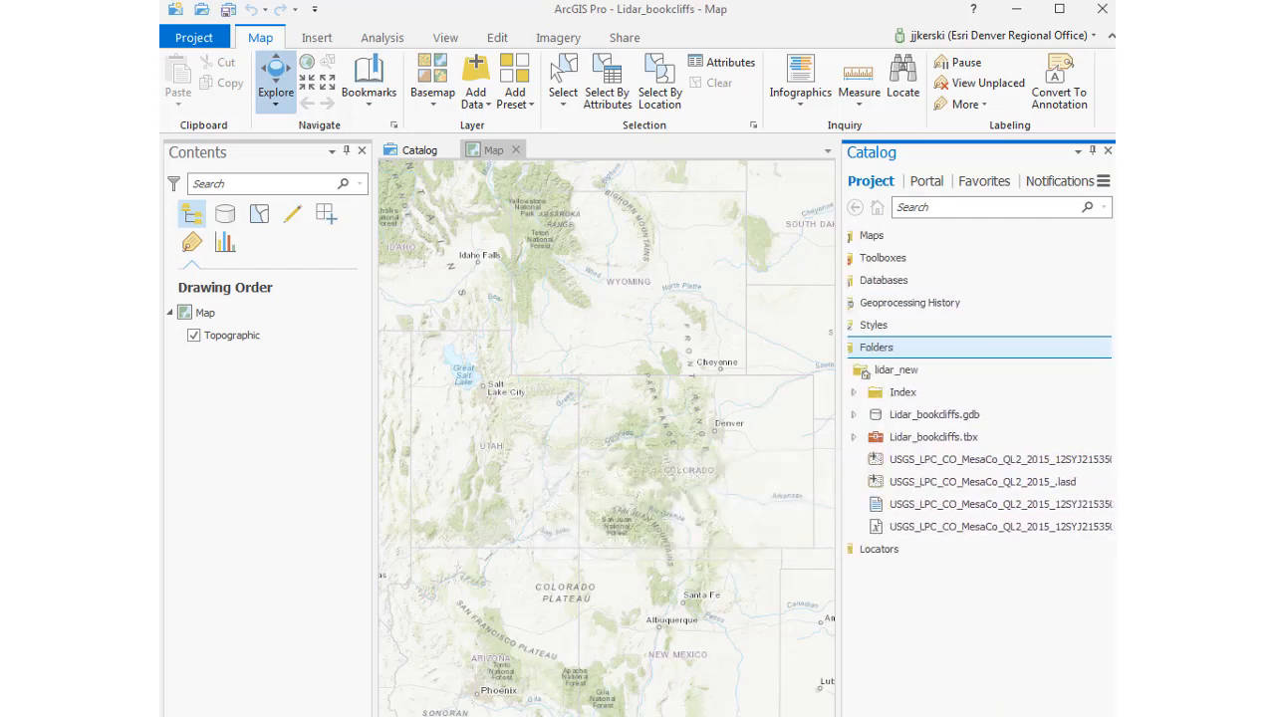
{"action": "left_click", "coordinate": [983, 482]}
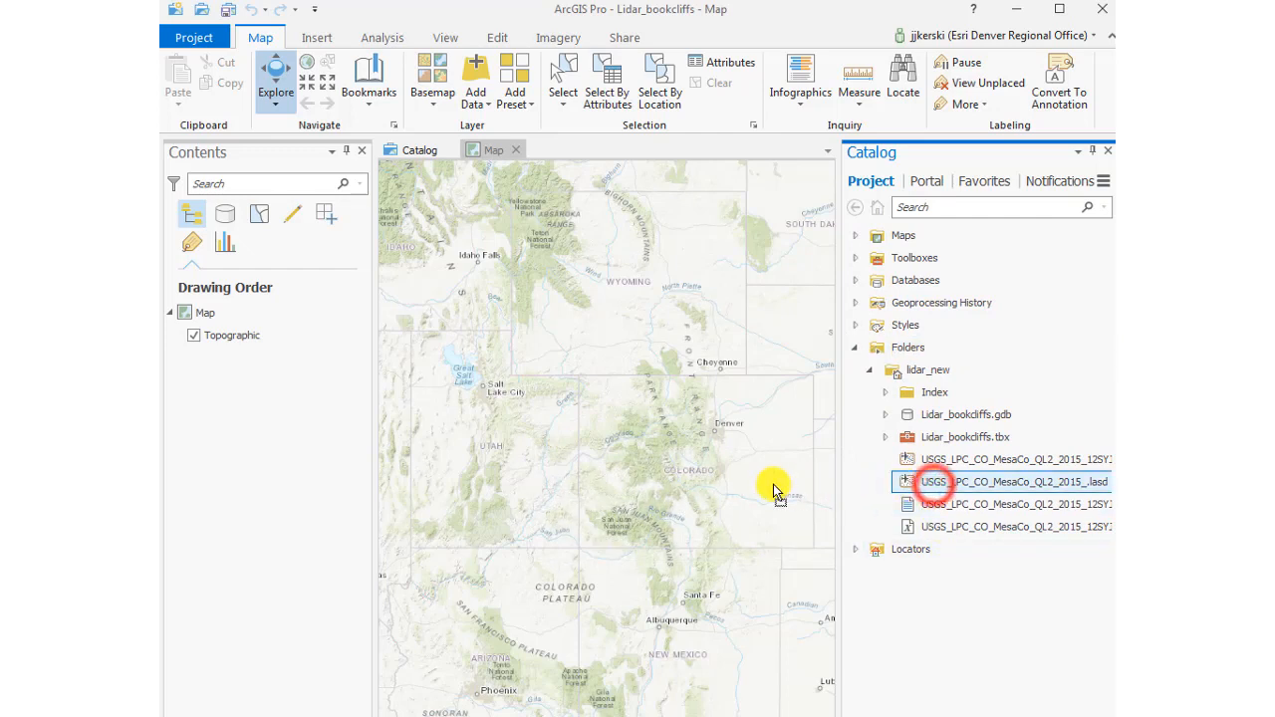
{"action": "double_click", "coordinate": [1007, 482]}
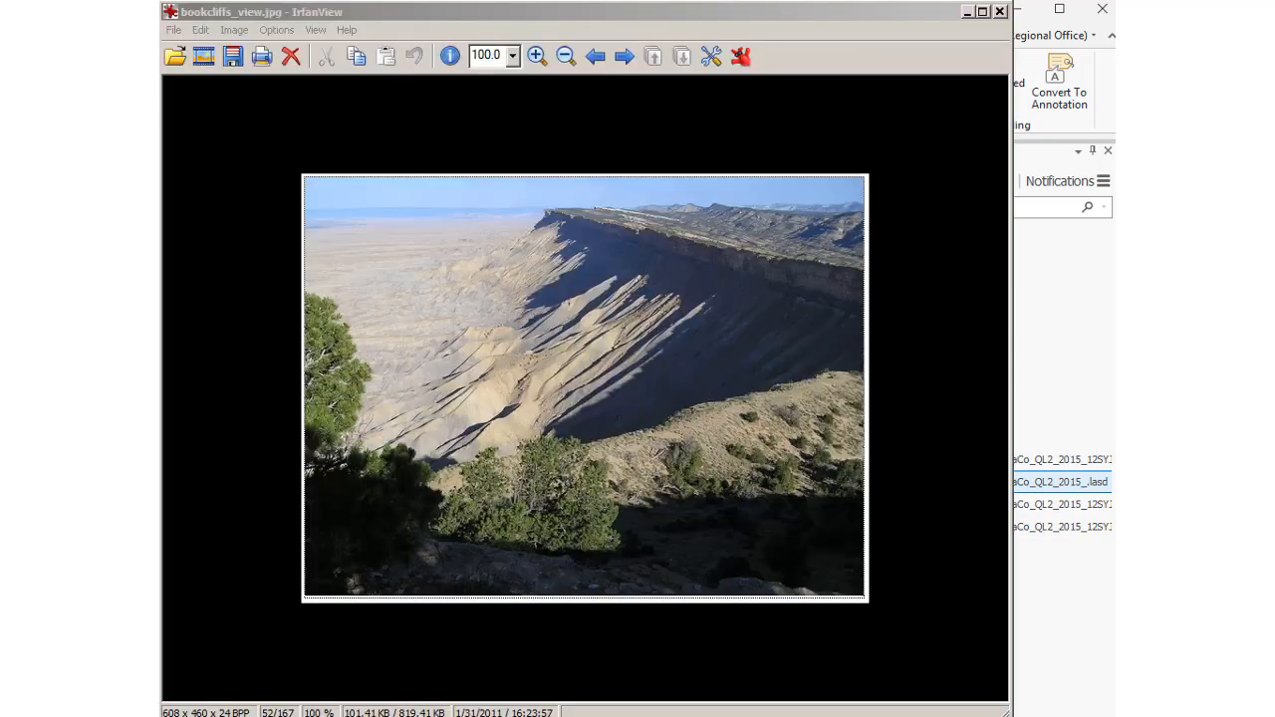
{"action": "mouse_move", "coordinate": [687, 314]}
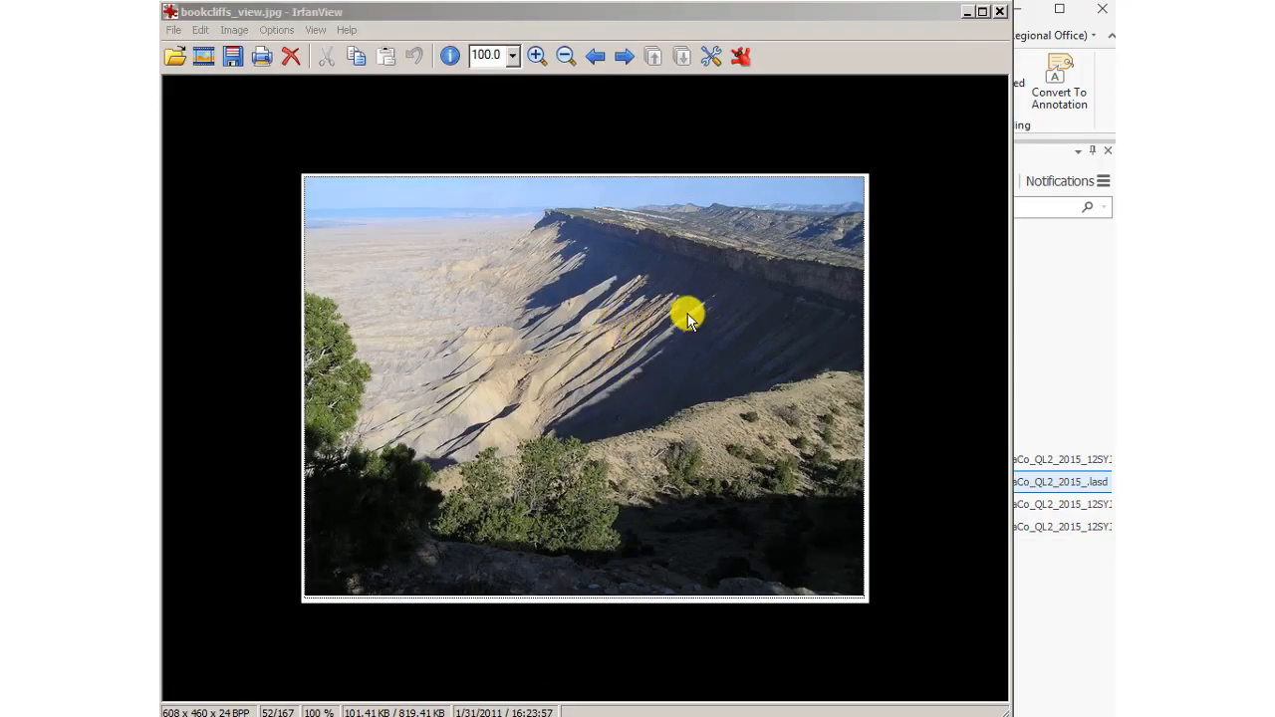
{"action": "mouse_move", "coordinate": [738, 329]}
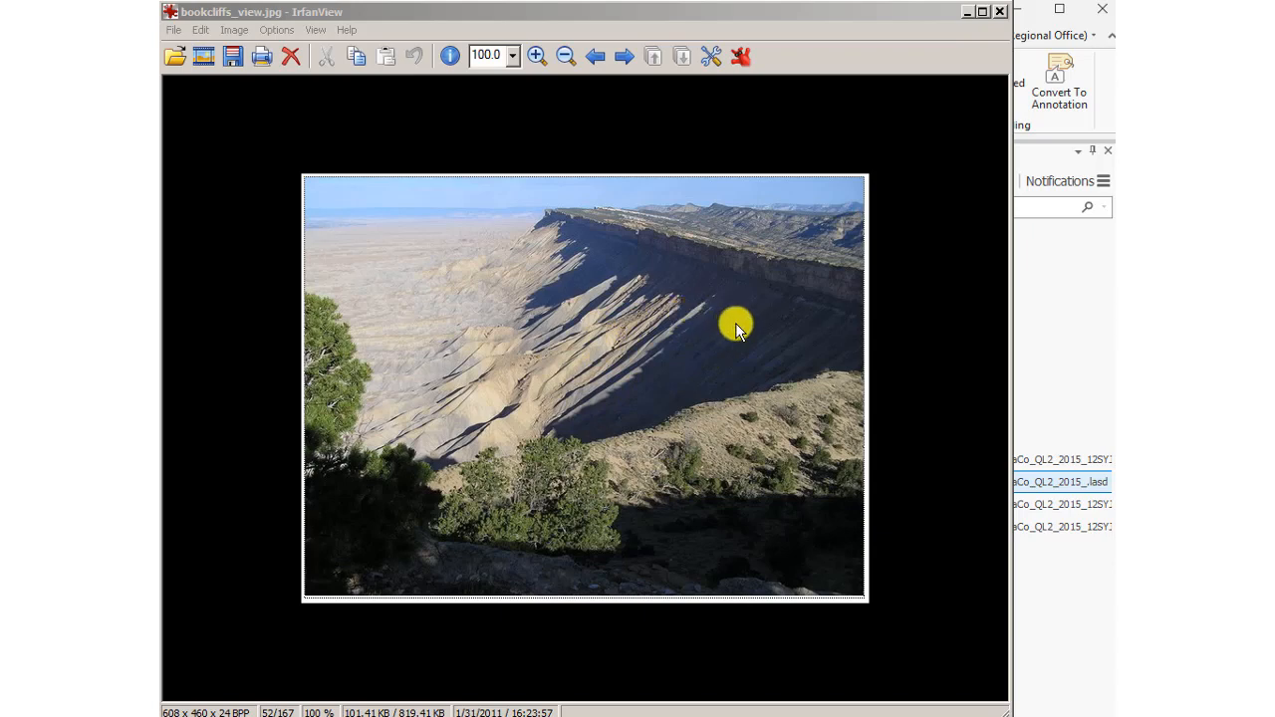
{"action": "mouse_move", "coordinate": [932, 42]}
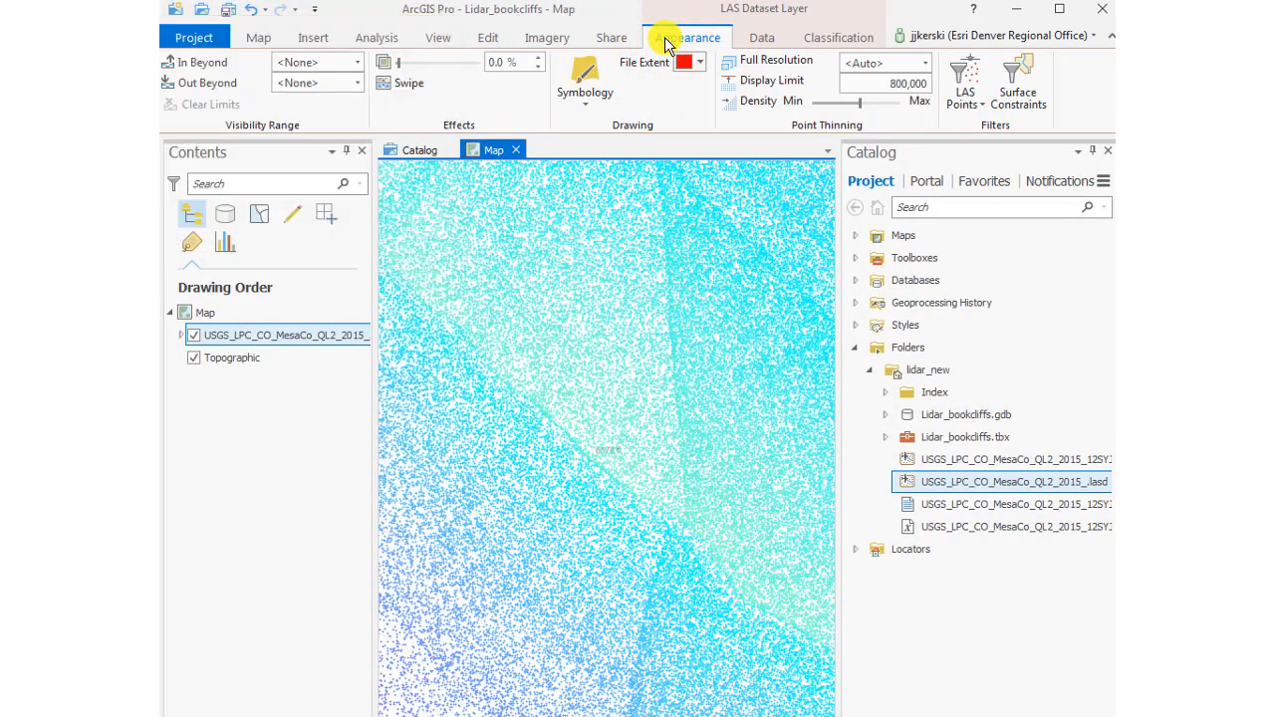
Step: Symbolize the LAS layer as an Elevation surface in nine Natural Breaks classes, then close Symbology
{"action": "left_click", "coordinate": [585, 79]}
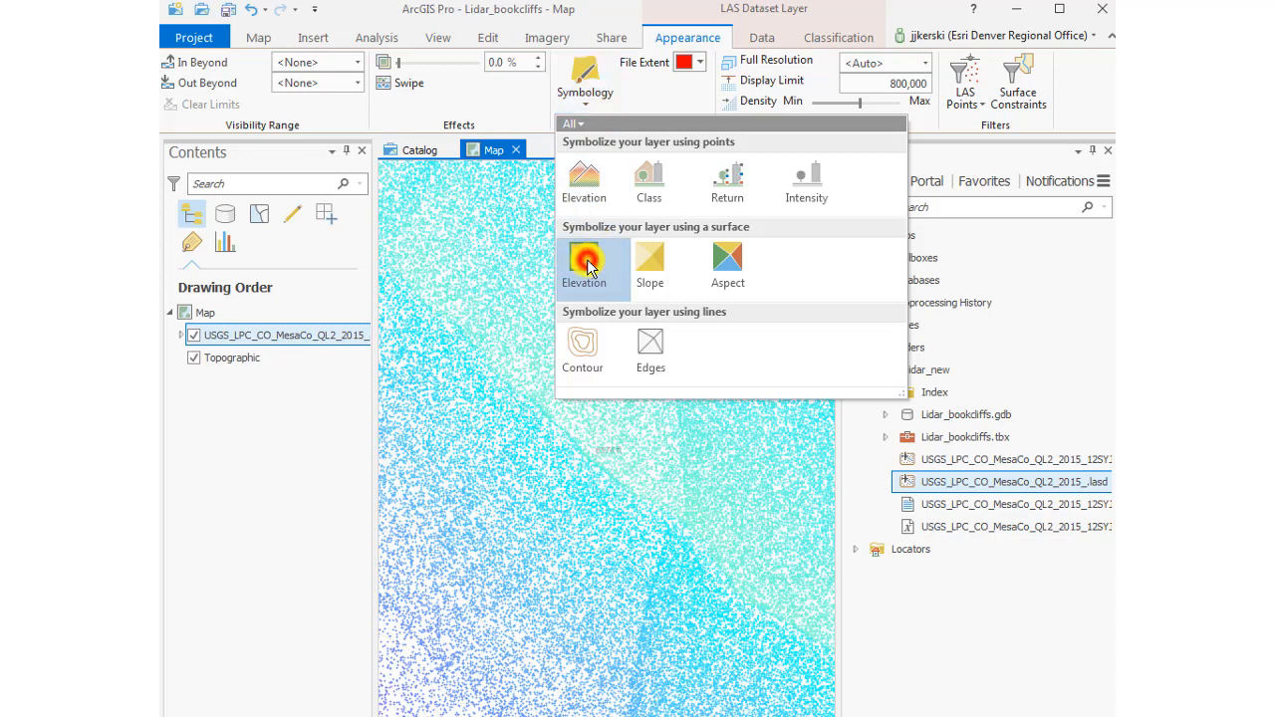
{"action": "left_click", "coordinate": [592, 266]}
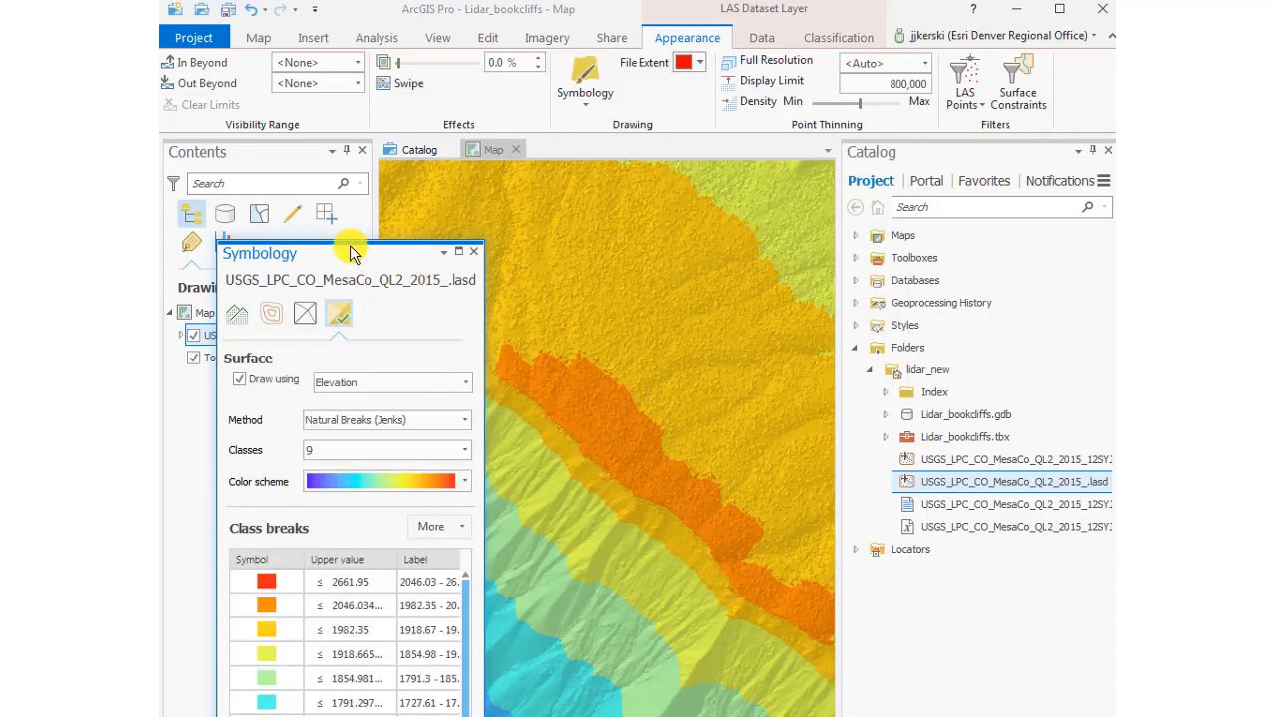
{"action": "left_click_drag", "start_coordinate": [348, 252], "coordinate": [538, 208]}
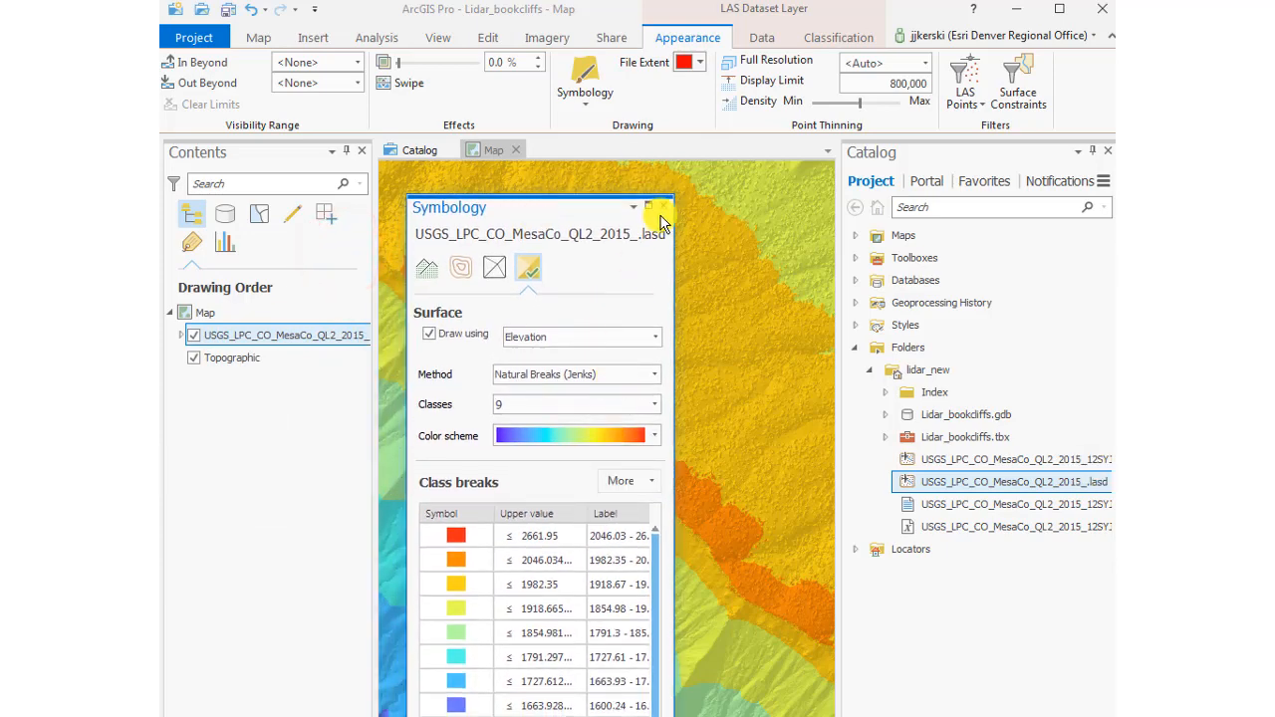
{"action": "left_click", "coordinate": [661, 207]}
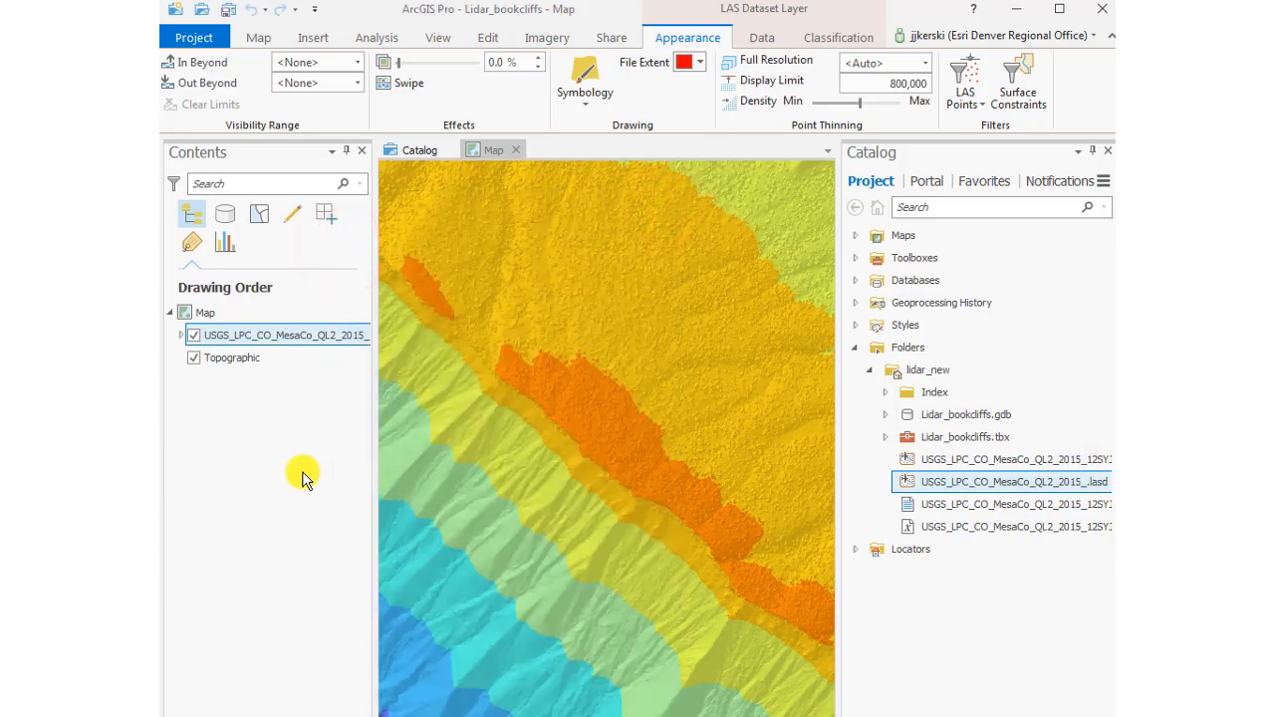
{"action": "mouse_move", "coordinate": [835, 490]}
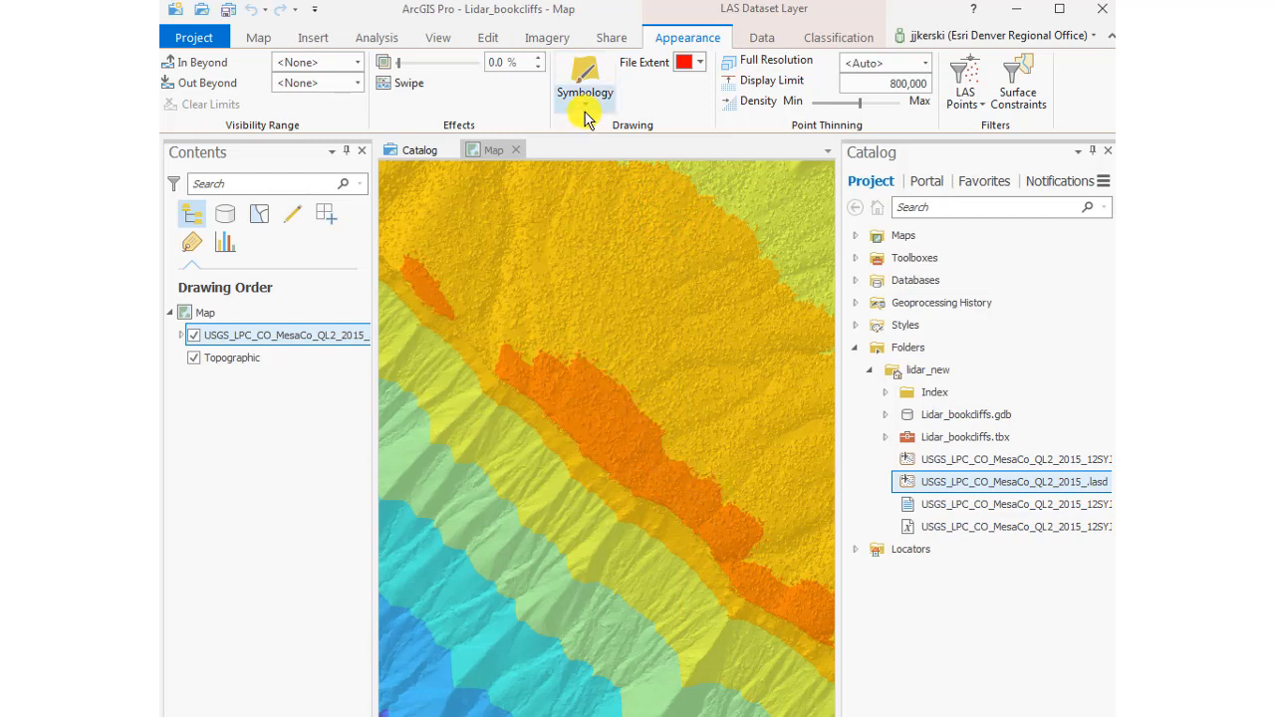
Step: Switch the LAS layer symbology to Slope, then to Aspect with ten compass classes
{"action": "left_click", "coordinate": [584, 80]}
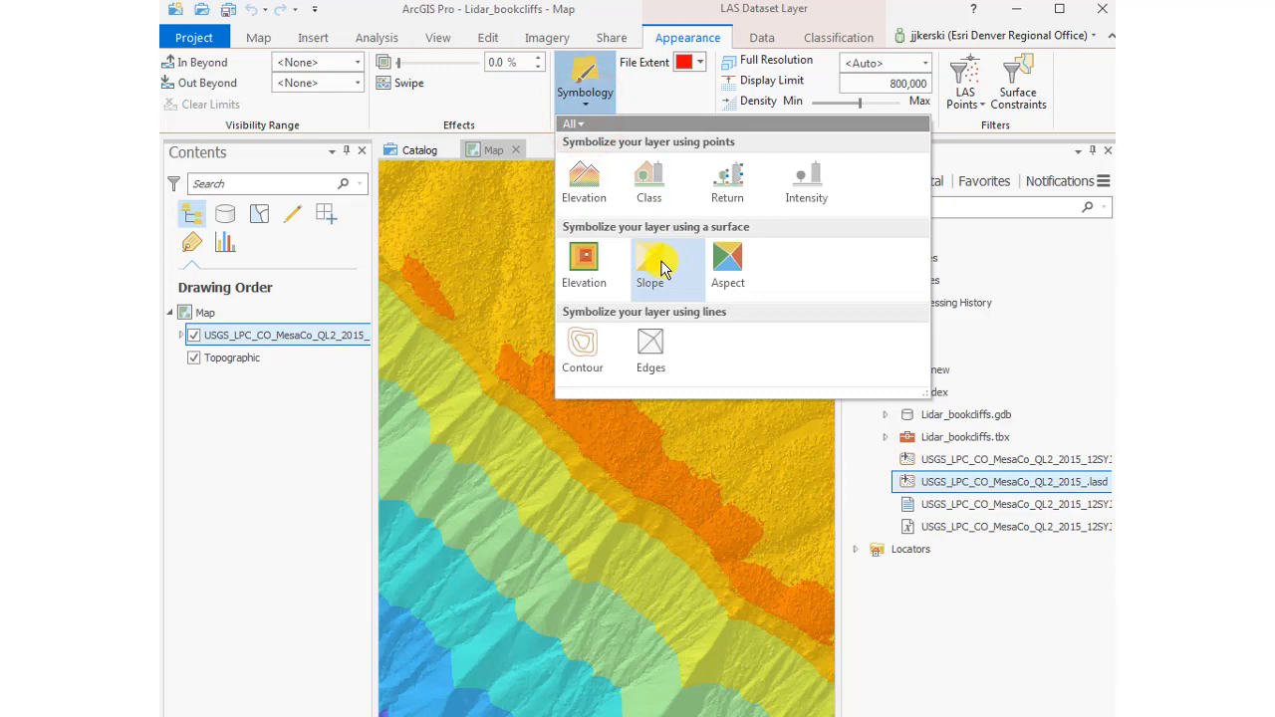
{"action": "left_click", "coordinate": [650, 264]}
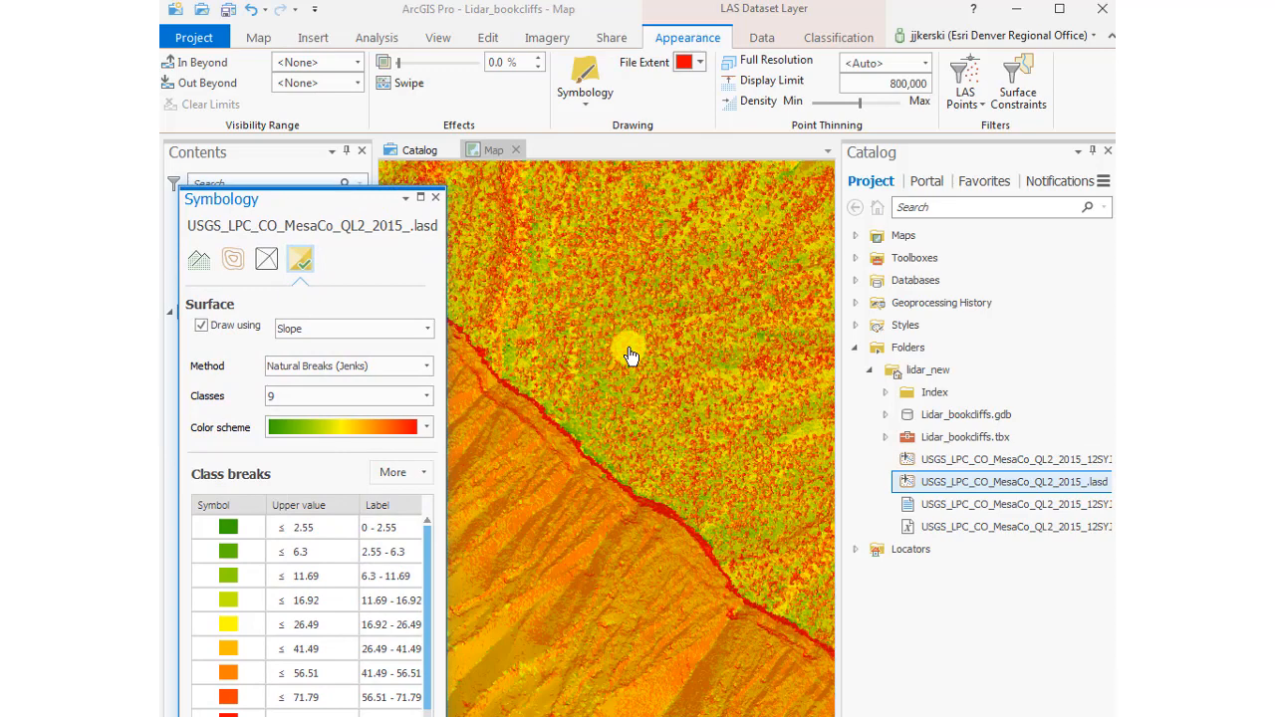
{"action": "left_click", "coordinate": [566, 399]}
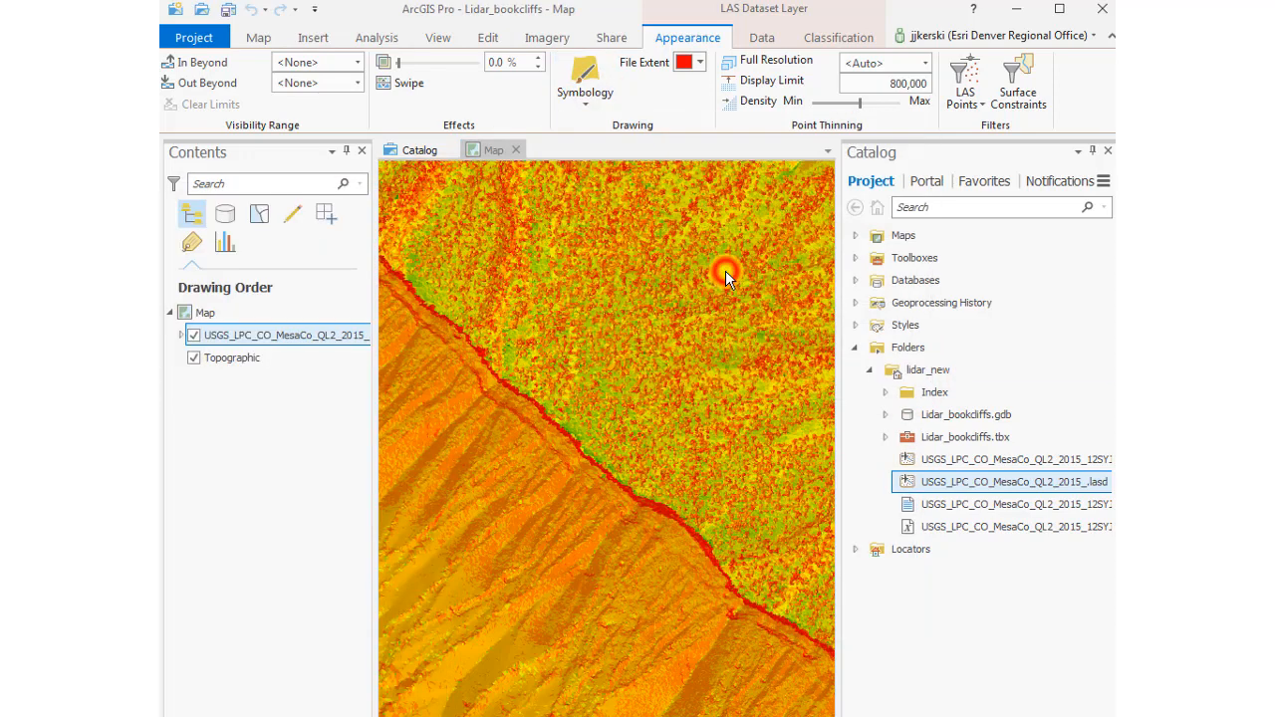
{"action": "left_click", "coordinate": [585, 75]}
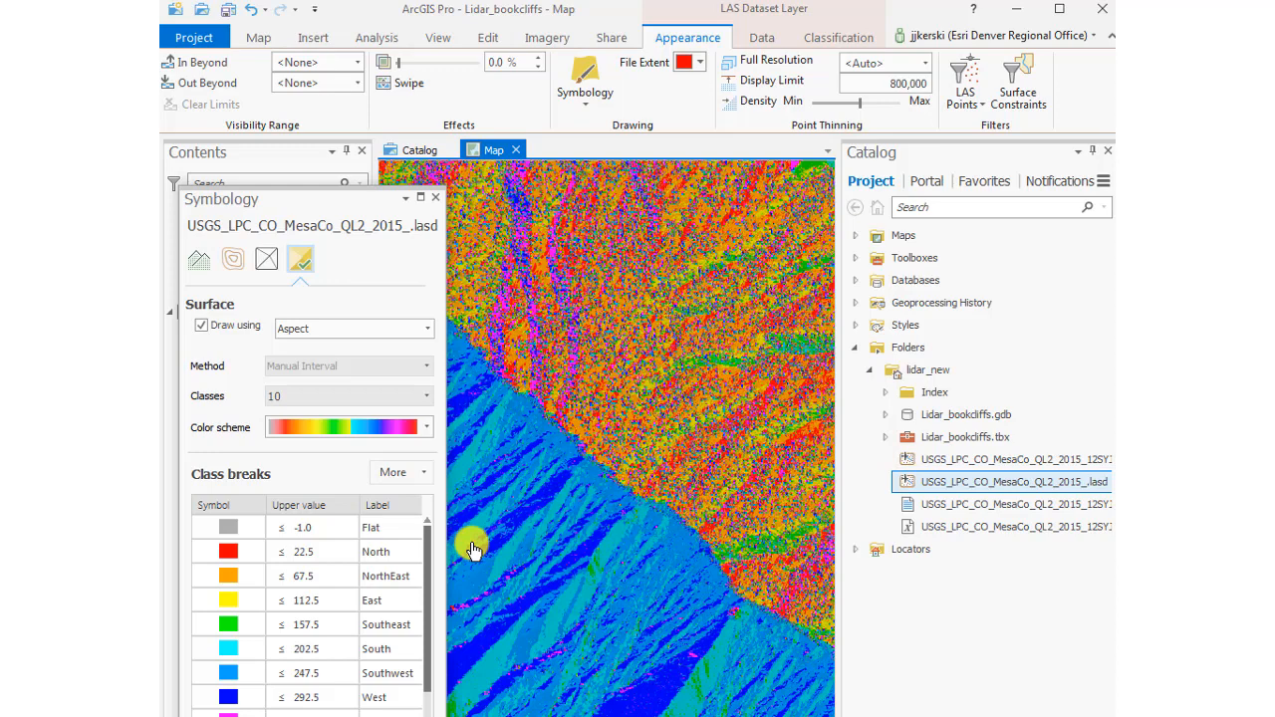
{"action": "mouse_move", "coordinate": [488, 450]}
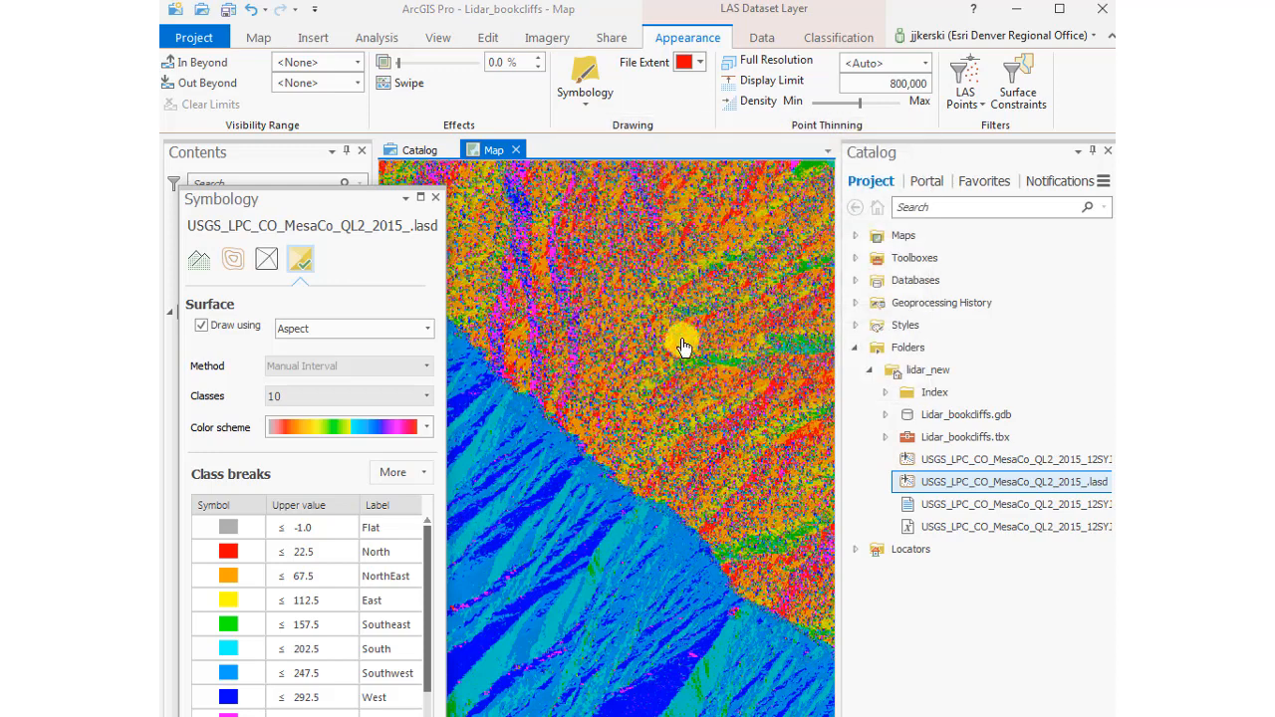
Step: Preview the LAS layer as contour lines and as elevation-coloured points
{"action": "left_click", "coordinate": [585, 80]}
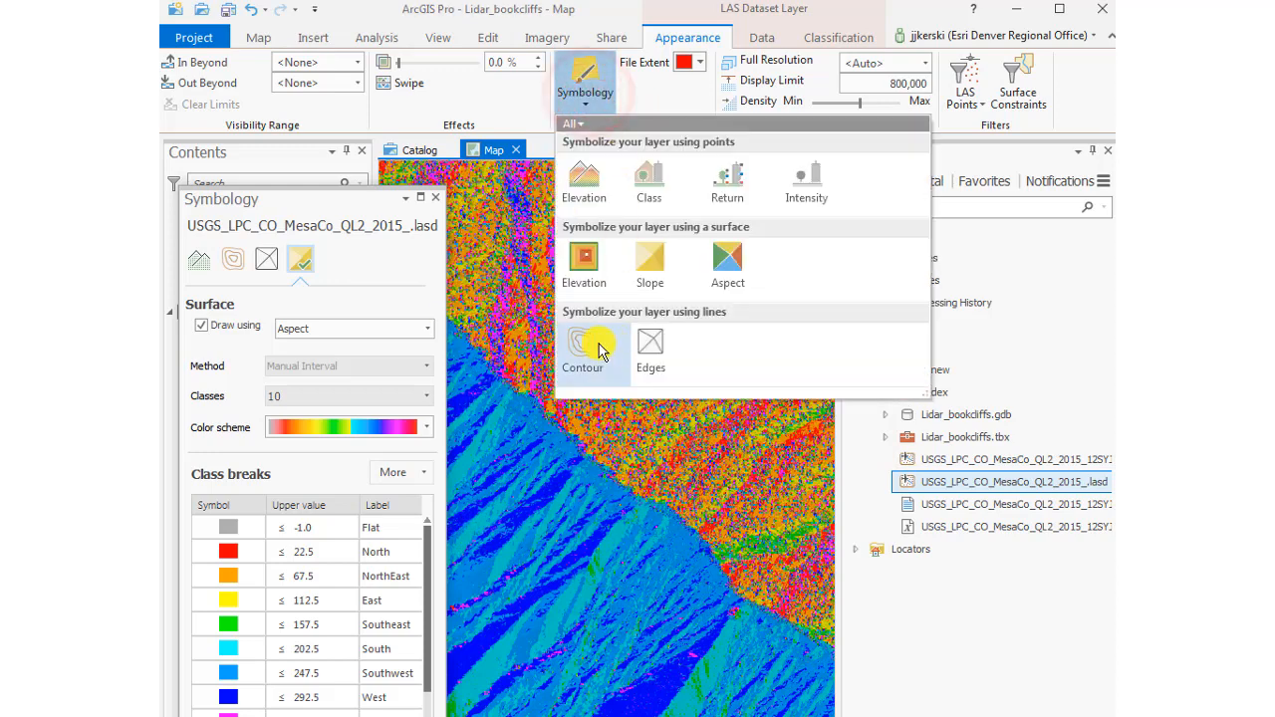
{"action": "left_click", "coordinate": [583, 343]}
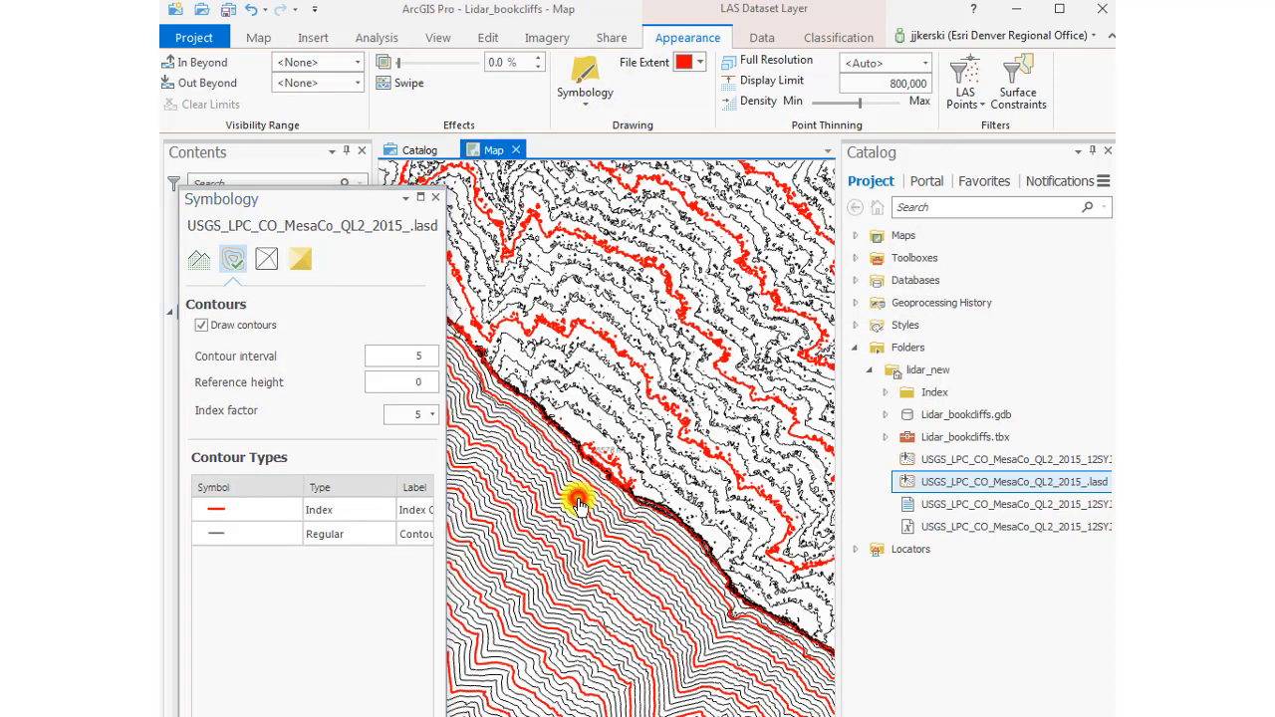
{"action": "left_click", "coordinate": [583, 504]}
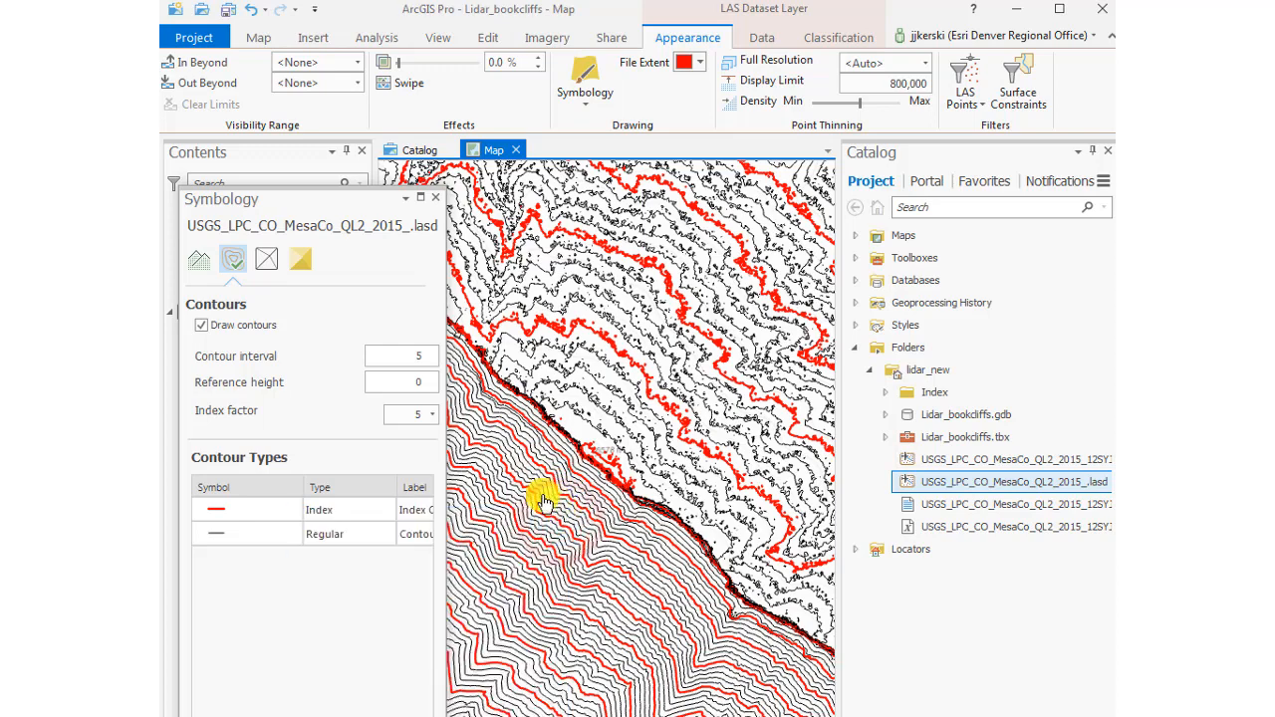
{"action": "mouse_move", "coordinate": [419, 468]}
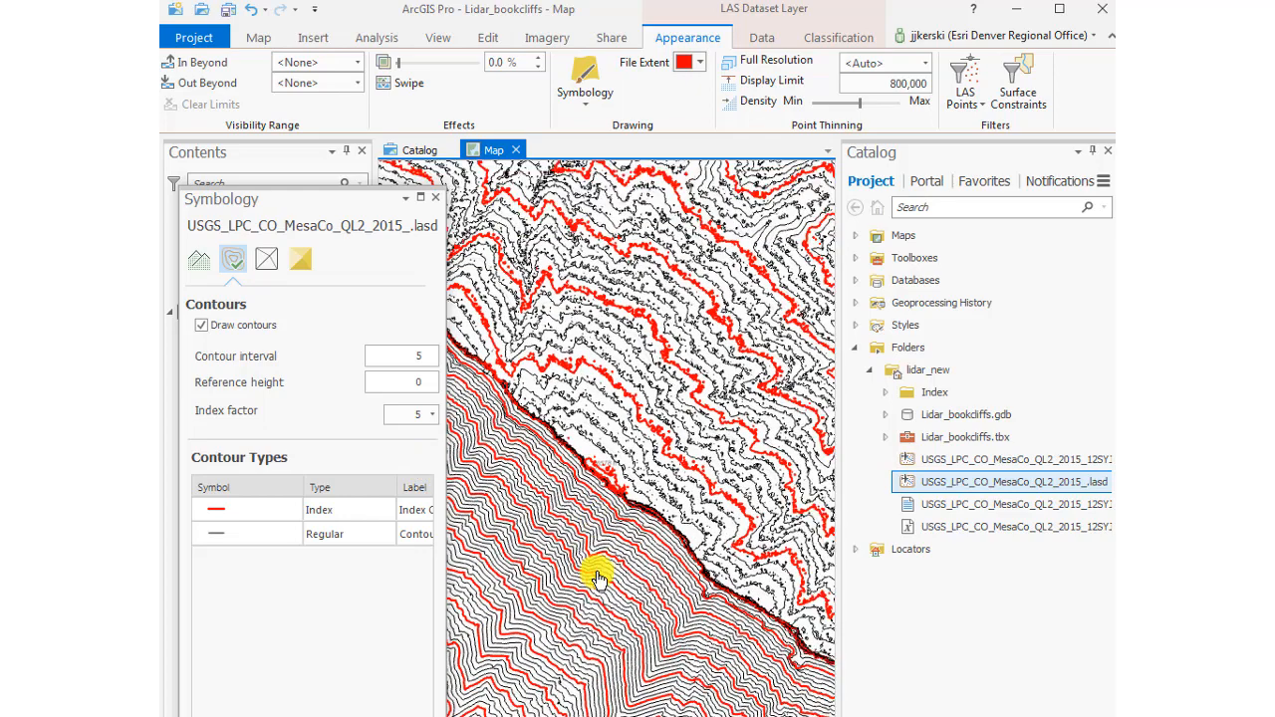
{"action": "mouse_move", "coordinate": [538, 515]}
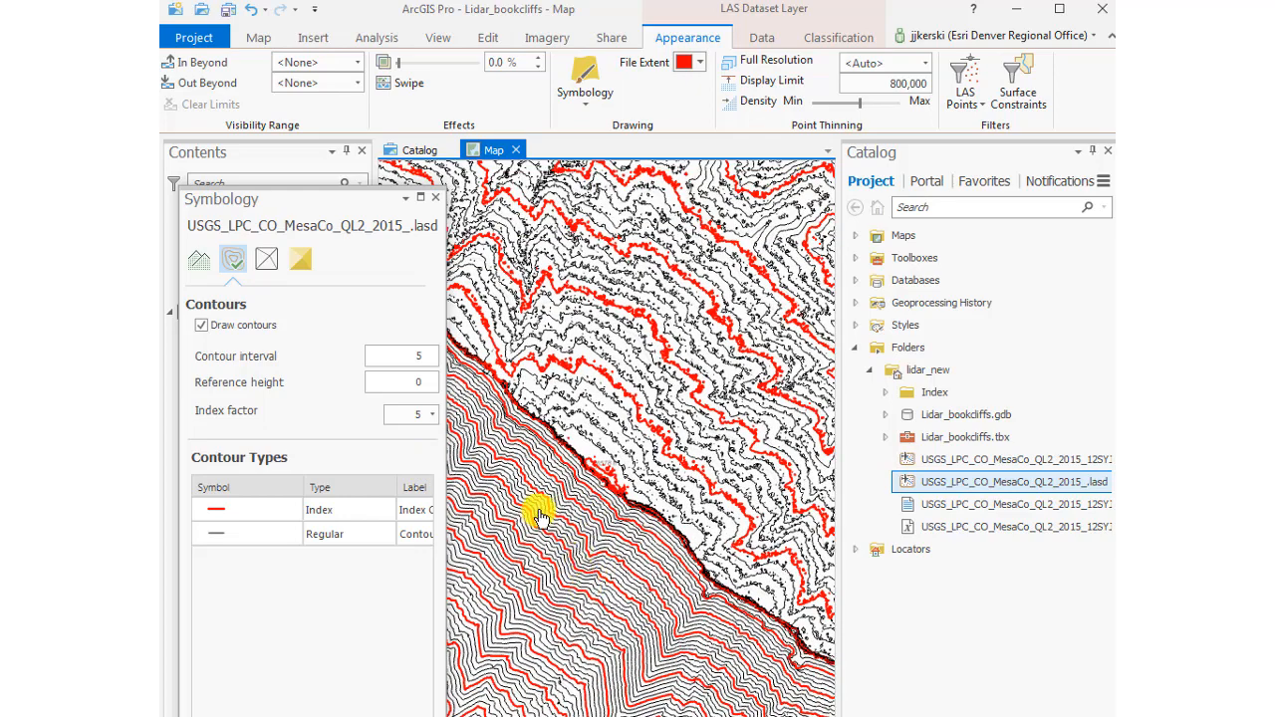
{"action": "left_click", "coordinate": [584, 80]}
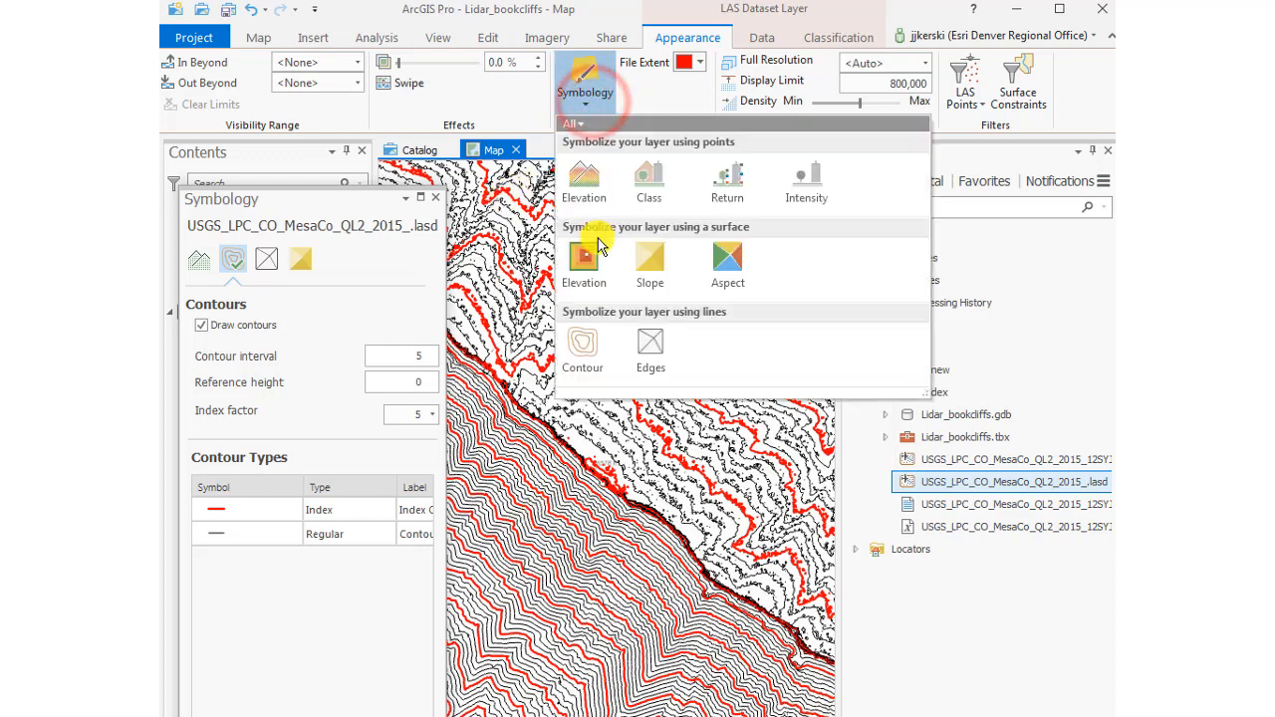
{"action": "left_click", "coordinate": [584, 179]}
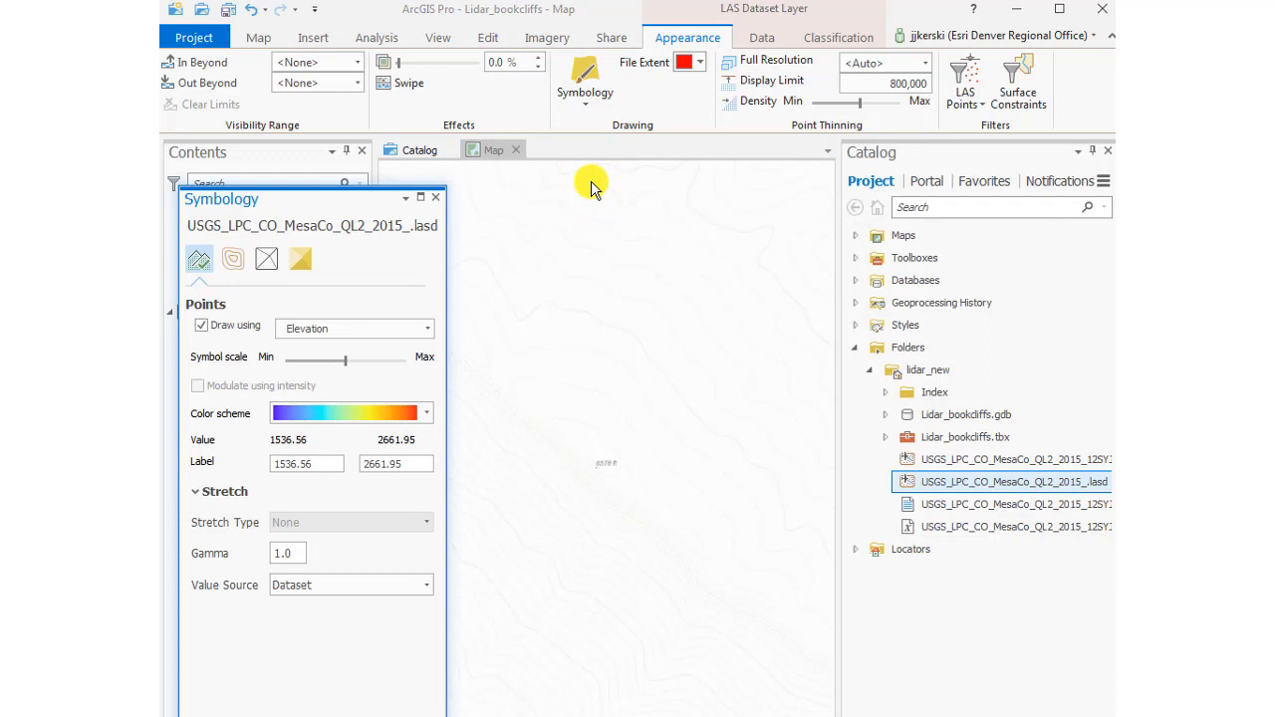
{"action": "mouse_move", "coordinate": [568, 120]}
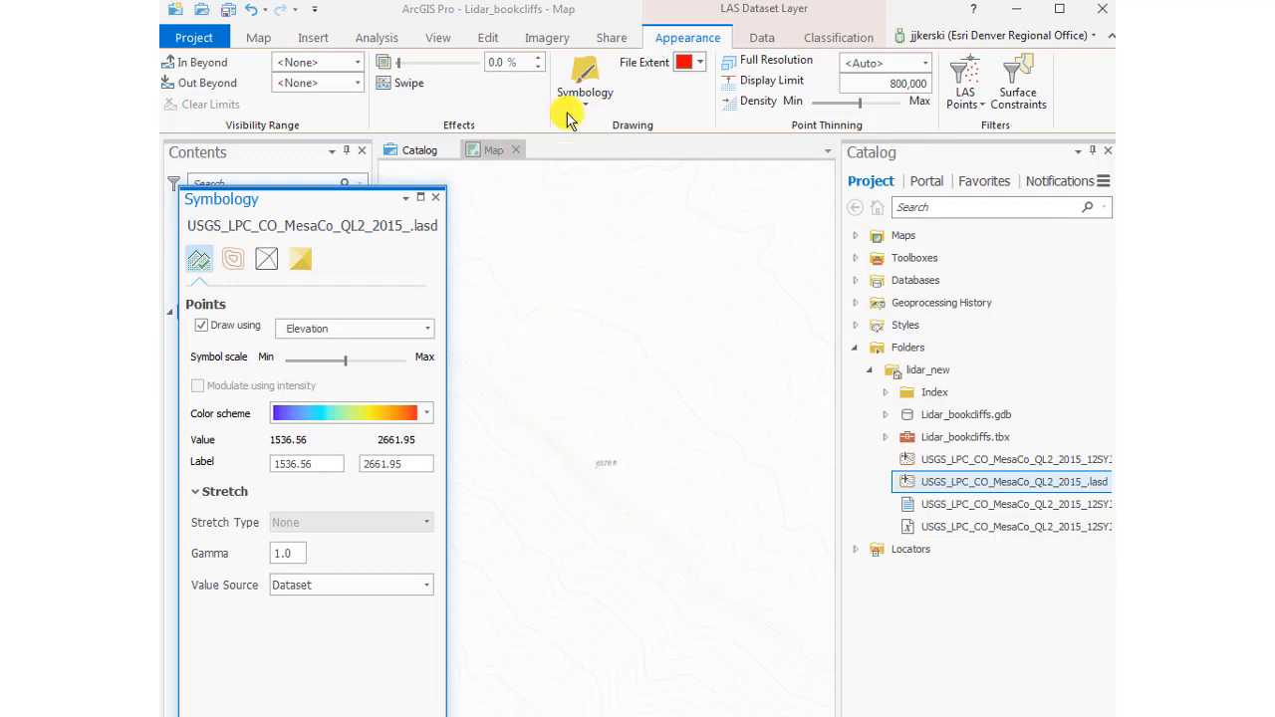
Step: Restore the elevation surface symbology and close the Symbology pane
{"action": "left_click", "coordinate": [354, 328]}
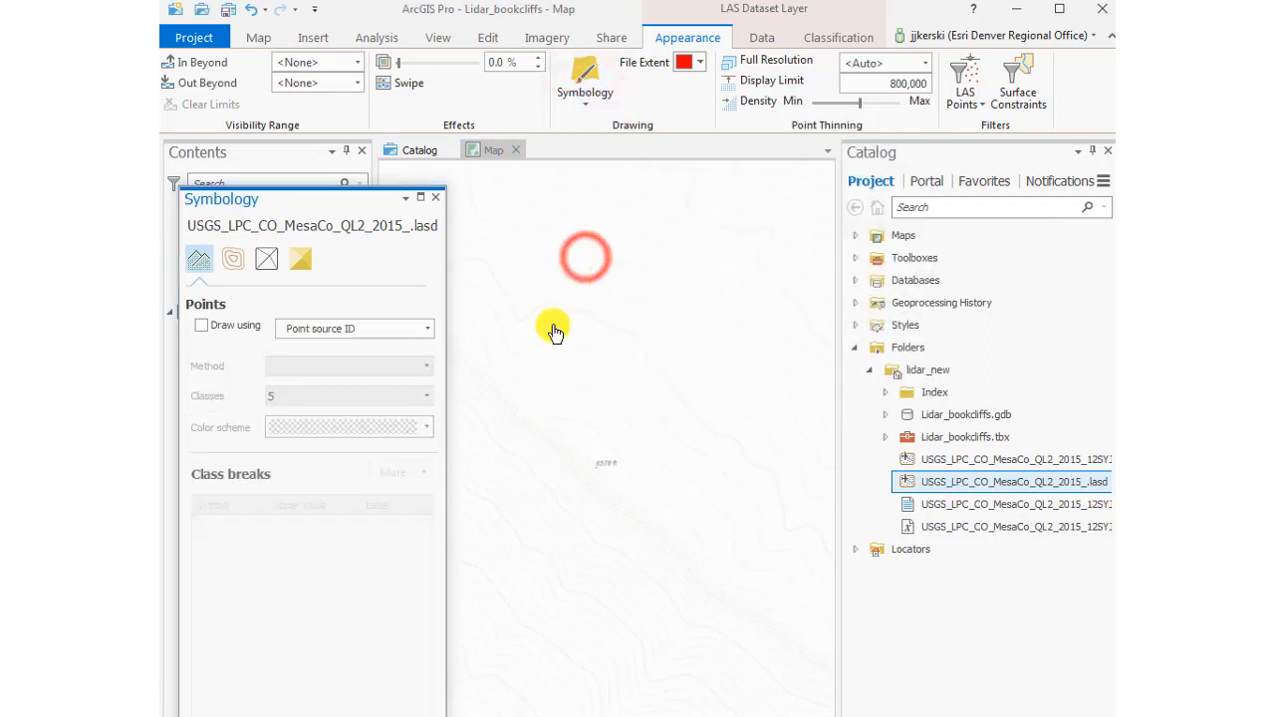
{"action": "left_click", "coordinate": [300, 259]}
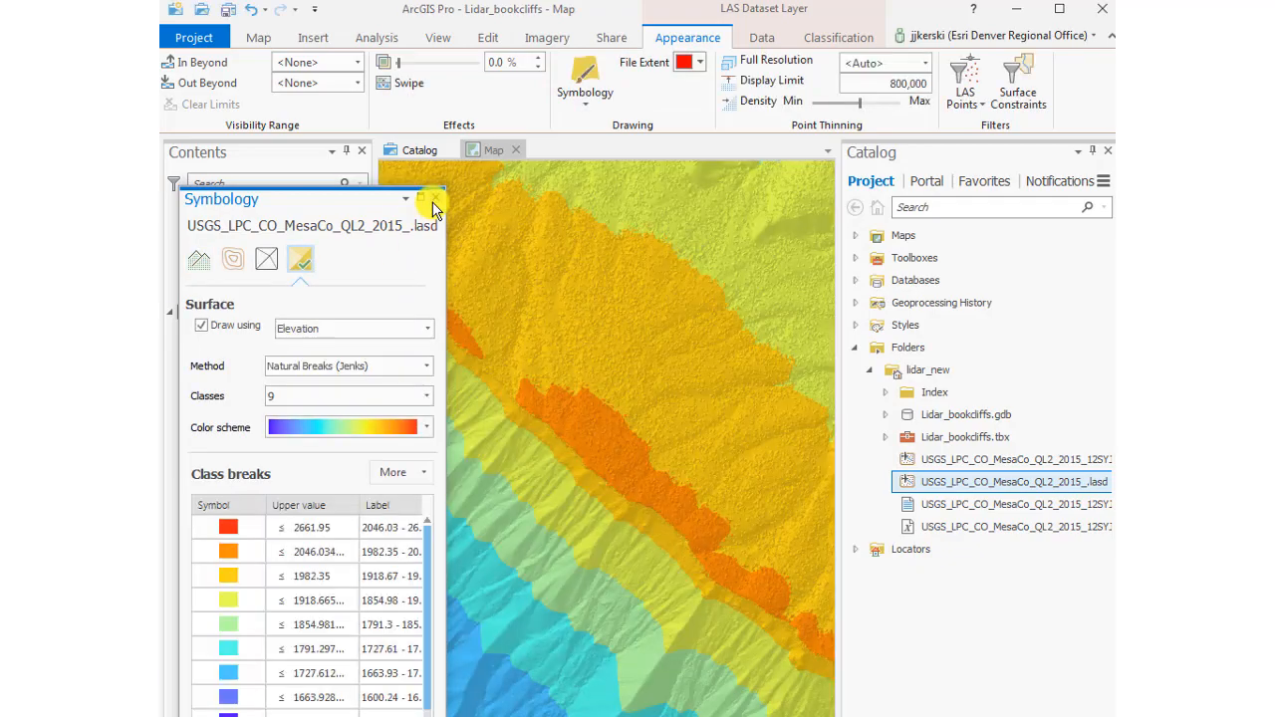
{"action": "left_click", "coordinate": [434, 199]}
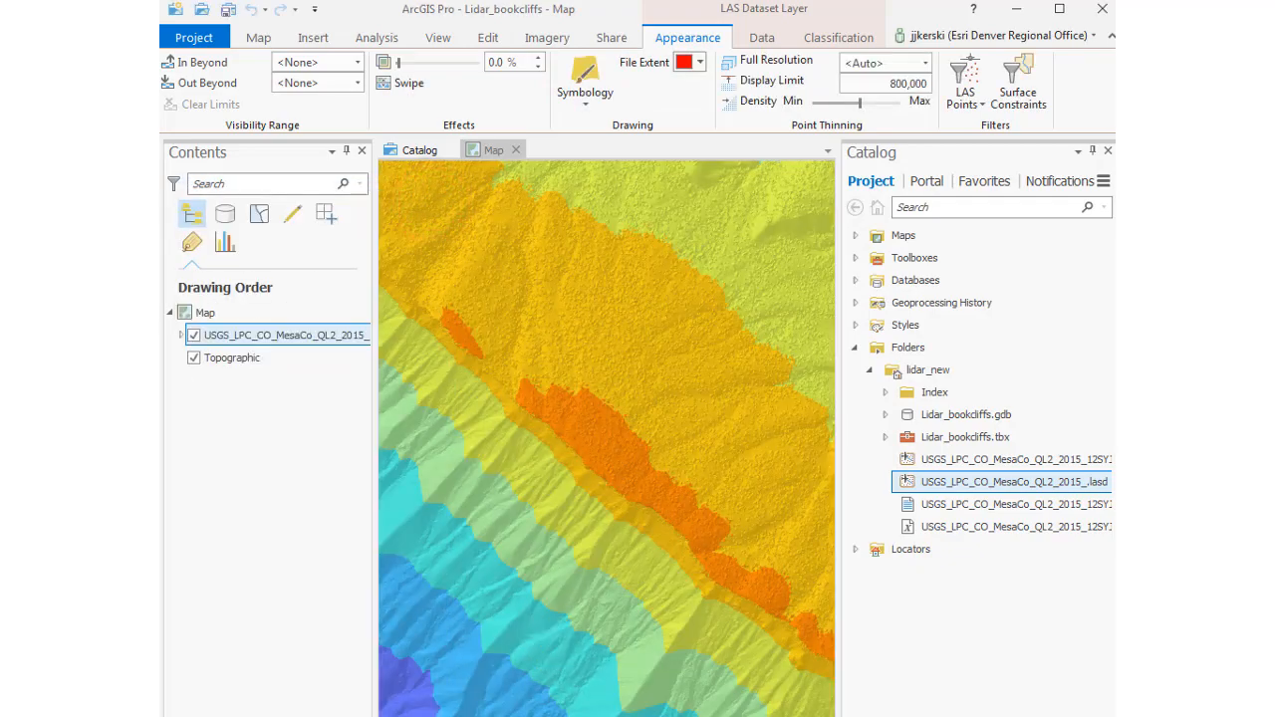
{"action": "left_click", "coordinate": [376, 37]}
{"action": "type", "text": "las to raster"}
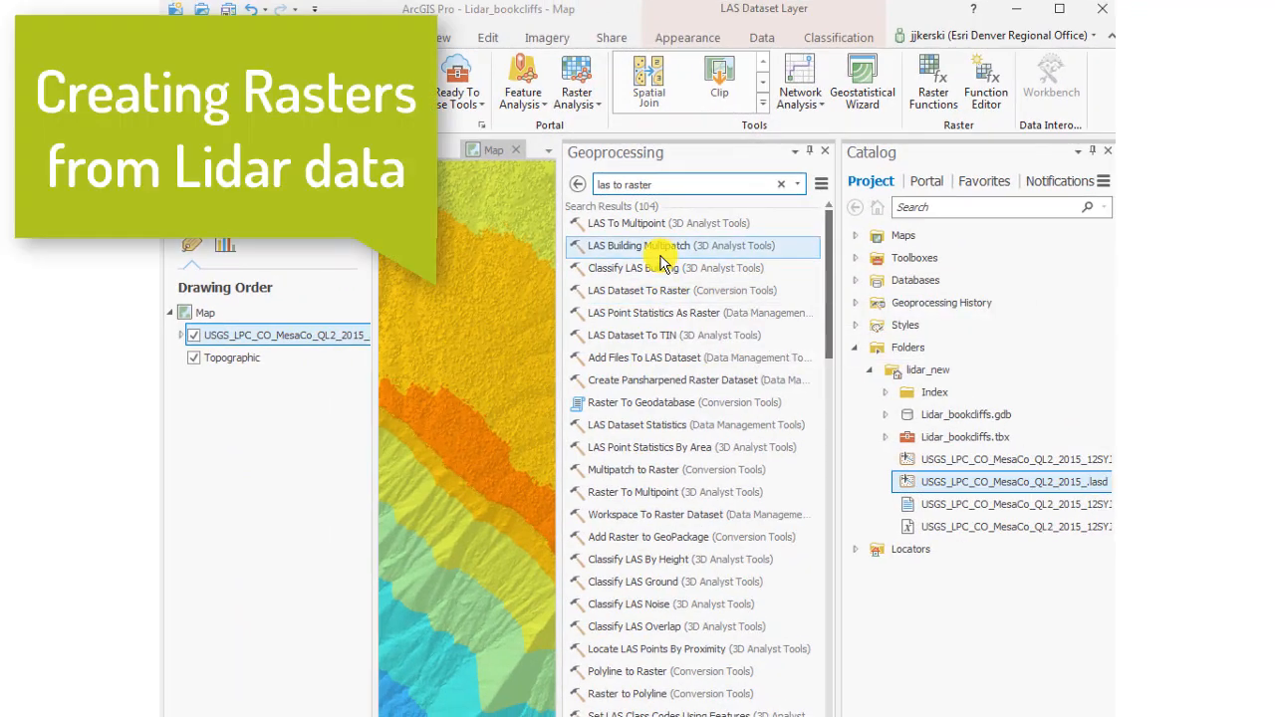
{"action": "mouse_move", "coordinate": [658, 290]}
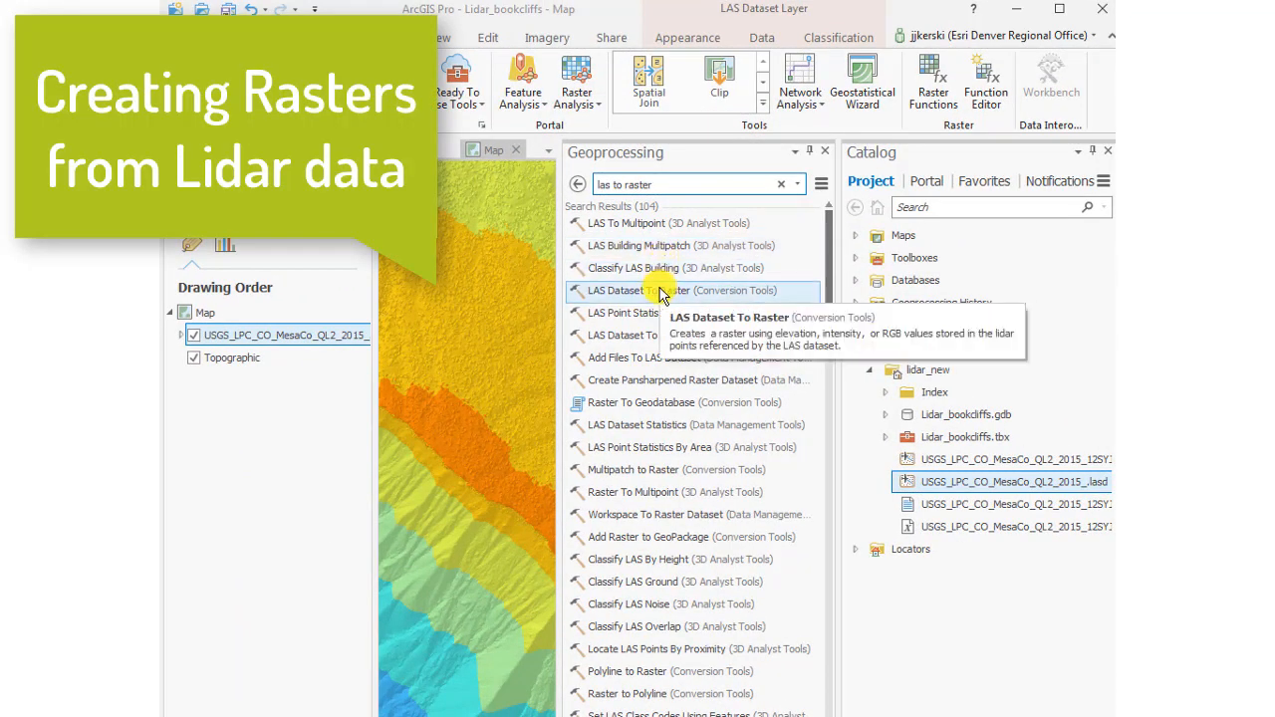
Step: Open LAS Dataset To Raster, name the output bookcliffs_ras, and keep Elevation as value field
{"action": "left_click", "coordinate": [634, 290]}
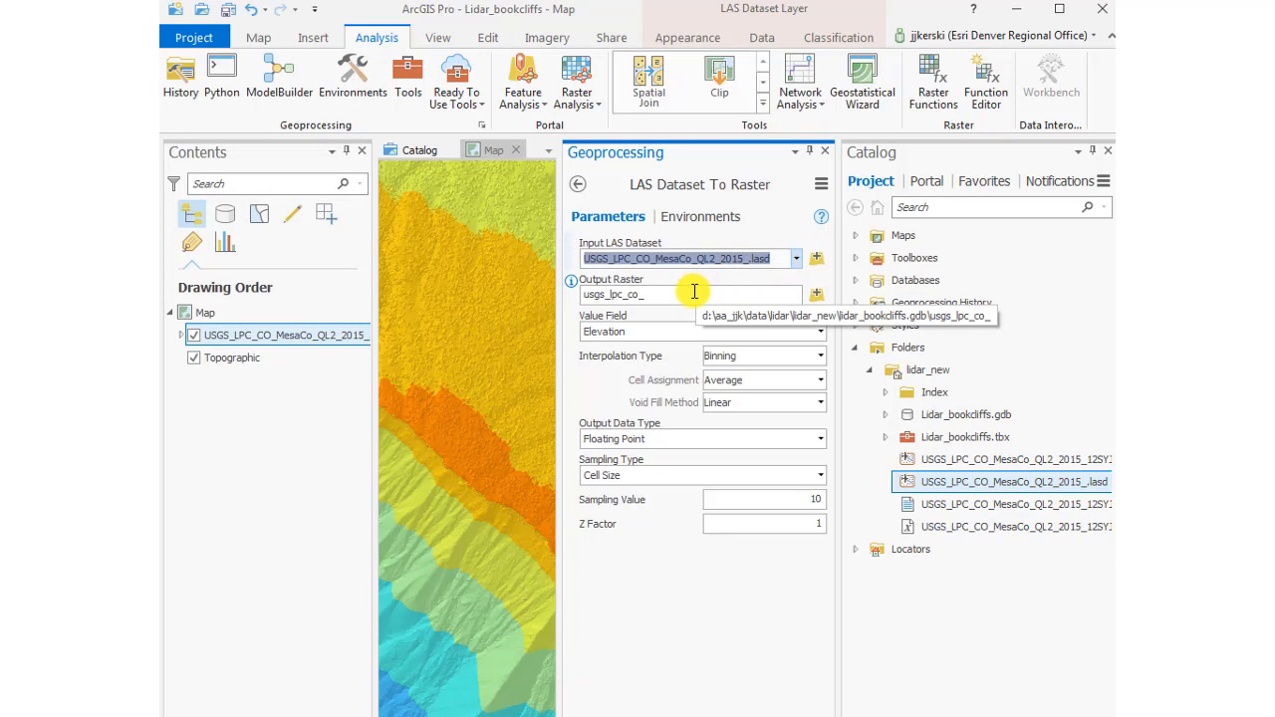
{"action": "left_click", "coordinate": [688, 294]}
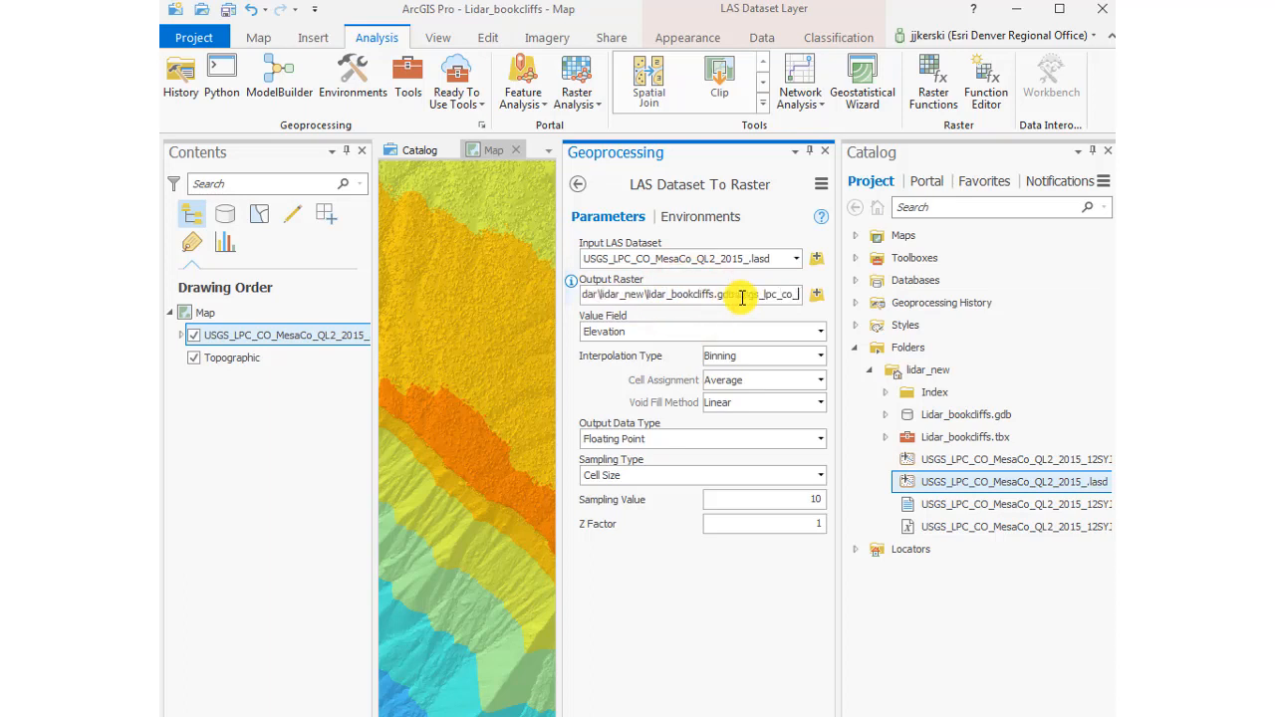
{"action": "left_click", "coordinate": [742, 294]}
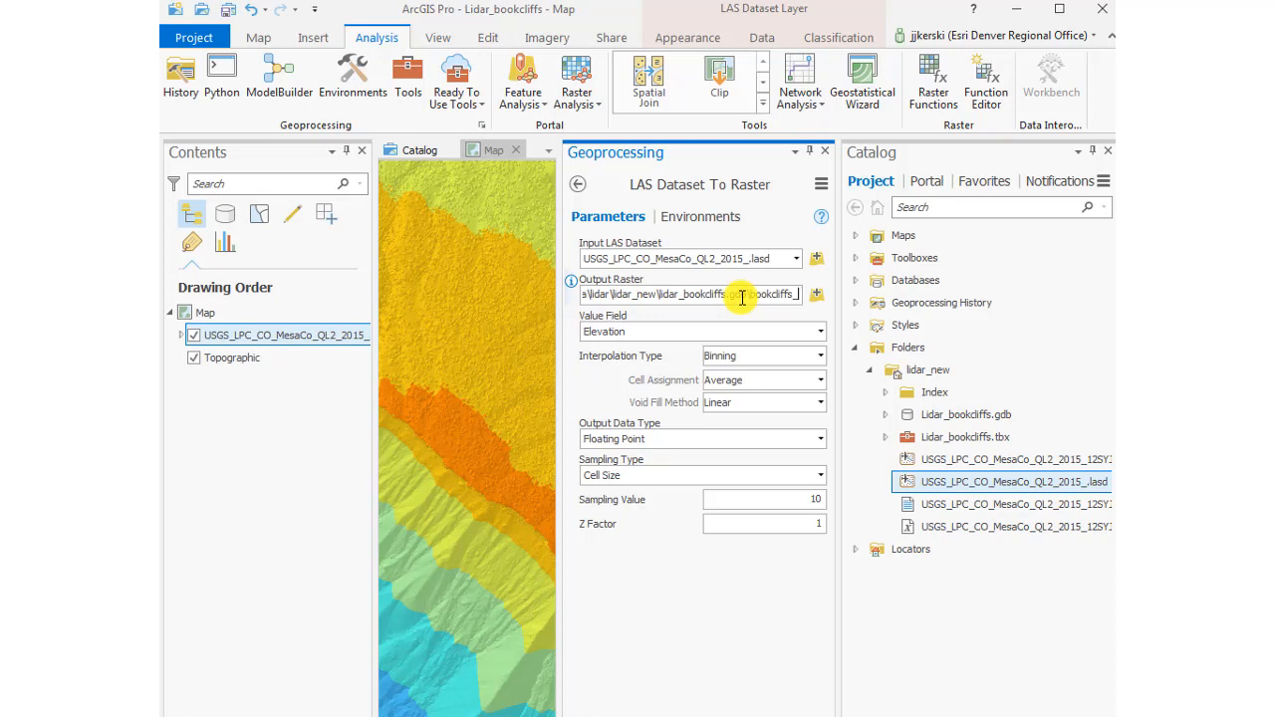
{"action": "left_click", "coordinate": [820, 331]}
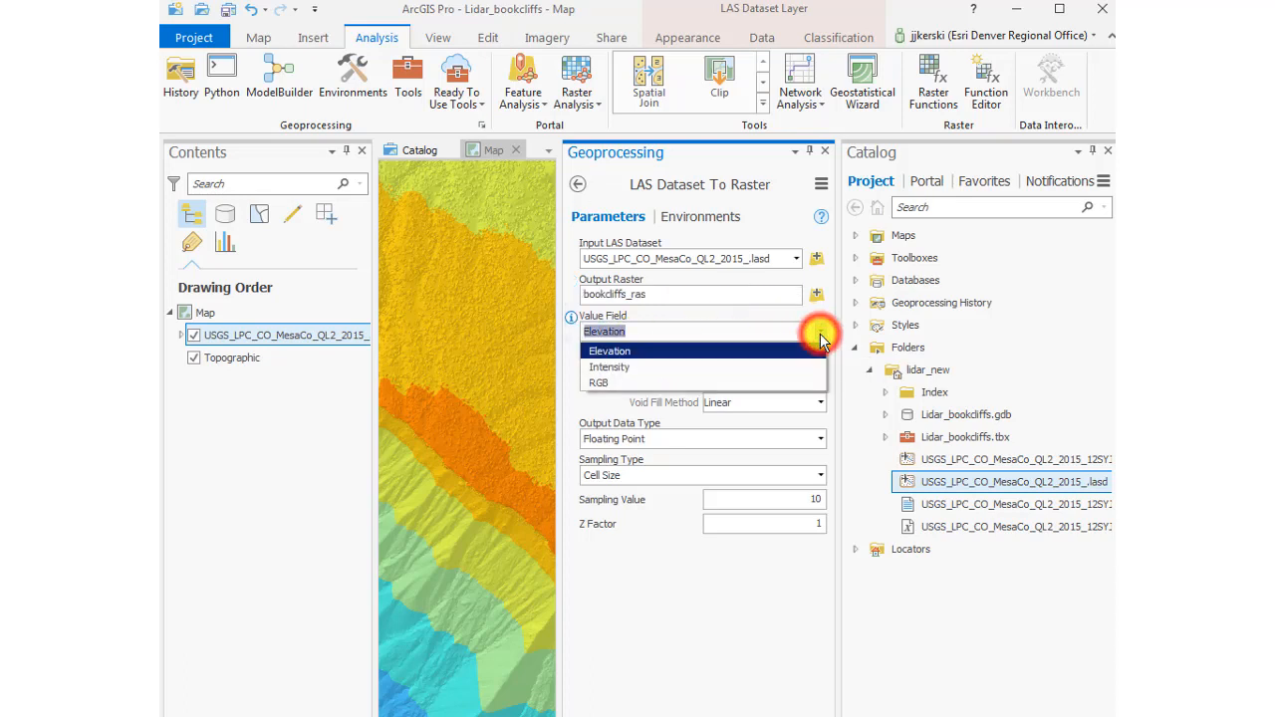
{"action": "left_click", "coordinate": [603, 351]}
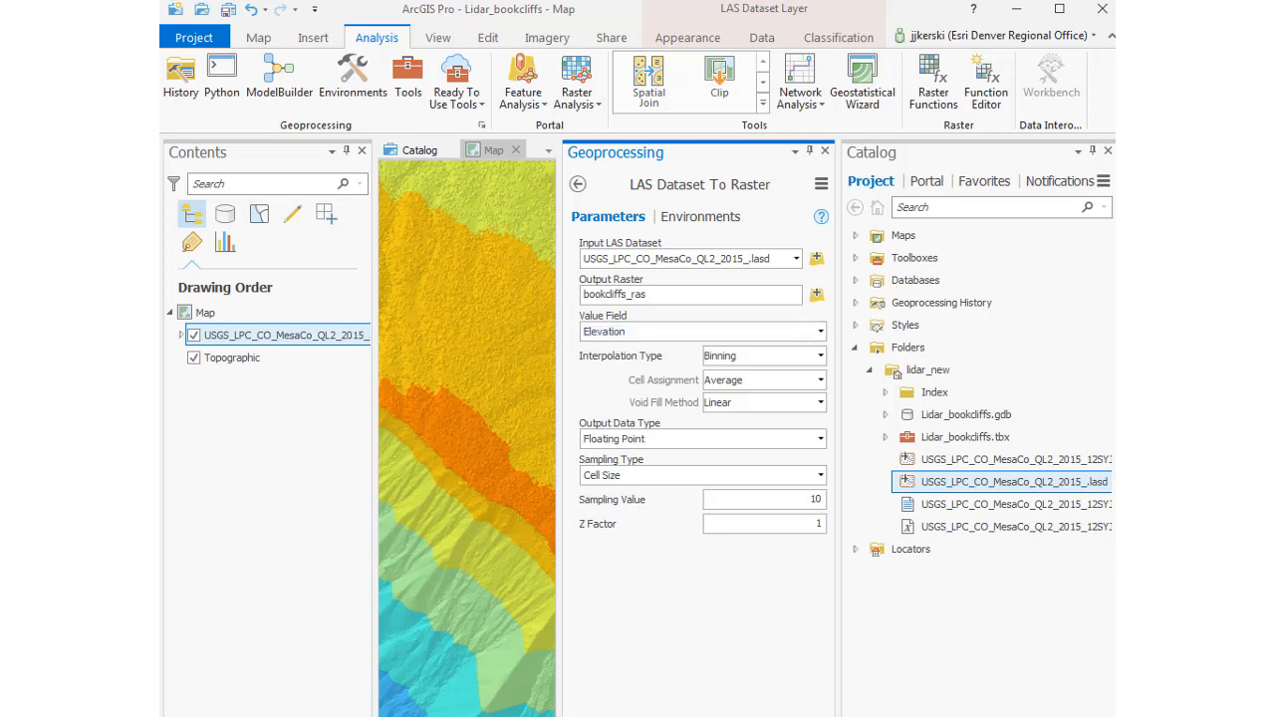
{"action": "mouse_move", "coordinate": [759, 710]}
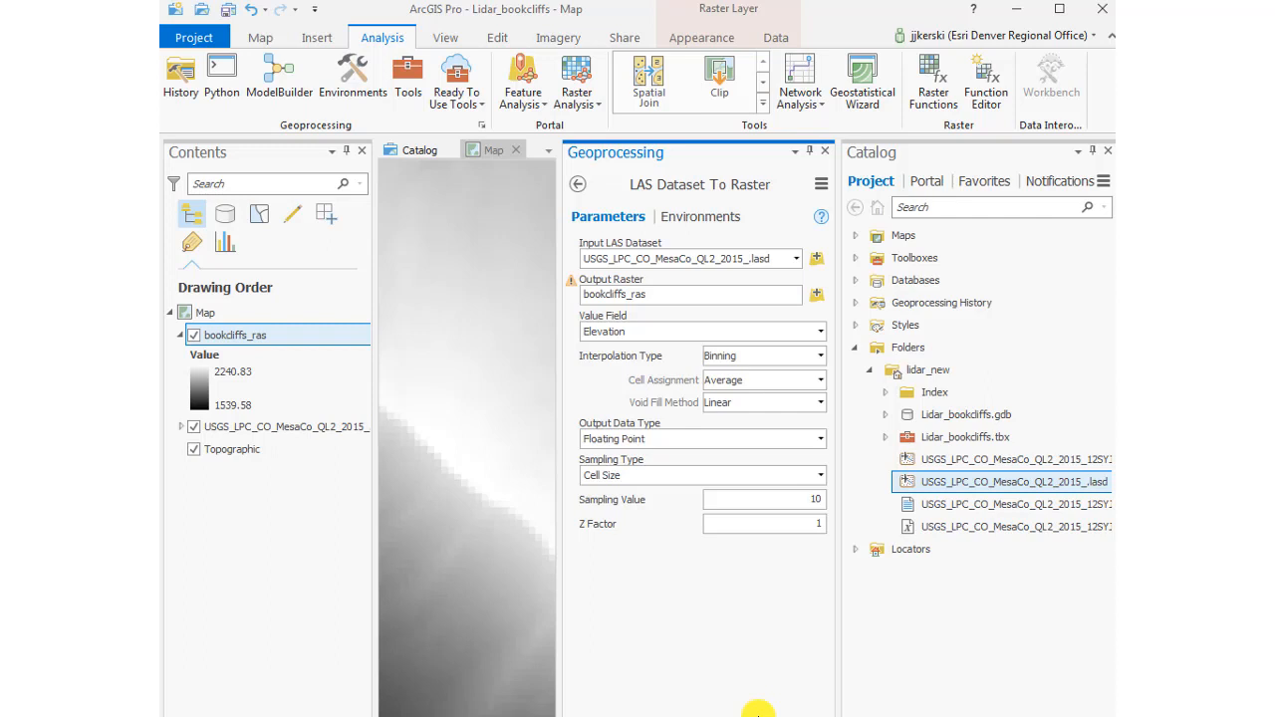
{"action": "mouse_move", "coordinate": [742, 709]}
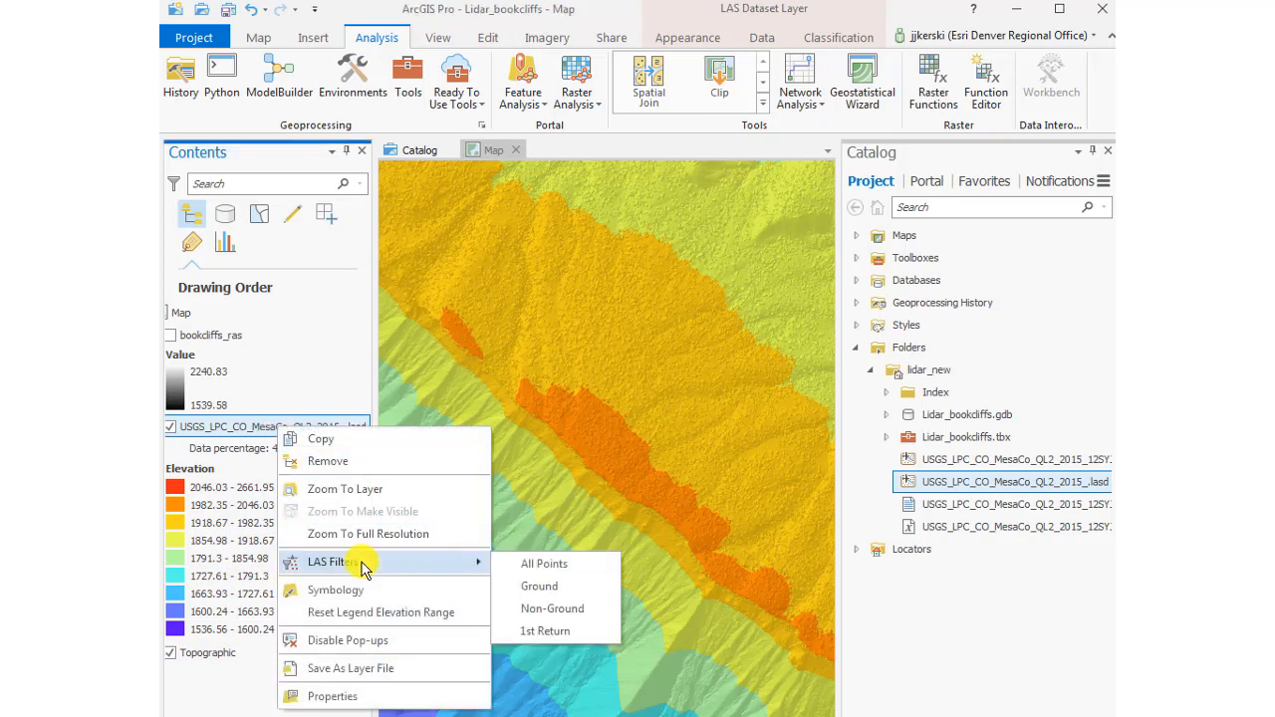
{"action": "mouse_move", "coordinate": [539, 586]}
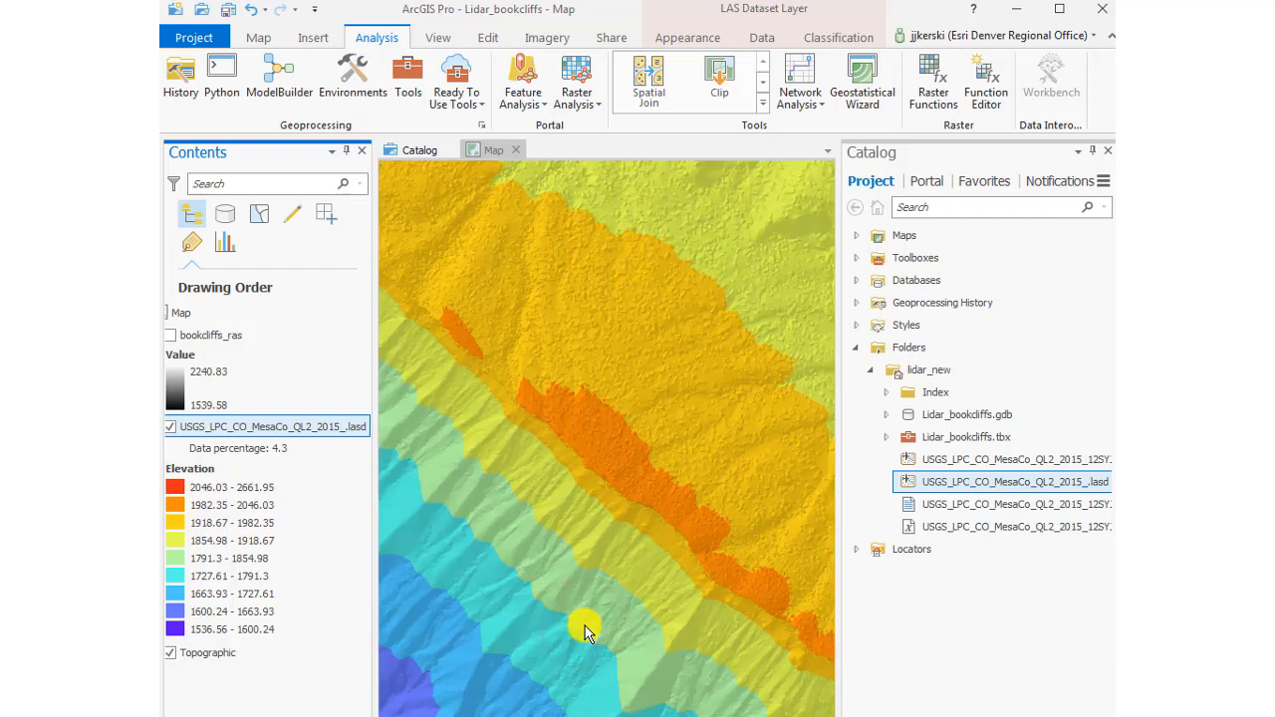
{"action": "mouse_move", "coordinate": [371, 481]}
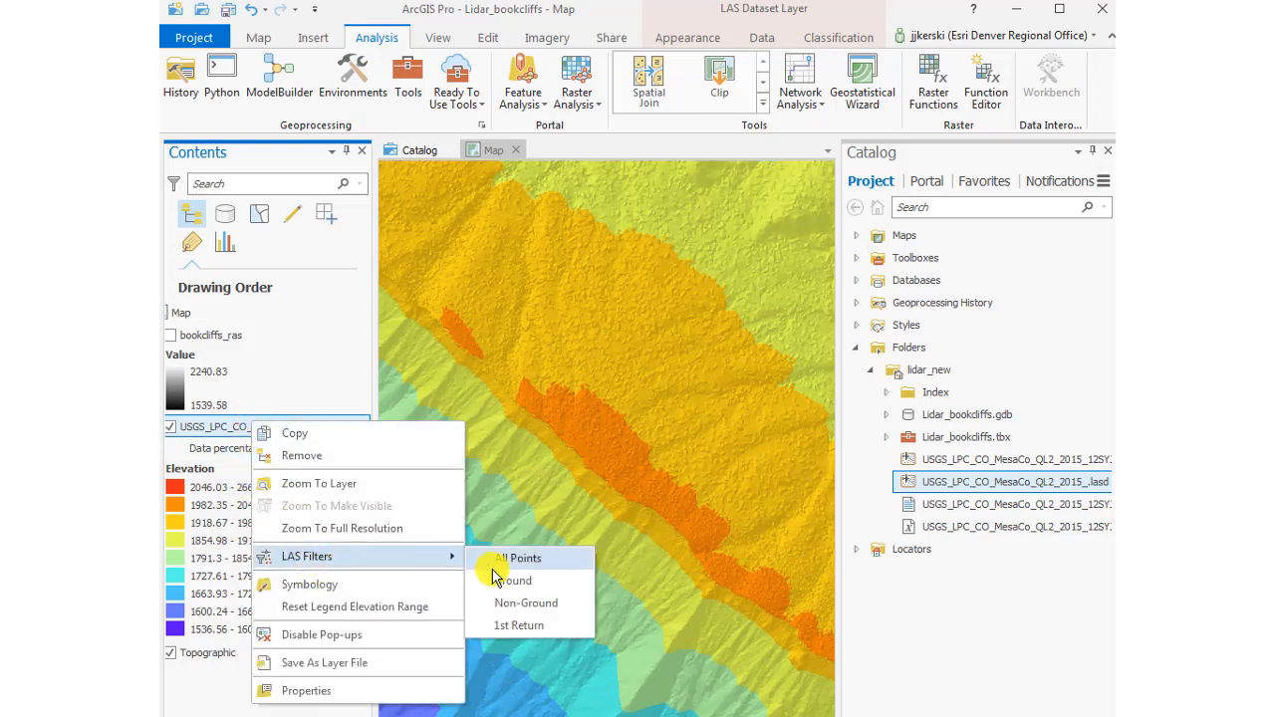
Step: Apply the Ground LAS filter to the LAS dataset layer
{"action": "left_click", "coordinate": [520, 558]}
{"action": "type", "text": "las to raster"}
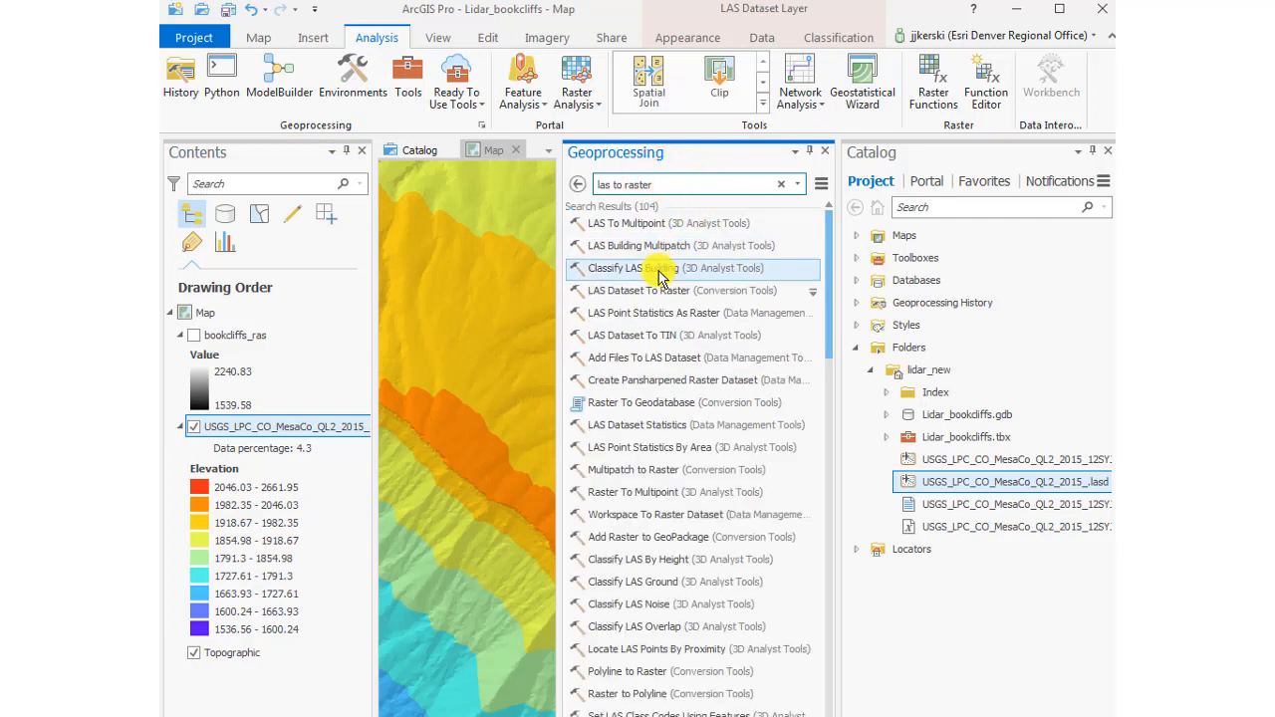
Step: Reopen LAS Dataset To Raster with output bookcliffs_ground and Elevation as the value field
{"action": "left_click", "coordinate": [685, 290]}
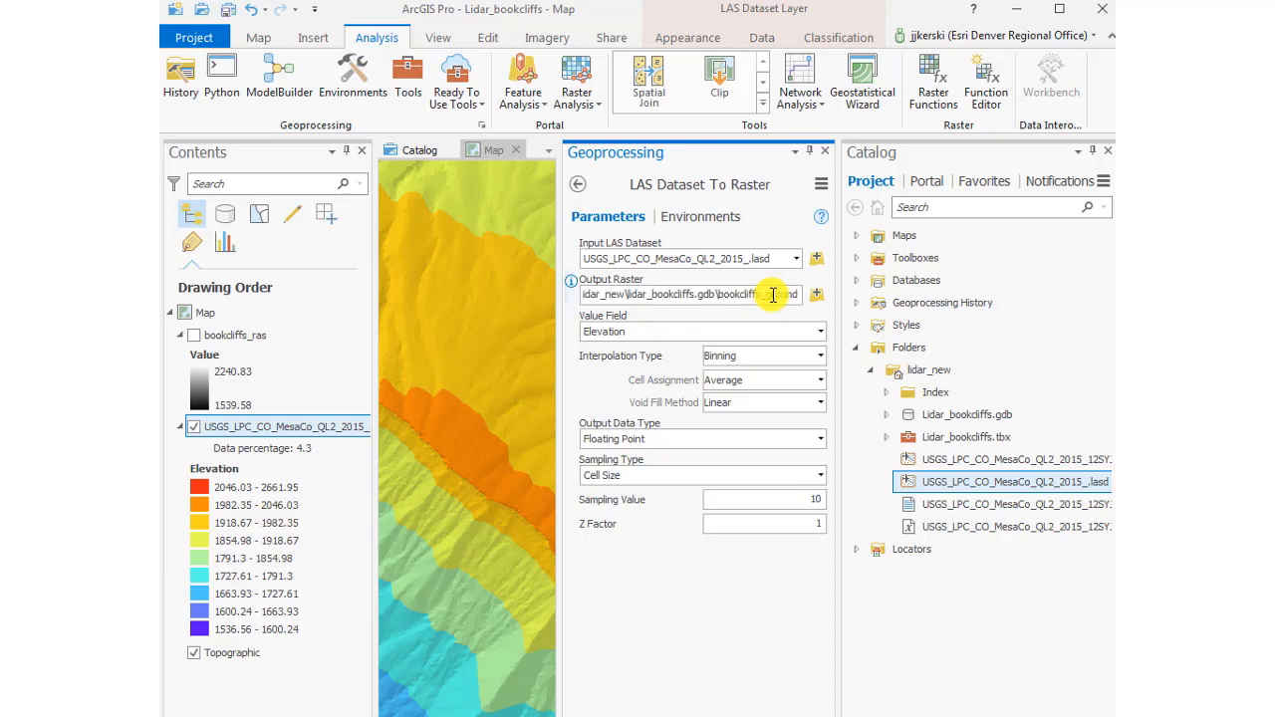
{"action": "left_click", "coordinate": [819, 331]}
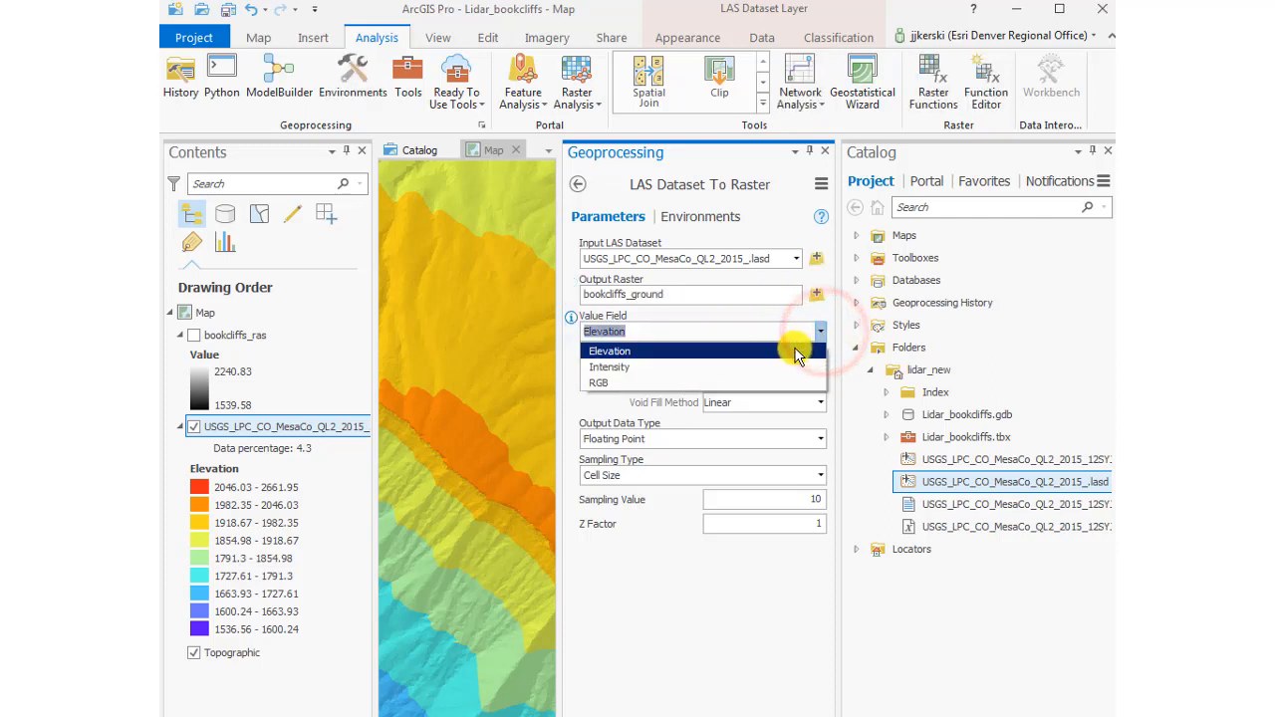
{"action": "left_click", "coordinate": [608, 350]}
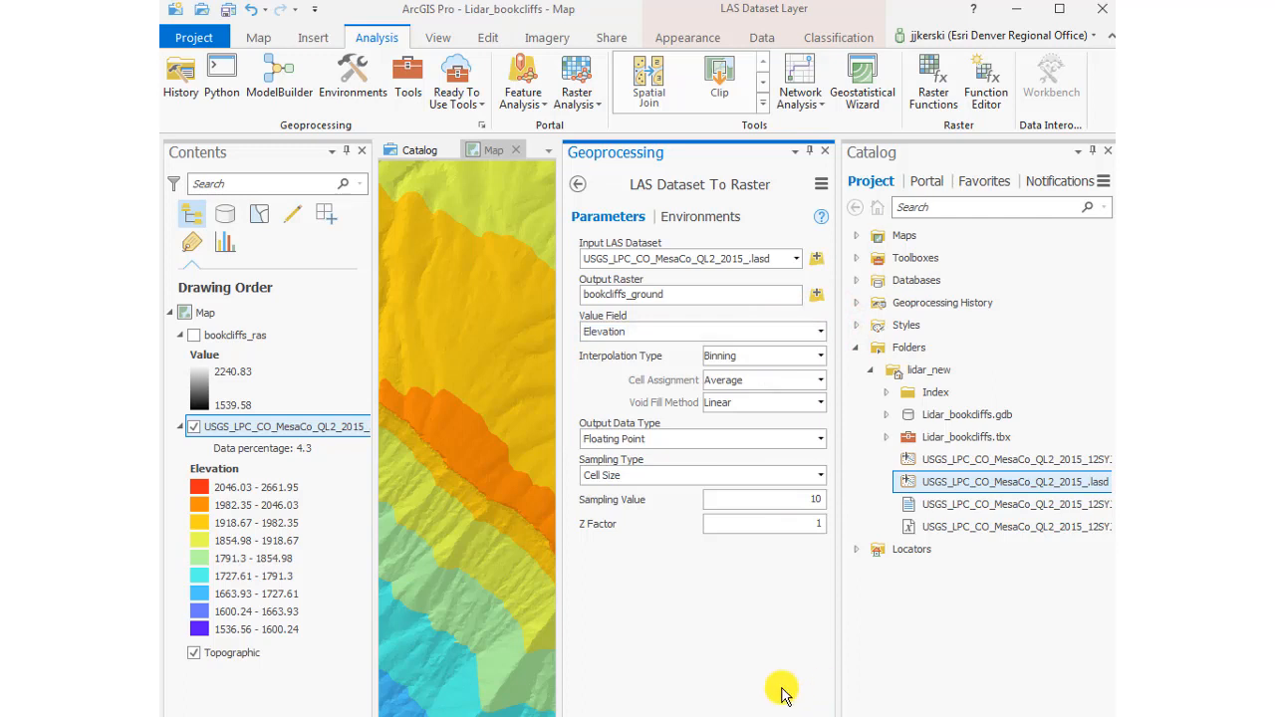
{"action": "mouse_move", "coordinate": [755, 699]}
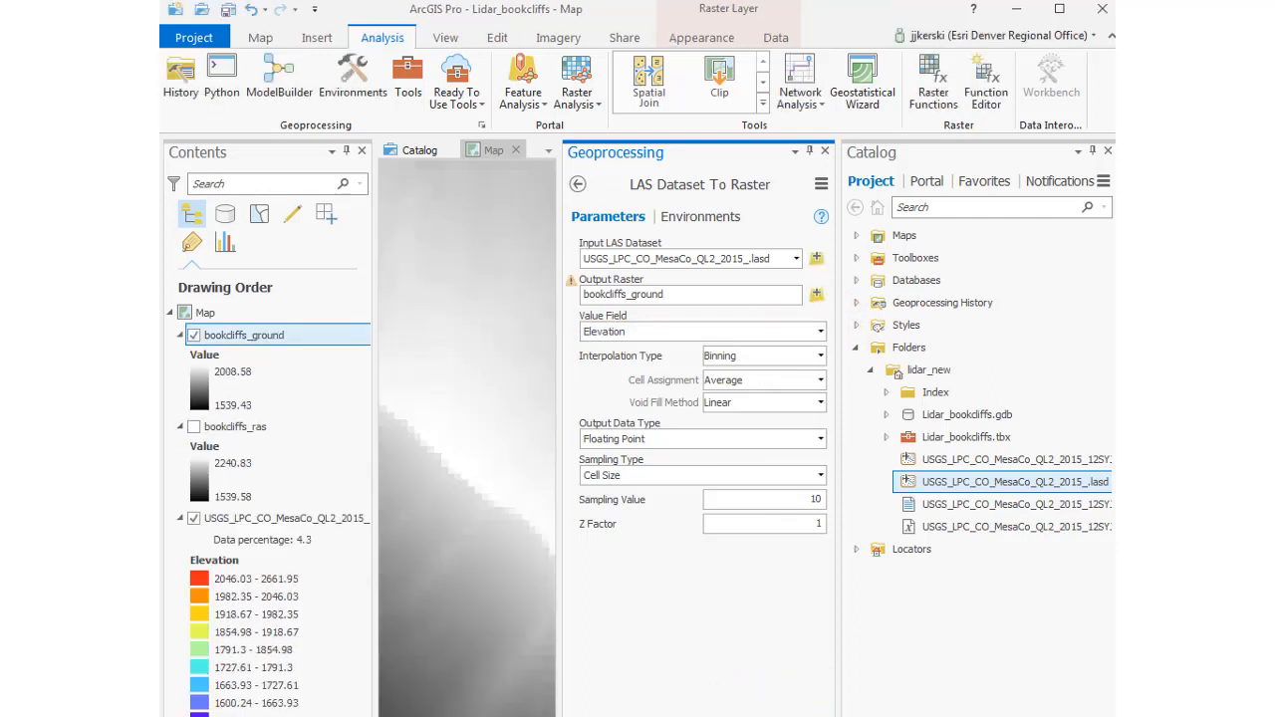
{"action": "mouse_move", "coordinate": [289, 518]}
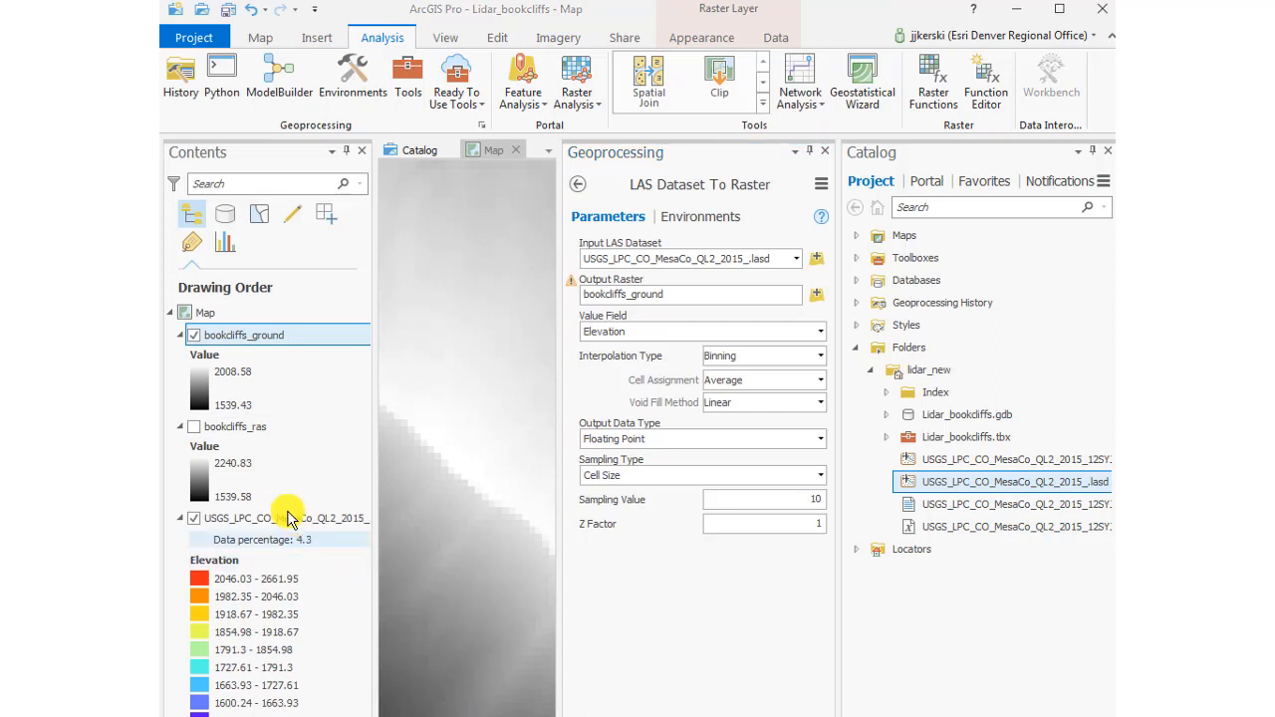
Step: Generate bookcliffs_1streturn from 1st Return points, then hide it and show bookcliffs_ground
{"action": "right_click", "coordinate": [289, 518]}
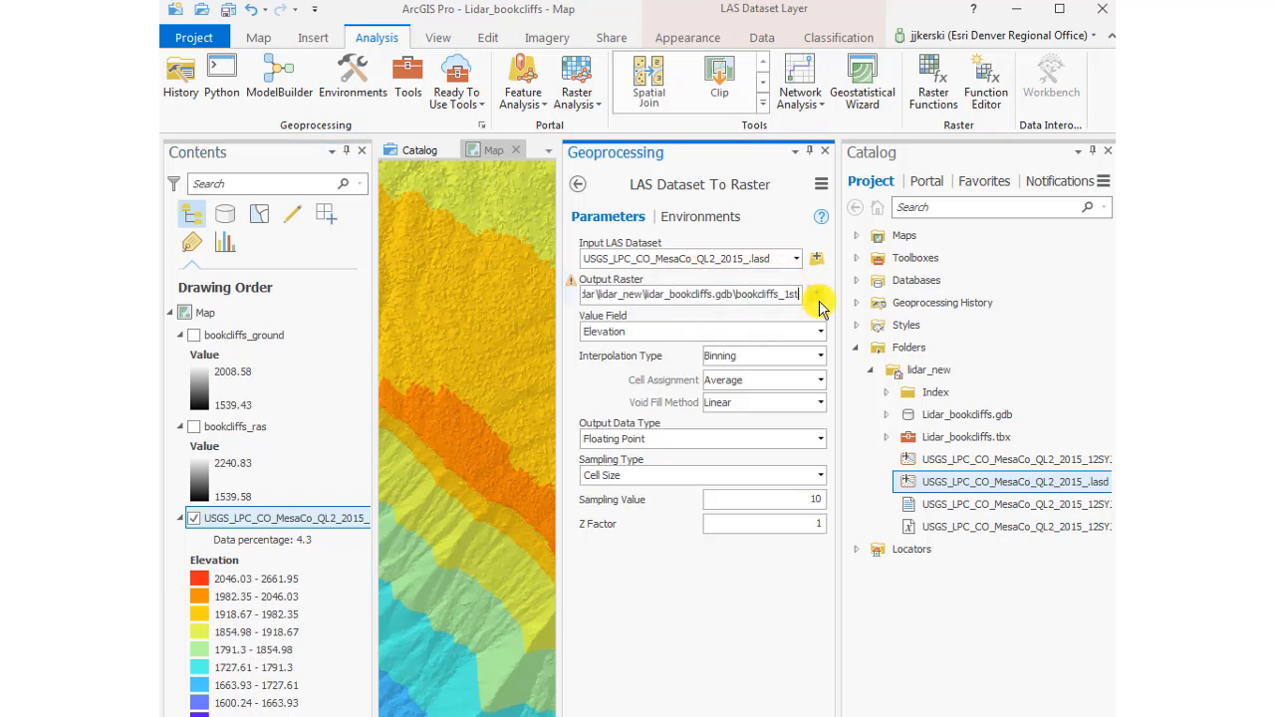
{"action": "type", "text": "return"}
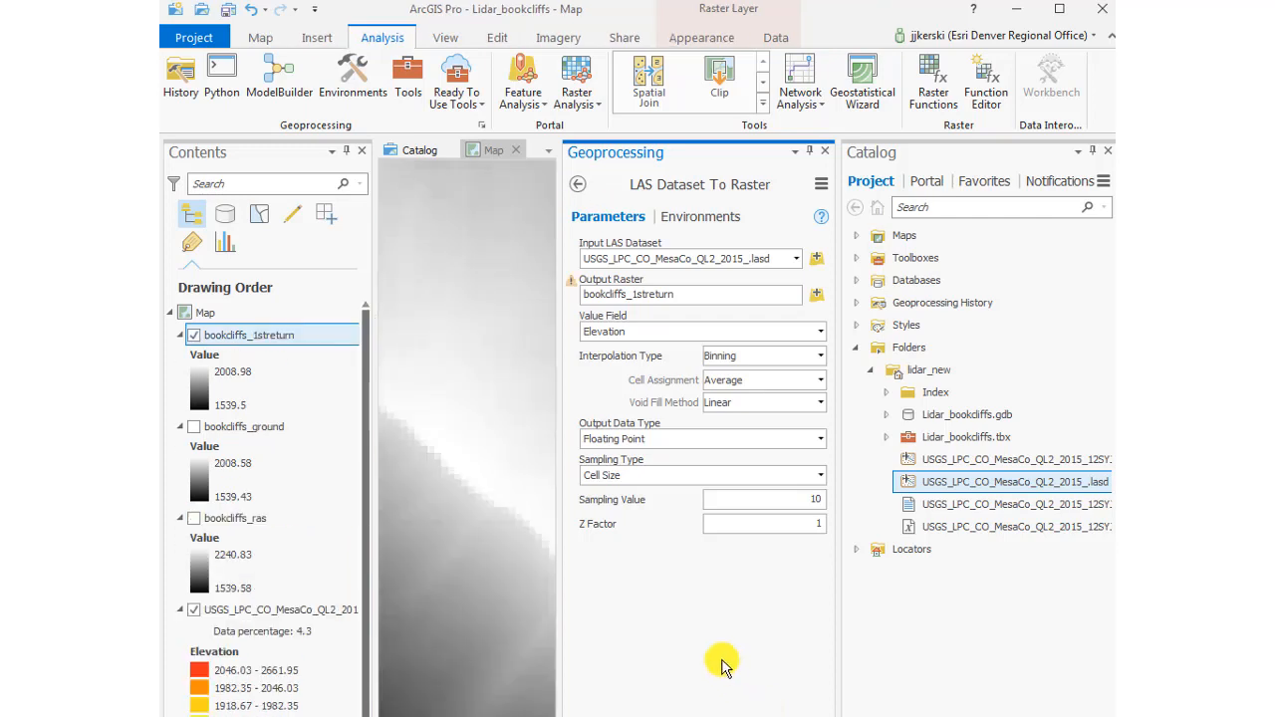
{"action": "mouse_move", "coordinate": [284, 474]}
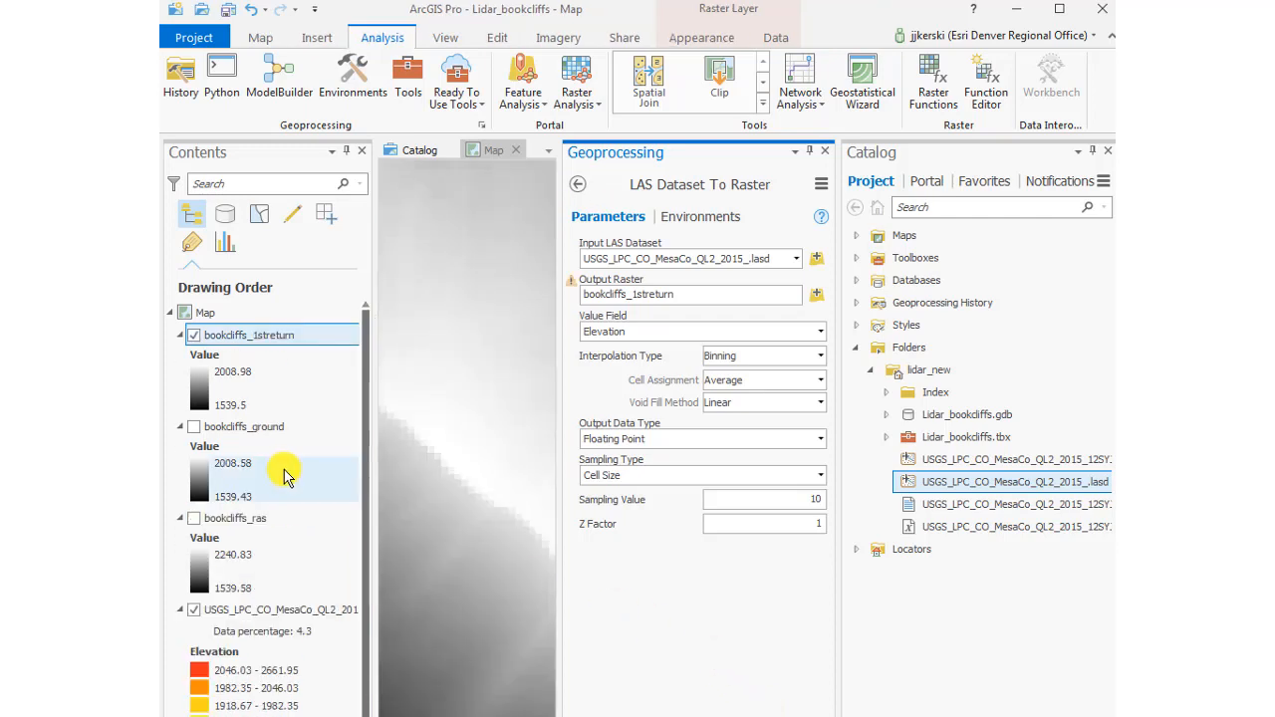
{"action": "left_click", "coordinate": [825, 151]}
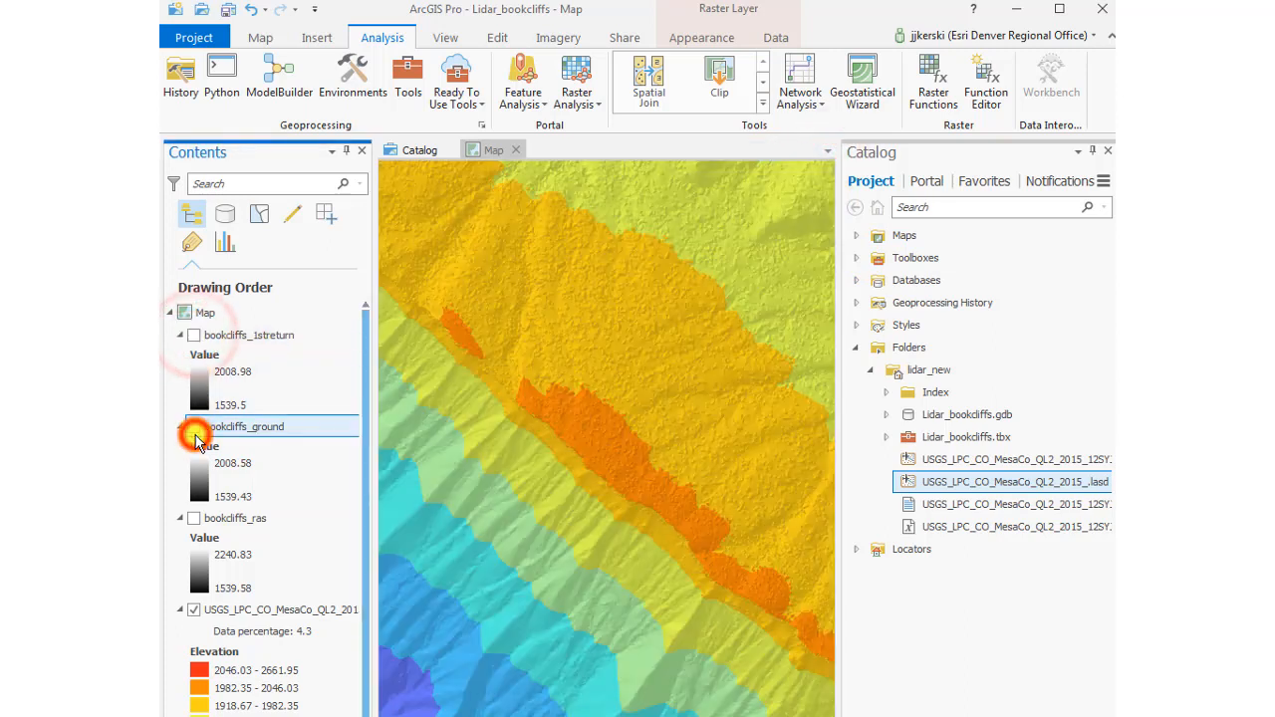
{"action": "left_click", "coordinate": [194, 427]}
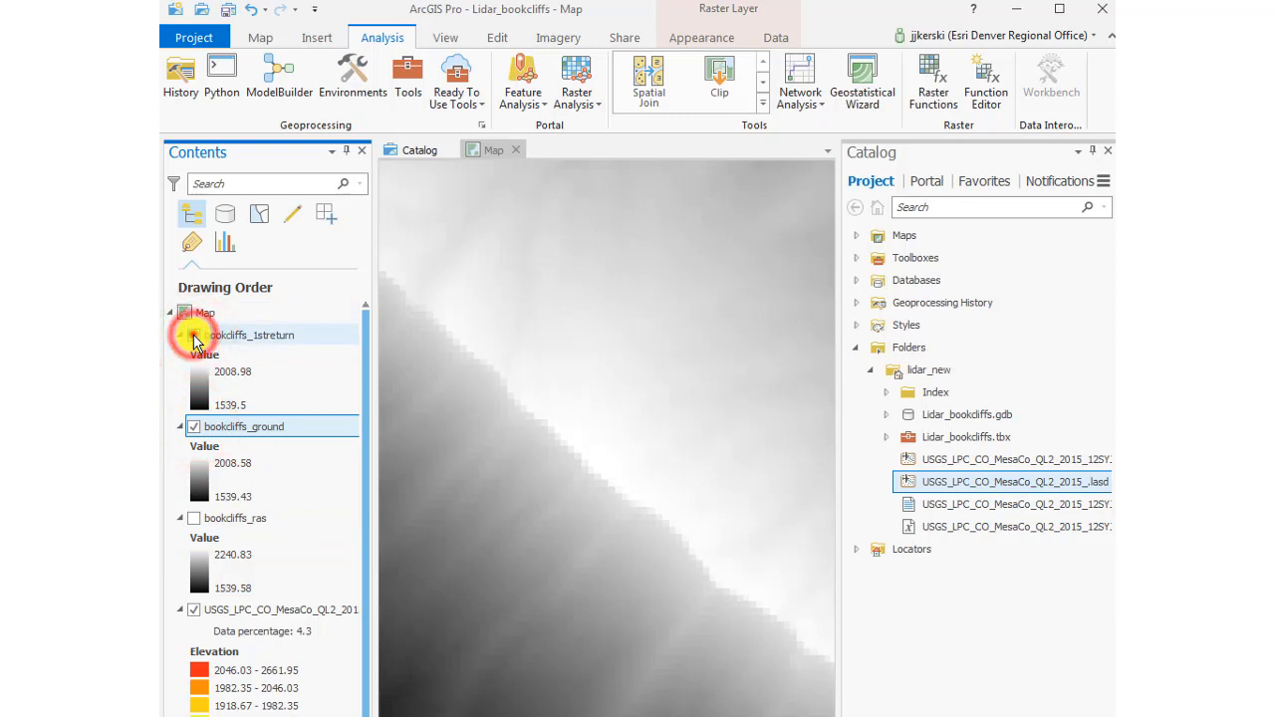
Step: Toggle bookcliffs_1streturn and query a bookcliffs_ground pixel, reading elevation 1918.85
{"action": "left_click", "coordinate": [608, 376]}
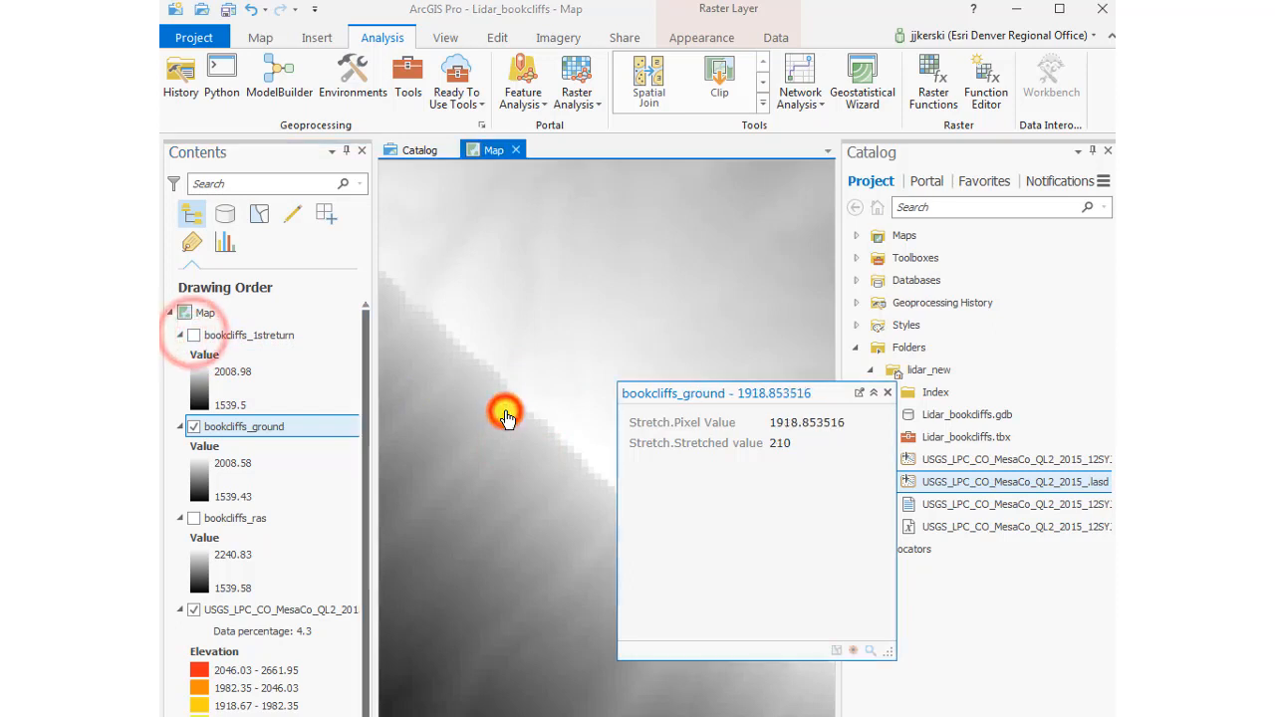
{"action": "left_click", "coordinate": [885, 391]}
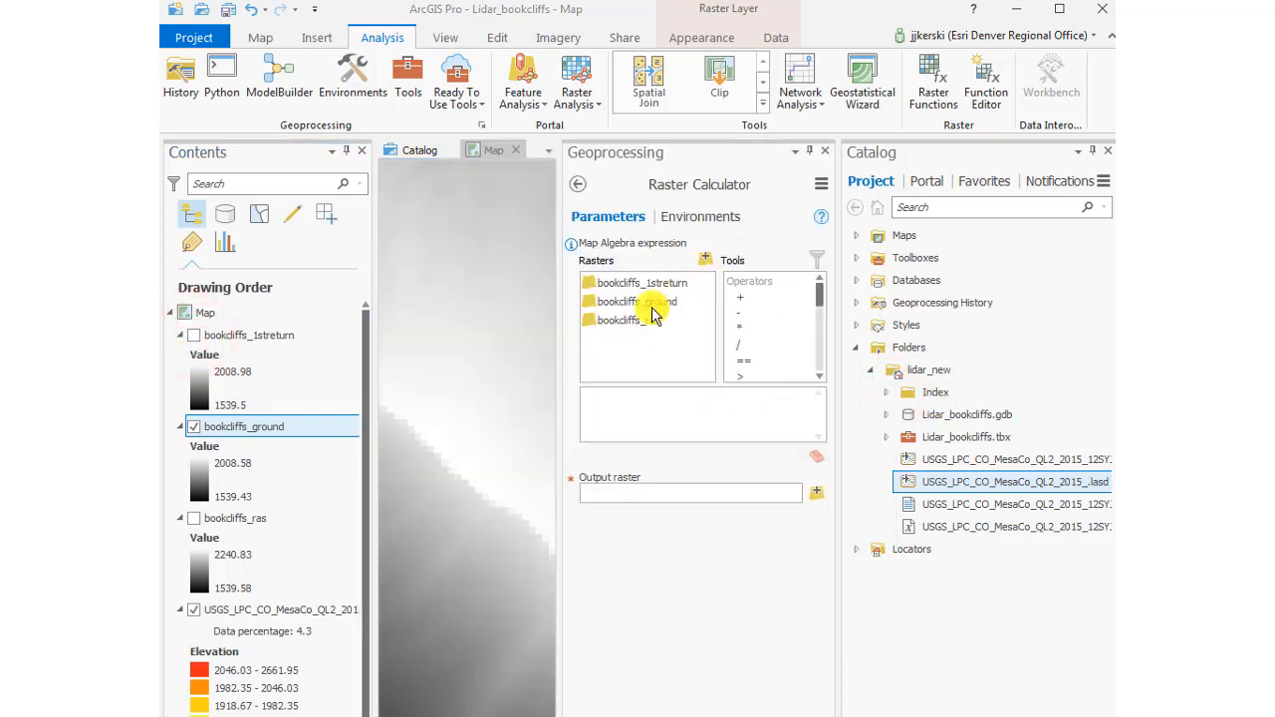
{"action": "mouse_move", "coordinate": [653, 301]}
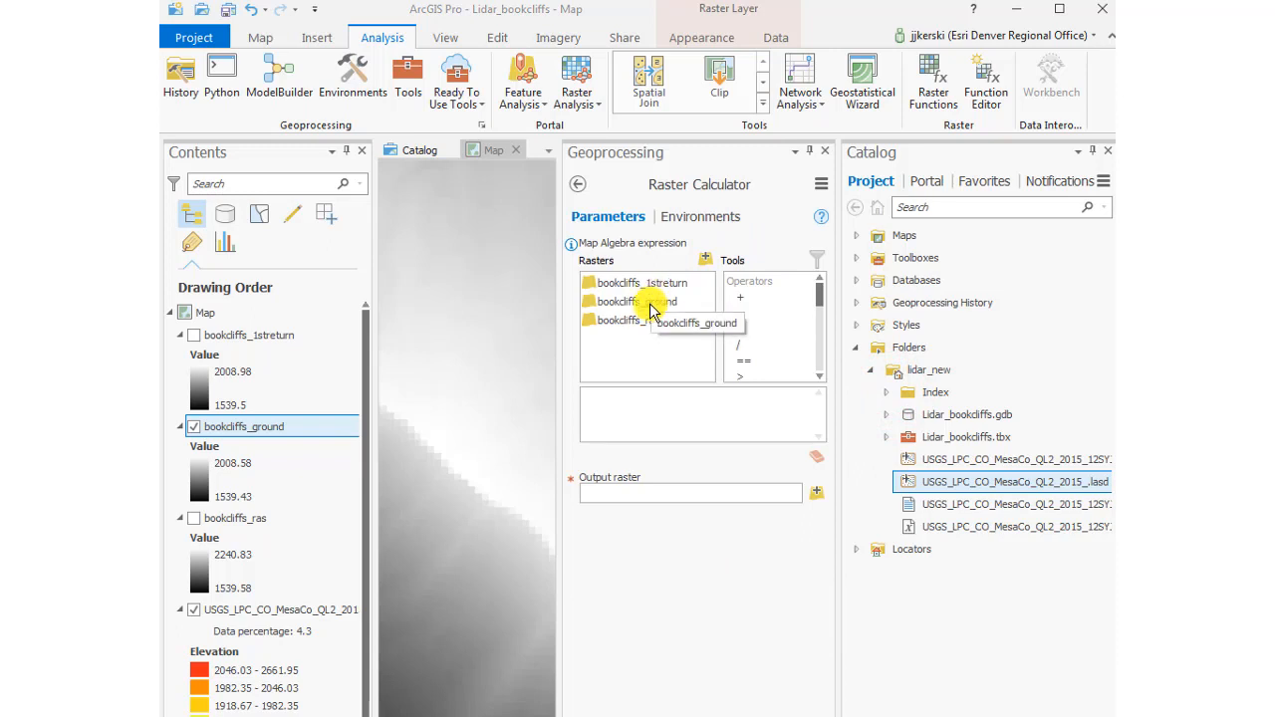
{"action": "mouse_move", "coordinate": [652, 284]}
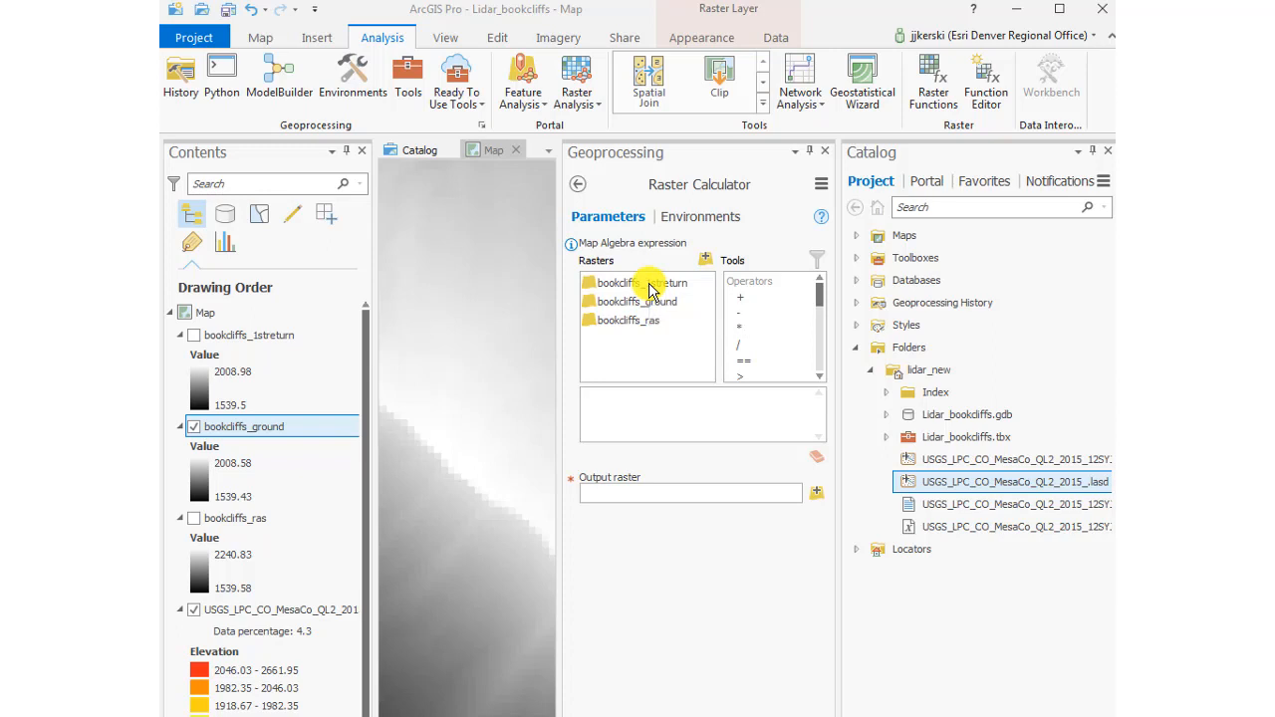
Step: Compute bookcliffs_veght as "bookcliffs_1streturn" - "bookcliffs_ground", then close the Geoprocessing pane
{"action": "double_click", "coordinate": [632, 282]}
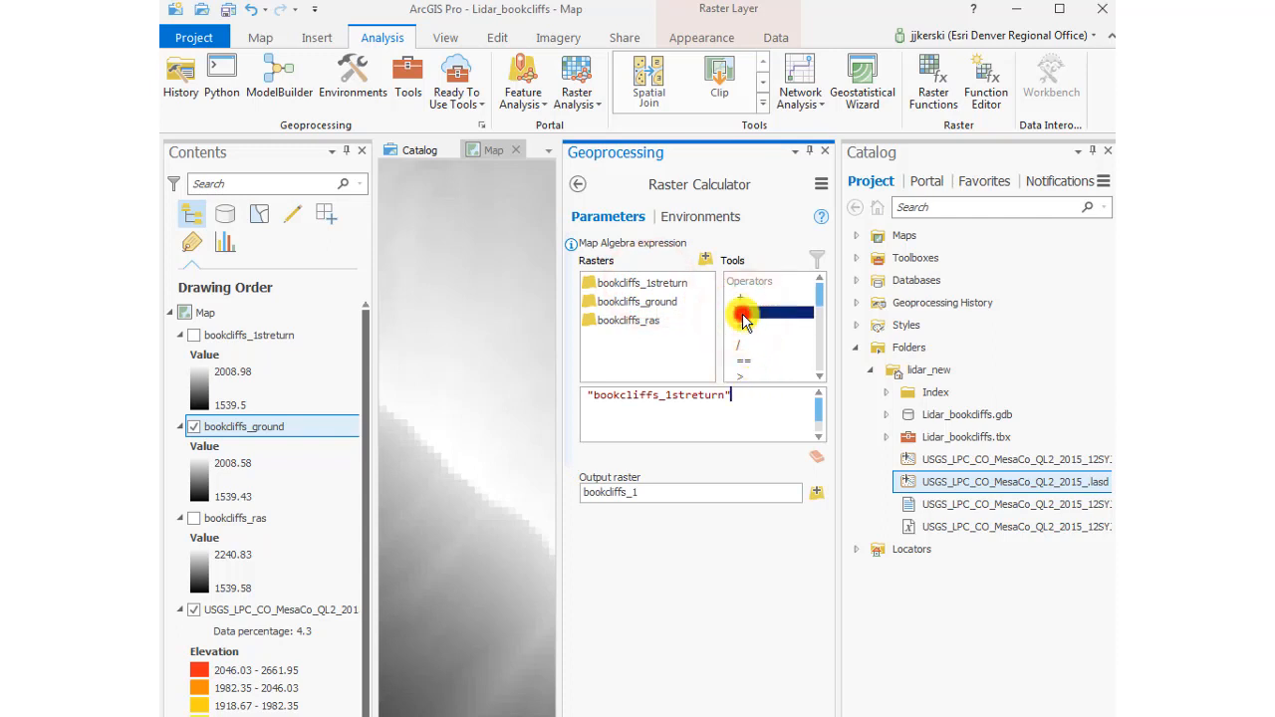
{"action": "double_click", "coordinate": [635, 301]}
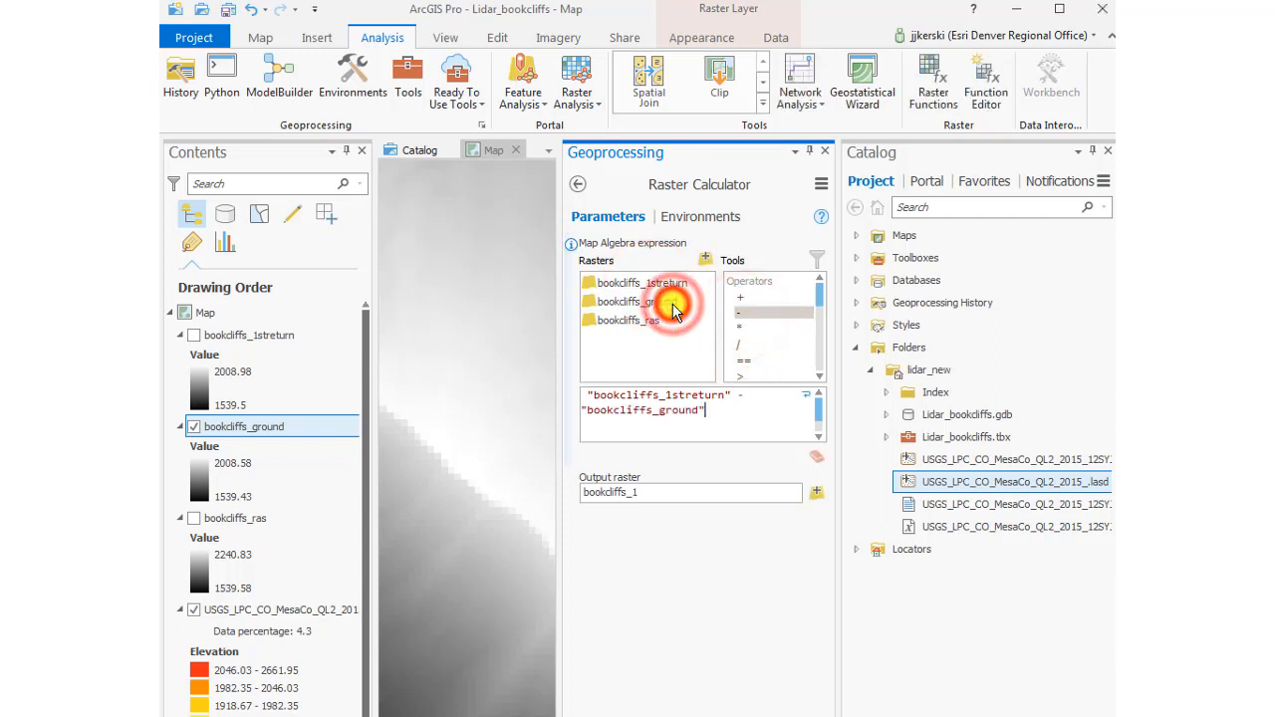
{"action": "left_click", "coordinate": [690, 491]}
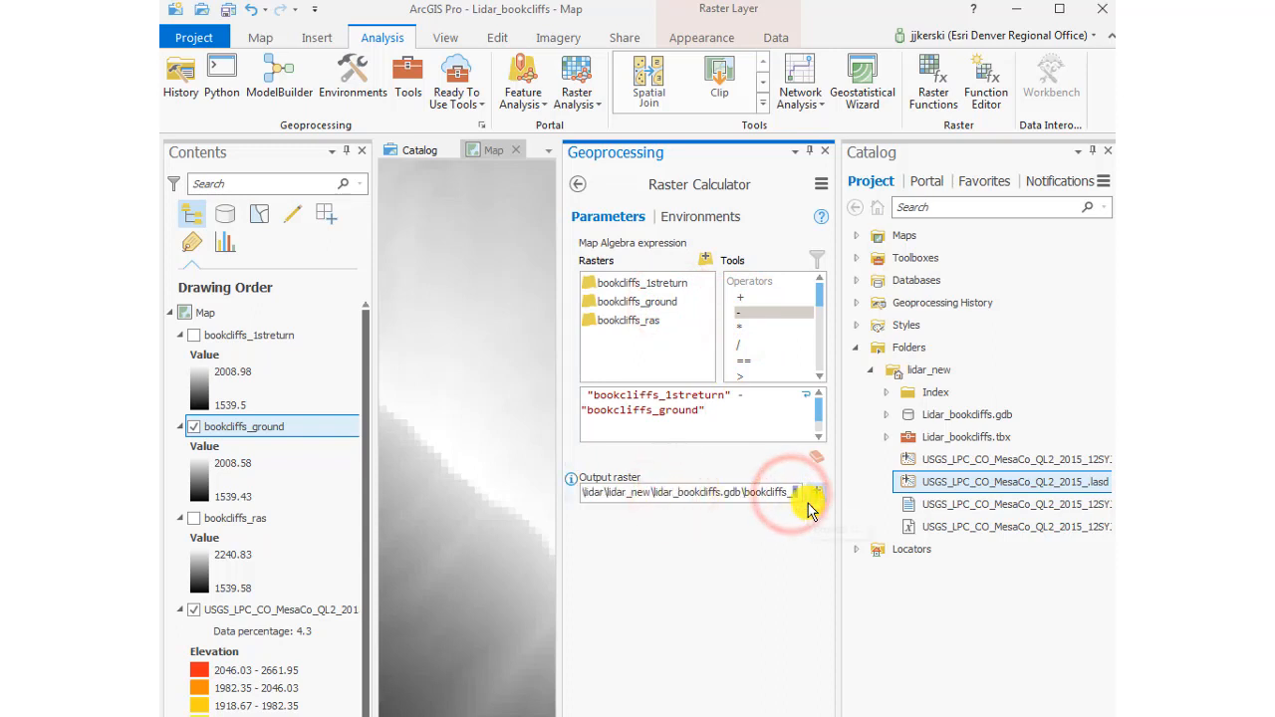
{"action": "mouse_move", "coordinate": [816, 493]}
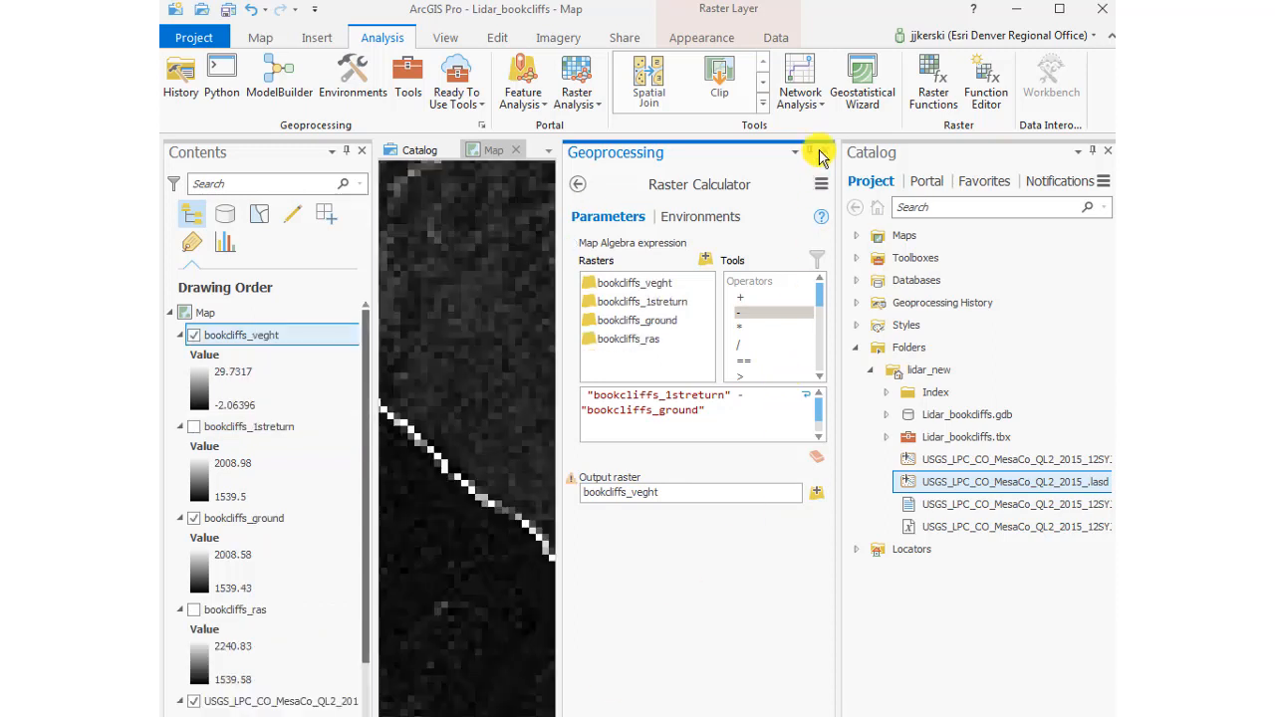
{"action": "left_click", "coordinate": [821, 153]}
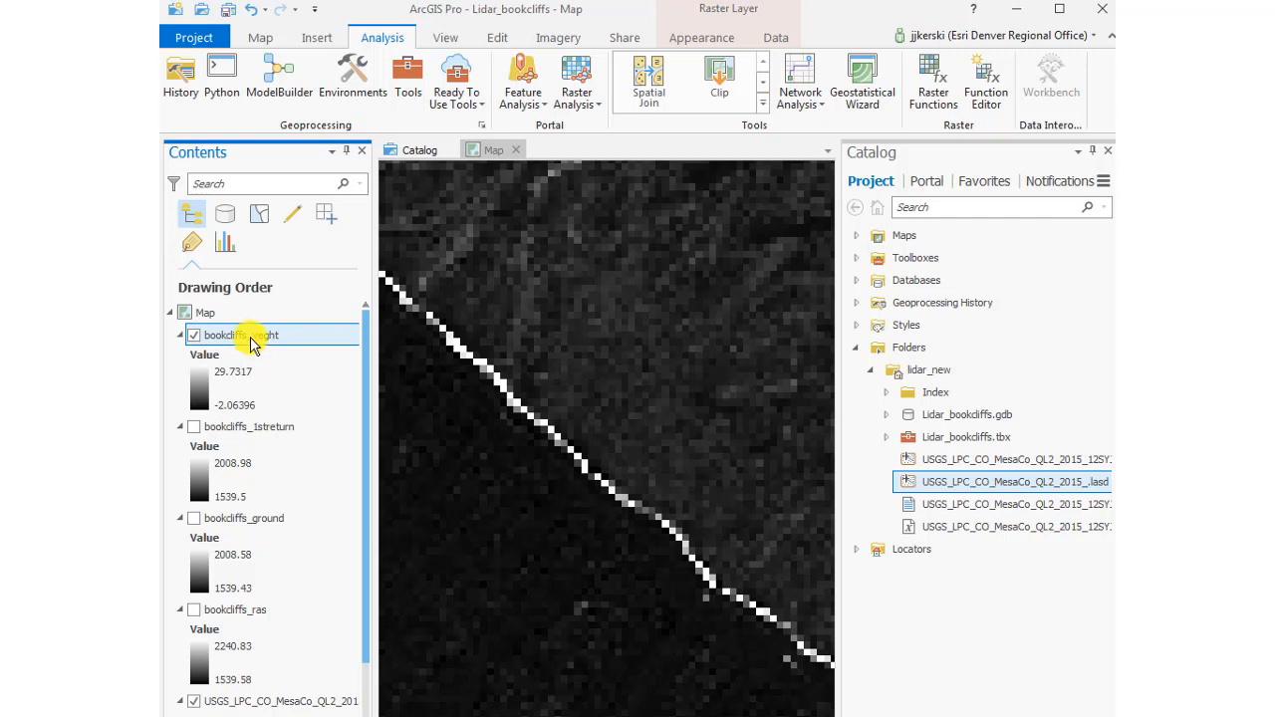
Step: Symbolize bookcliffs_veght as 5 Natural Breaks classes with a yellow-to-red color scheme
{"action": "right_click", "coordinate": [239, 334]}
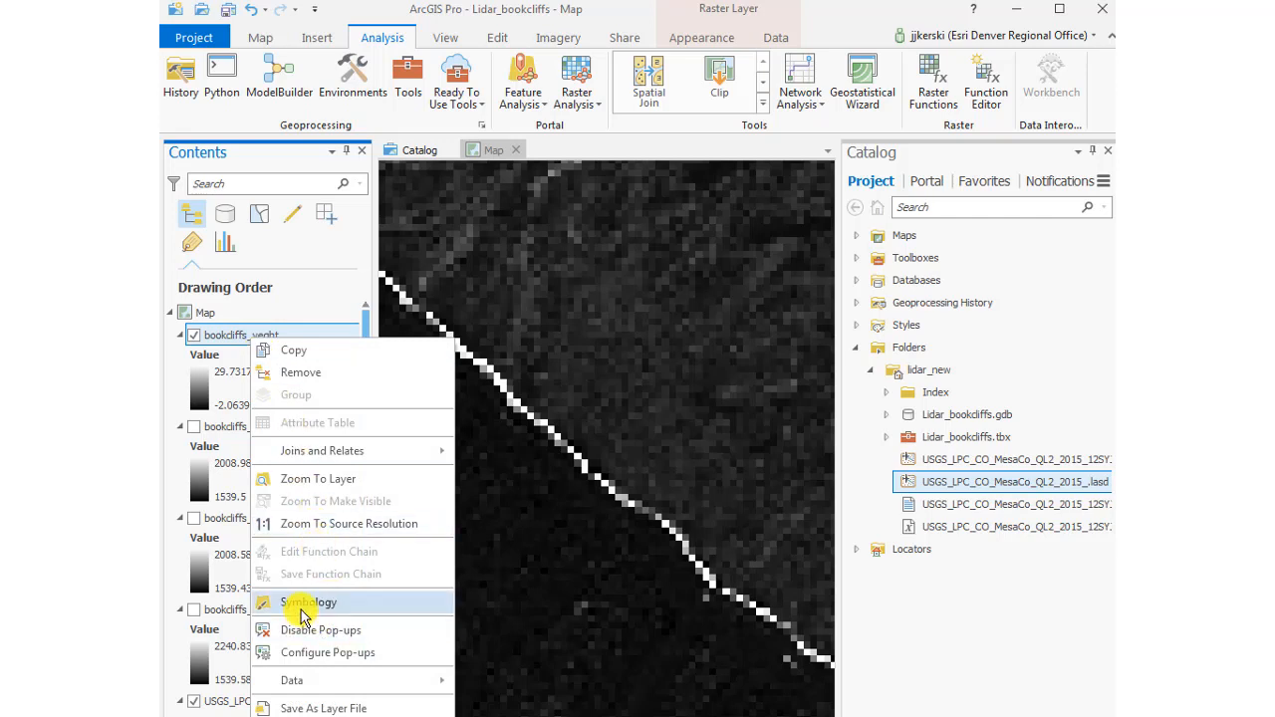
{"action": "left_click", "coordinate": [309, 602]}
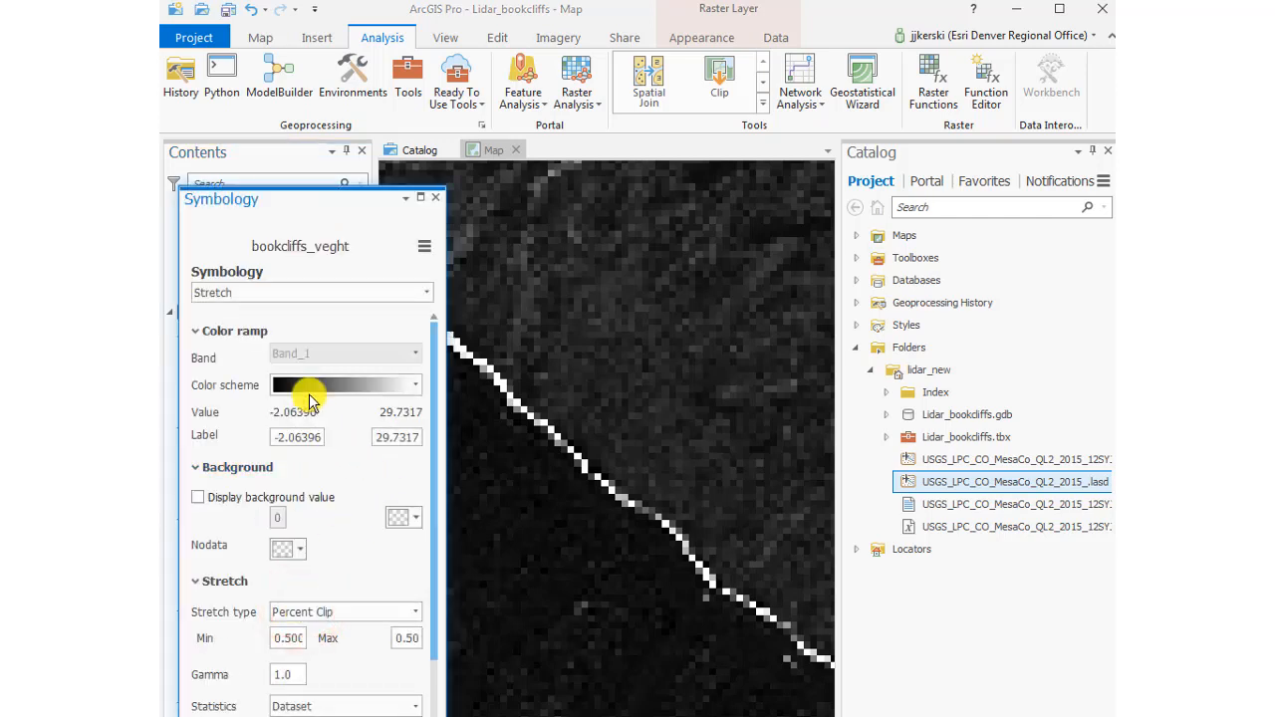
{"action": "left_click", "coordinate": [415, 385]}
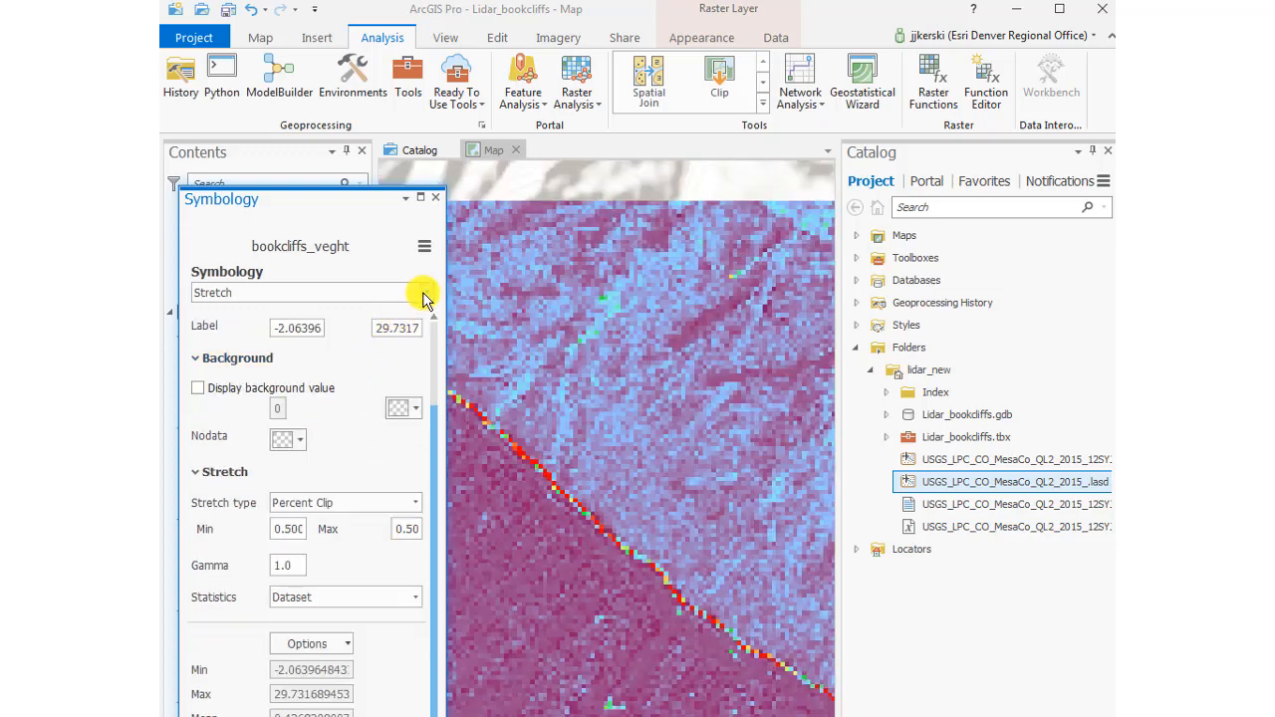
{"action": "left_click", "coordinate": [425, 292]}
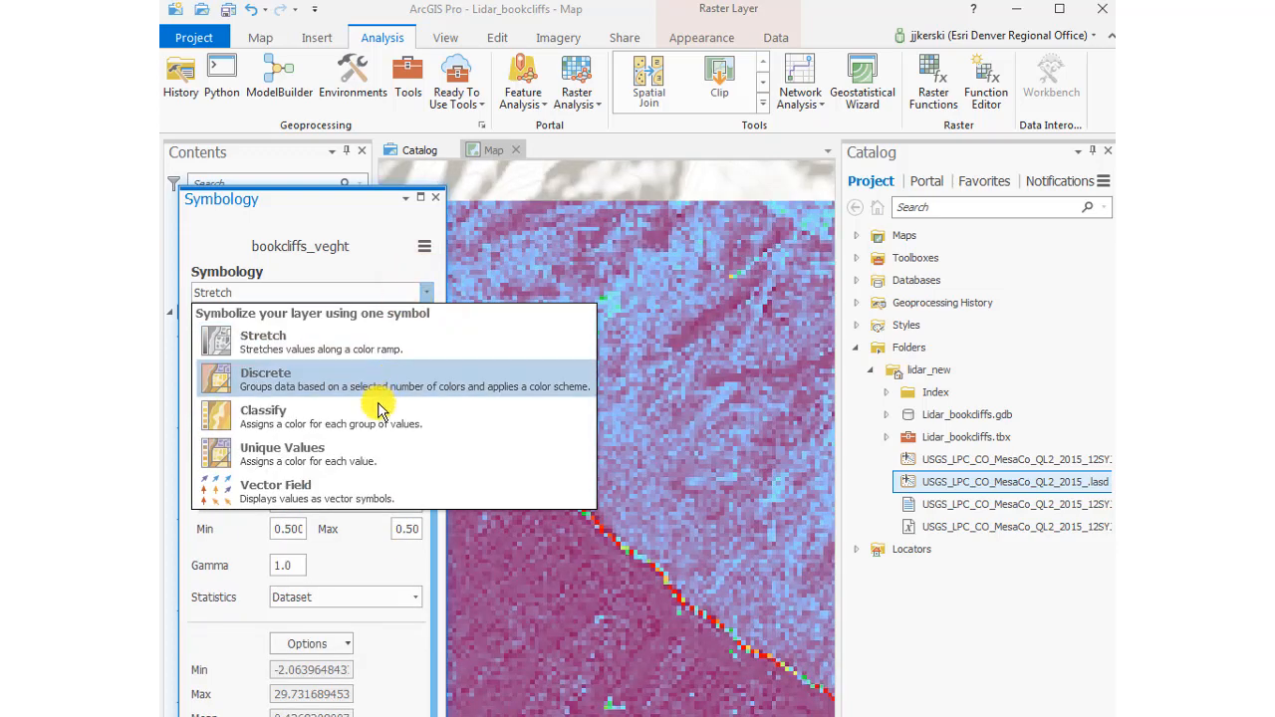
{"action": "left_click", "coordinate": [263, 411]}
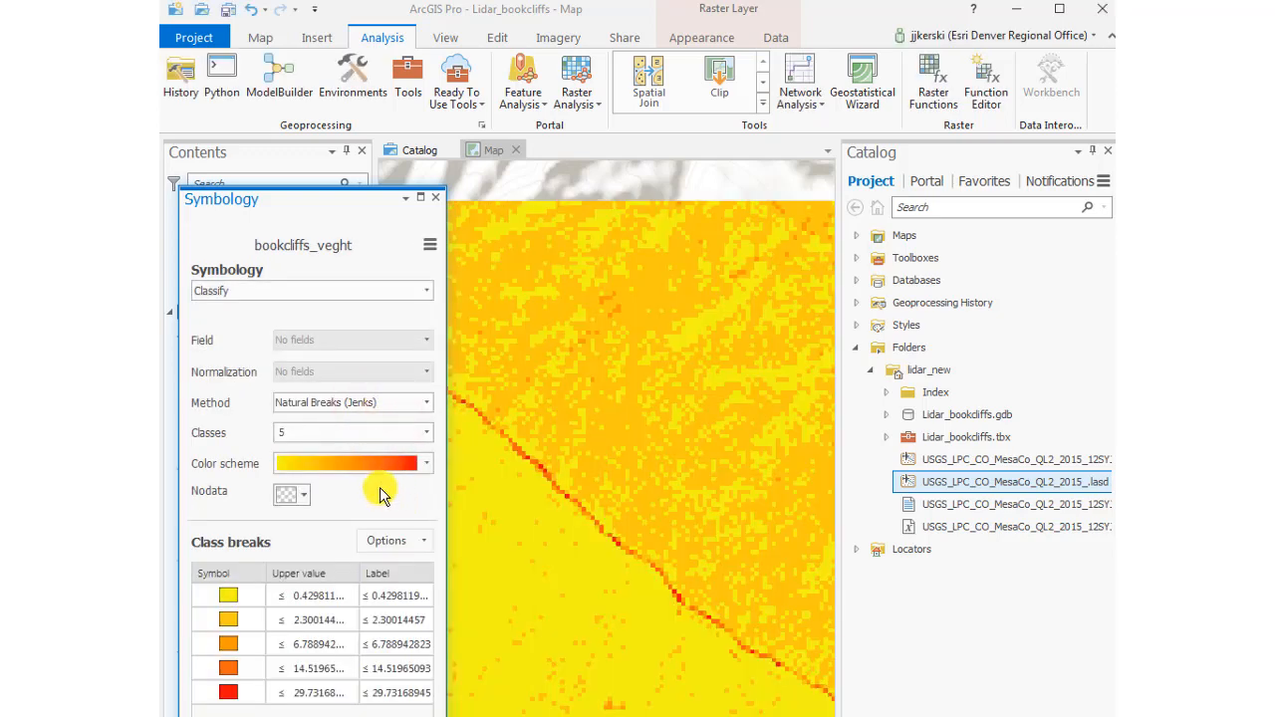
{"action": "left_click", "coordinate": [435, 197]}
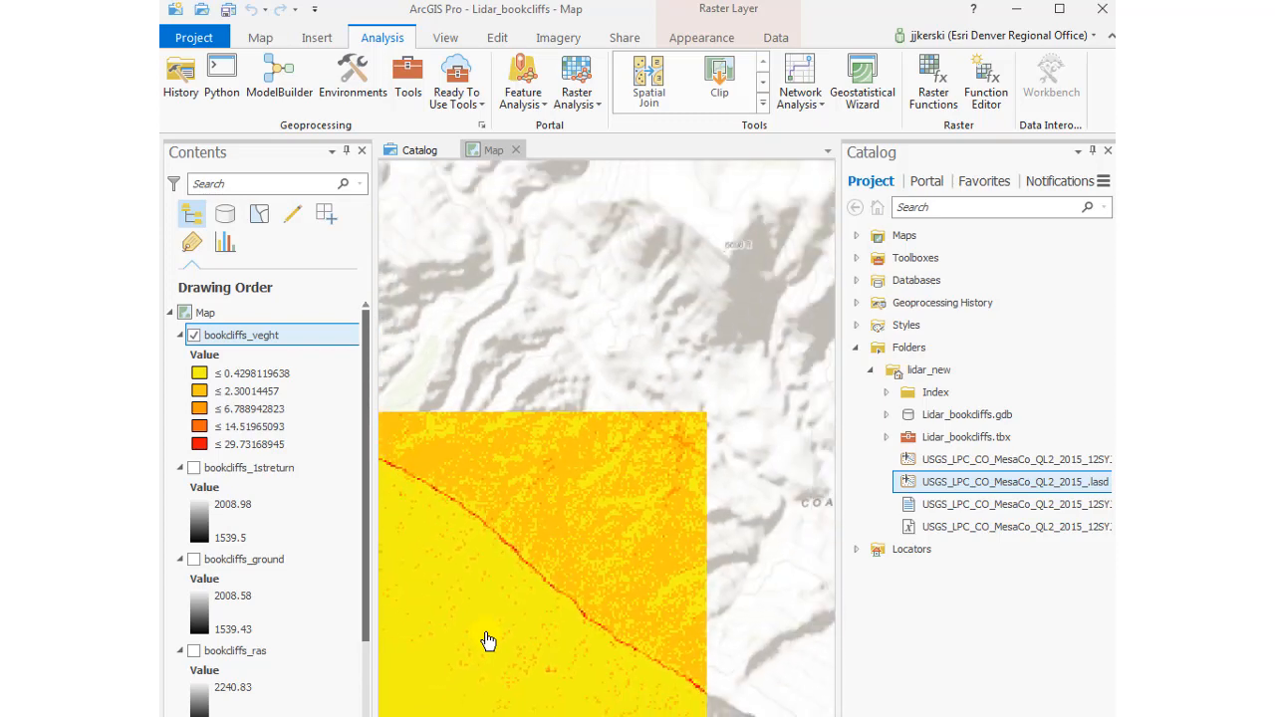
Step: Zoom the map to the full extent of the bookcliffs_veght layer
{"action": "right_click", "coordinate": [241, 335]}
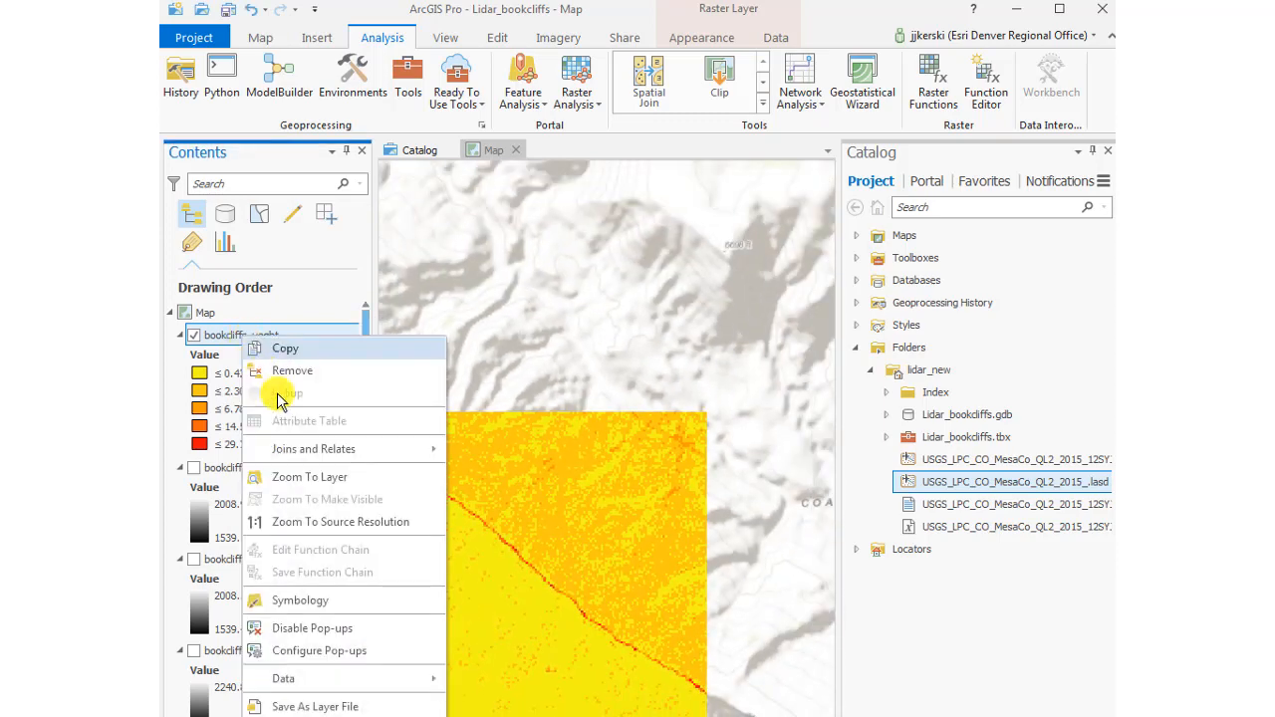
{"action": "left_click", "coordinate": [310, 477]}
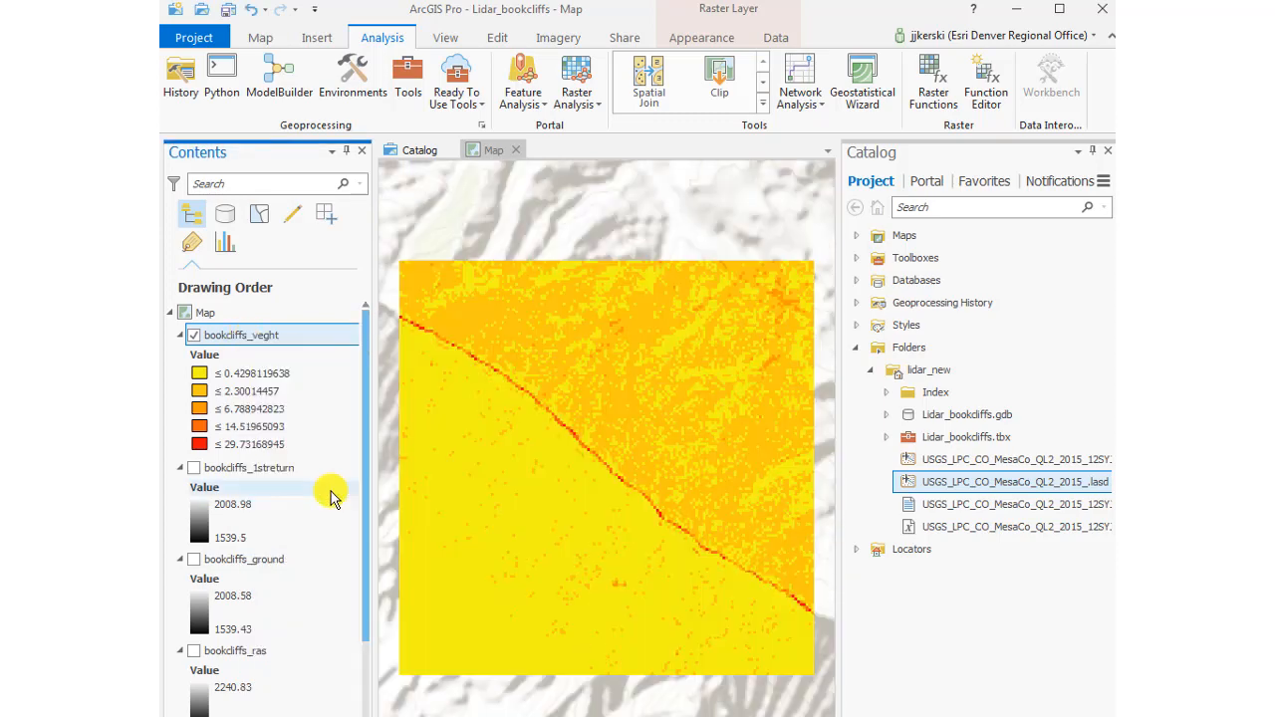
{"action": "mouse_move", "coordinate": [372, 322]}
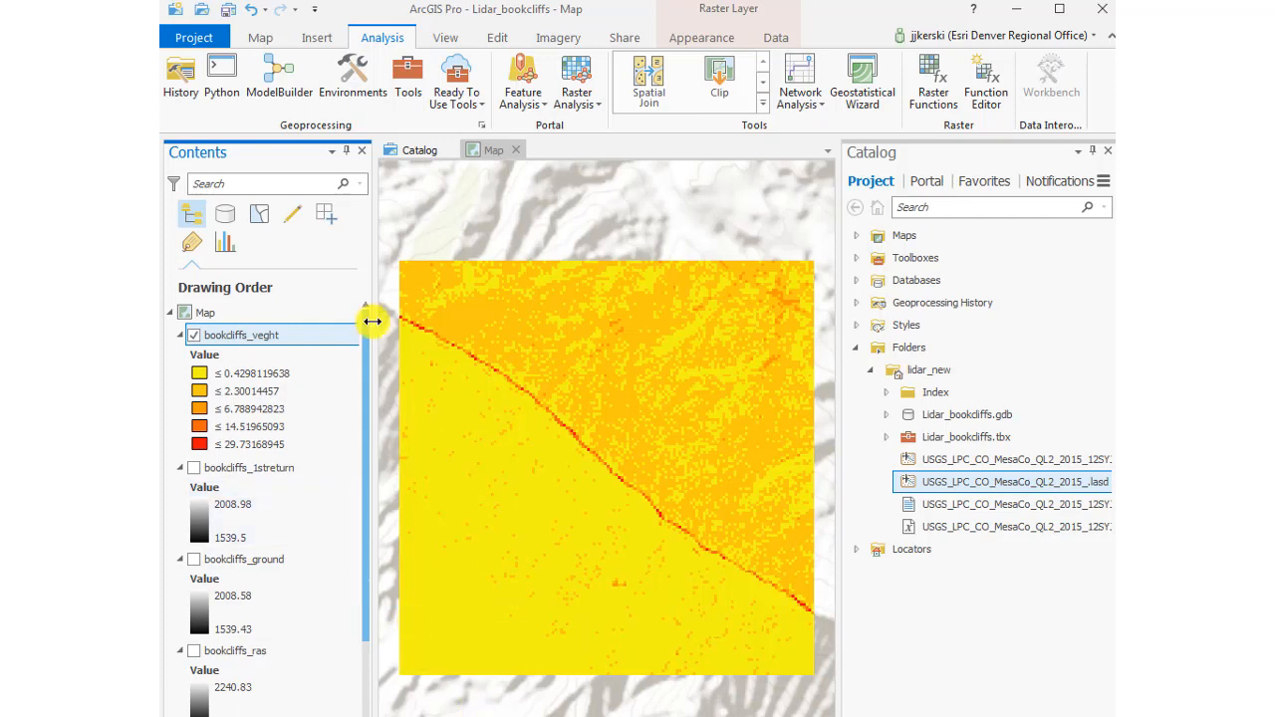
{"action": "mouse_move", "coordinate": [772, 348]}
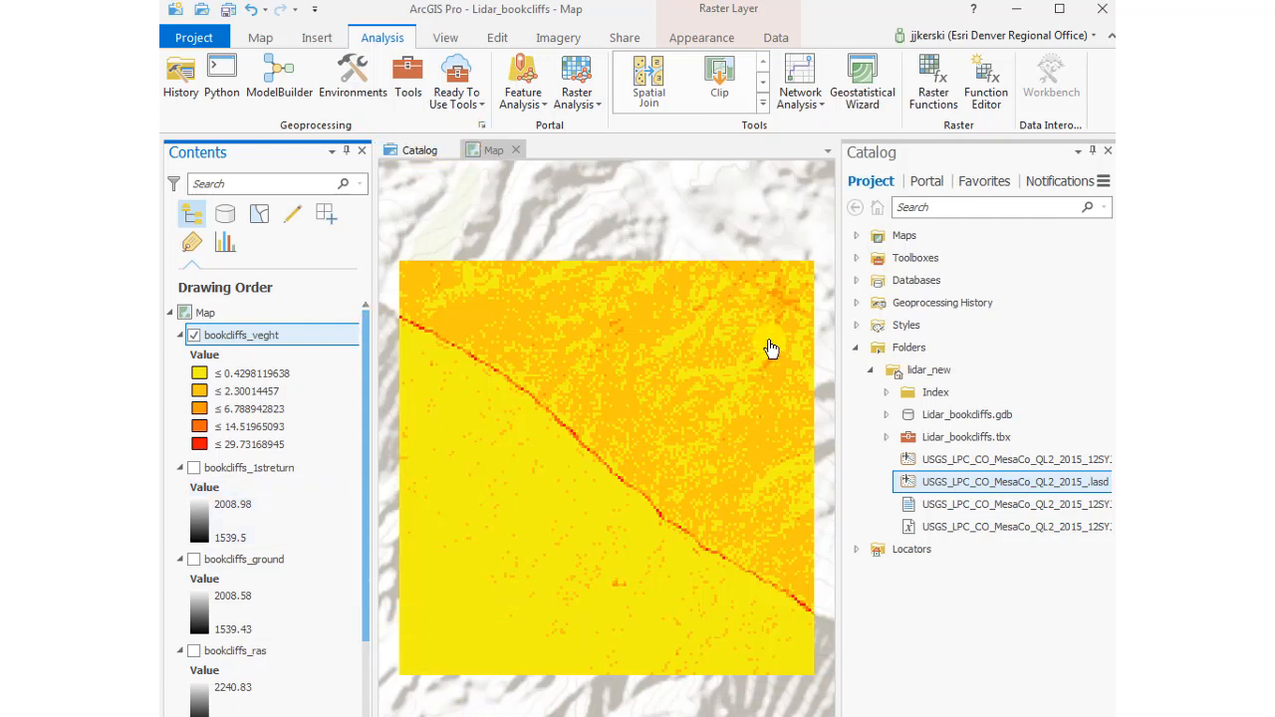
{"action": "mouse_move", "coordinate": [760, 333]}
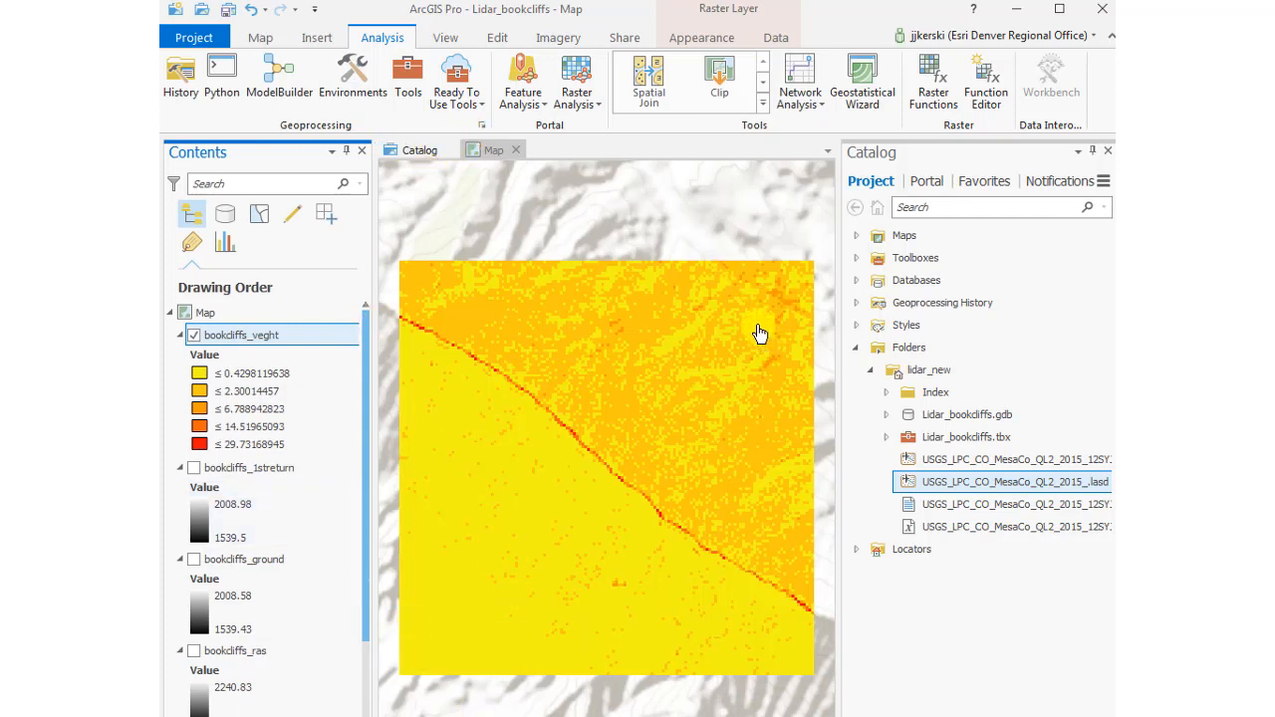
Step: Switch the basemap to Imagery with Labels
{"action": "left_click", "coordinate": [261, 37]}
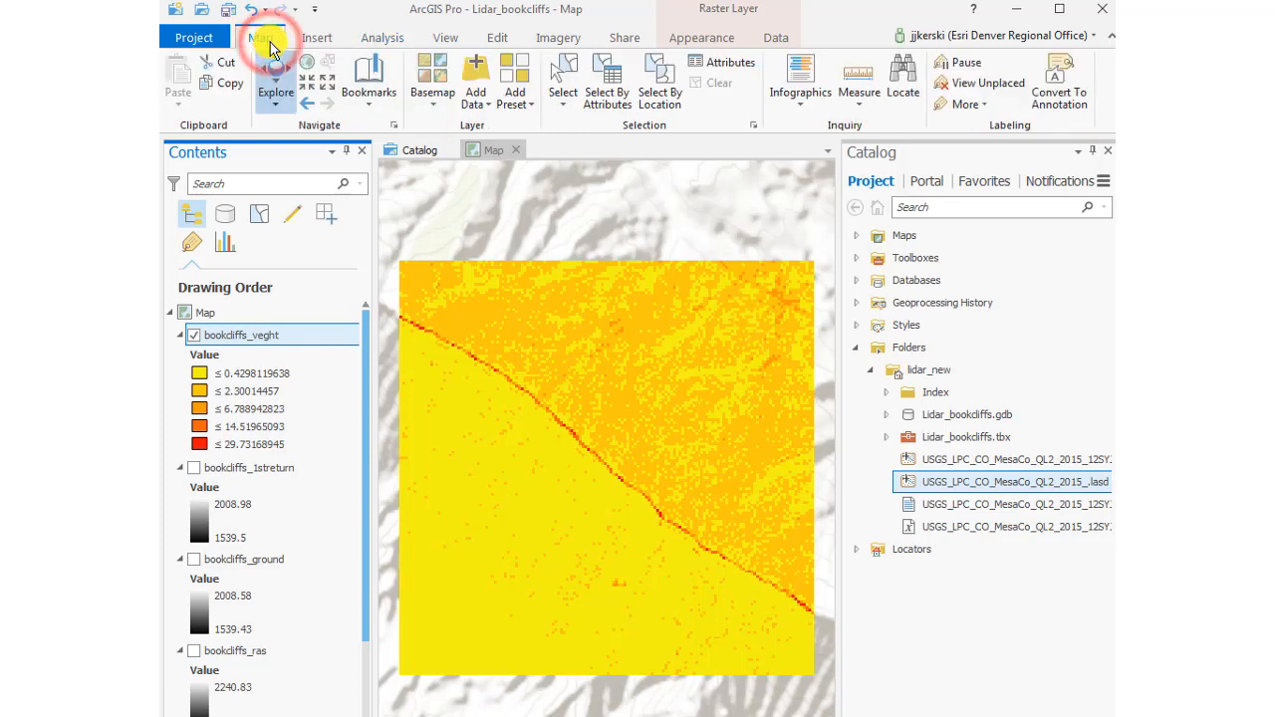
{"action": "left_click", "coordinate": [432, 75]}
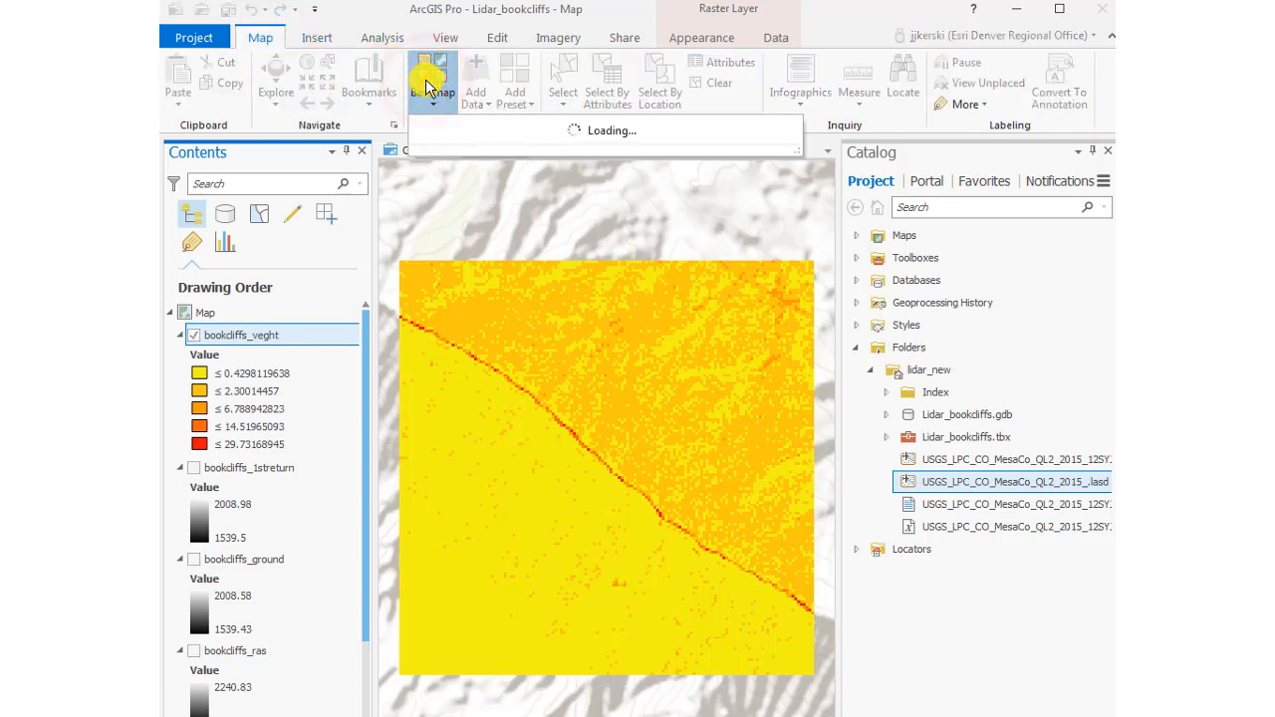
{"action": "left_click", "coordinate": [432, 79]}
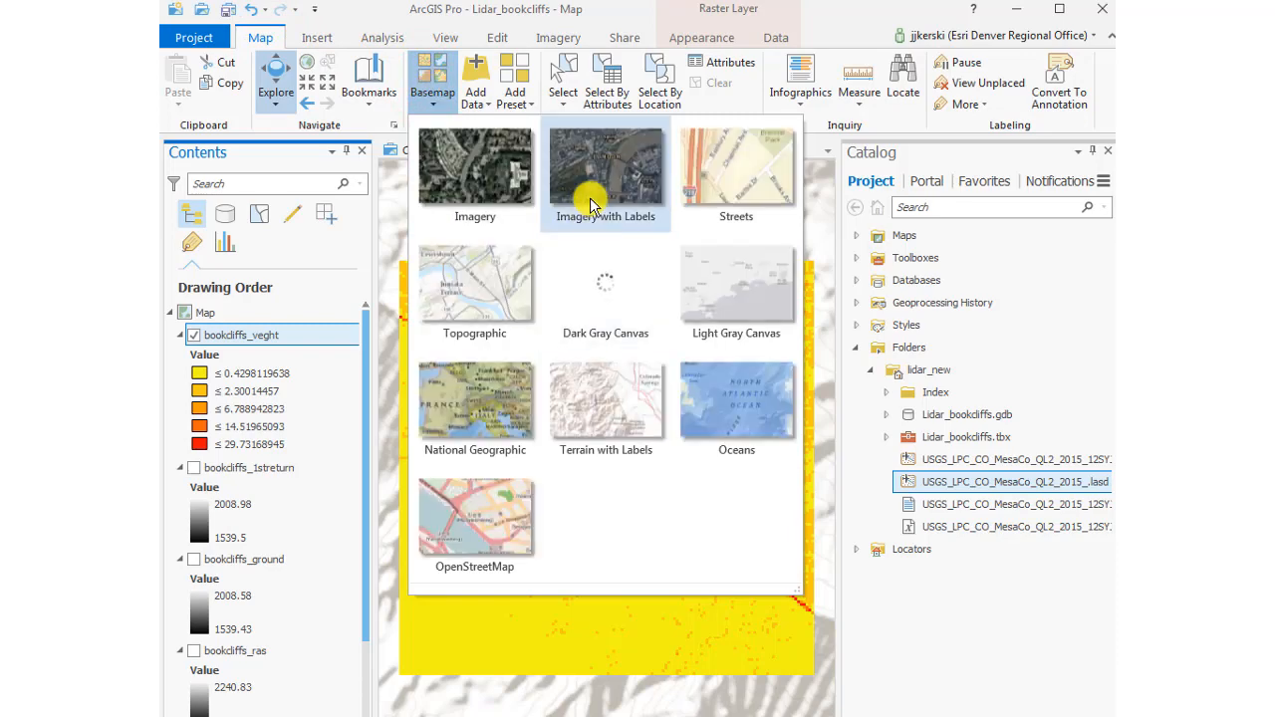
{"action": "left_click", "coordinate": [605, 167]}
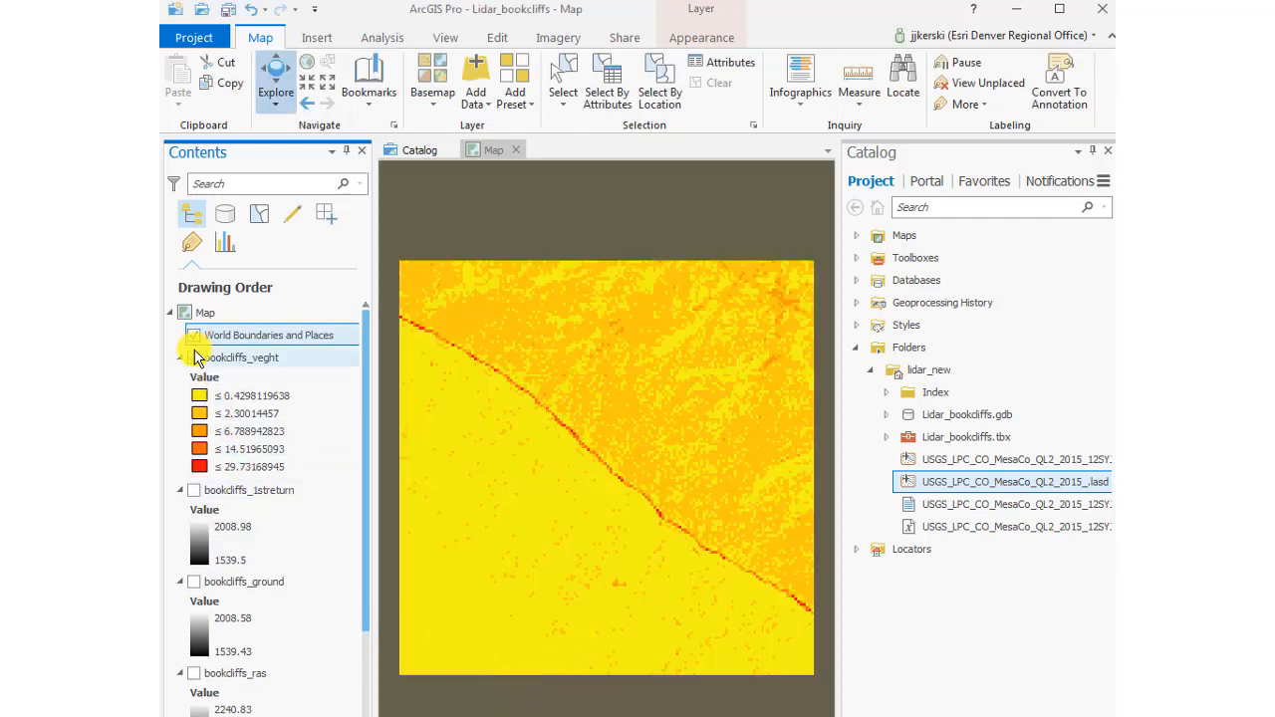
Step: Compare bookcliffs_veght against the imagery, then move it above World Boundaries and Places
{"action": "left_click", "coordinate": [194, 335]}
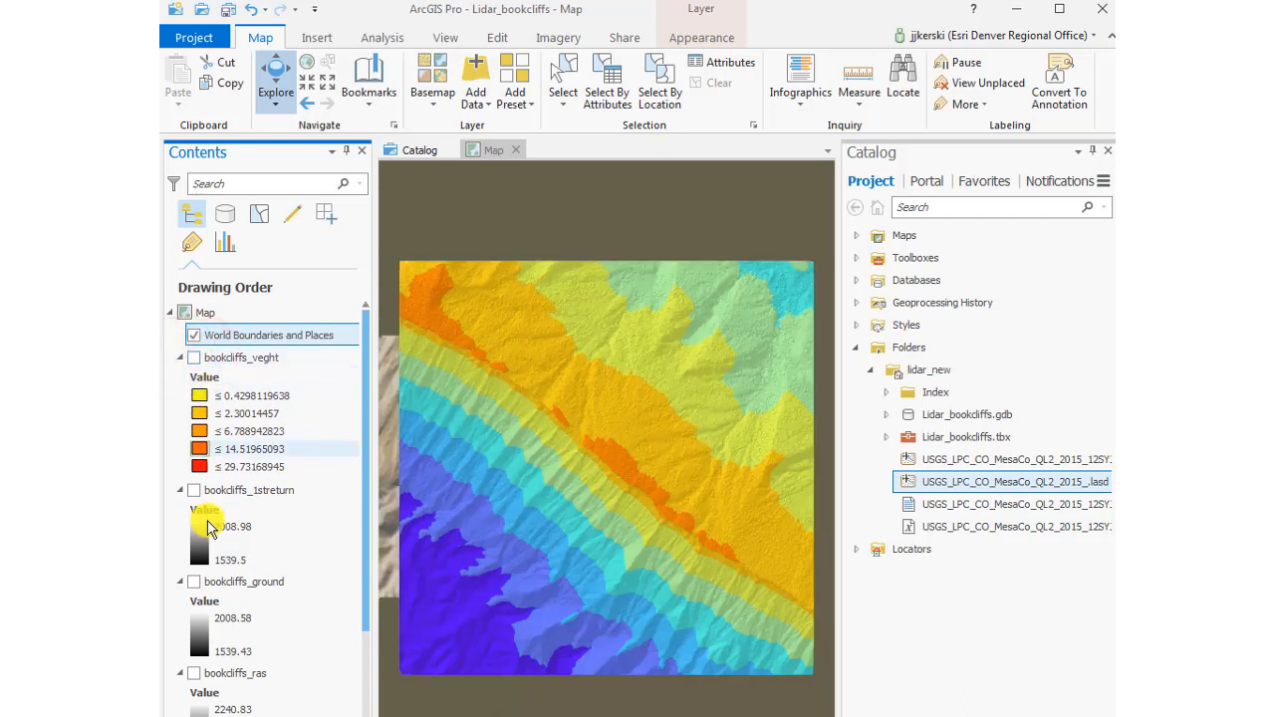
{"action": "scroll", "scroll_direction": "down", "scroll_amount": 3}
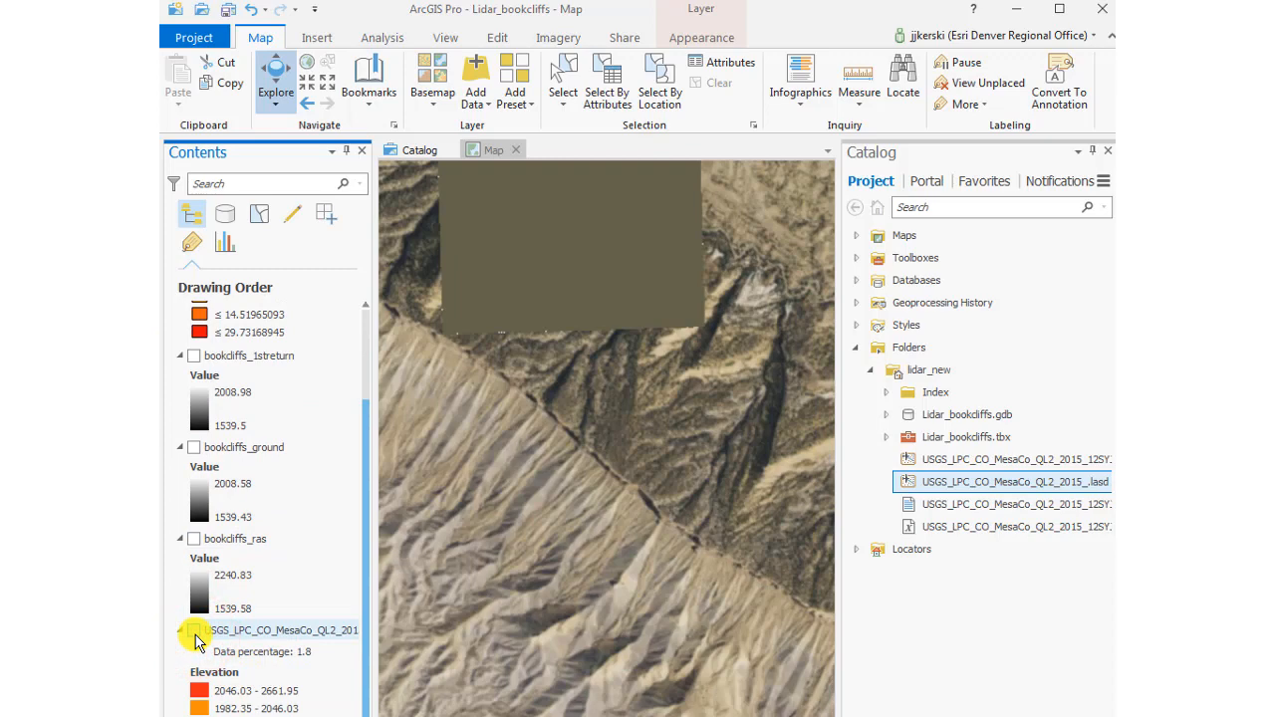
{"action": "scroll", "scroll_direction": "up", "scroll_amount": 3}
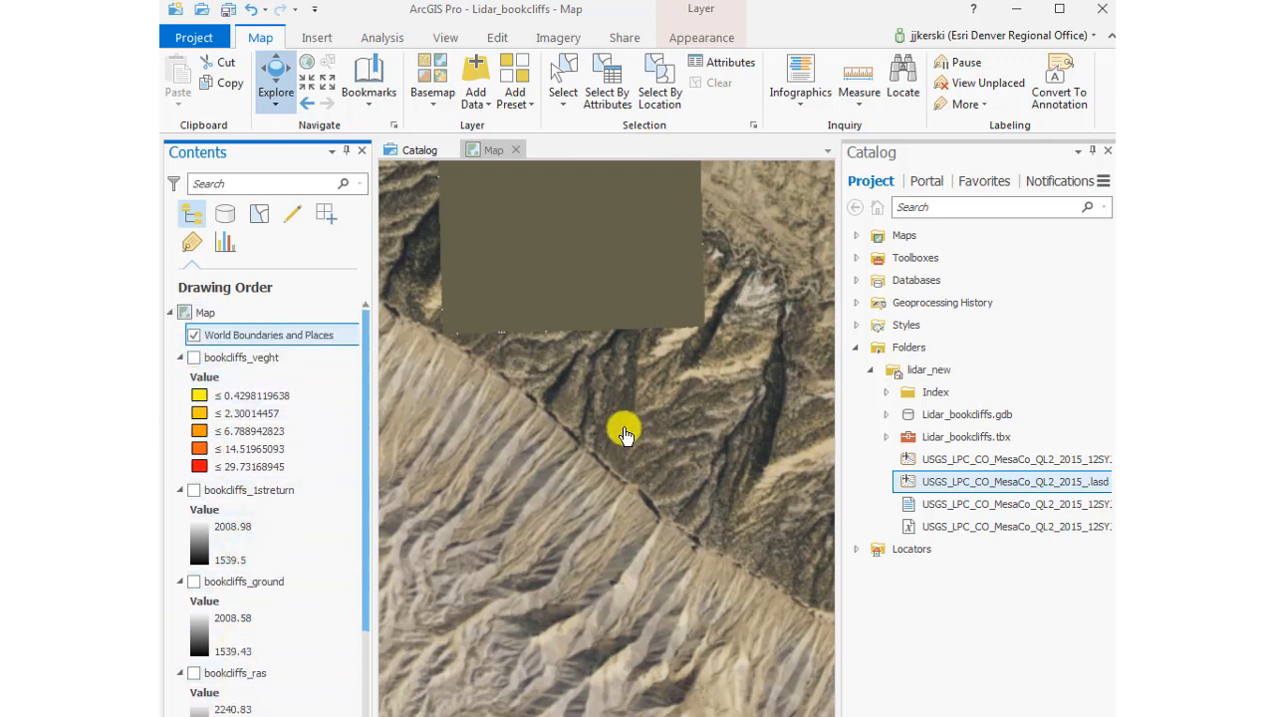
{"action": "left_click_drag", "start_coordinate": [626, 433], "coordinate": [578, 485]}
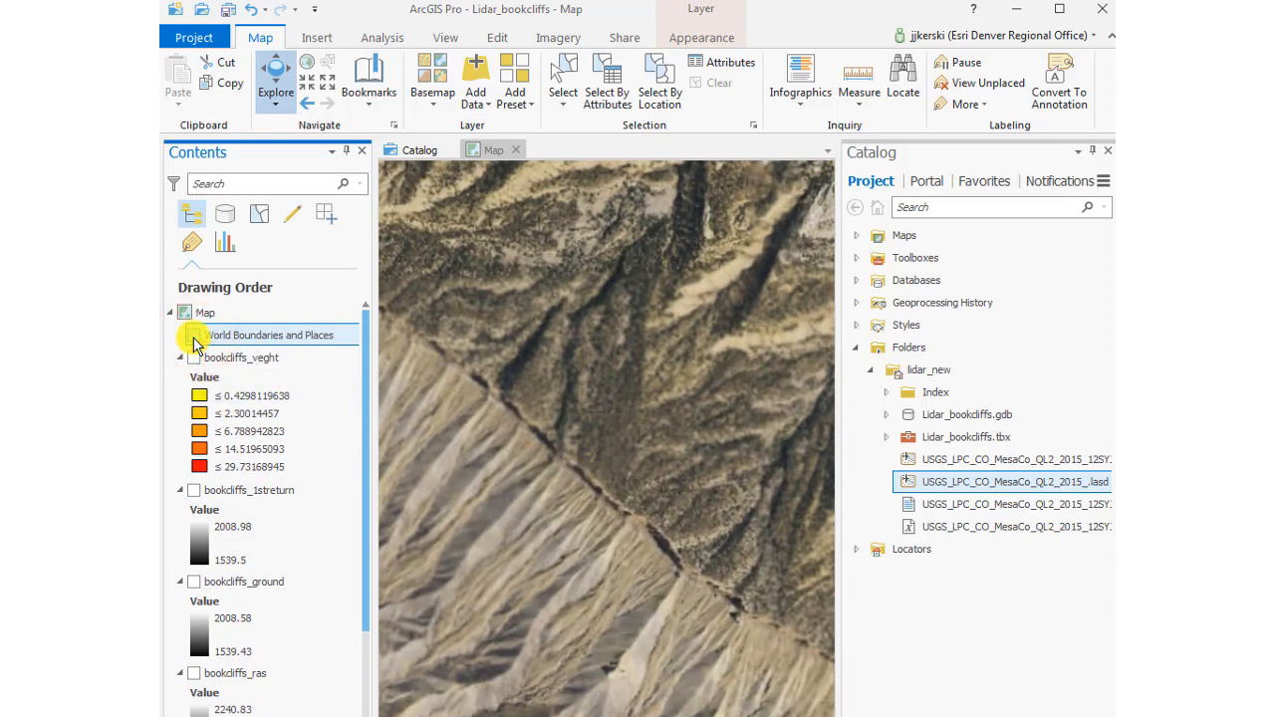
{"action": "left_click", "coordinate": [194, 357]}
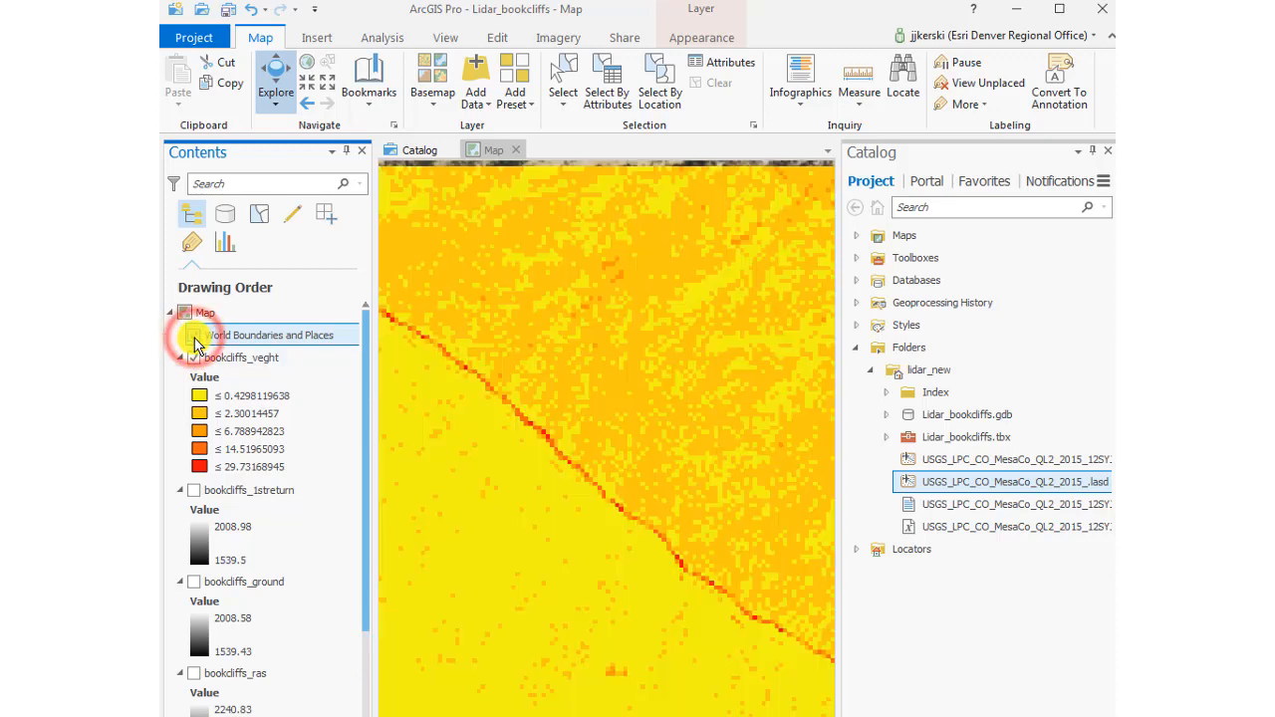
{"action": "left_click", "coordinate": [194, 335]}
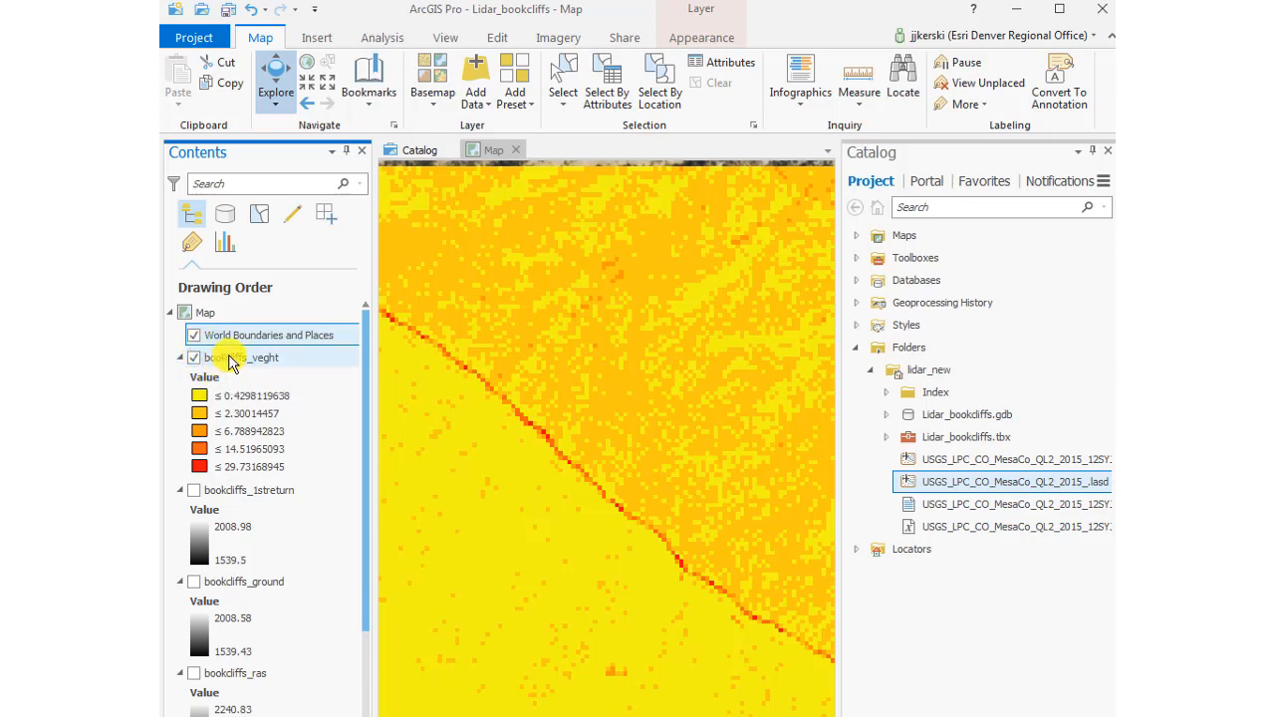
{"action": "left_click", "coordinate": [194, 357]}
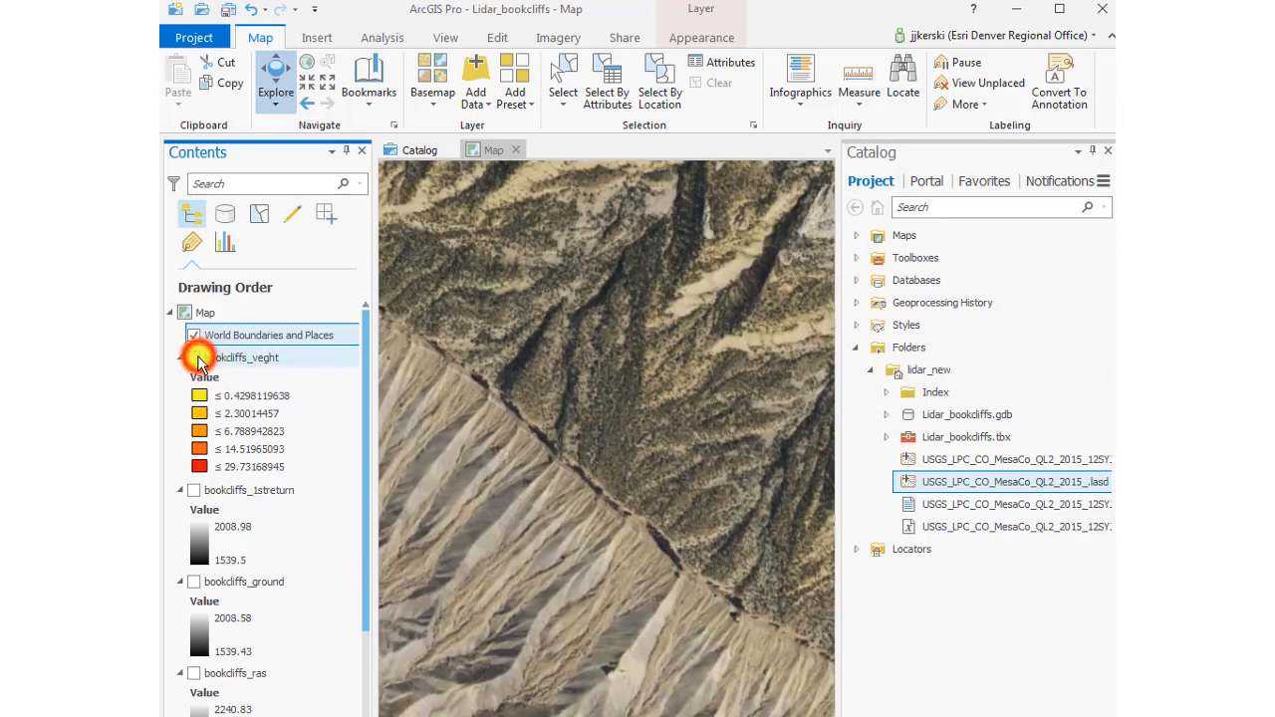
{"action": "left_click", "coordinate": [194, 356]}
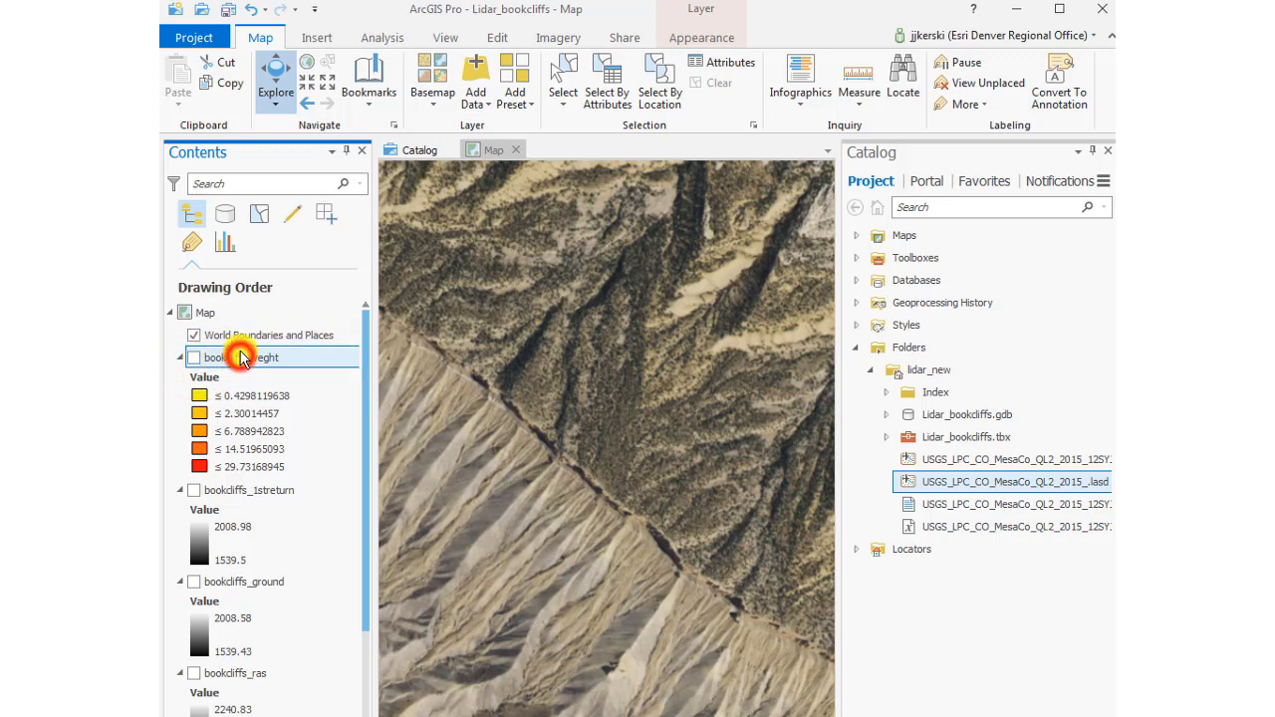
{"action": "left_click_drag", "start_coordinate": [239, 357], "coordinate": [239, 335]}
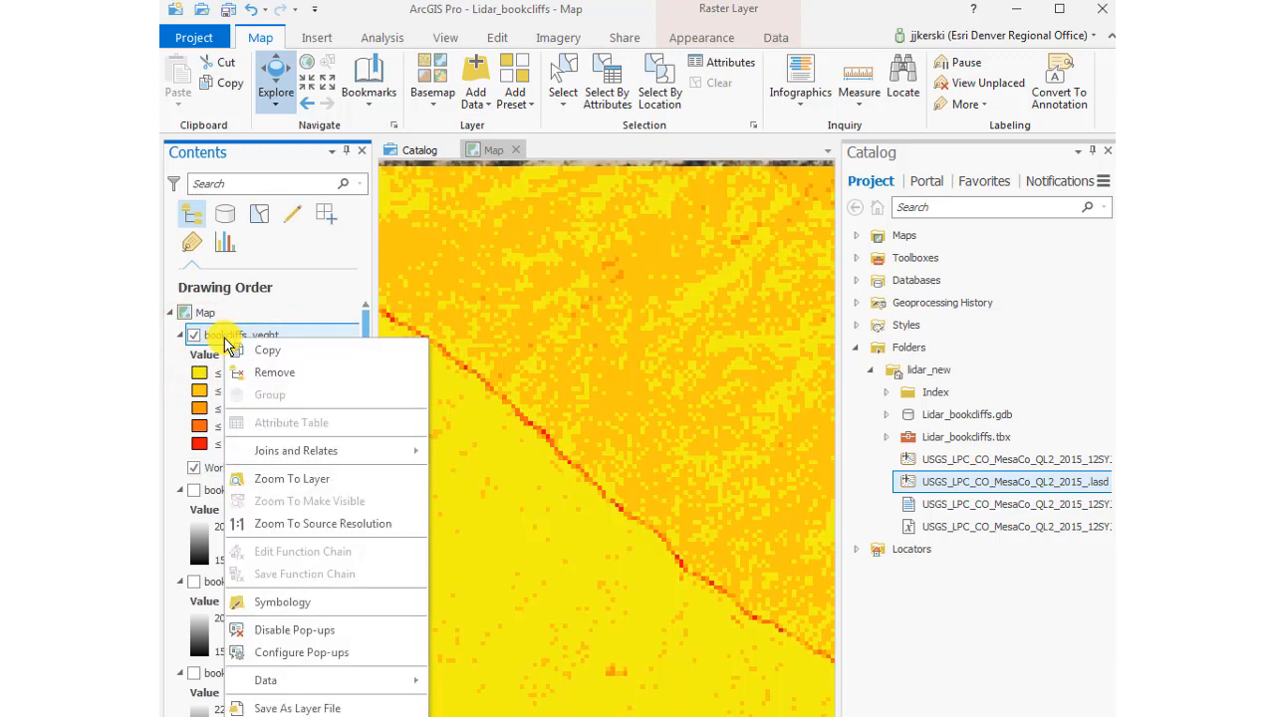
{"action": "mouse_move", "coordinate": [282, 602]}
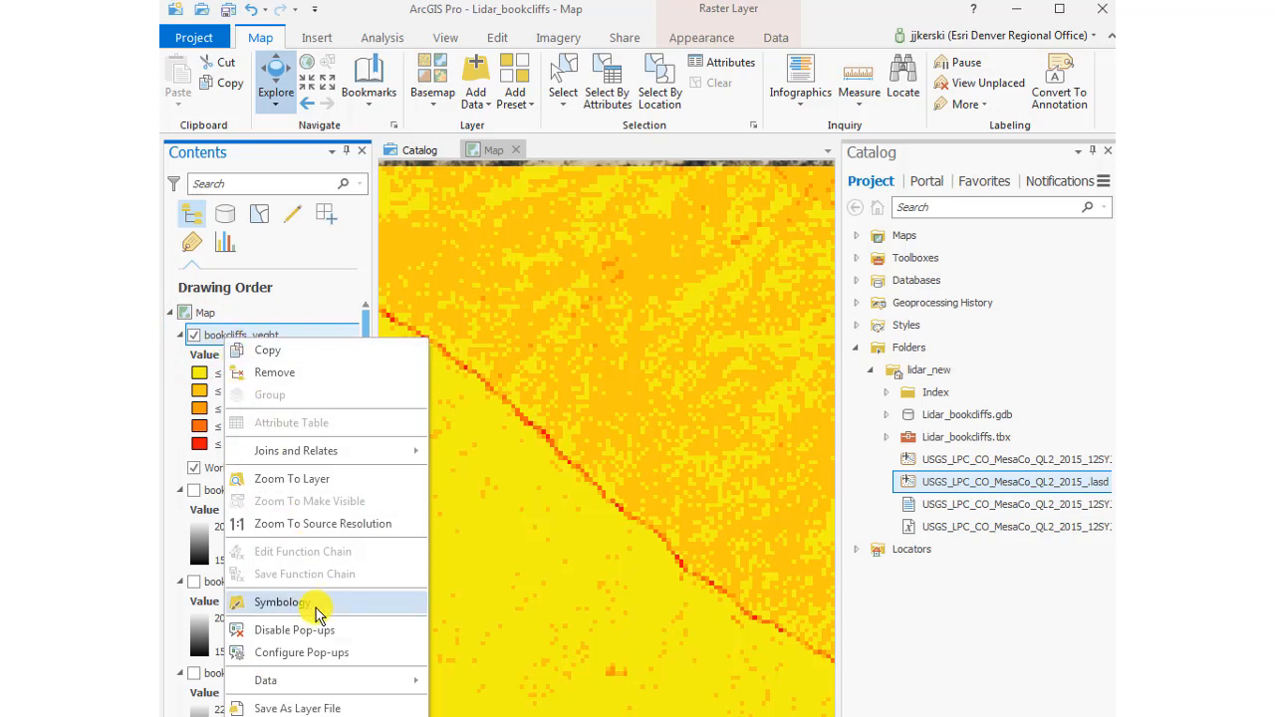
{"action": "mouse_move", "coordinate": [317, 602]}
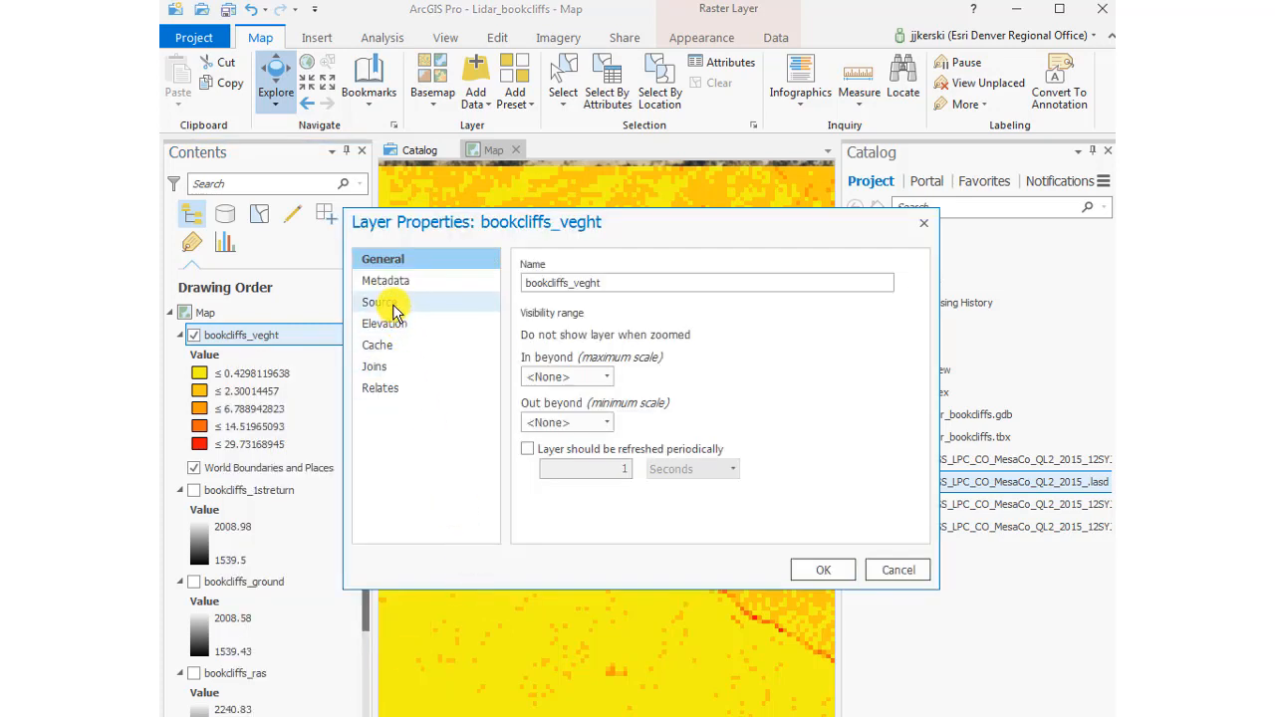
{"action": "mouse_move", "coordinate": [840, 307]}
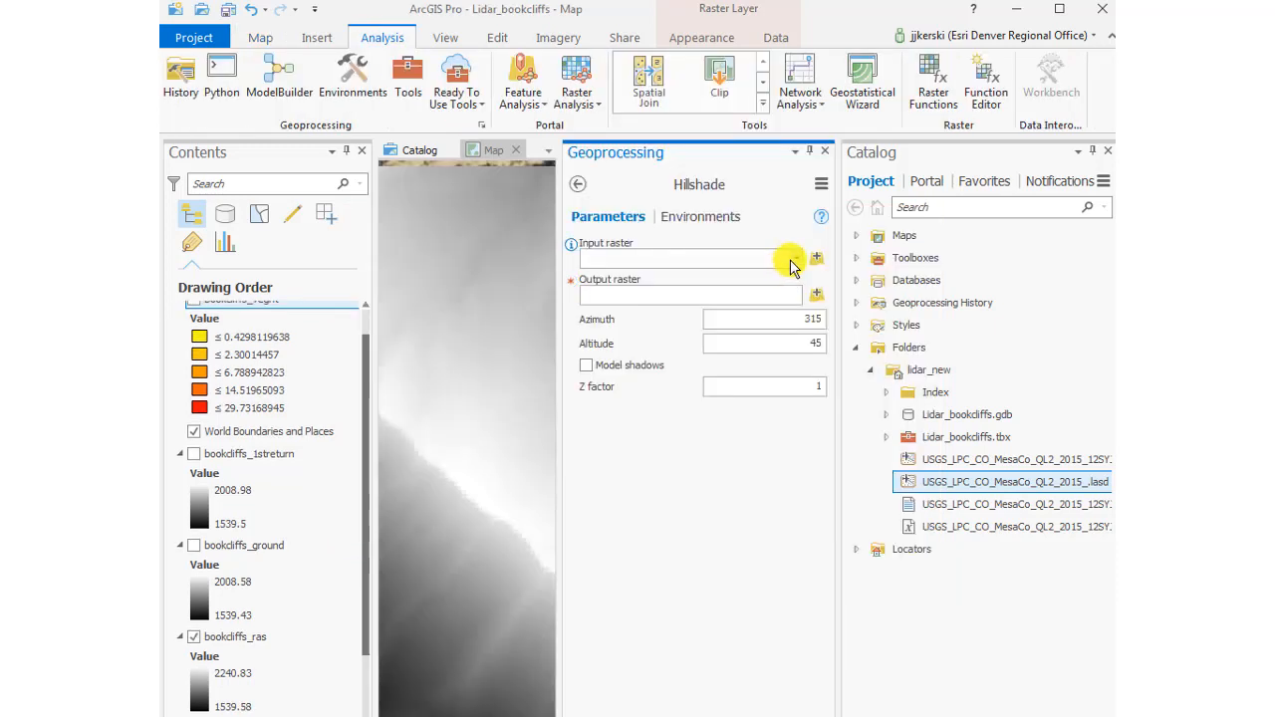
Step: Run Hillshade on bookcliffs_ground to produce bookc_hillsh, then pan to center it
{"action": "left_click", "coordinate": [795, 258]}
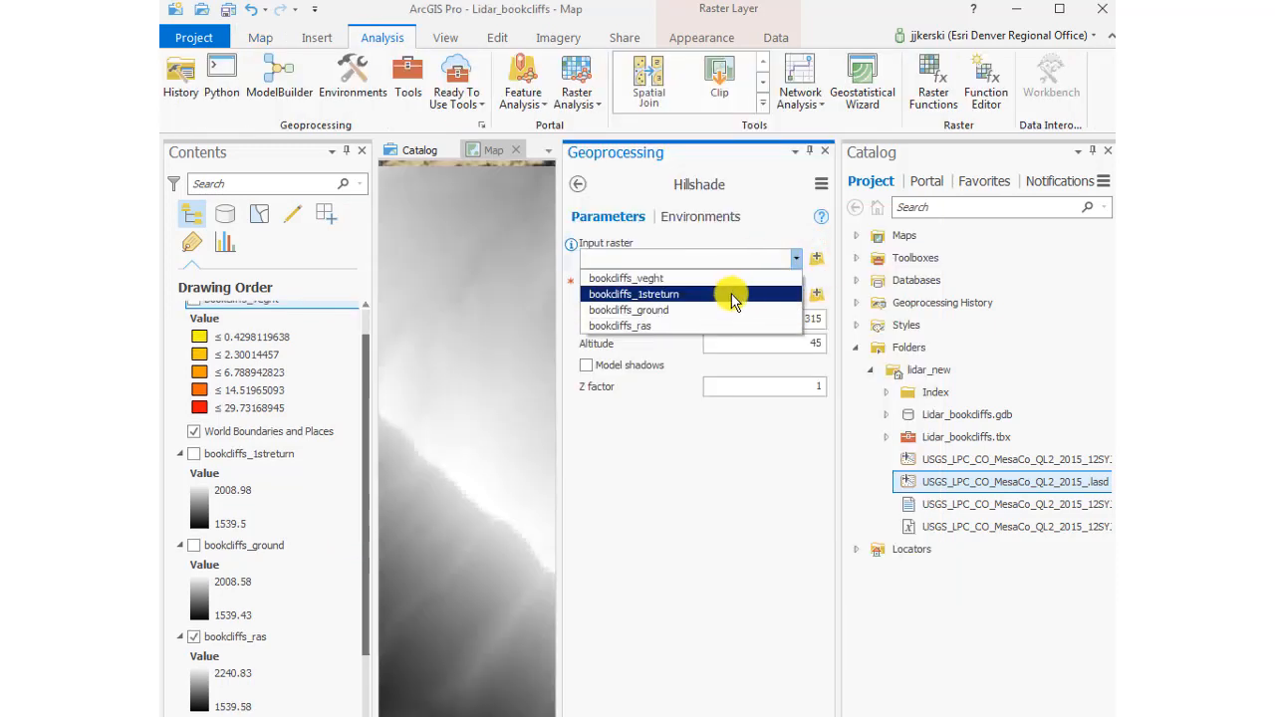
{"action": "left_click", "coordinate": [629, 310]}
{"action": "type", "text": "bookc_hillsh"}
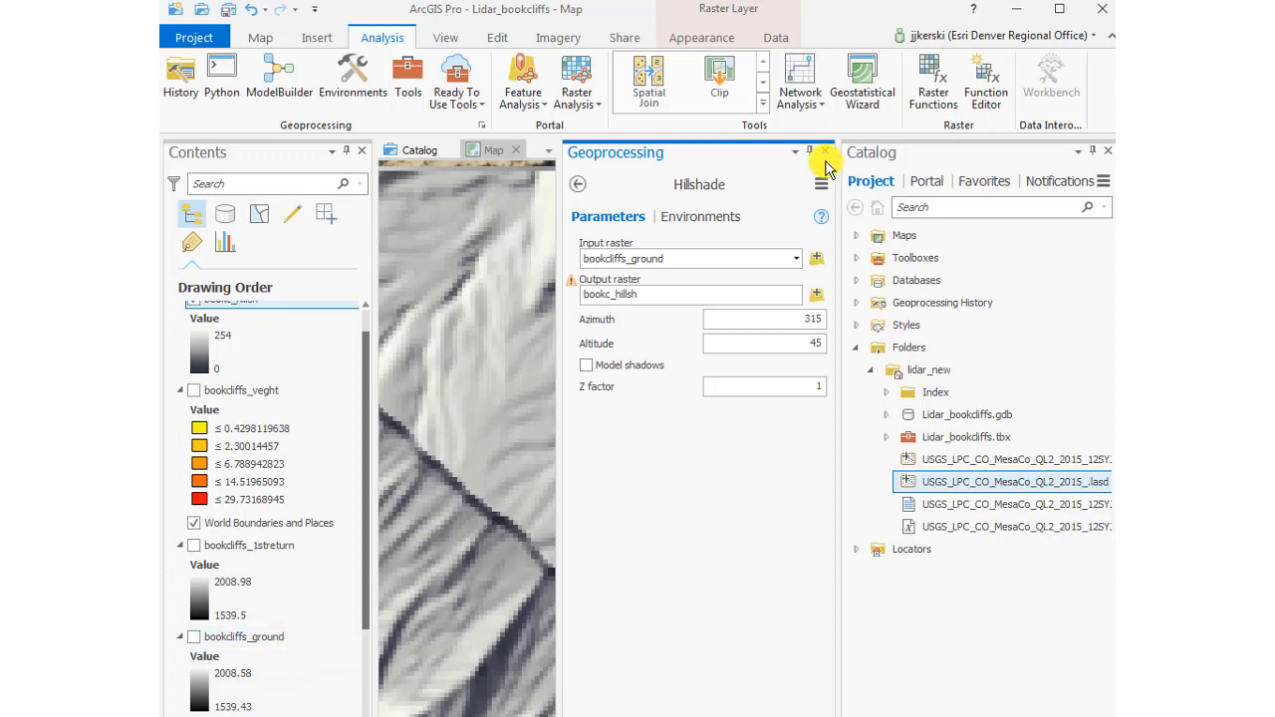
{"action": "left_click", "coordinate": [827, 153]}
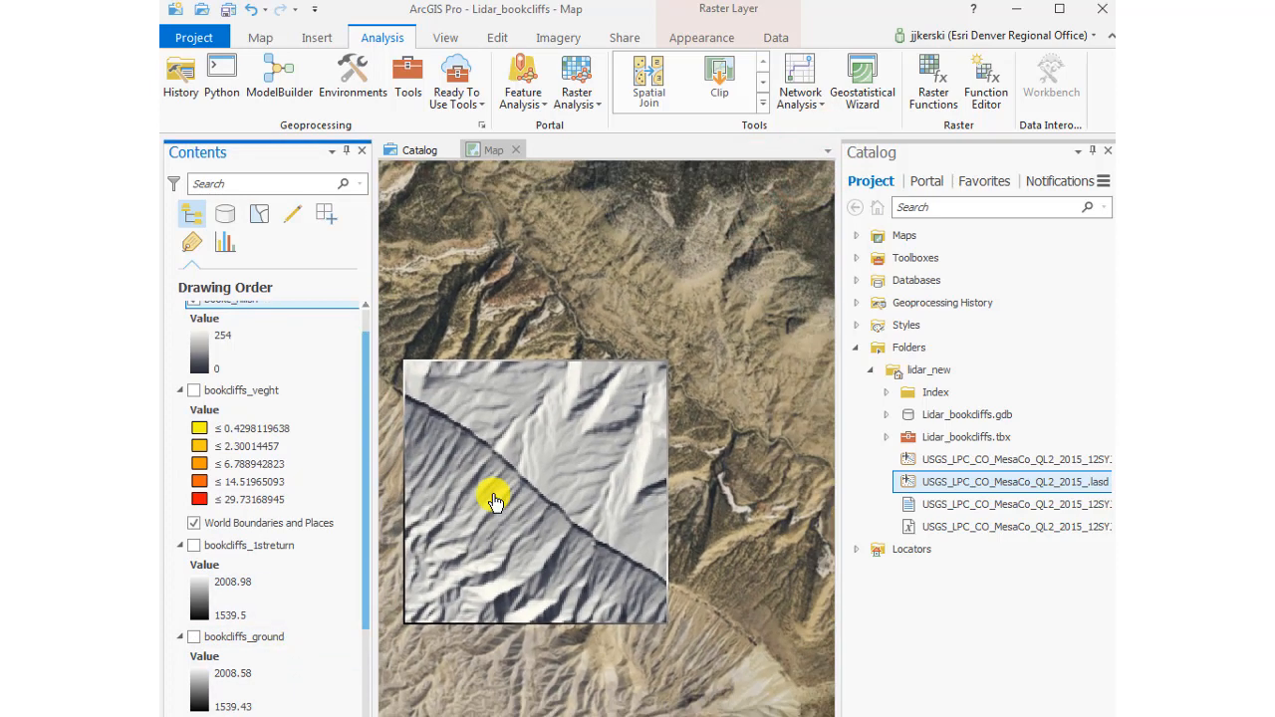
{"action": "left_click_drag", "start_coordinate": [498, 503], "coordinate": [608, 476]}
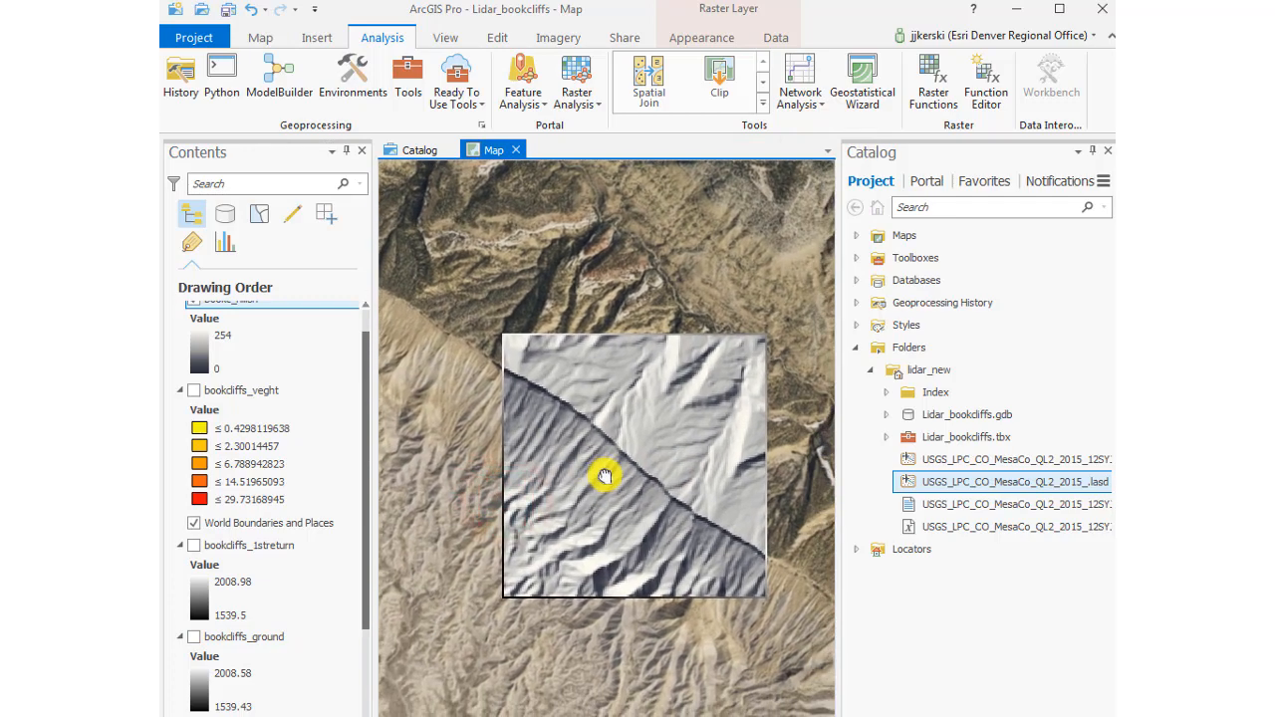
{"action": "mouse_move", "coordinate": [613, 467]}
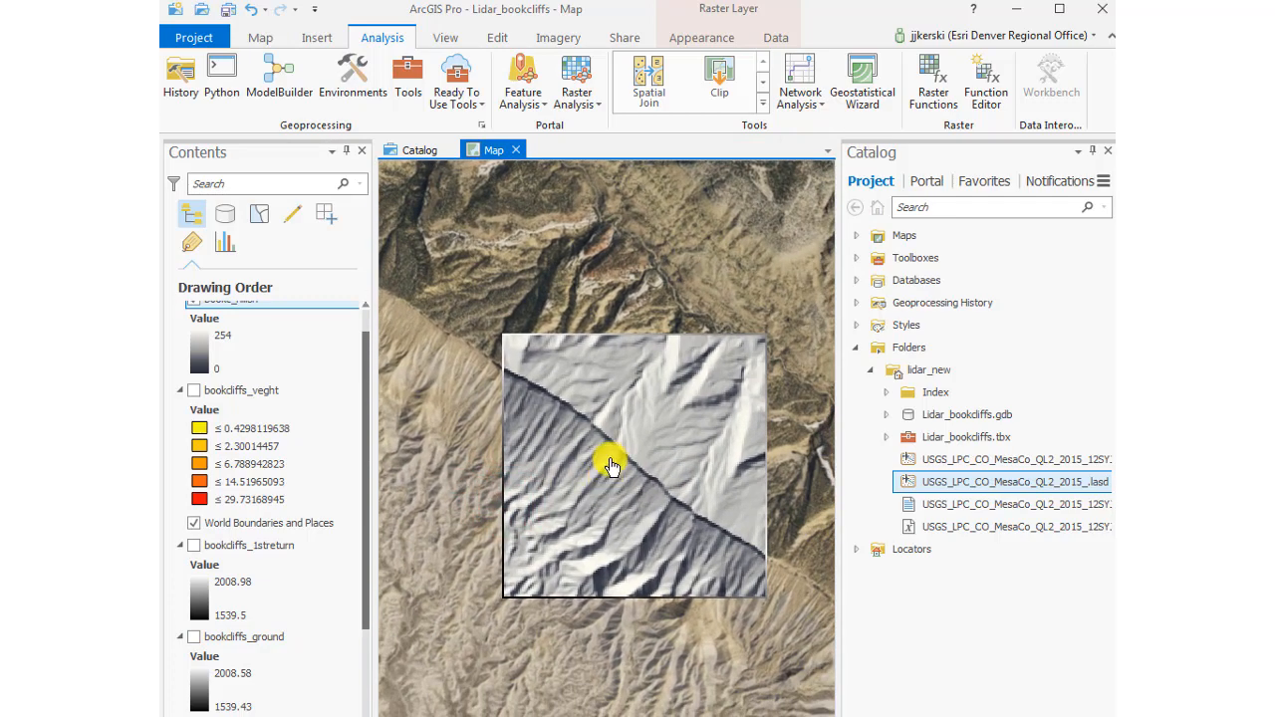